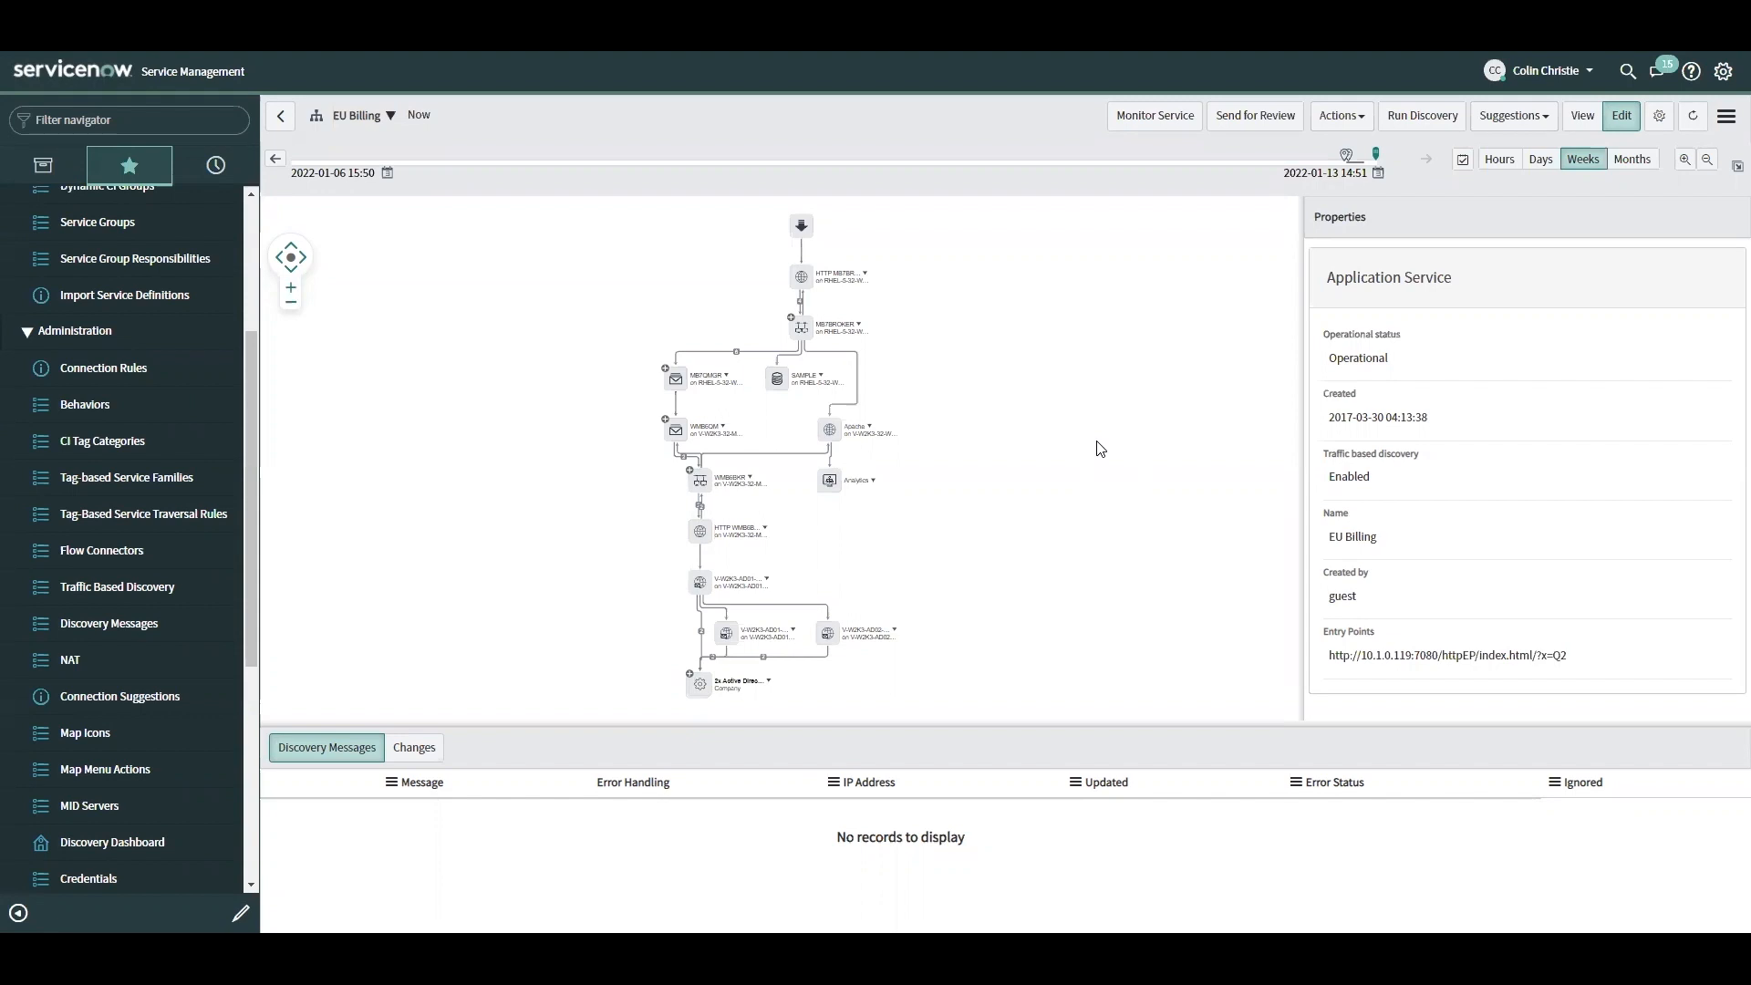
mouse_move(1333, 491)
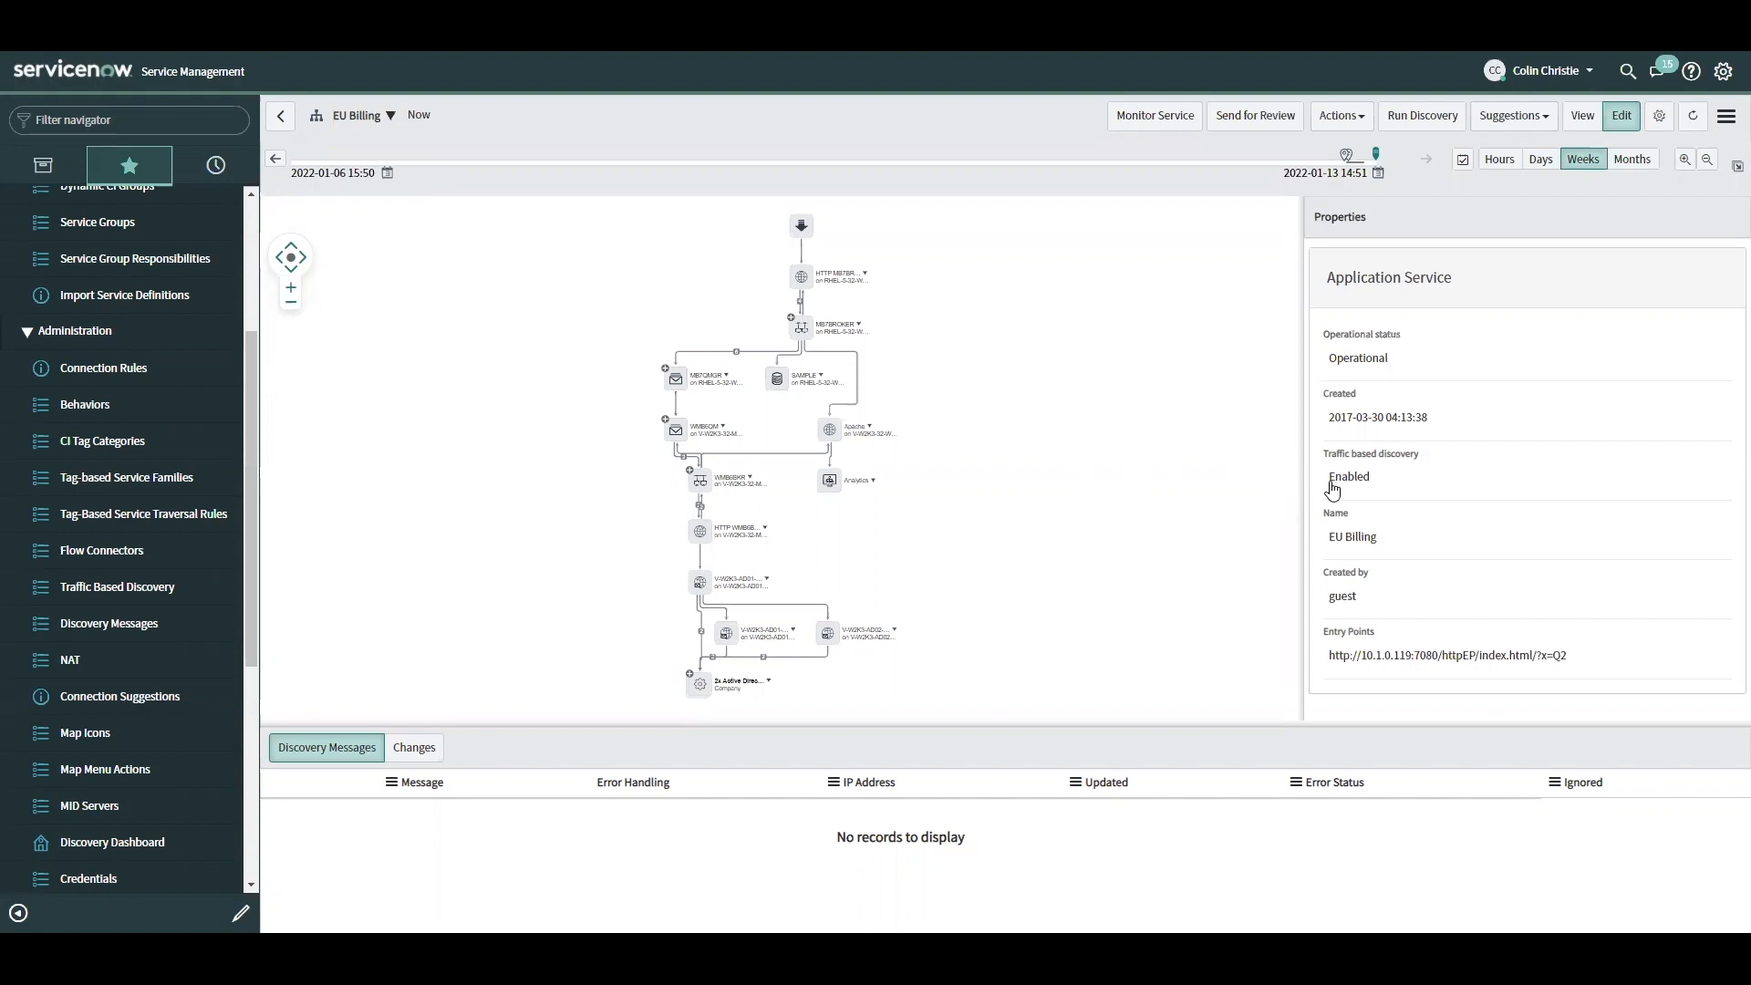
mouse_move(1387, 492)
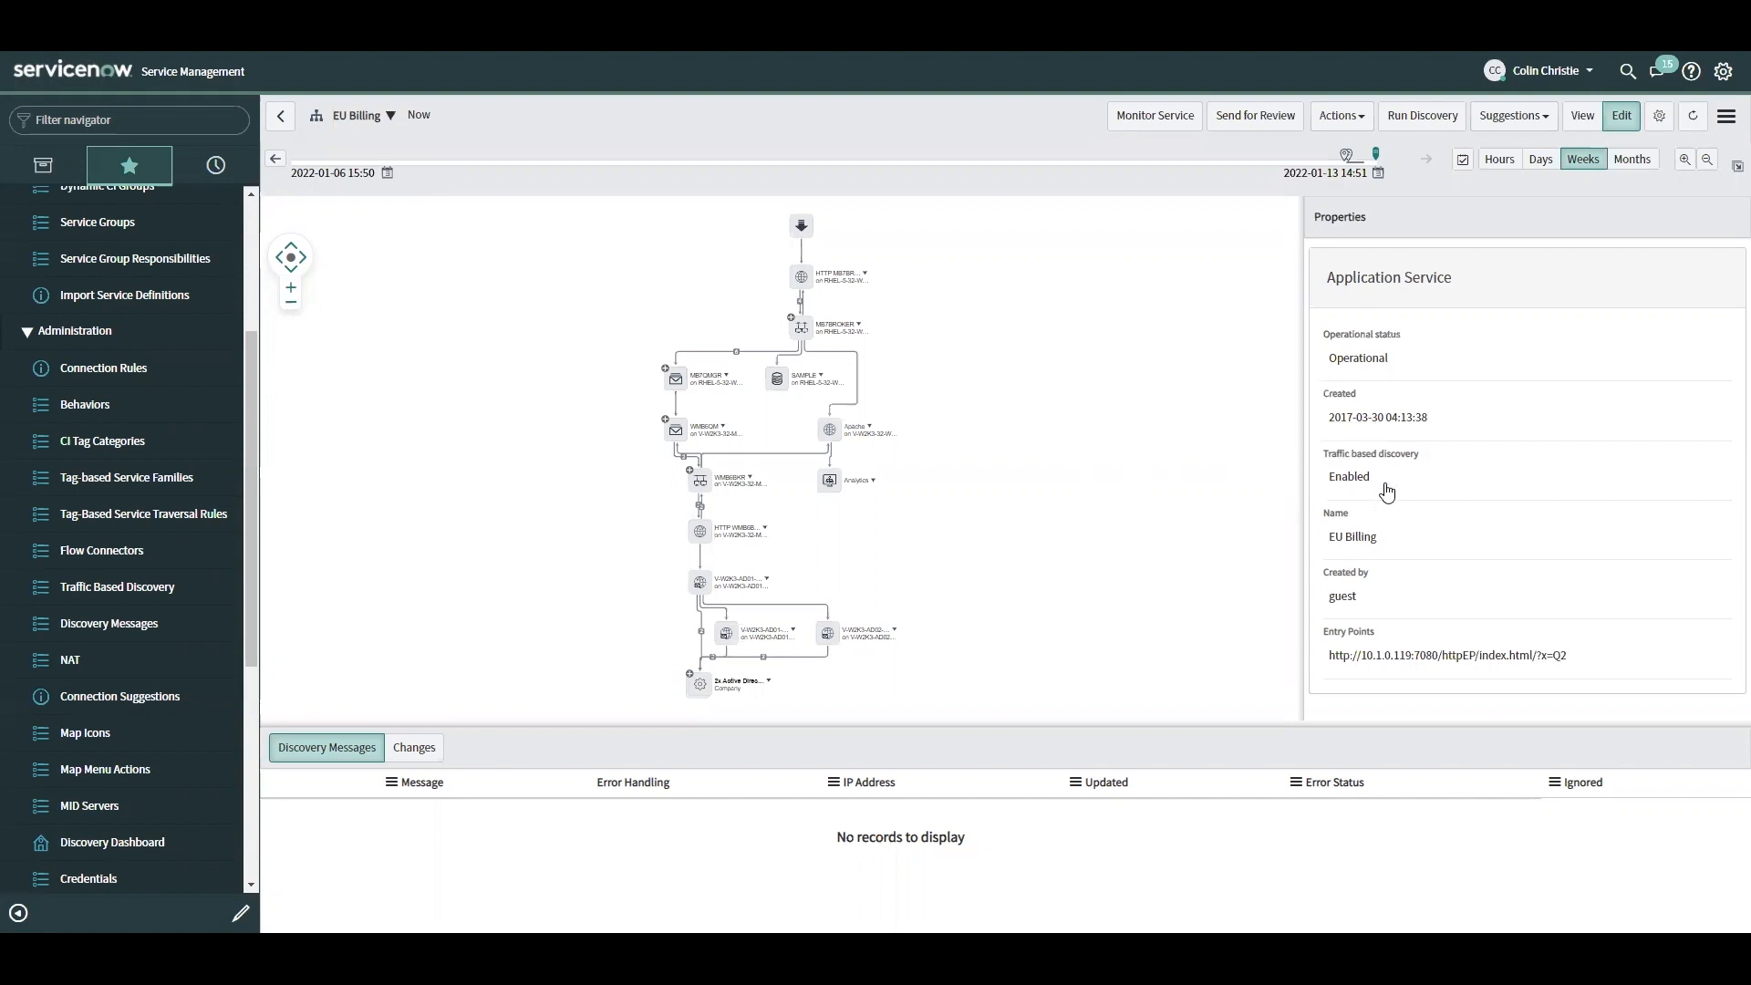
mouse_move(1138, 493)
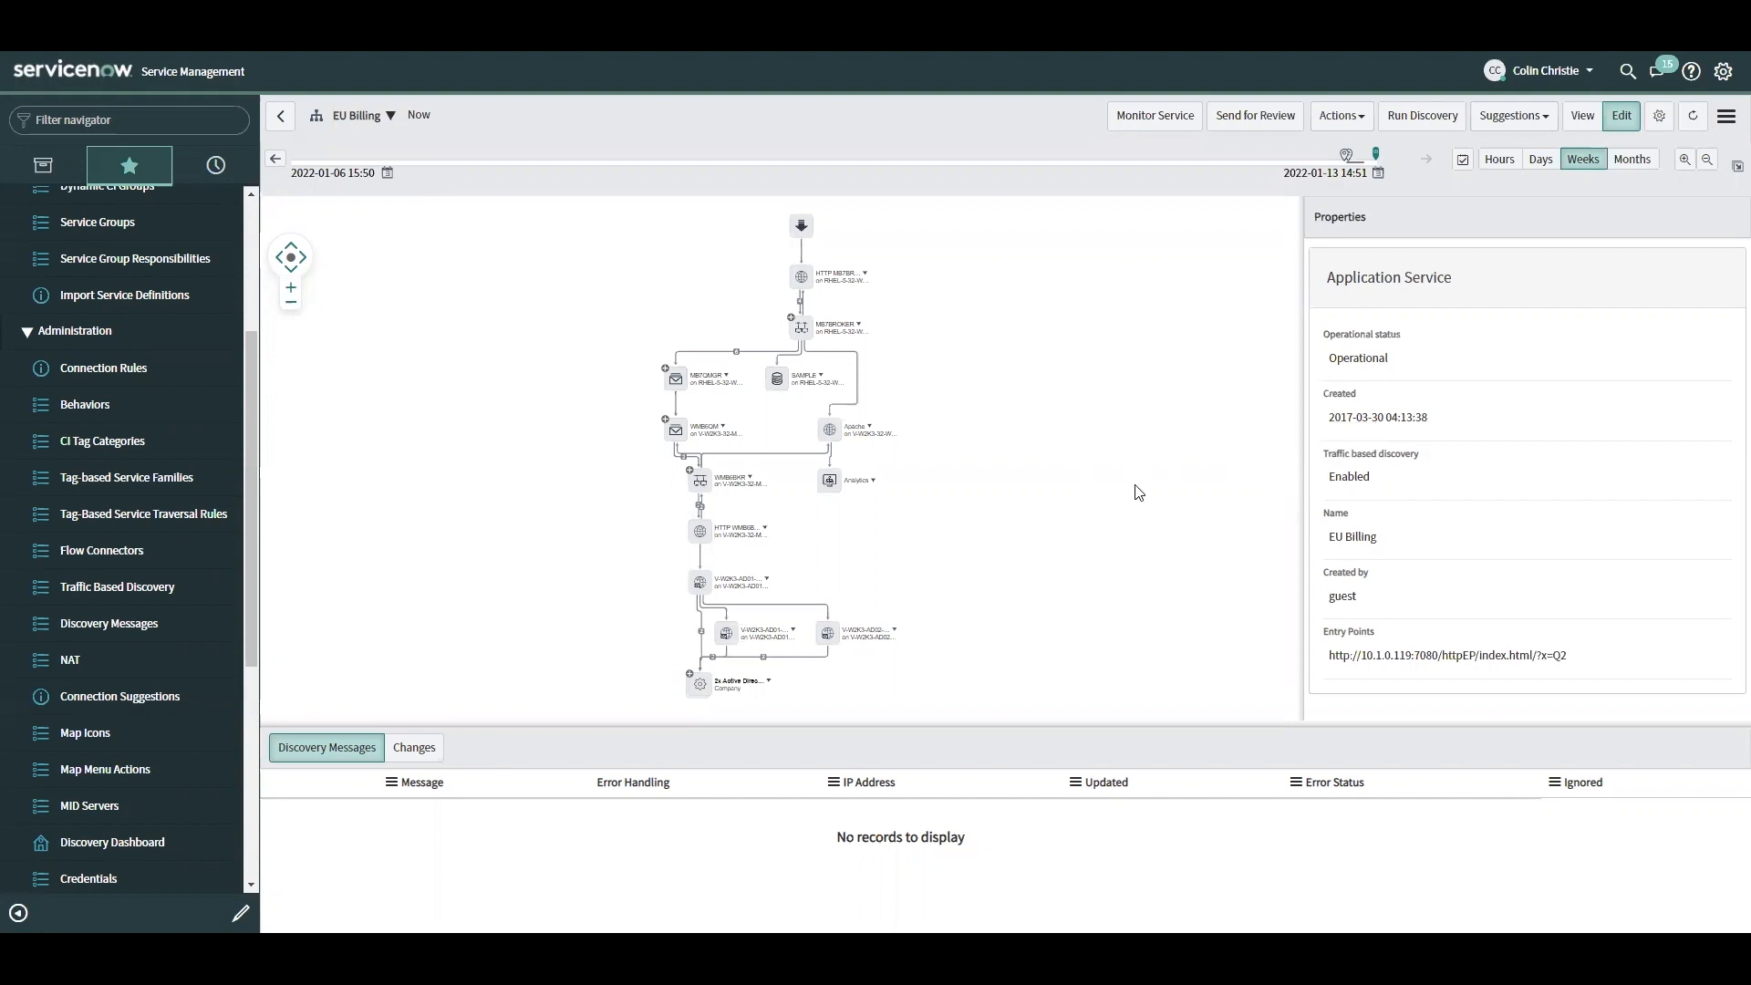
mouse_move(1050, 477)
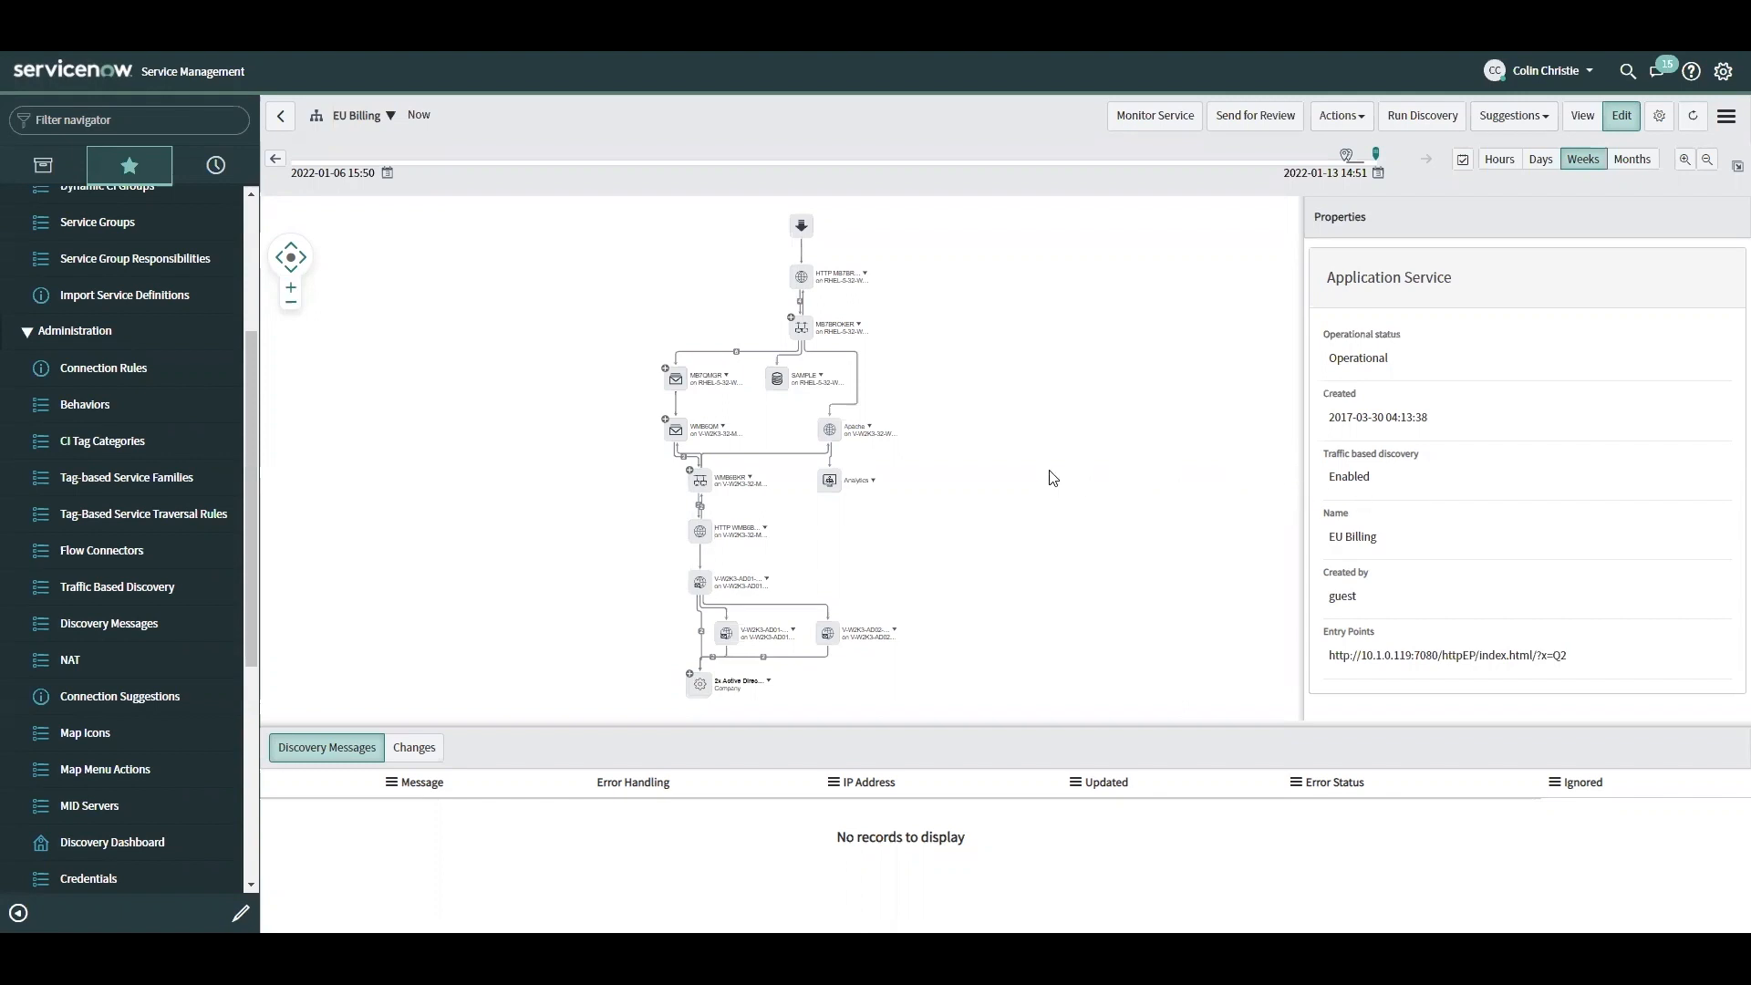
mouse_move(1009, 439)
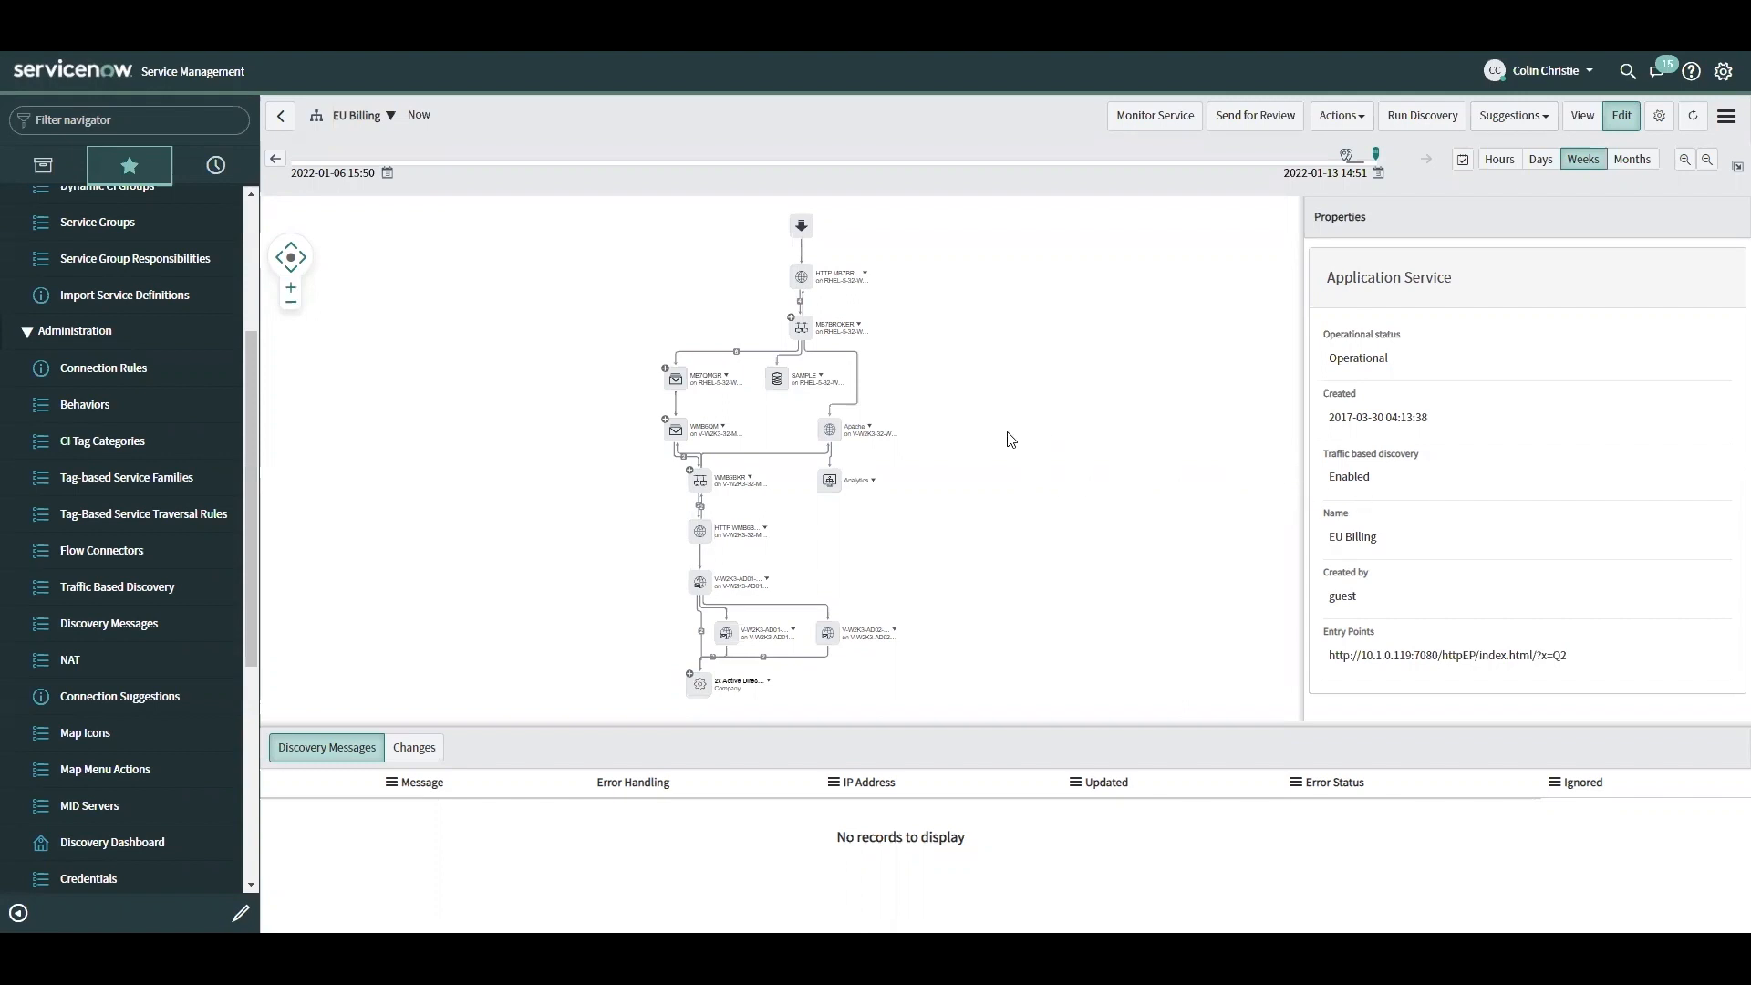
mouse_move(826, 297)
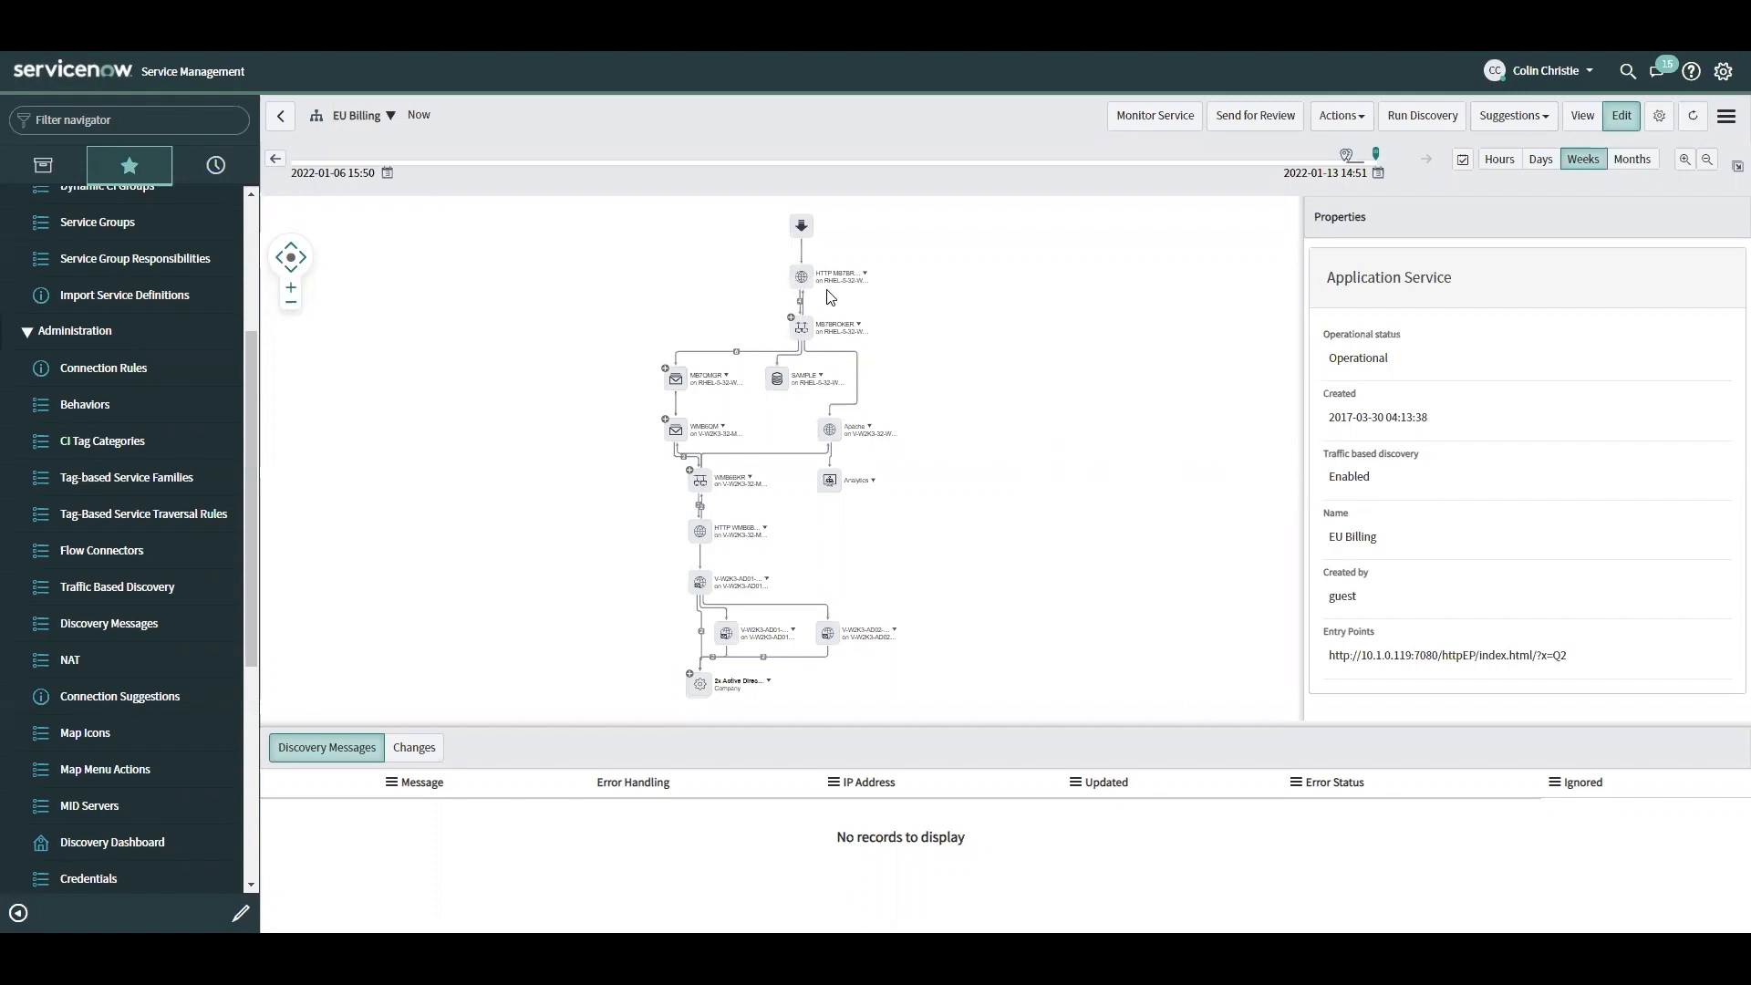
mouse_move(911, 495)
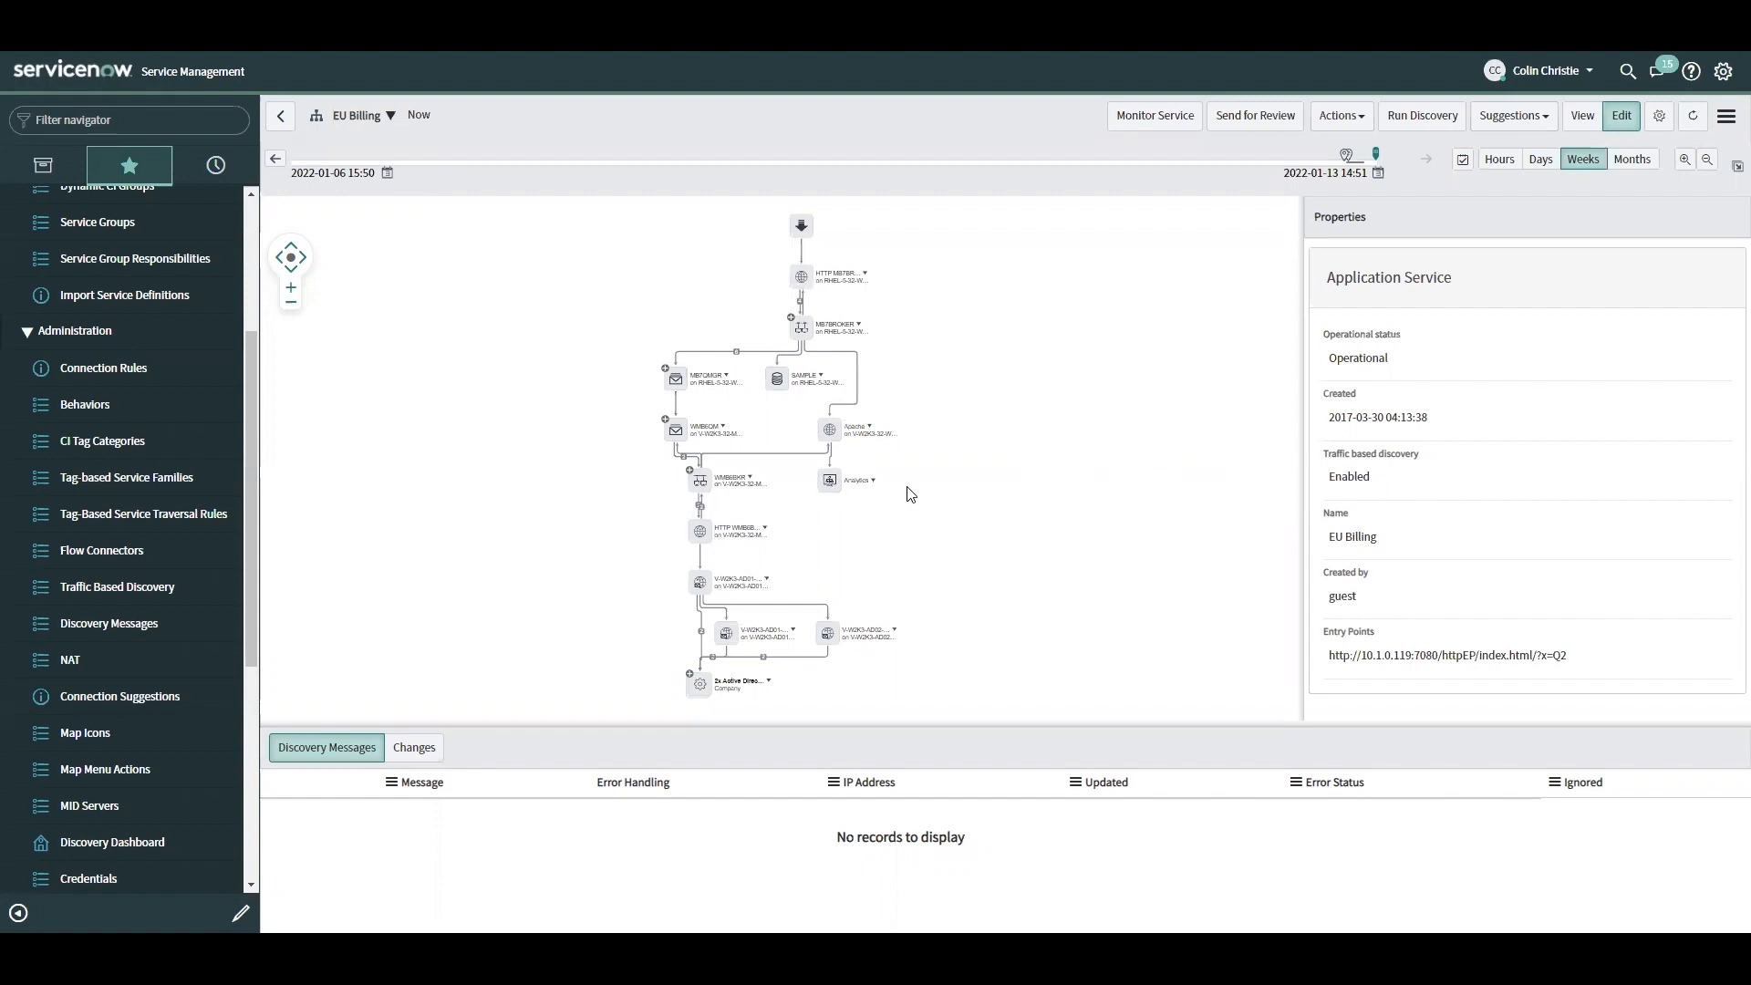
mouse_move(963, 493)
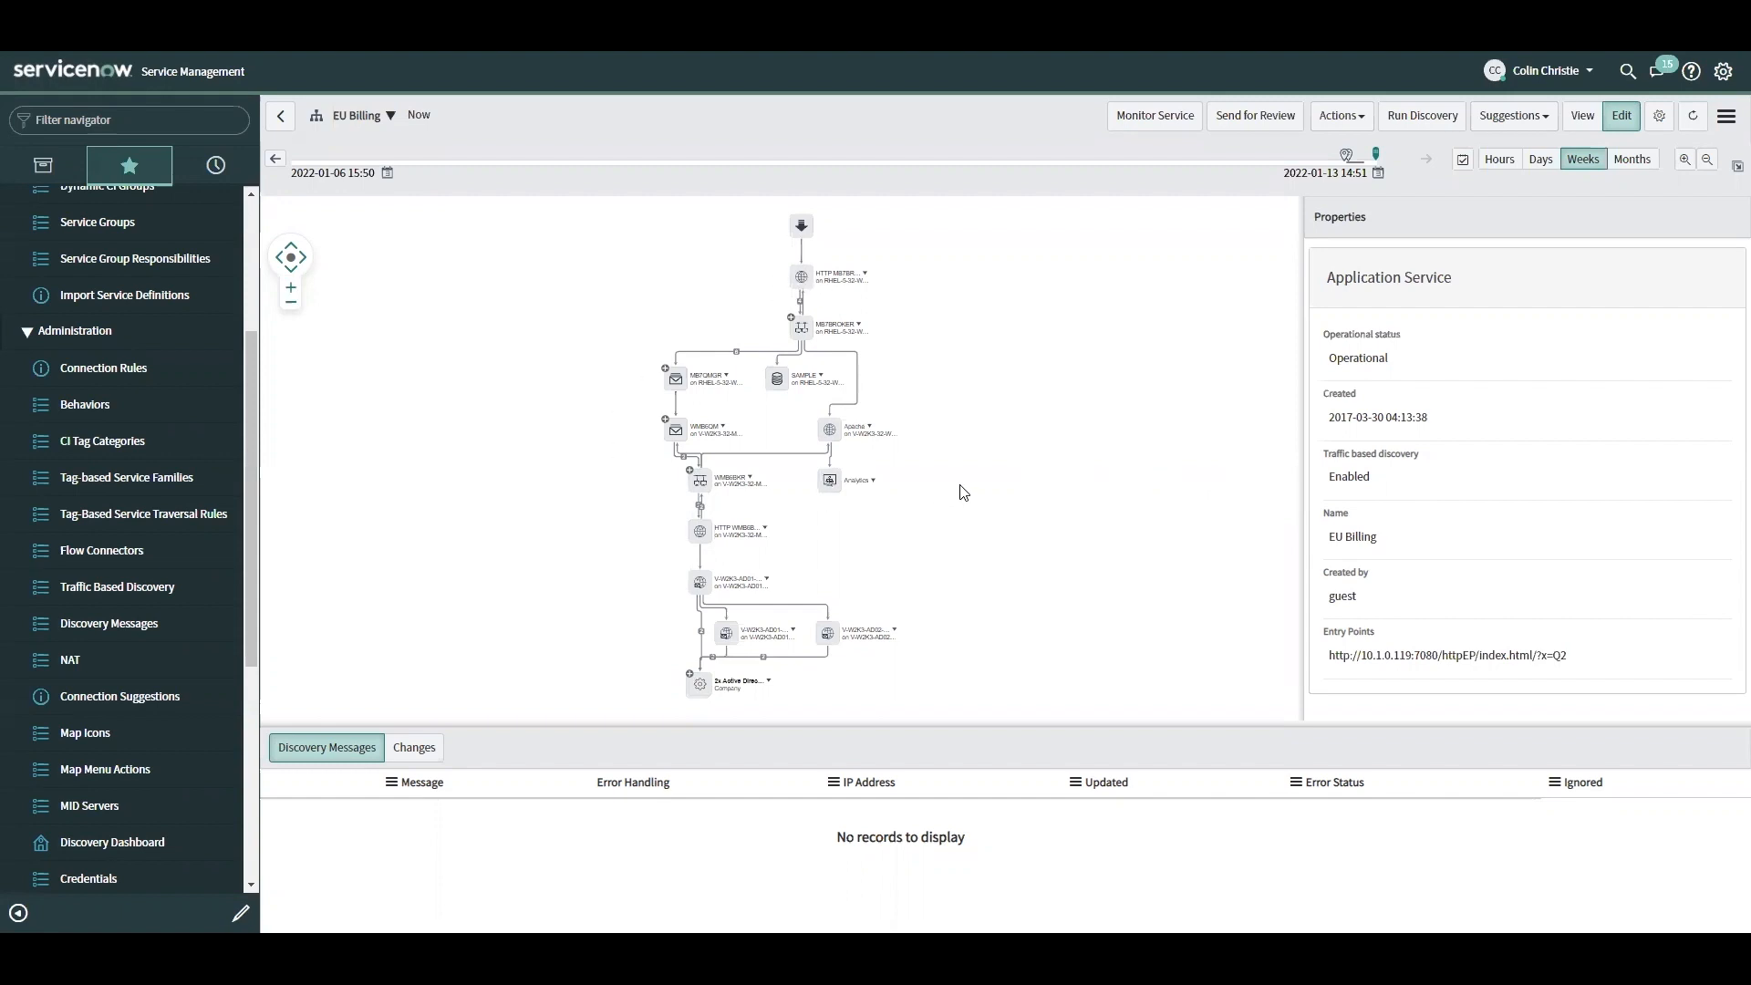
mouse_move(926, 367)
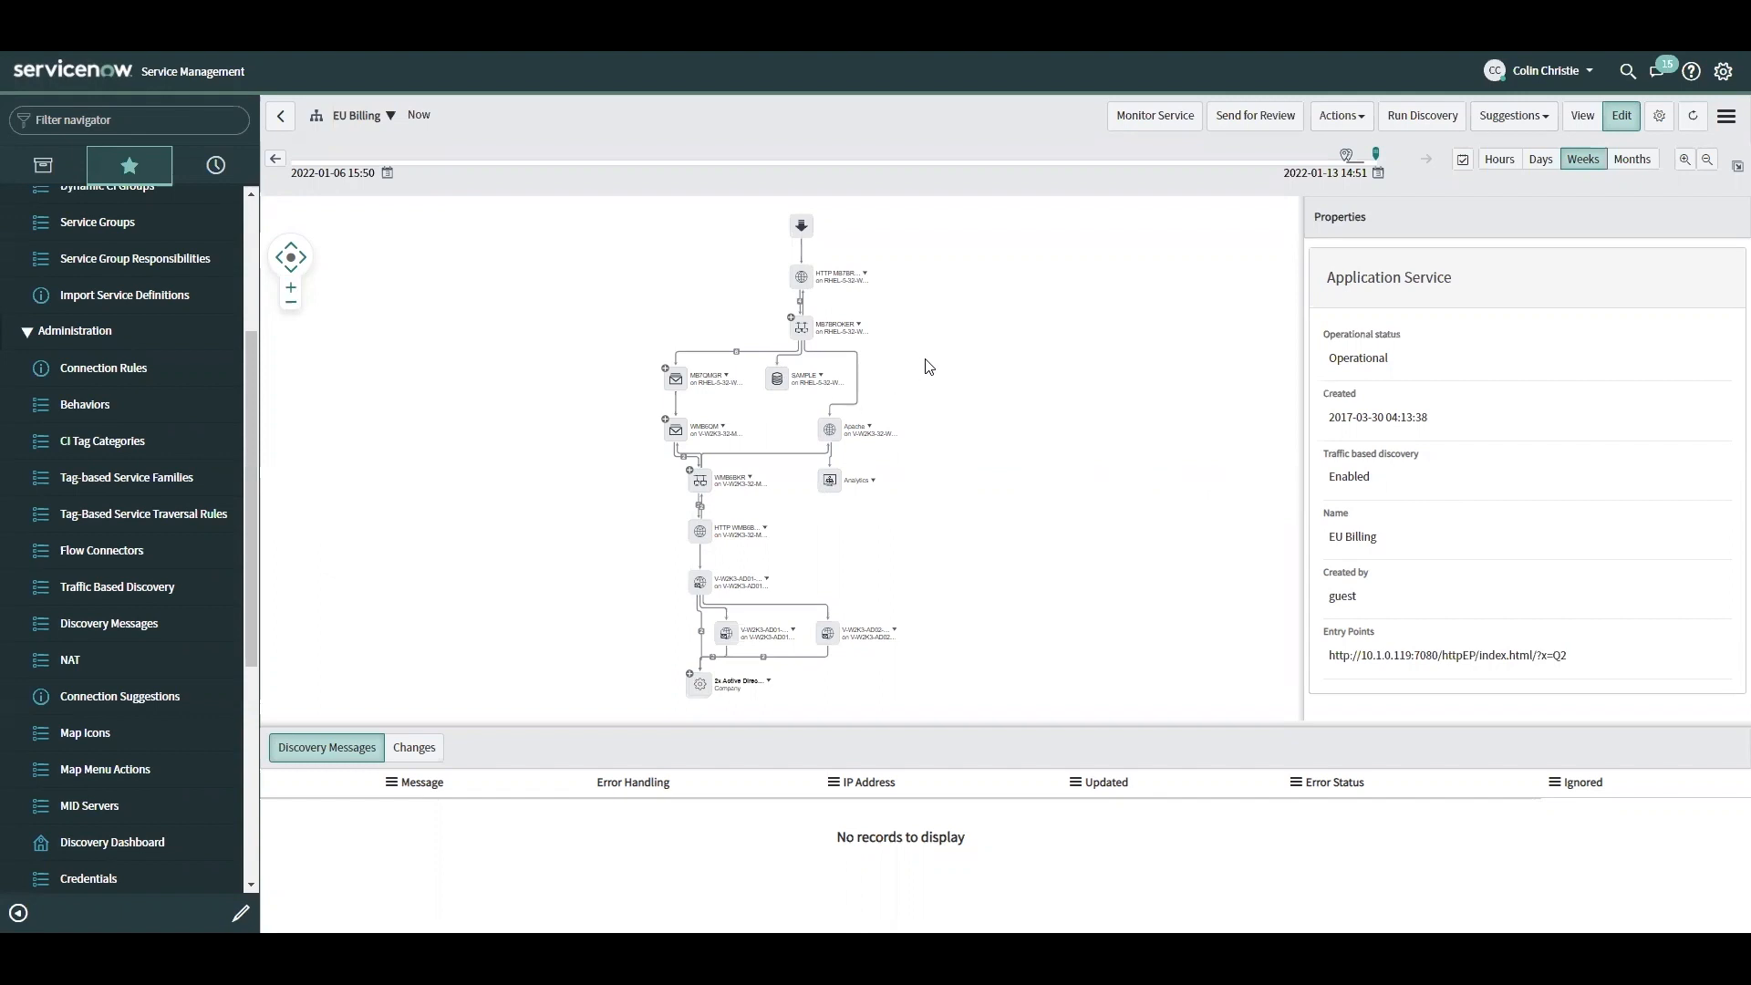
mouse_move(942, 492)
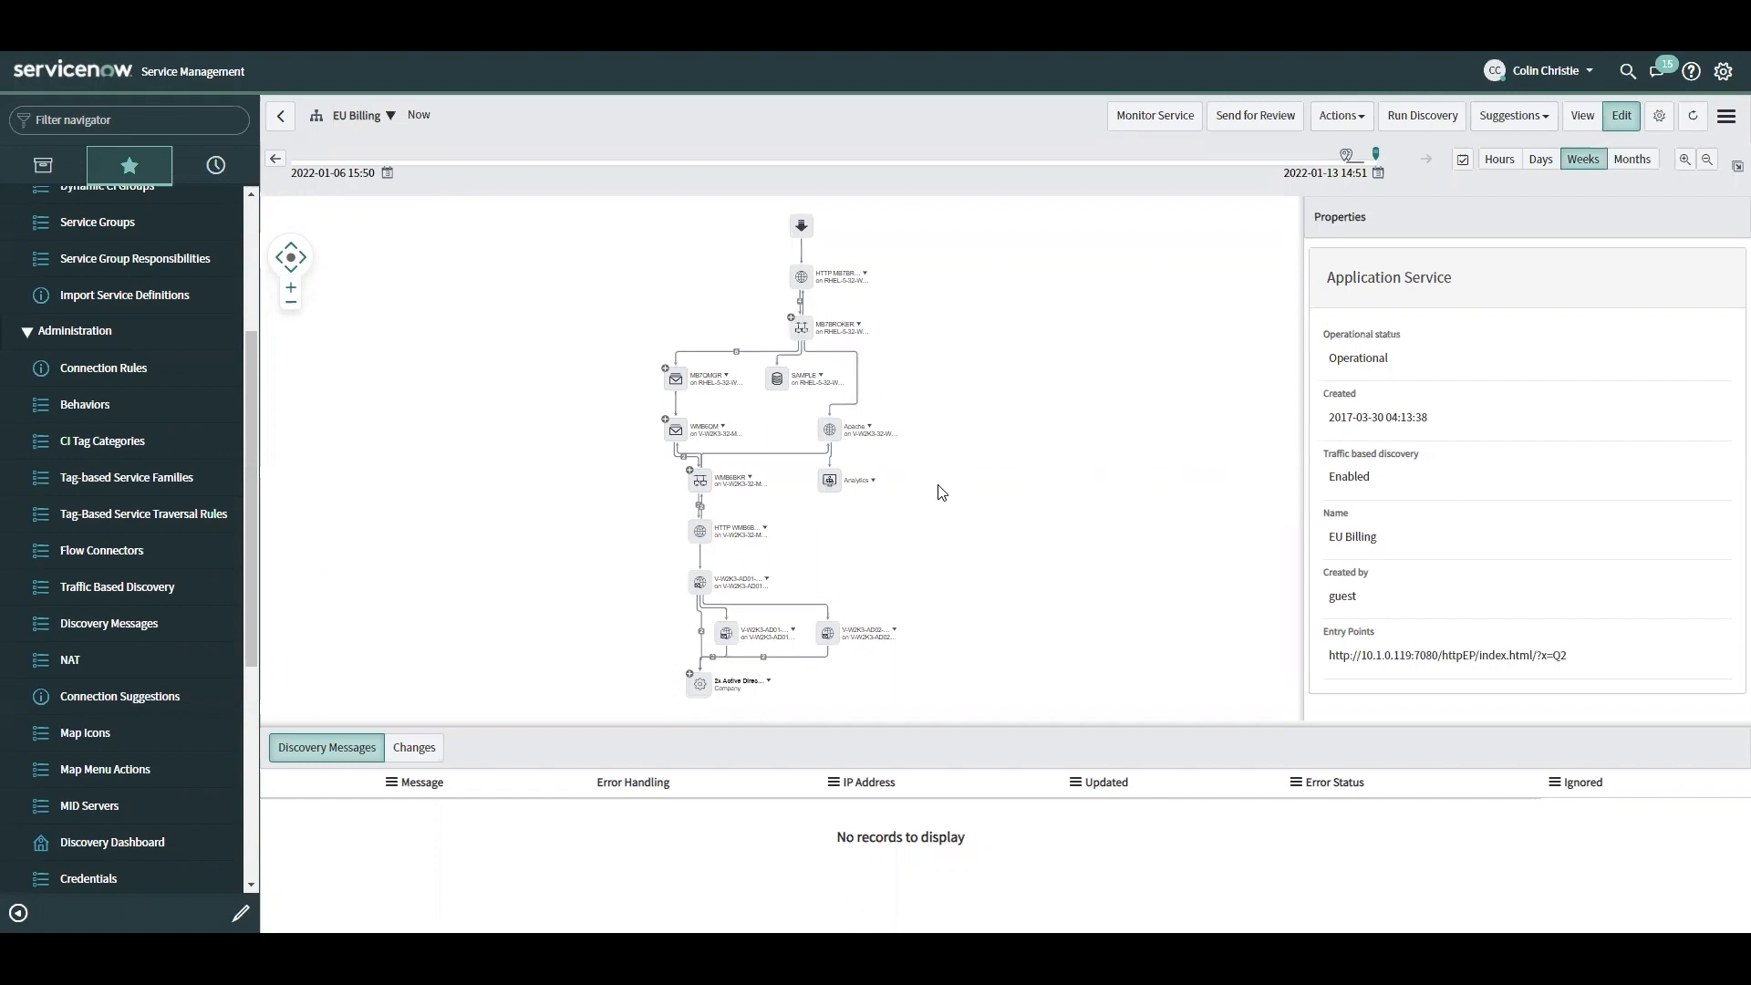
mouse_move(950, 486)
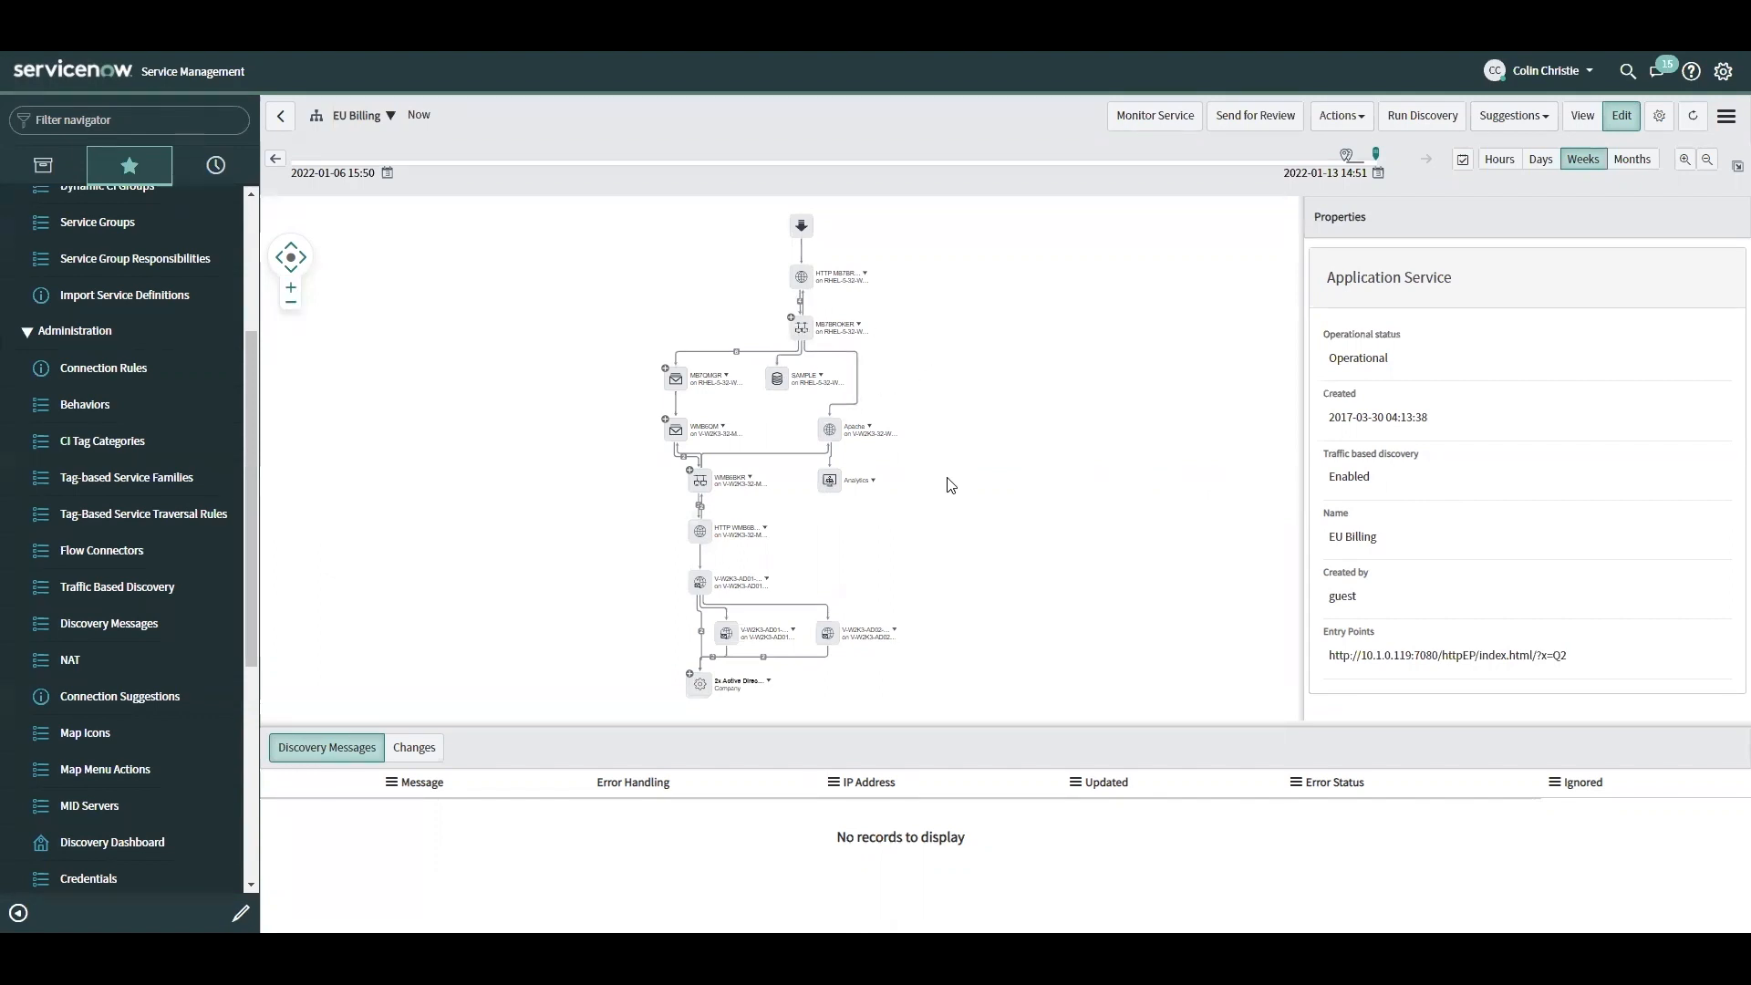
mouse_move(970, 491)
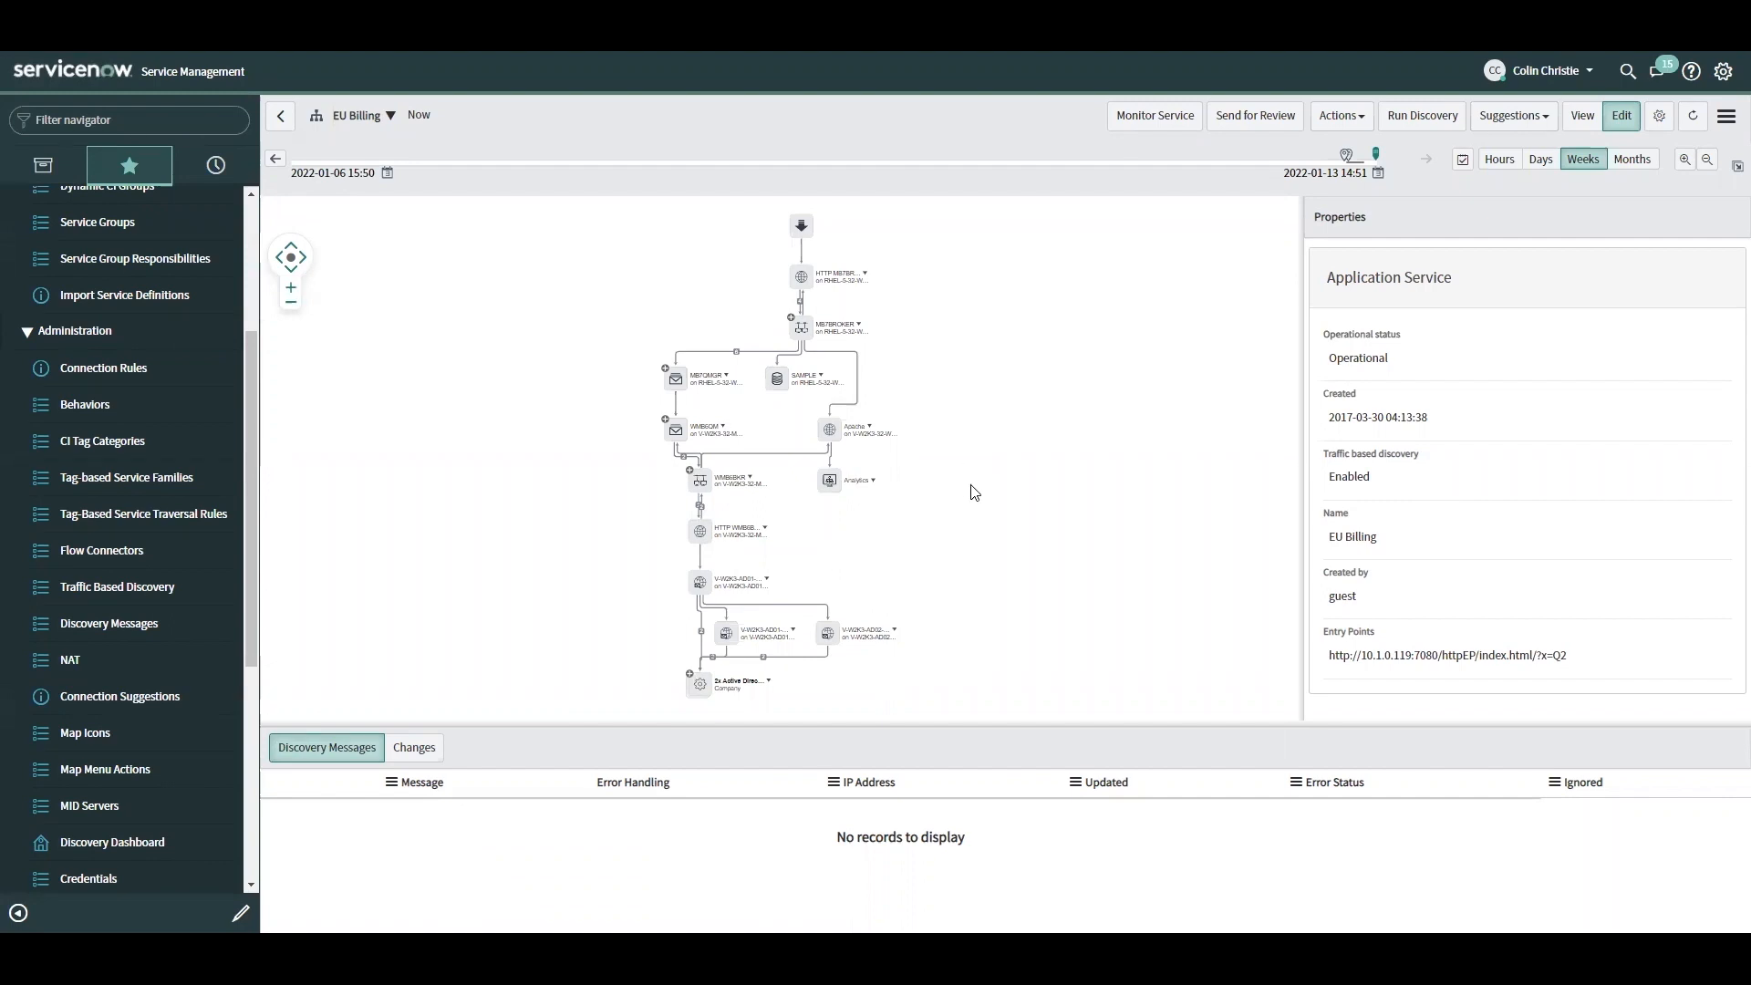
mouse_move(894, 405)
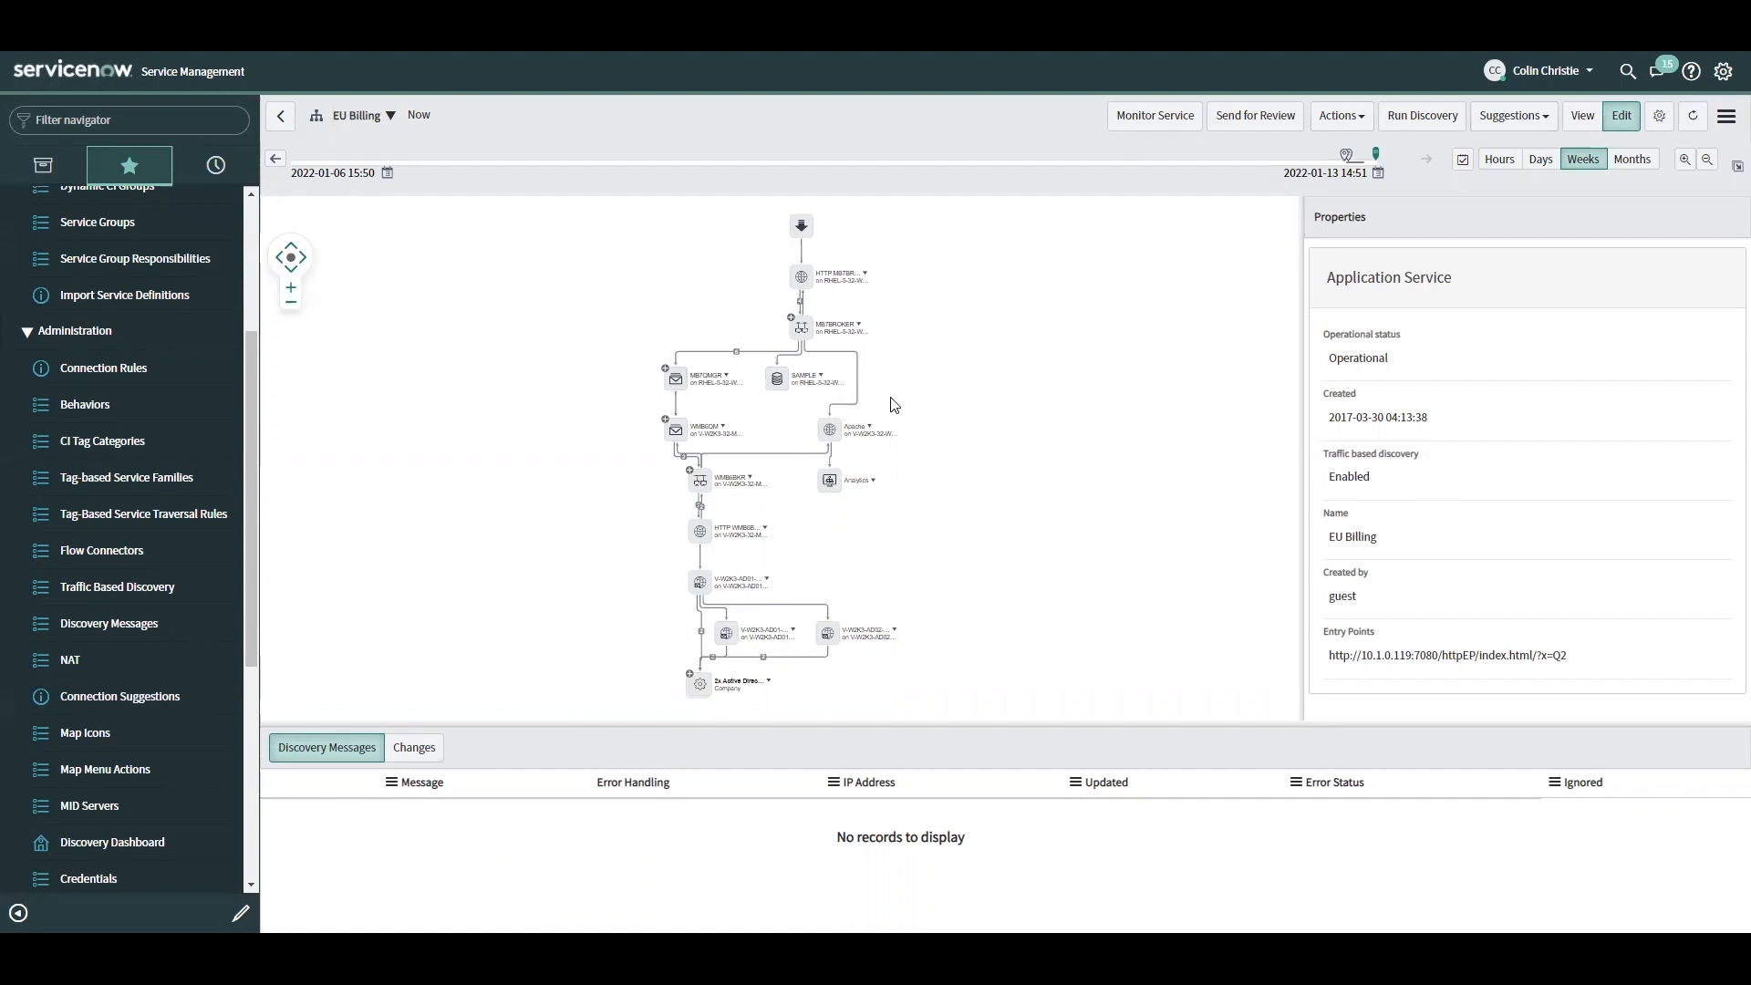
mouse_move(856, 456)
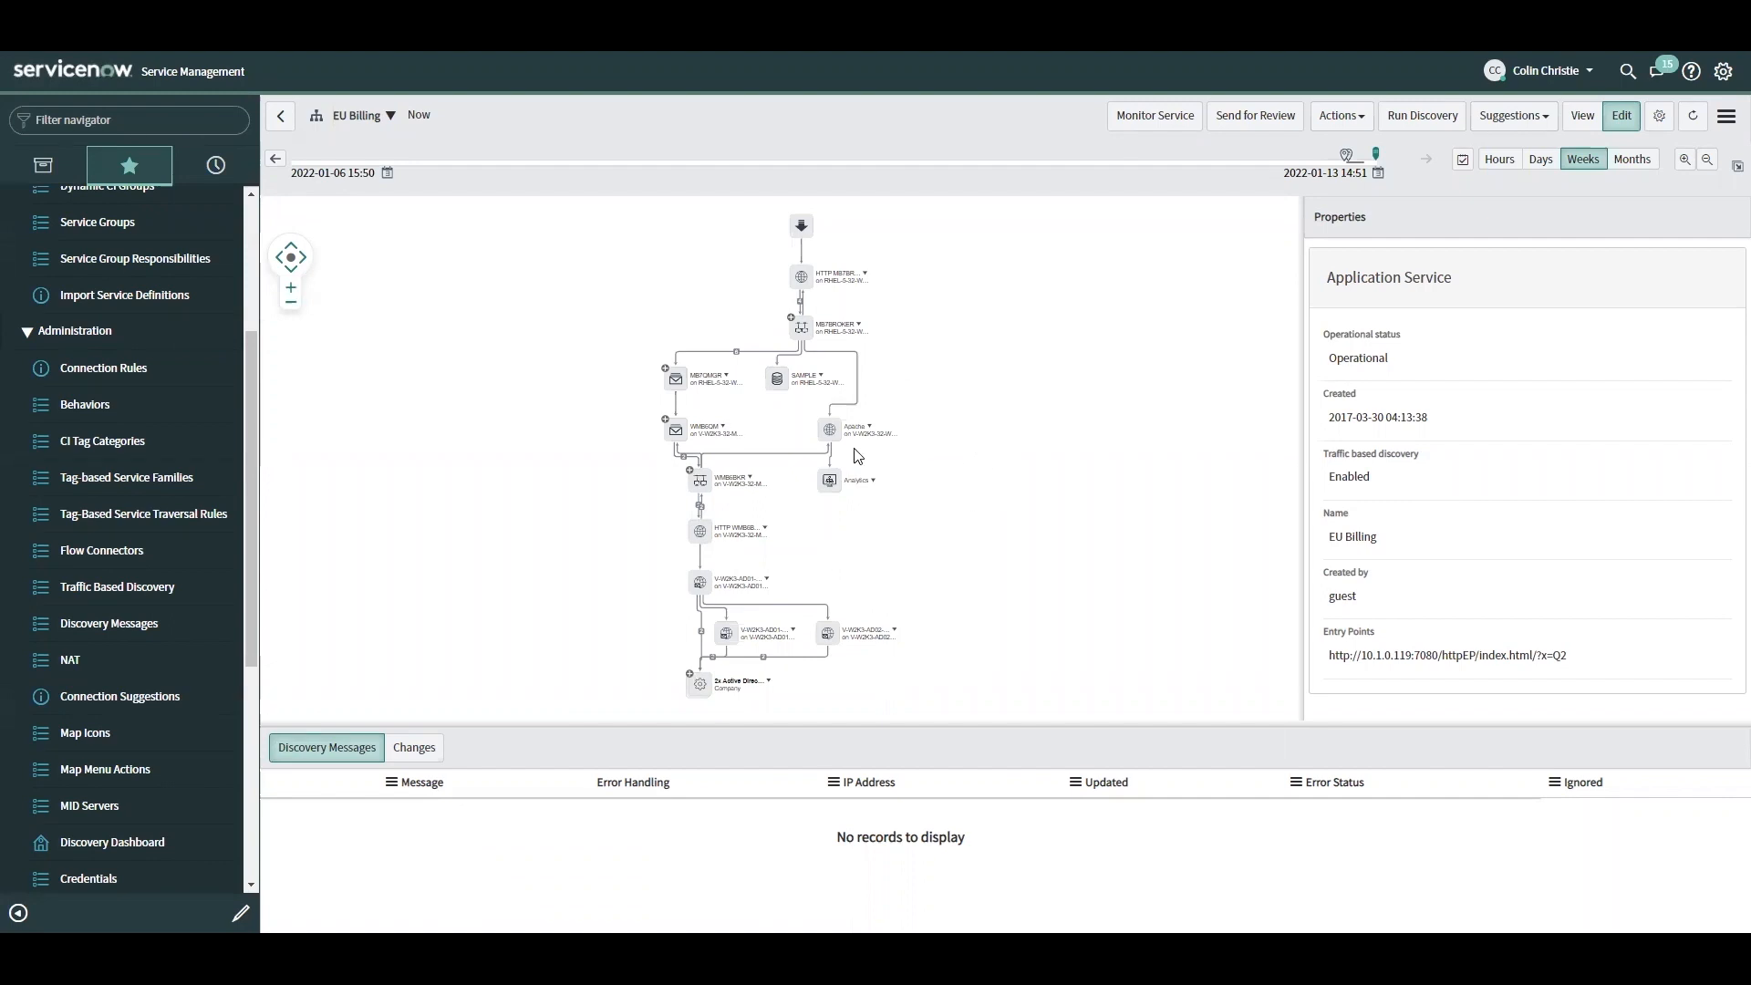
mouse_move(892, 392)
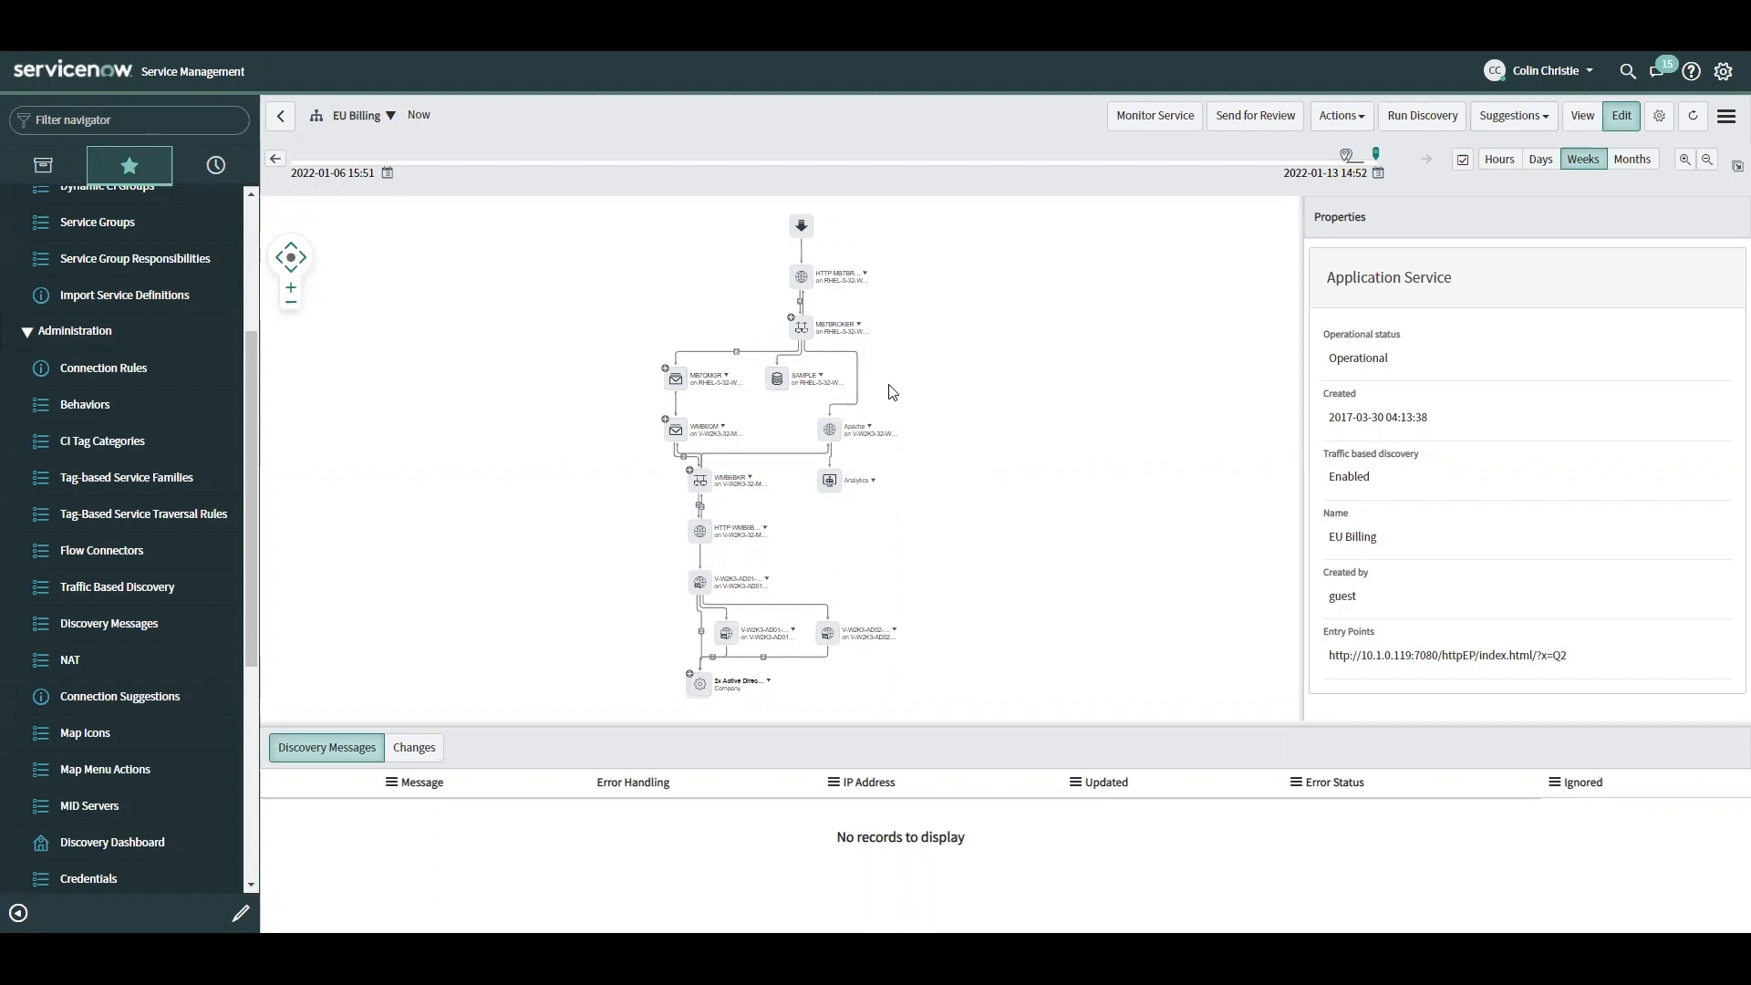
mouse_move(903, 449)
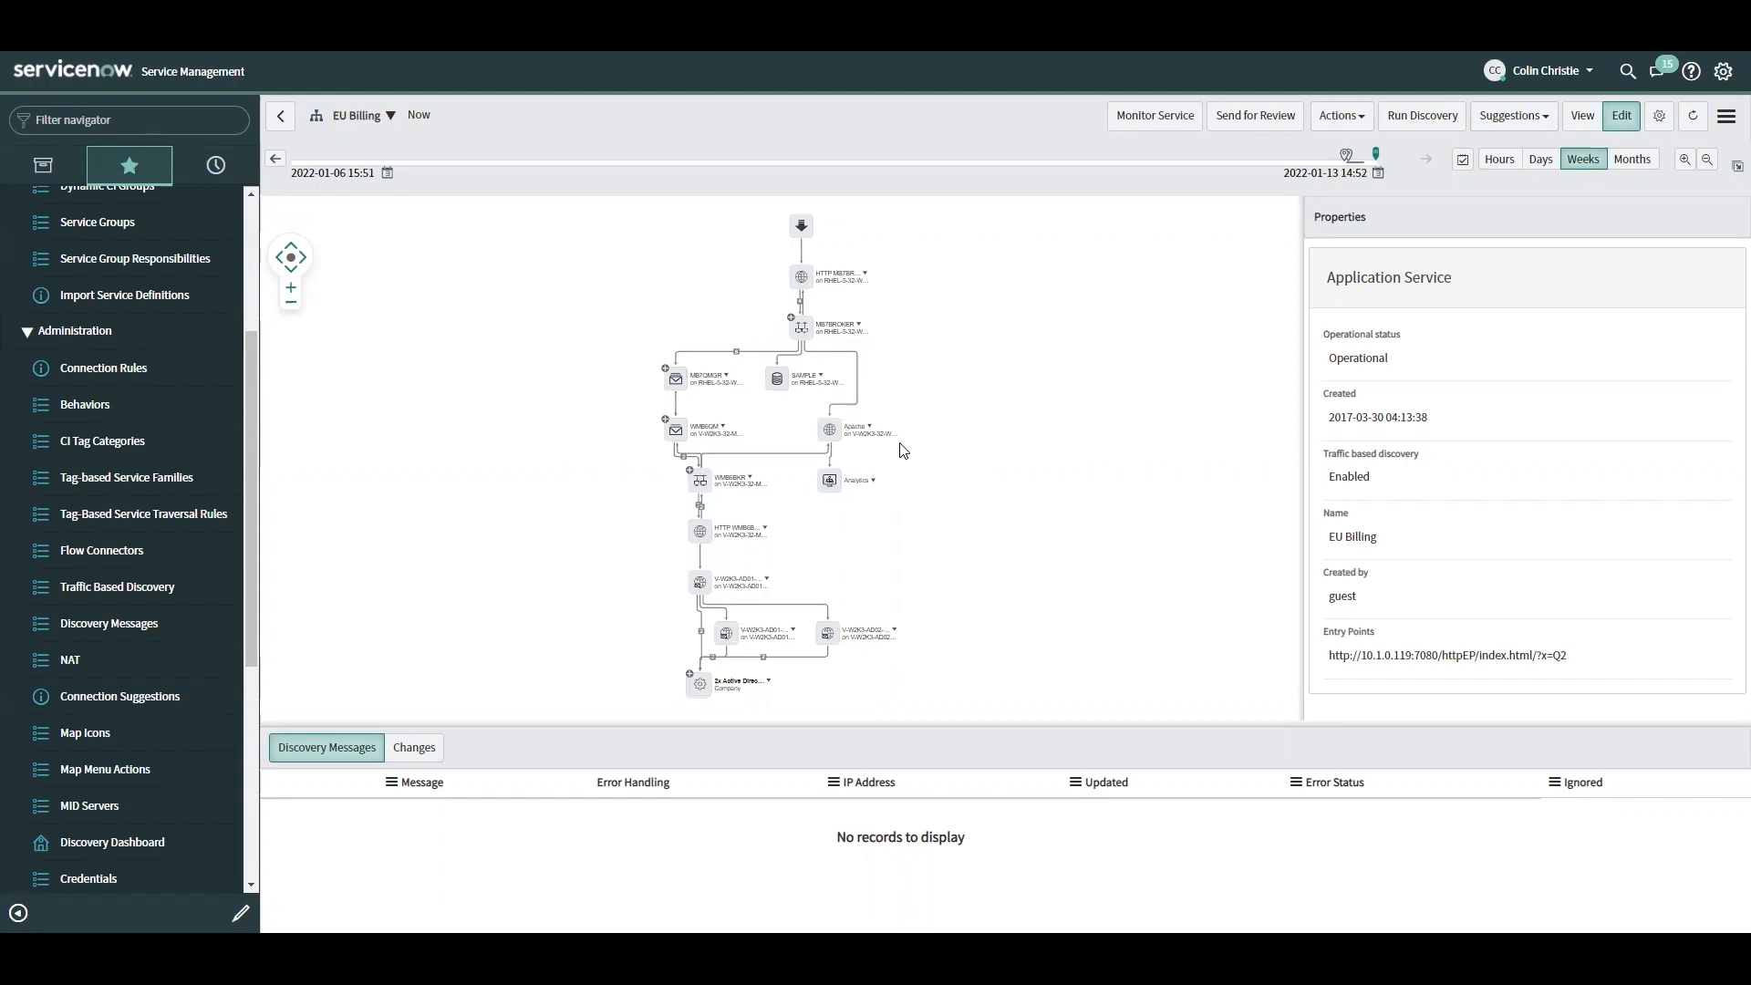
mouse_move(980, 471)
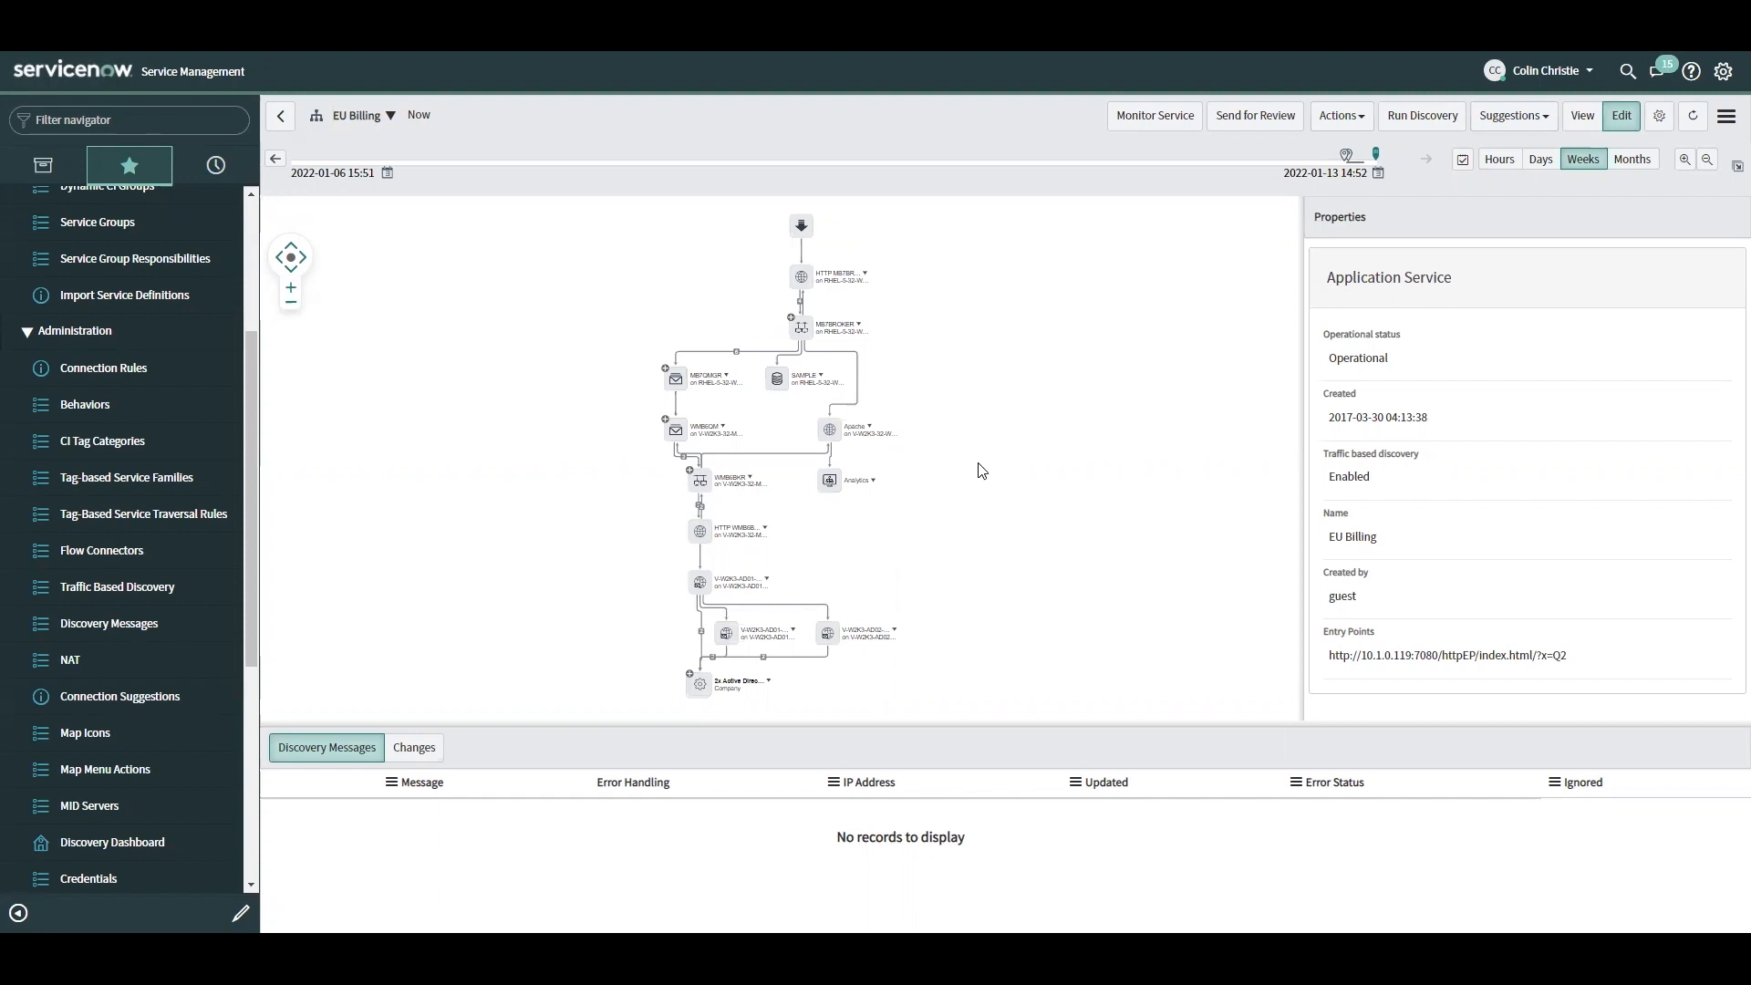
mouse_move(917, 447)
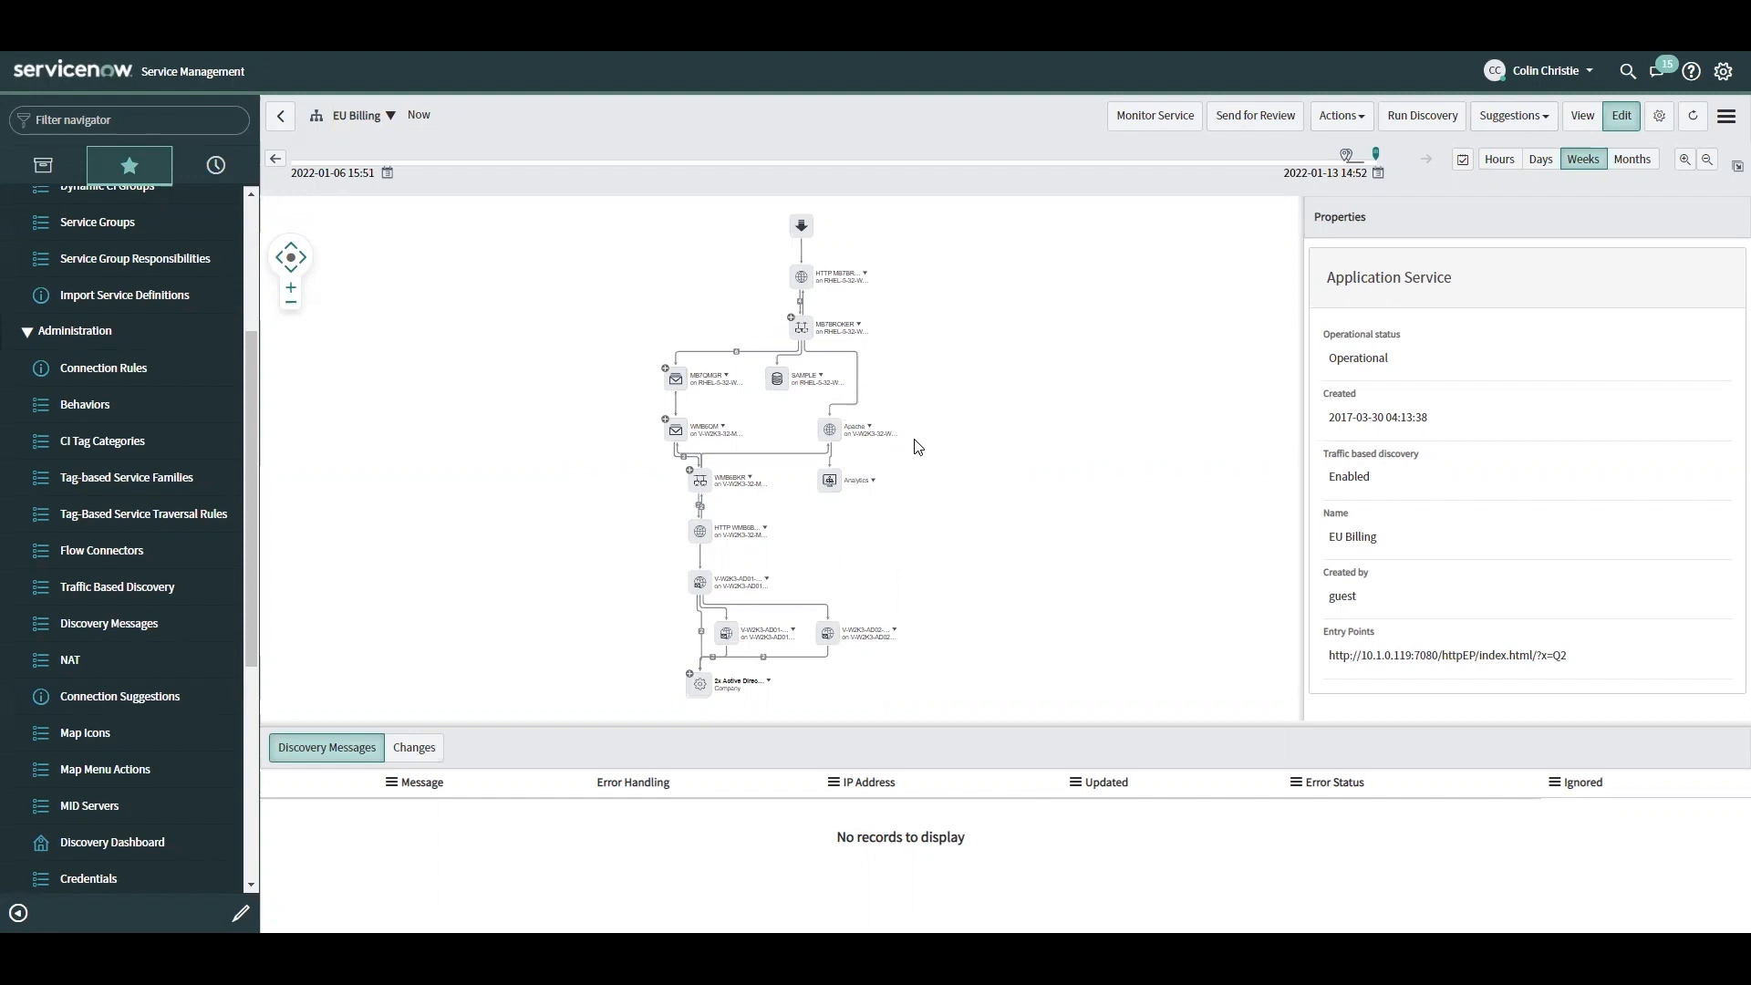
mouse_move(912, 453)
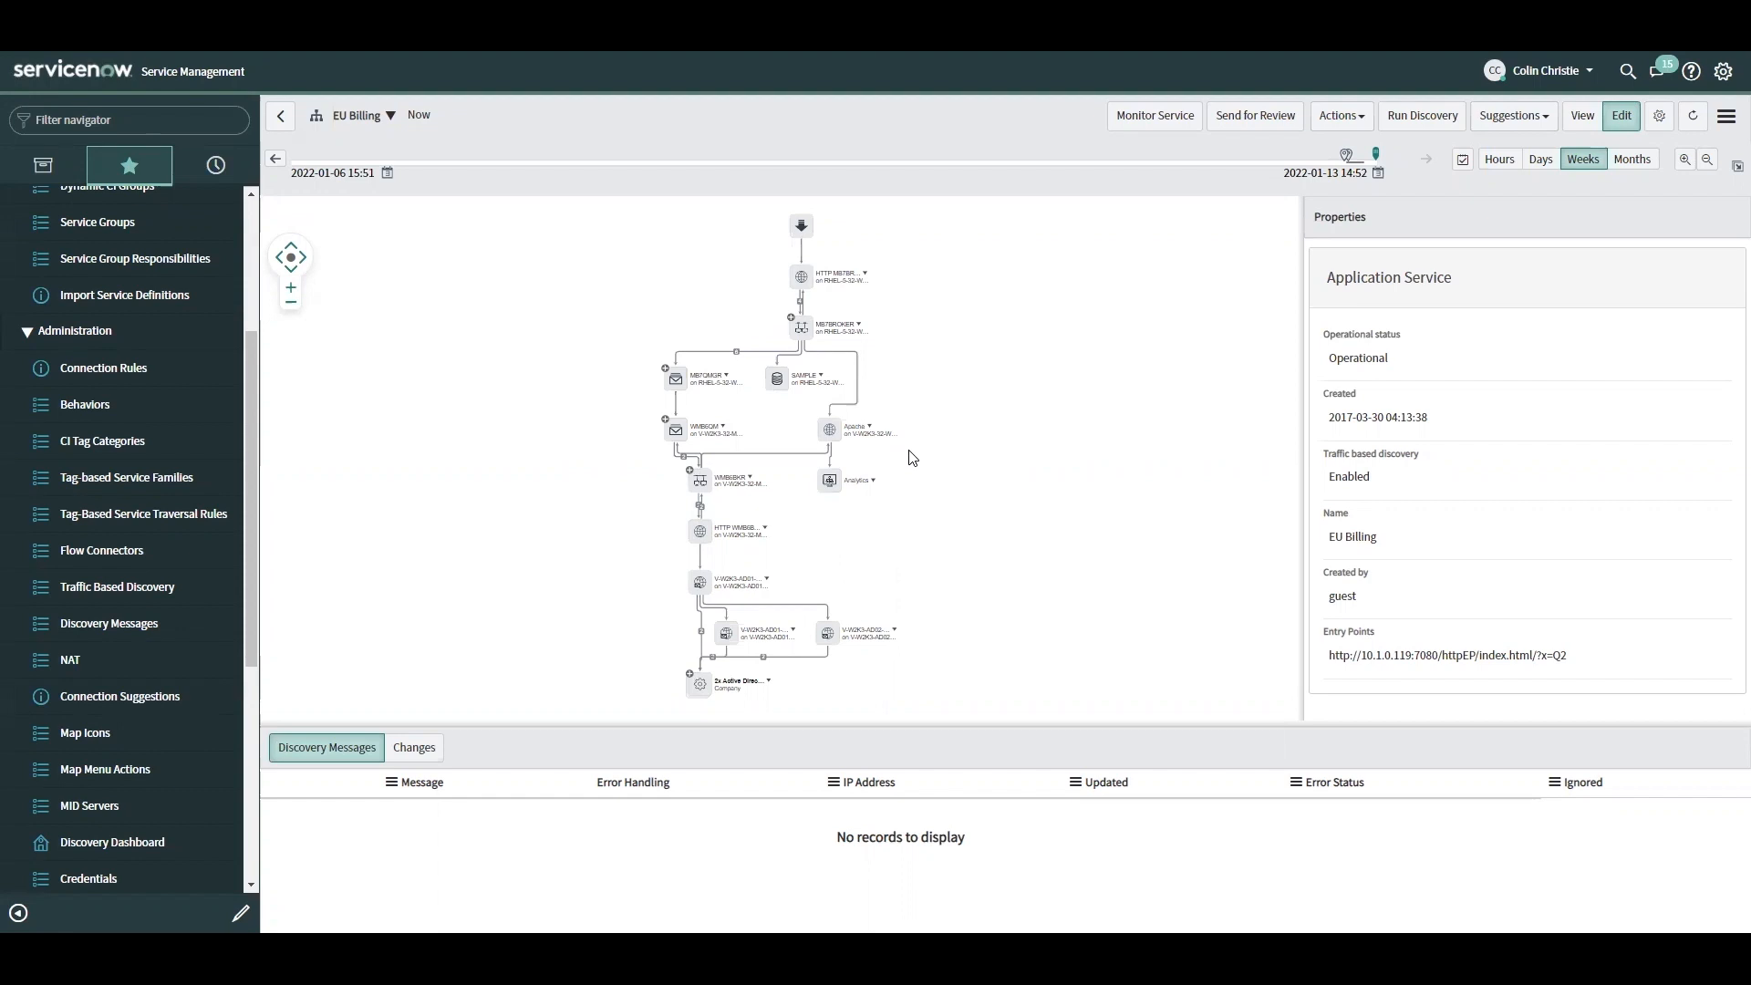
mouse_move(894, 528)
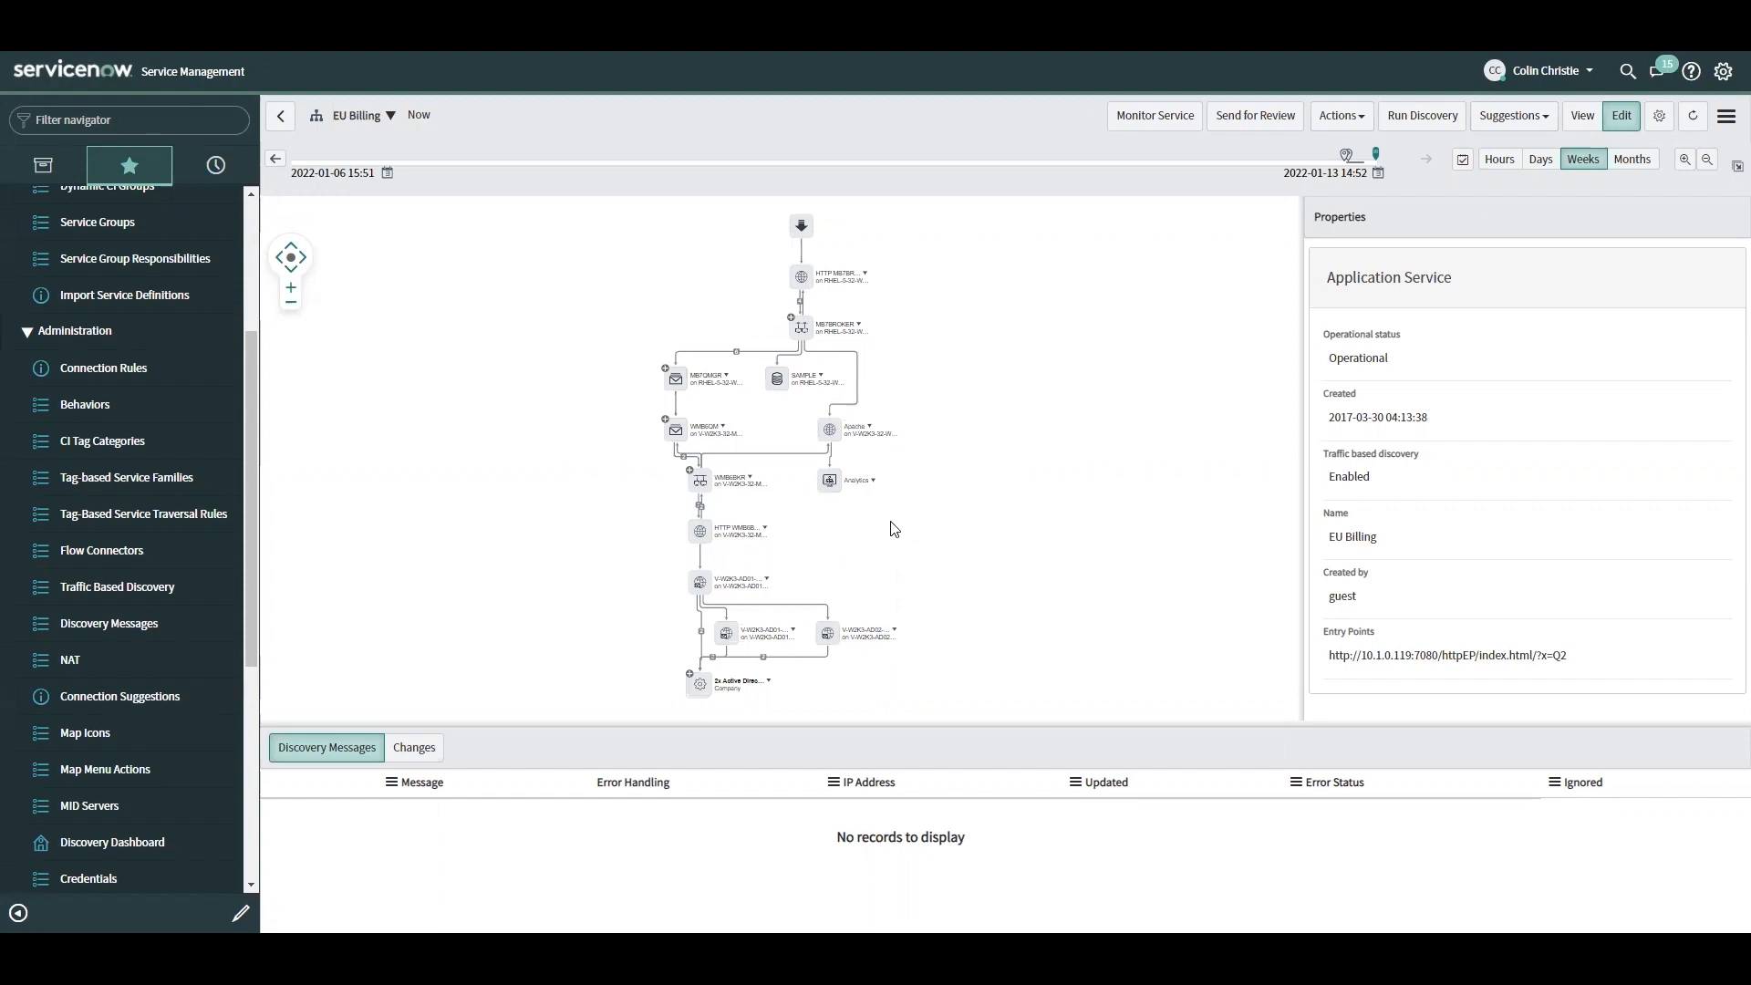
mouse_move(857, 512)
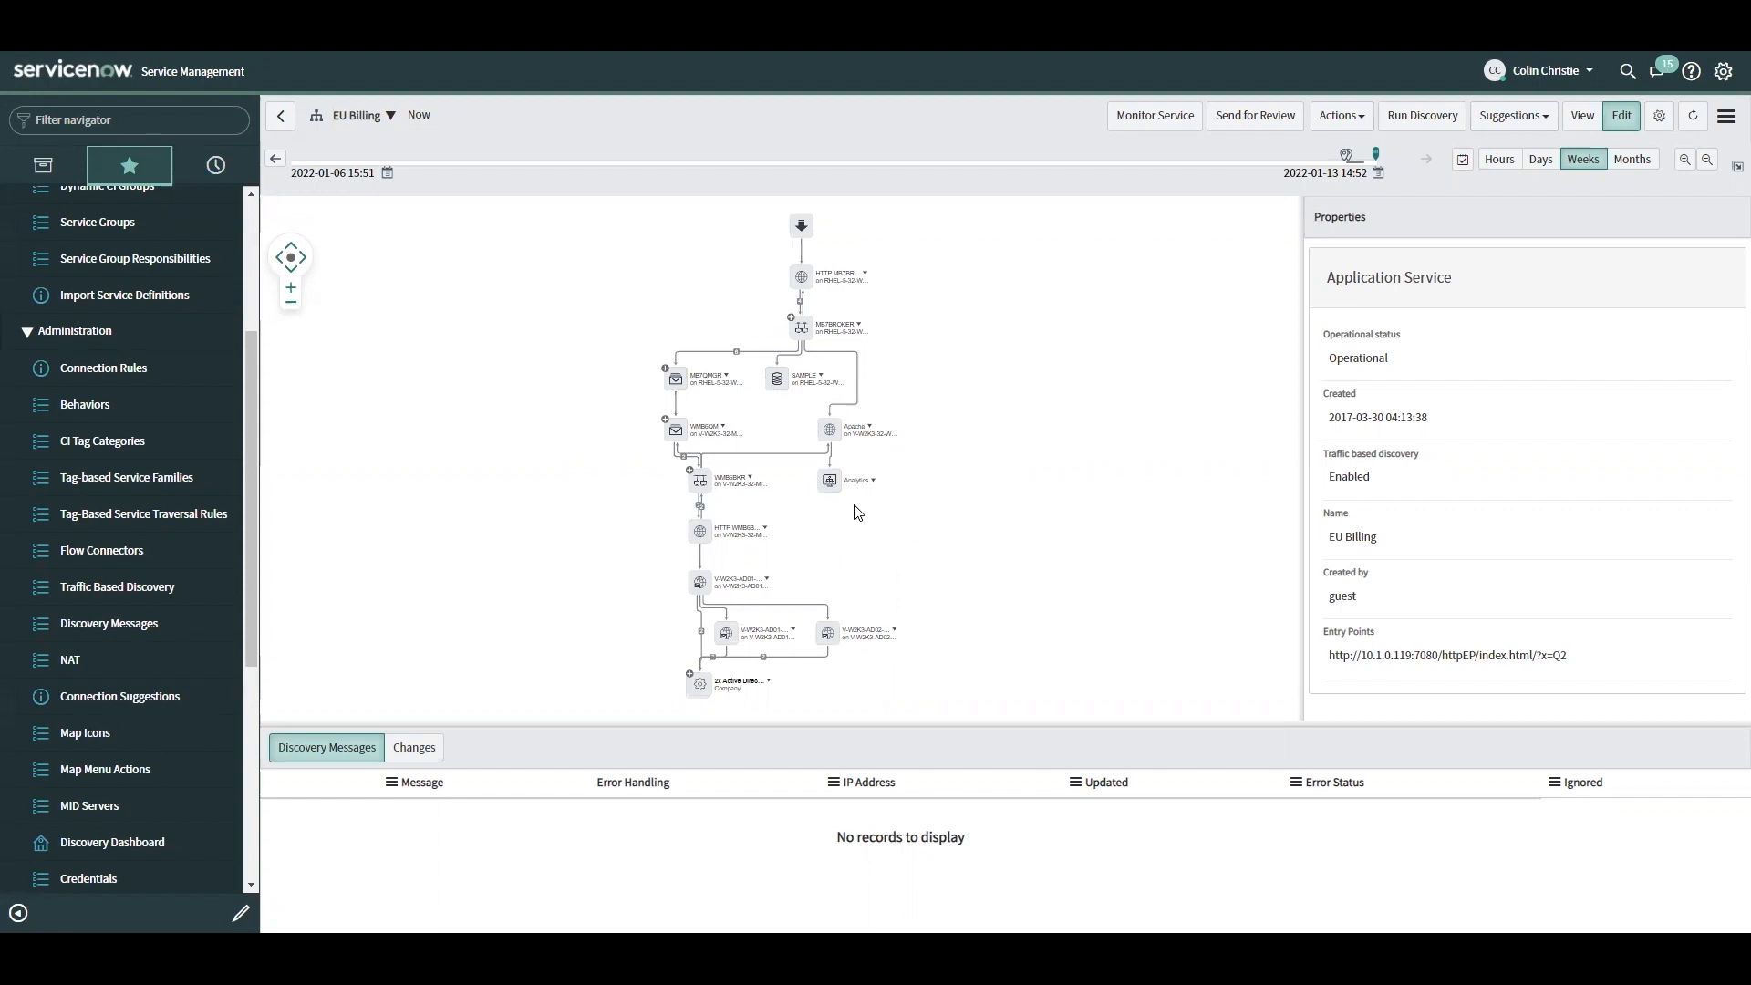
mouse_move(941, 513)
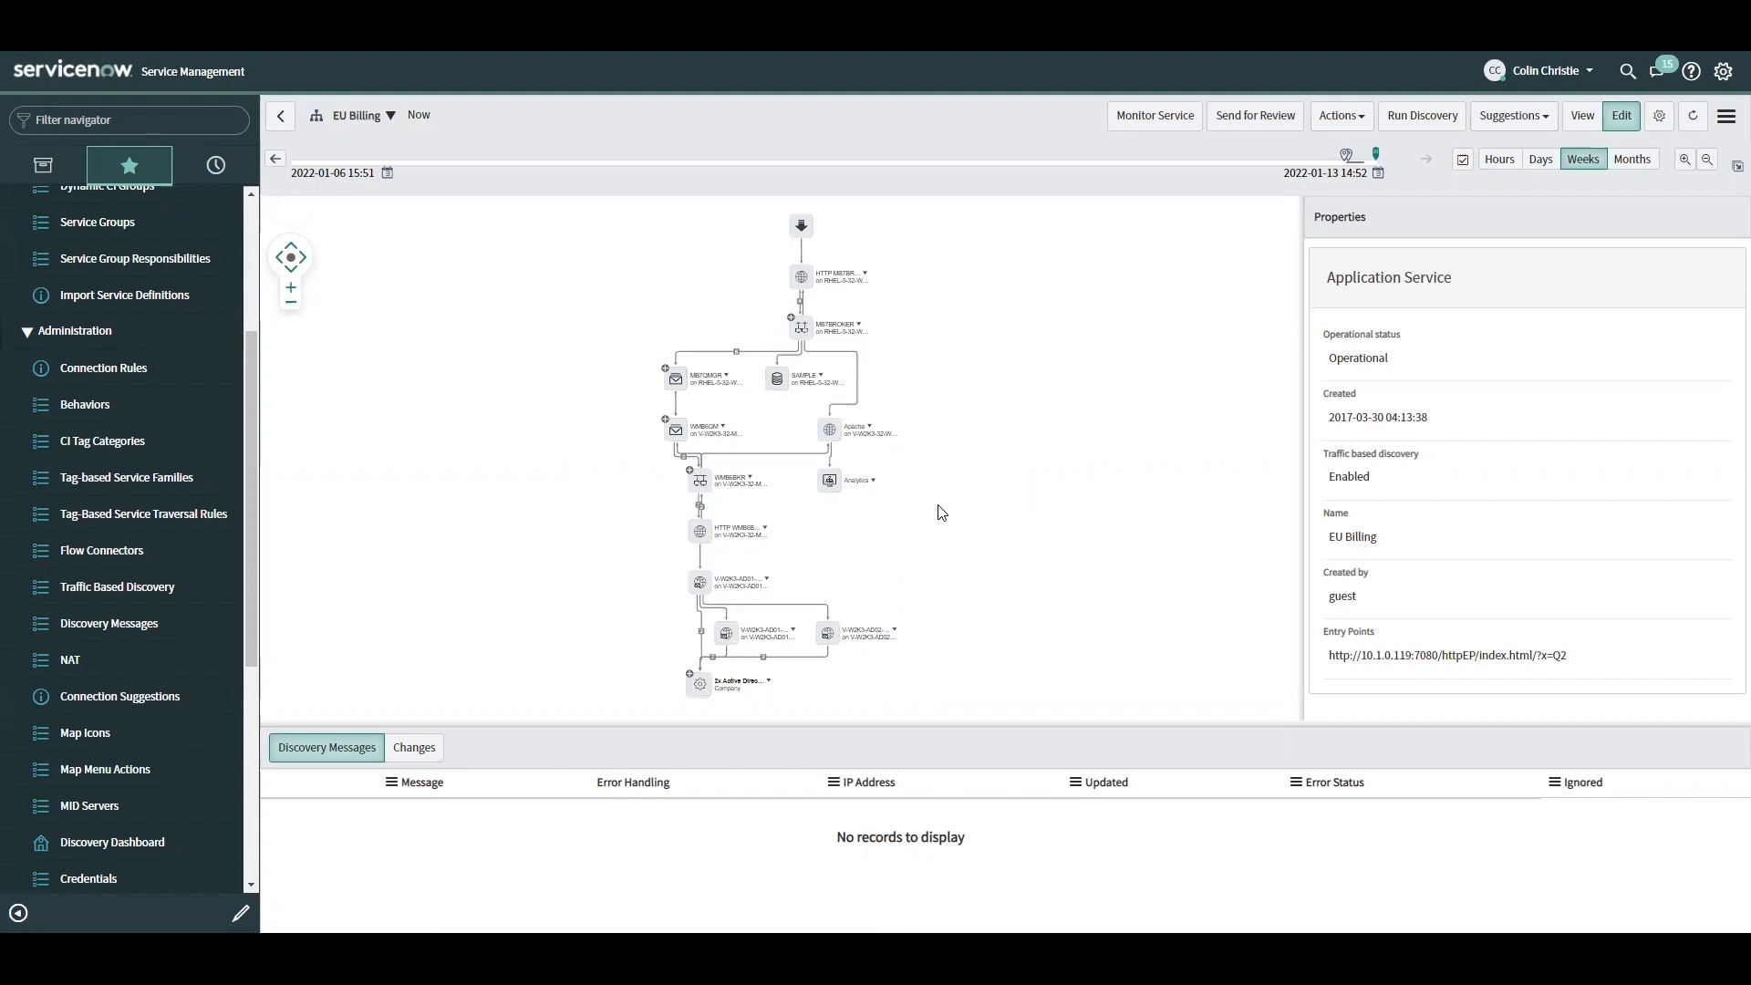
mouse_move(999, 463)
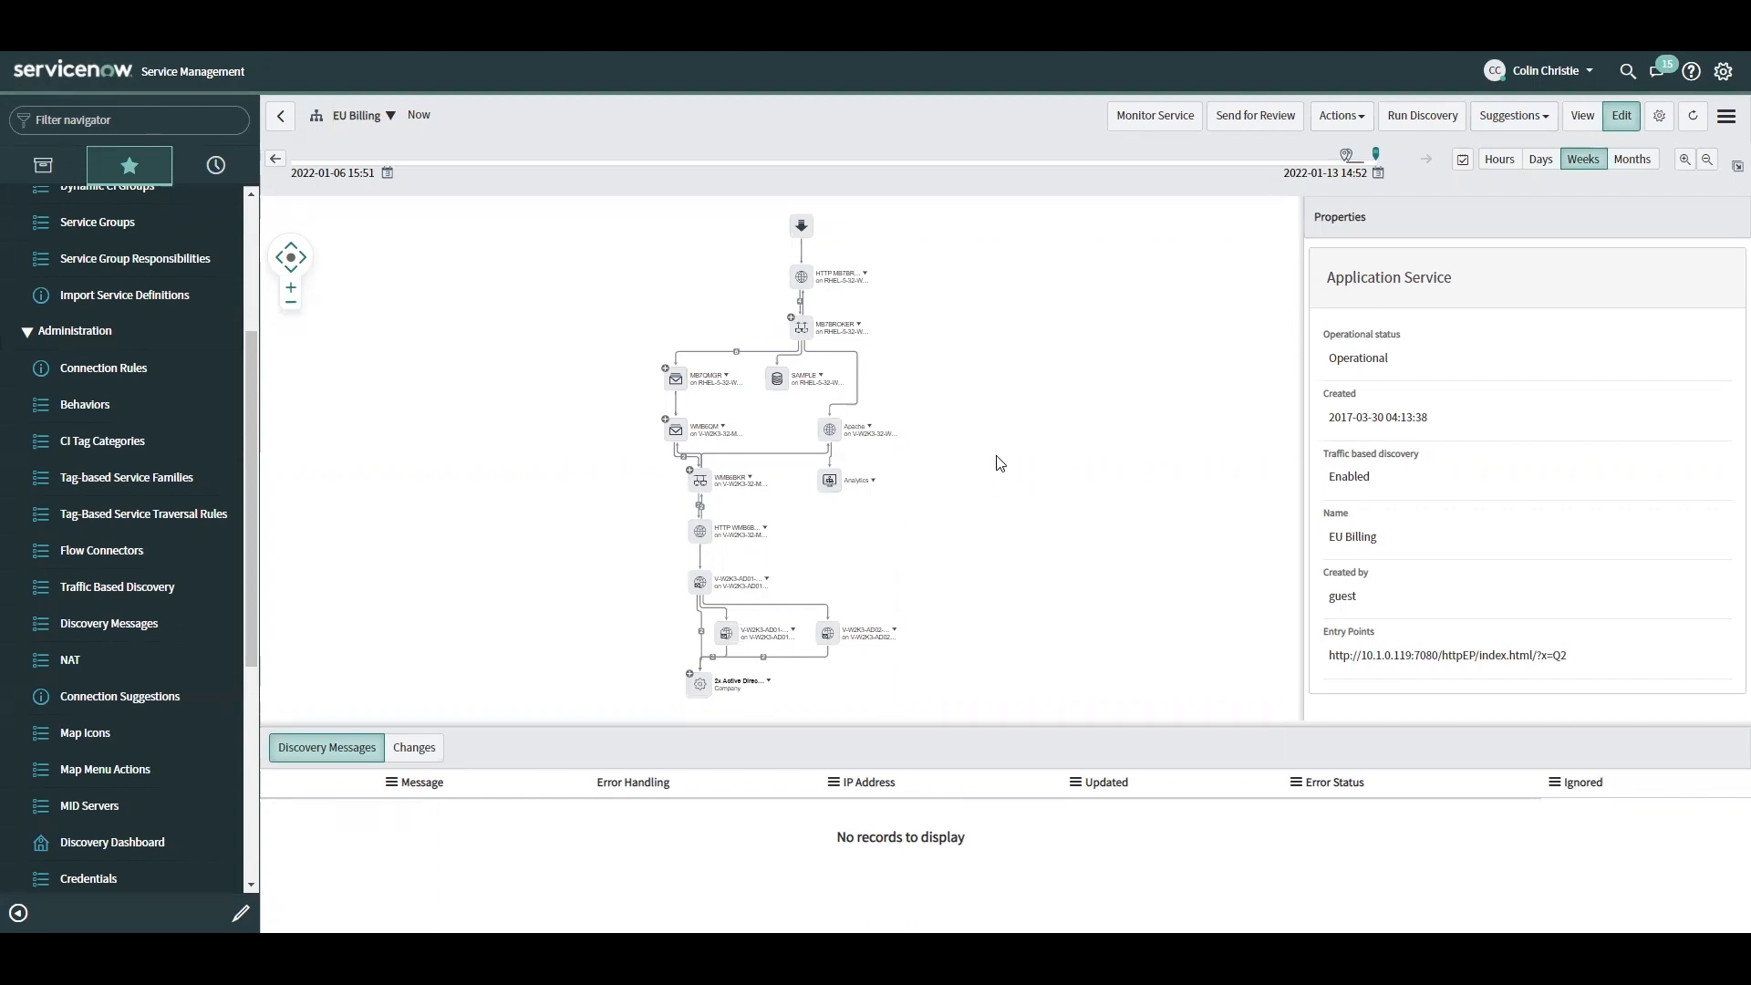
mouse_move(979, 468)
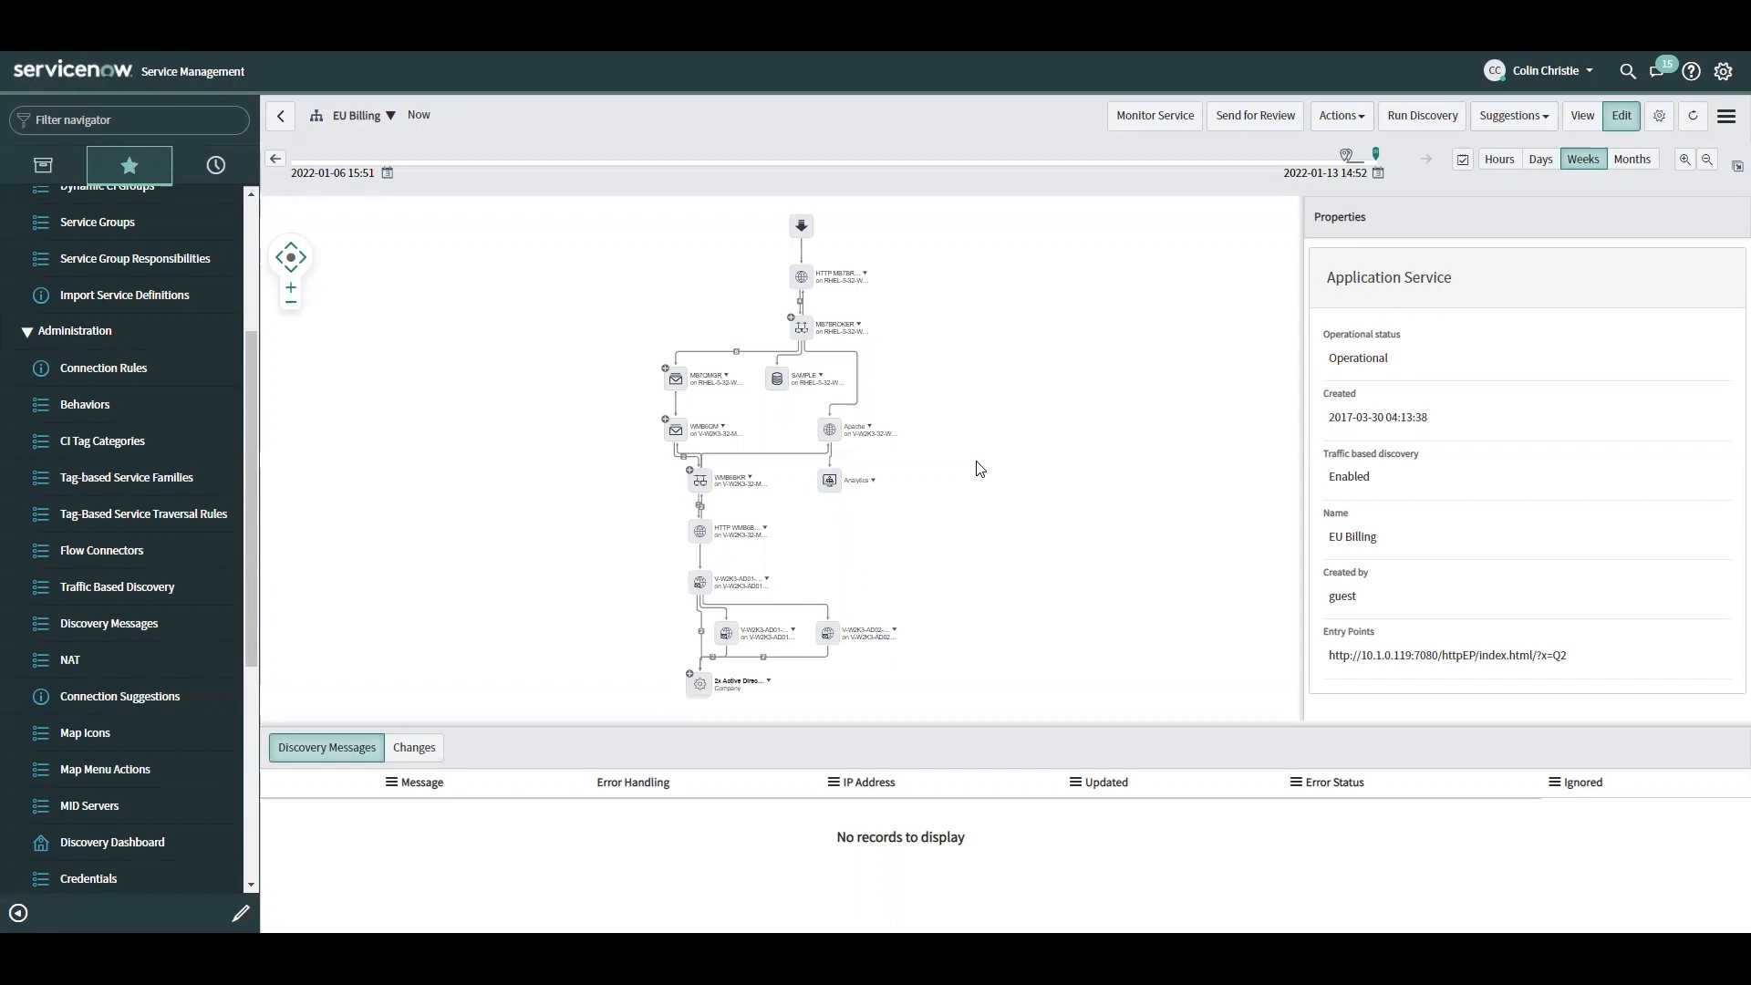
mouse_move(1258, 429)
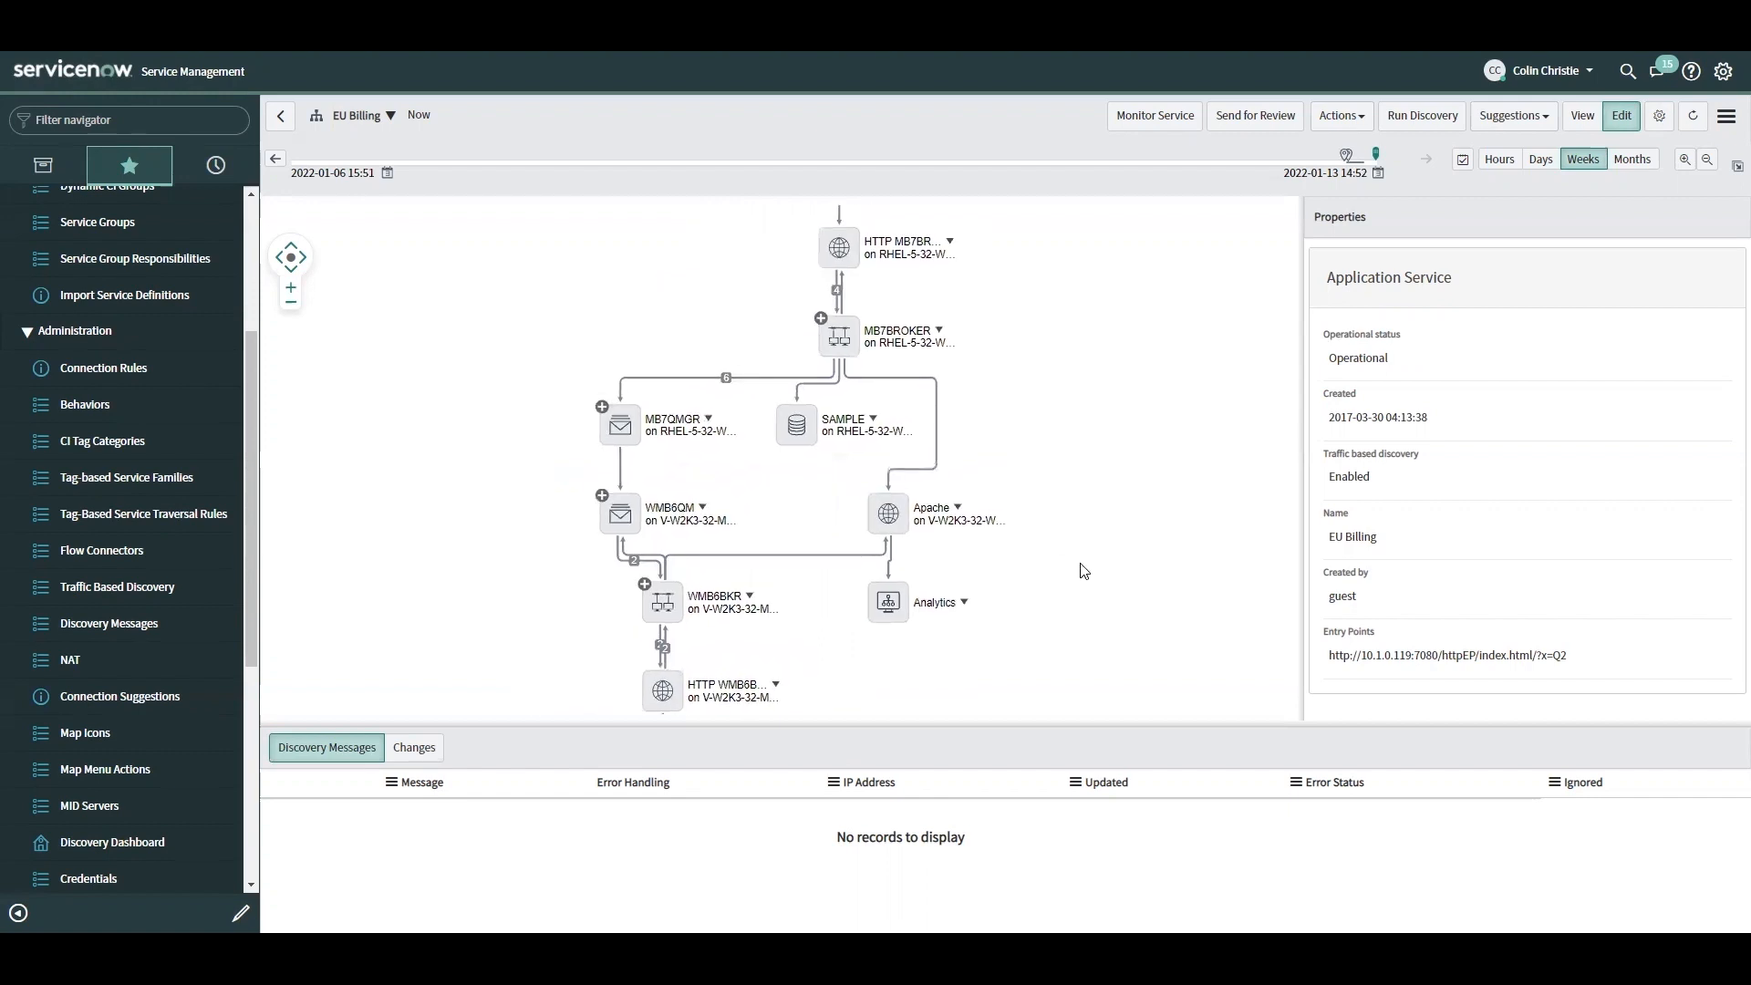
mouse_move(1005, 581)
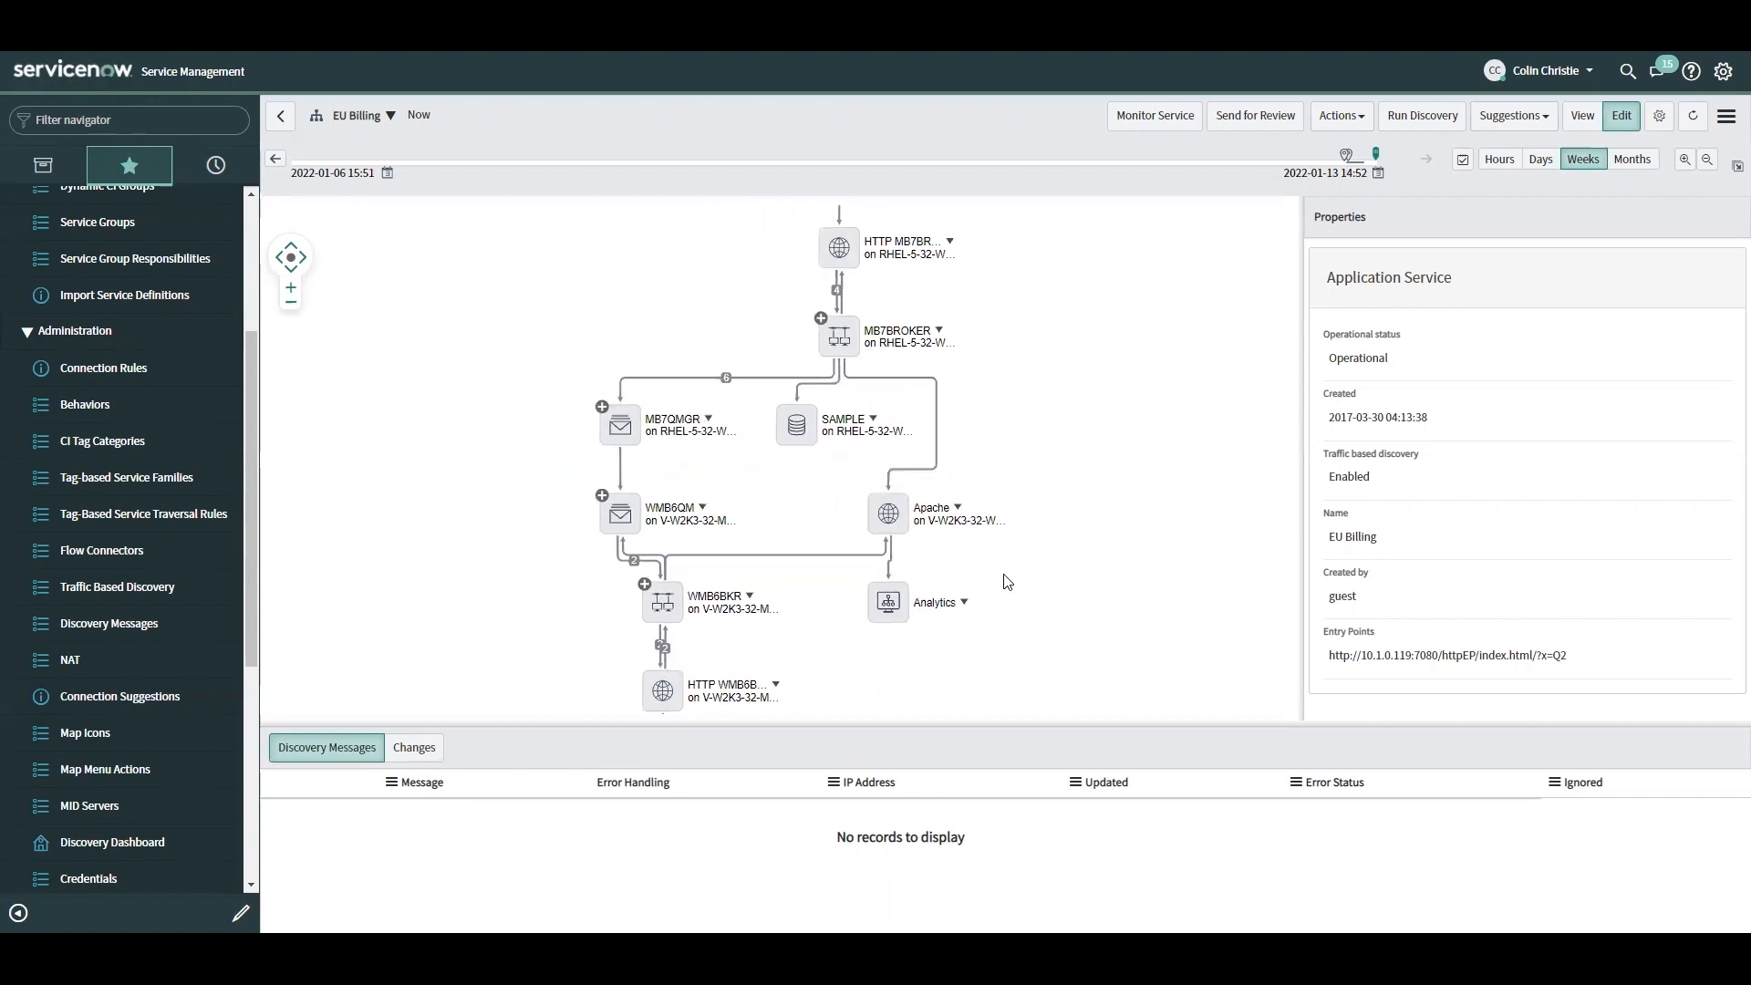
mouse_move(1075, 591)
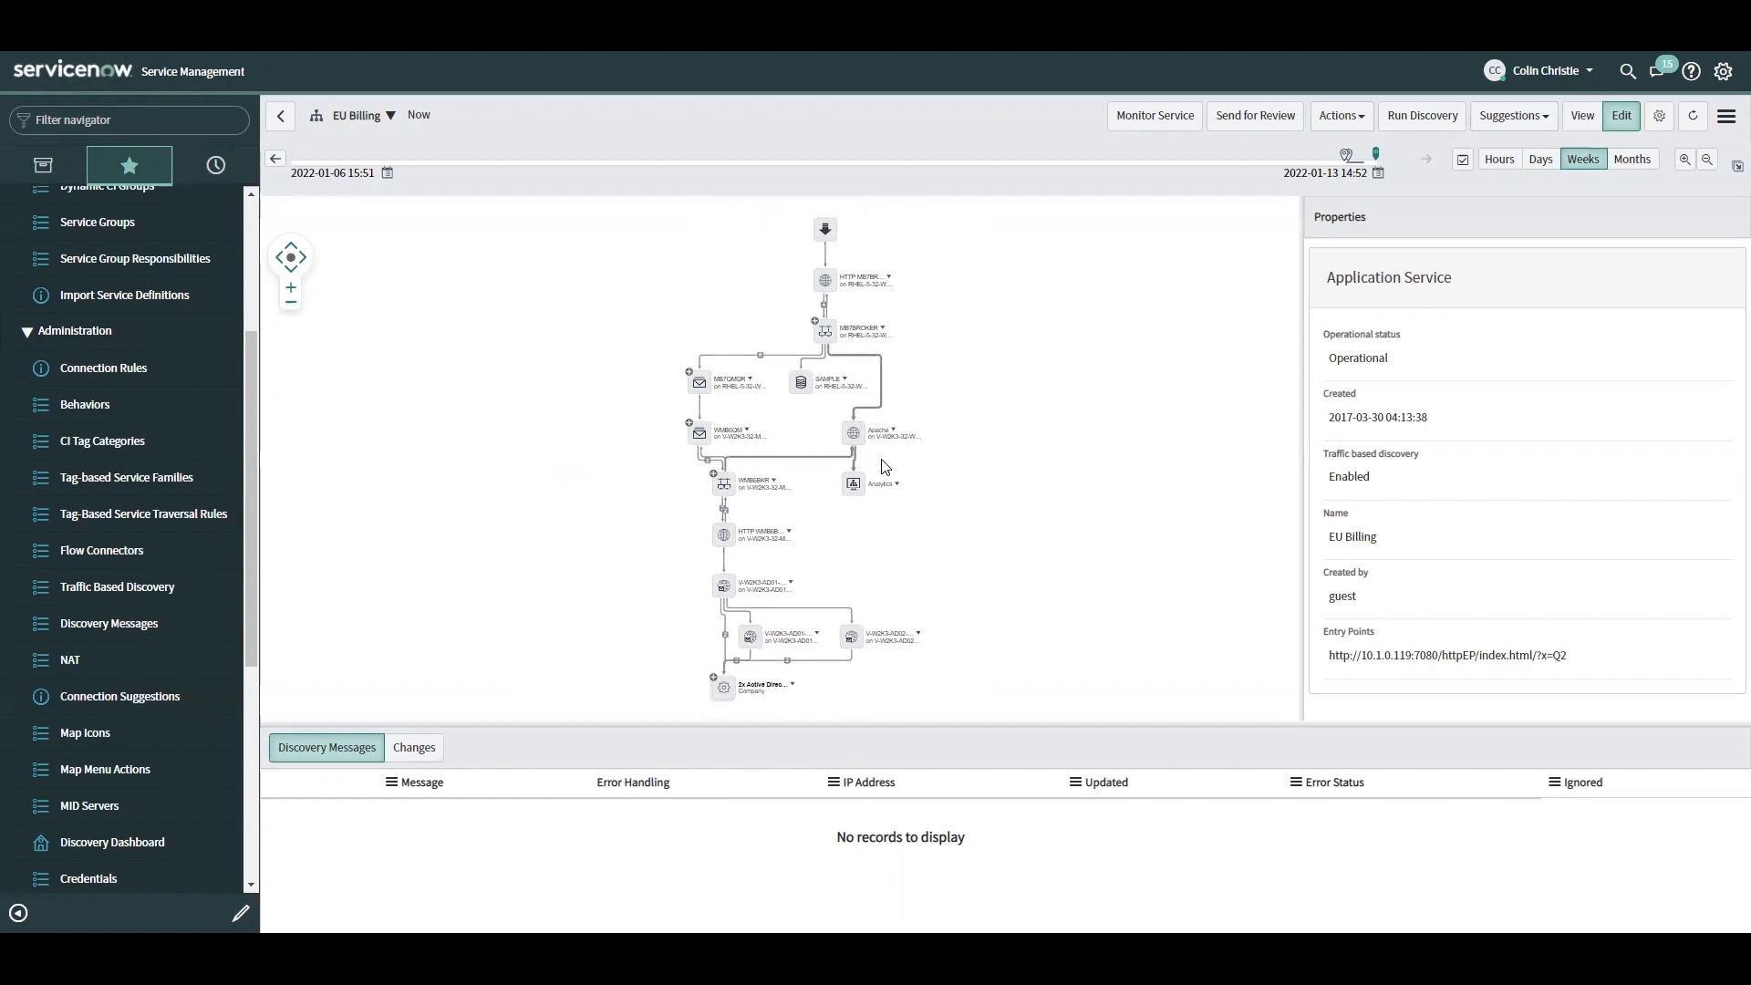
mouse_move(964, 592)
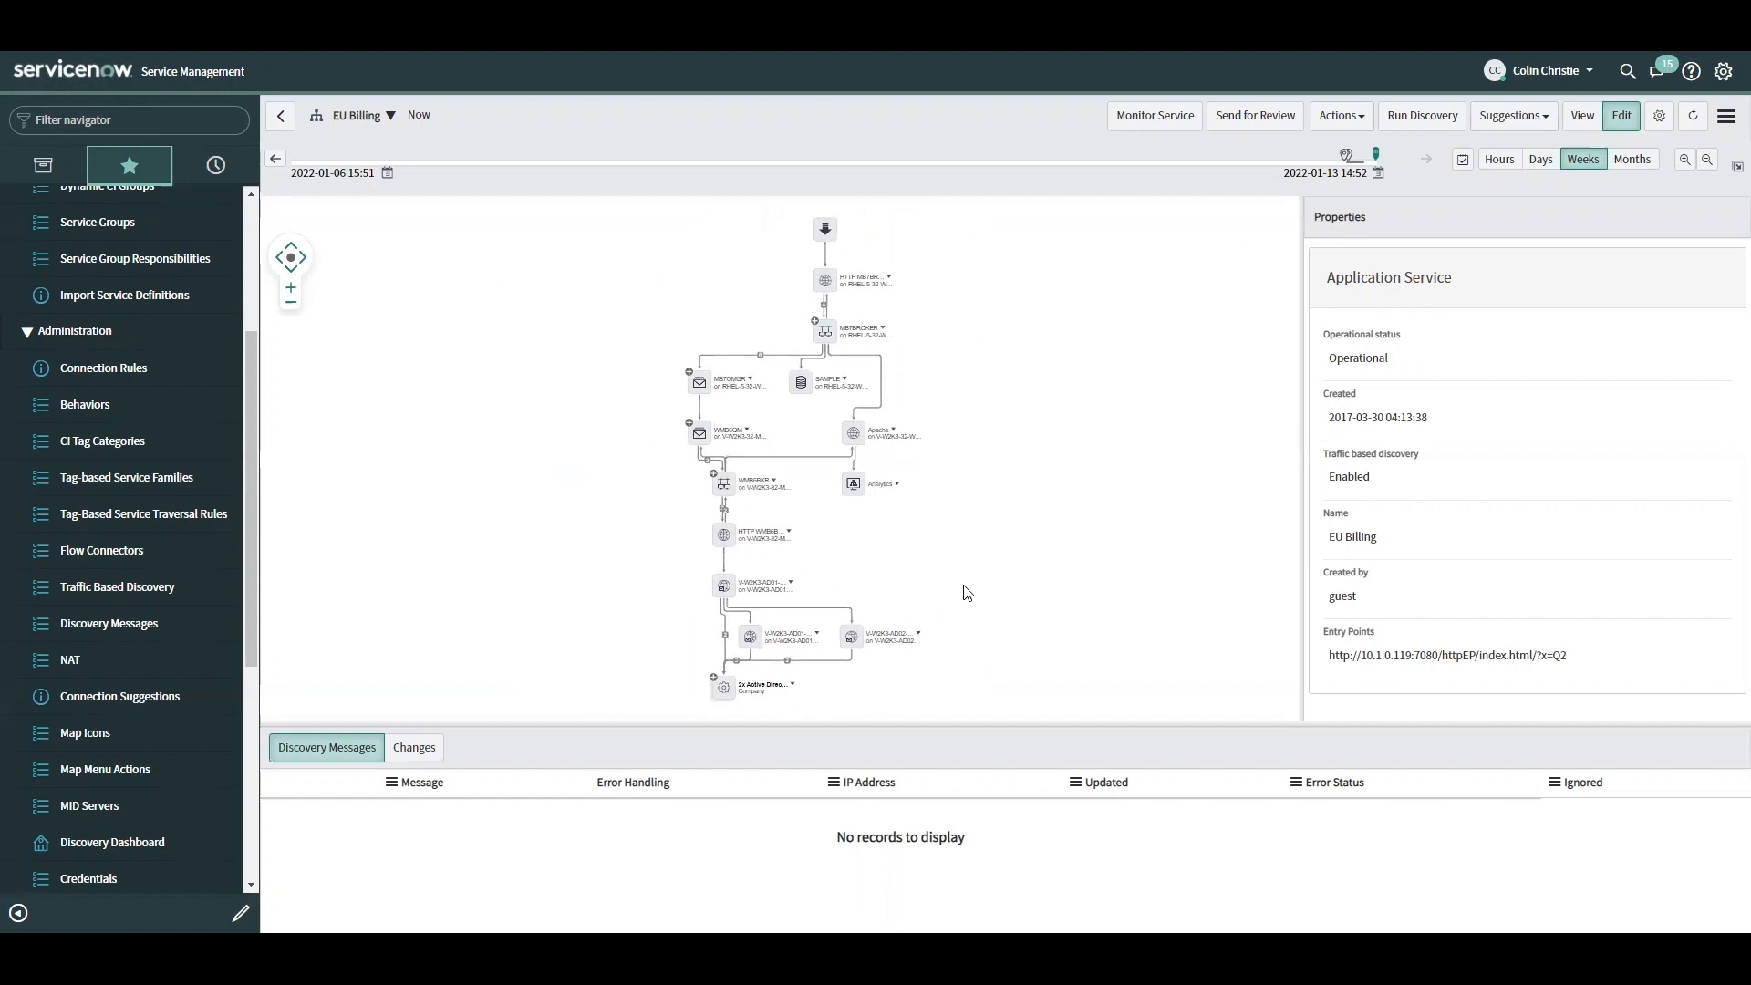
mouse_move(990, 526)
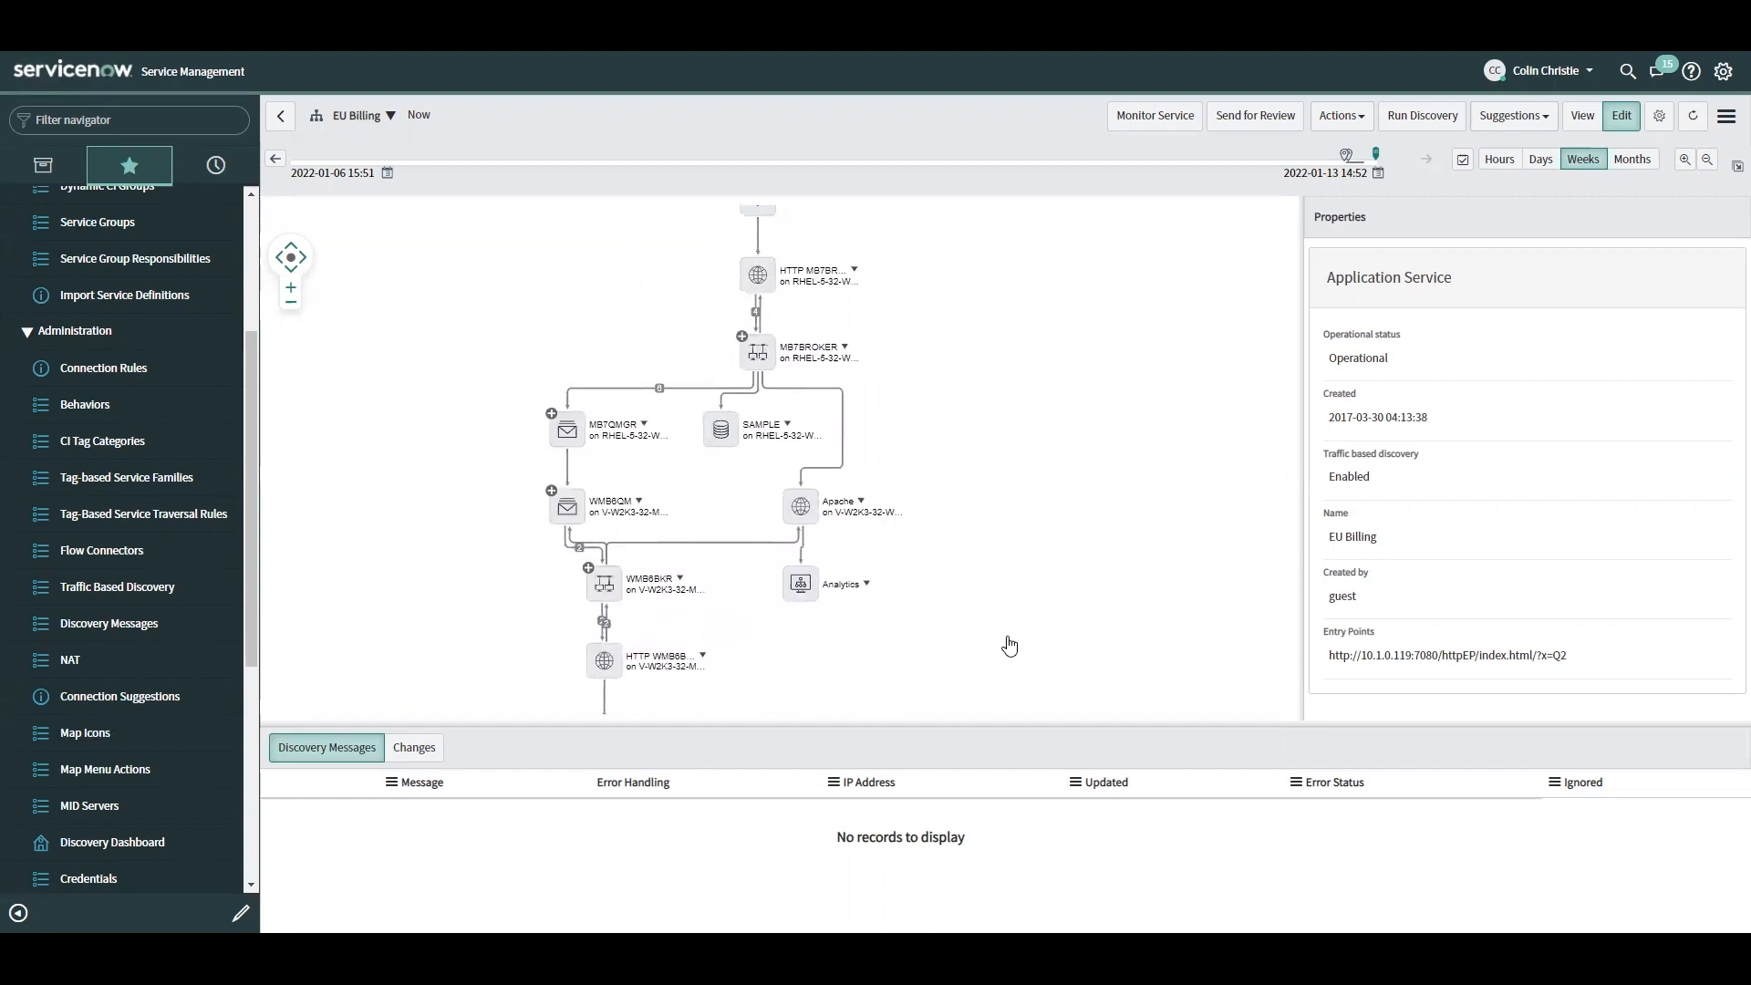
- Select Apache on V-W2K3-32-Web02 to show its type, install directory and Production use
click(800, 506)
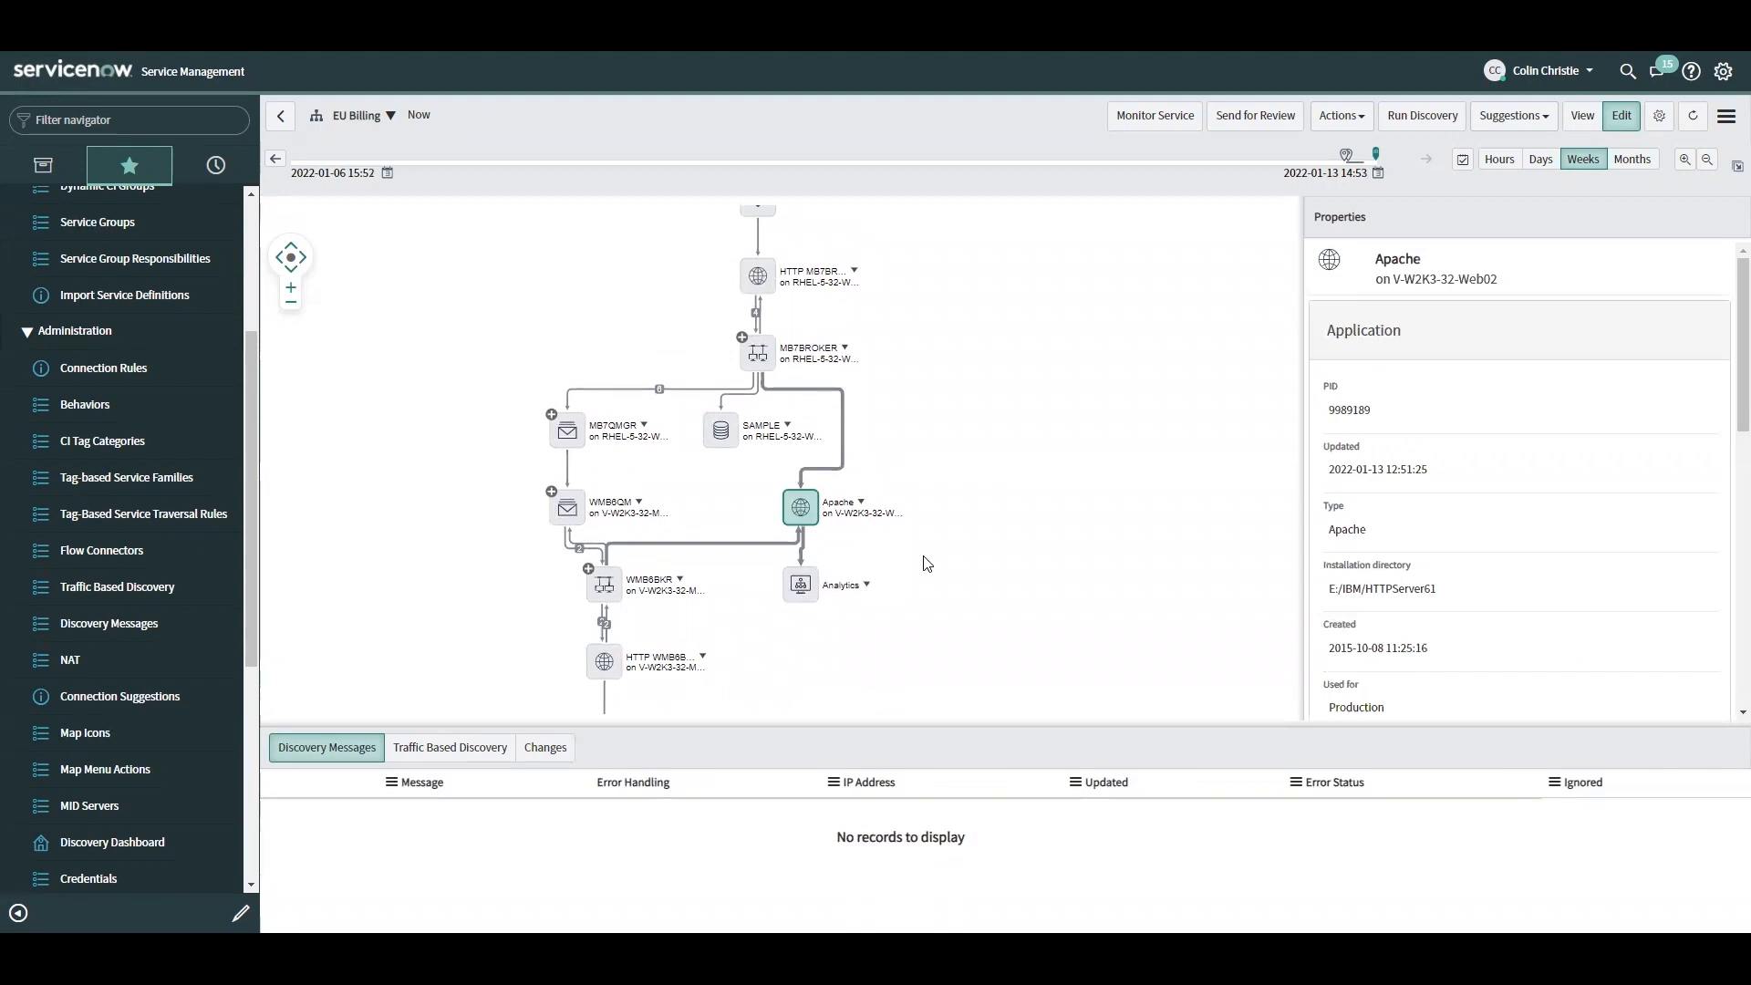
mouse_move(874, 547)
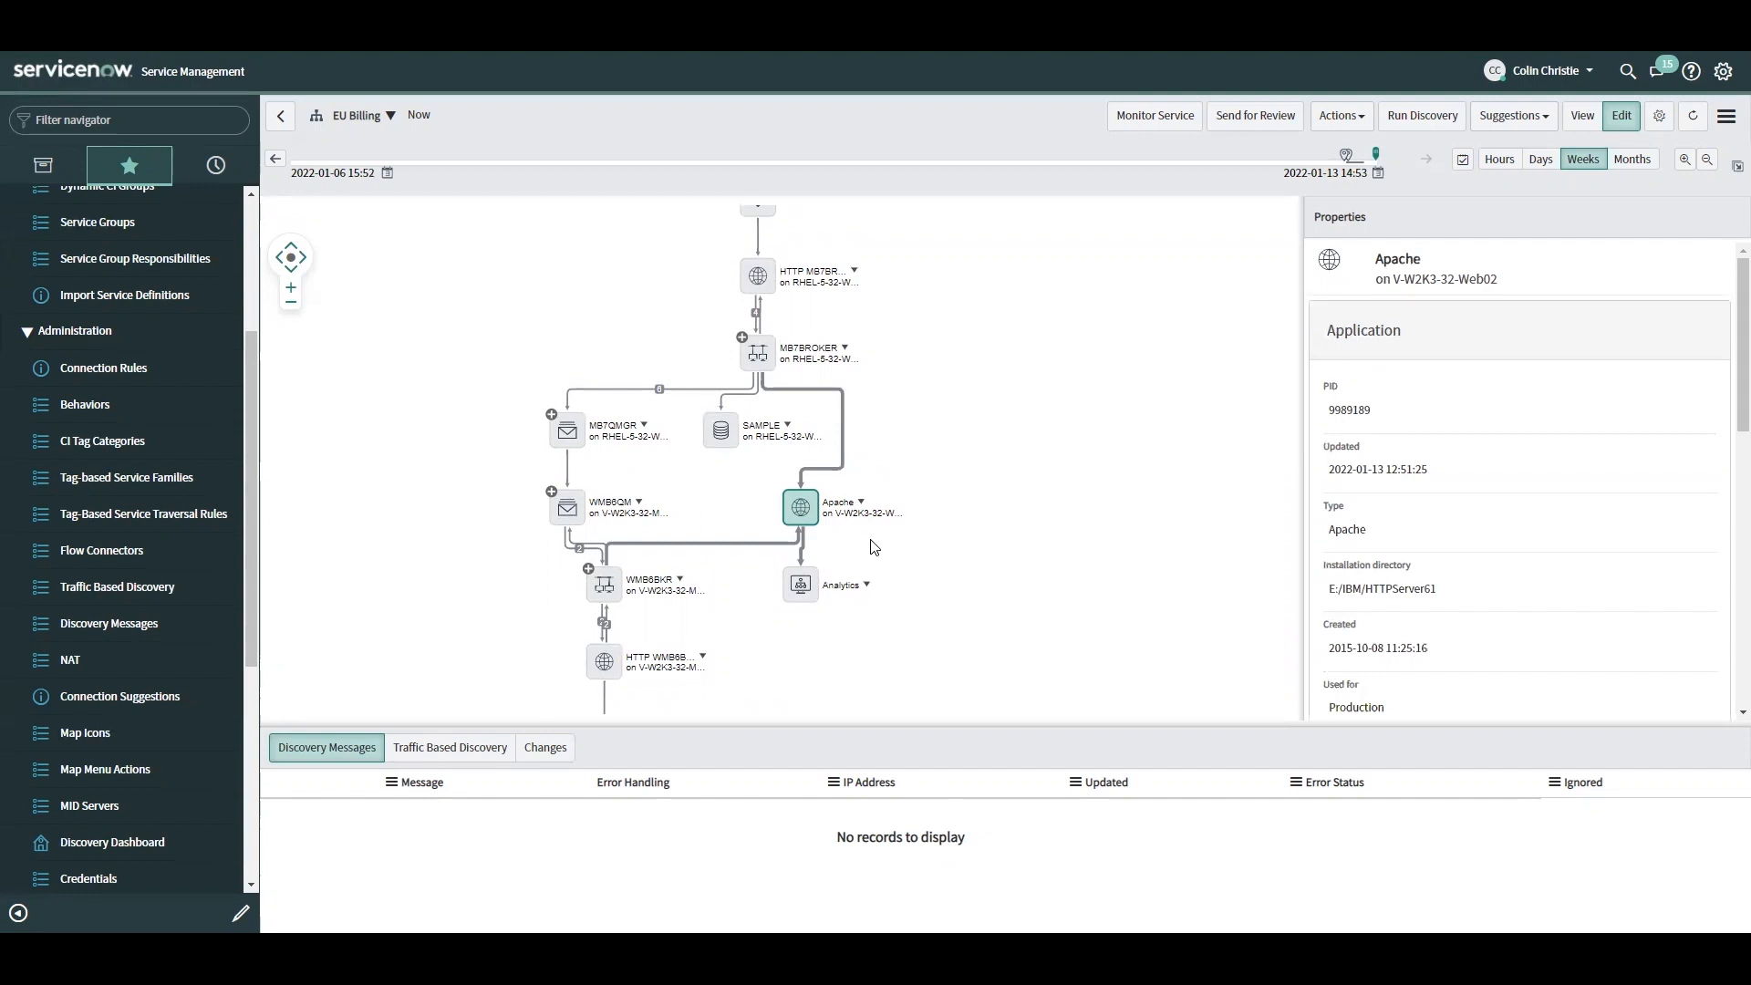
mouse_move(925, 552)
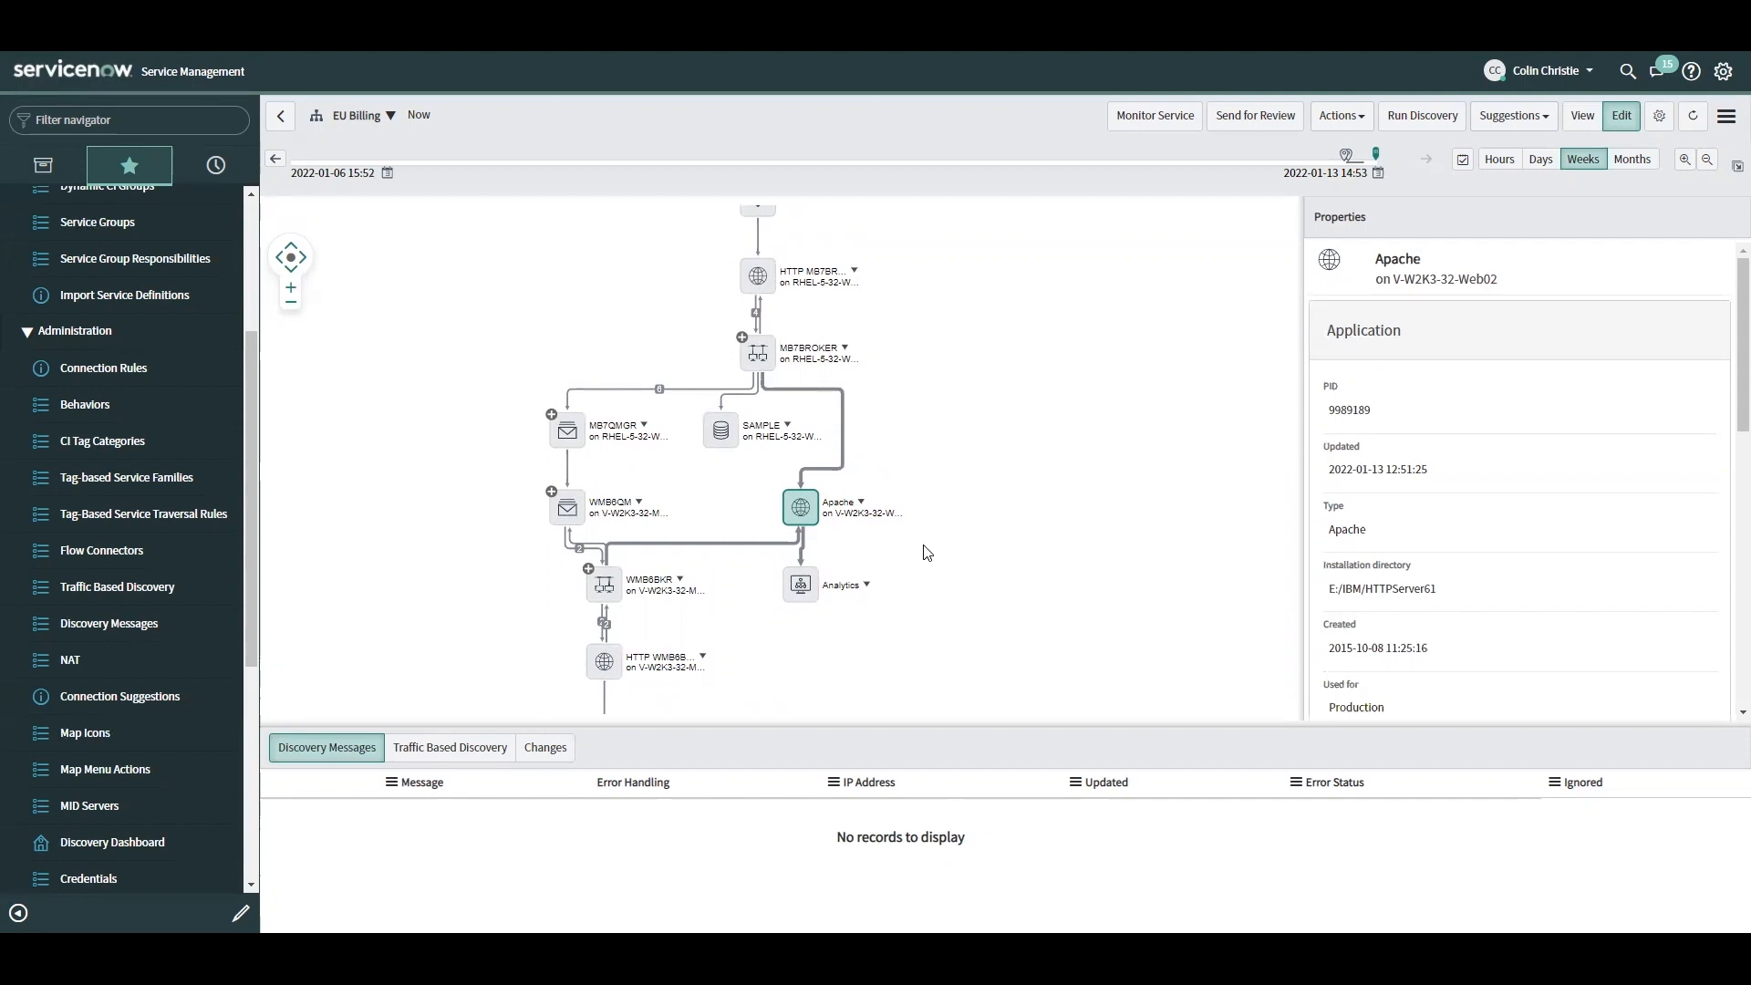
mouse_move(799, 507)
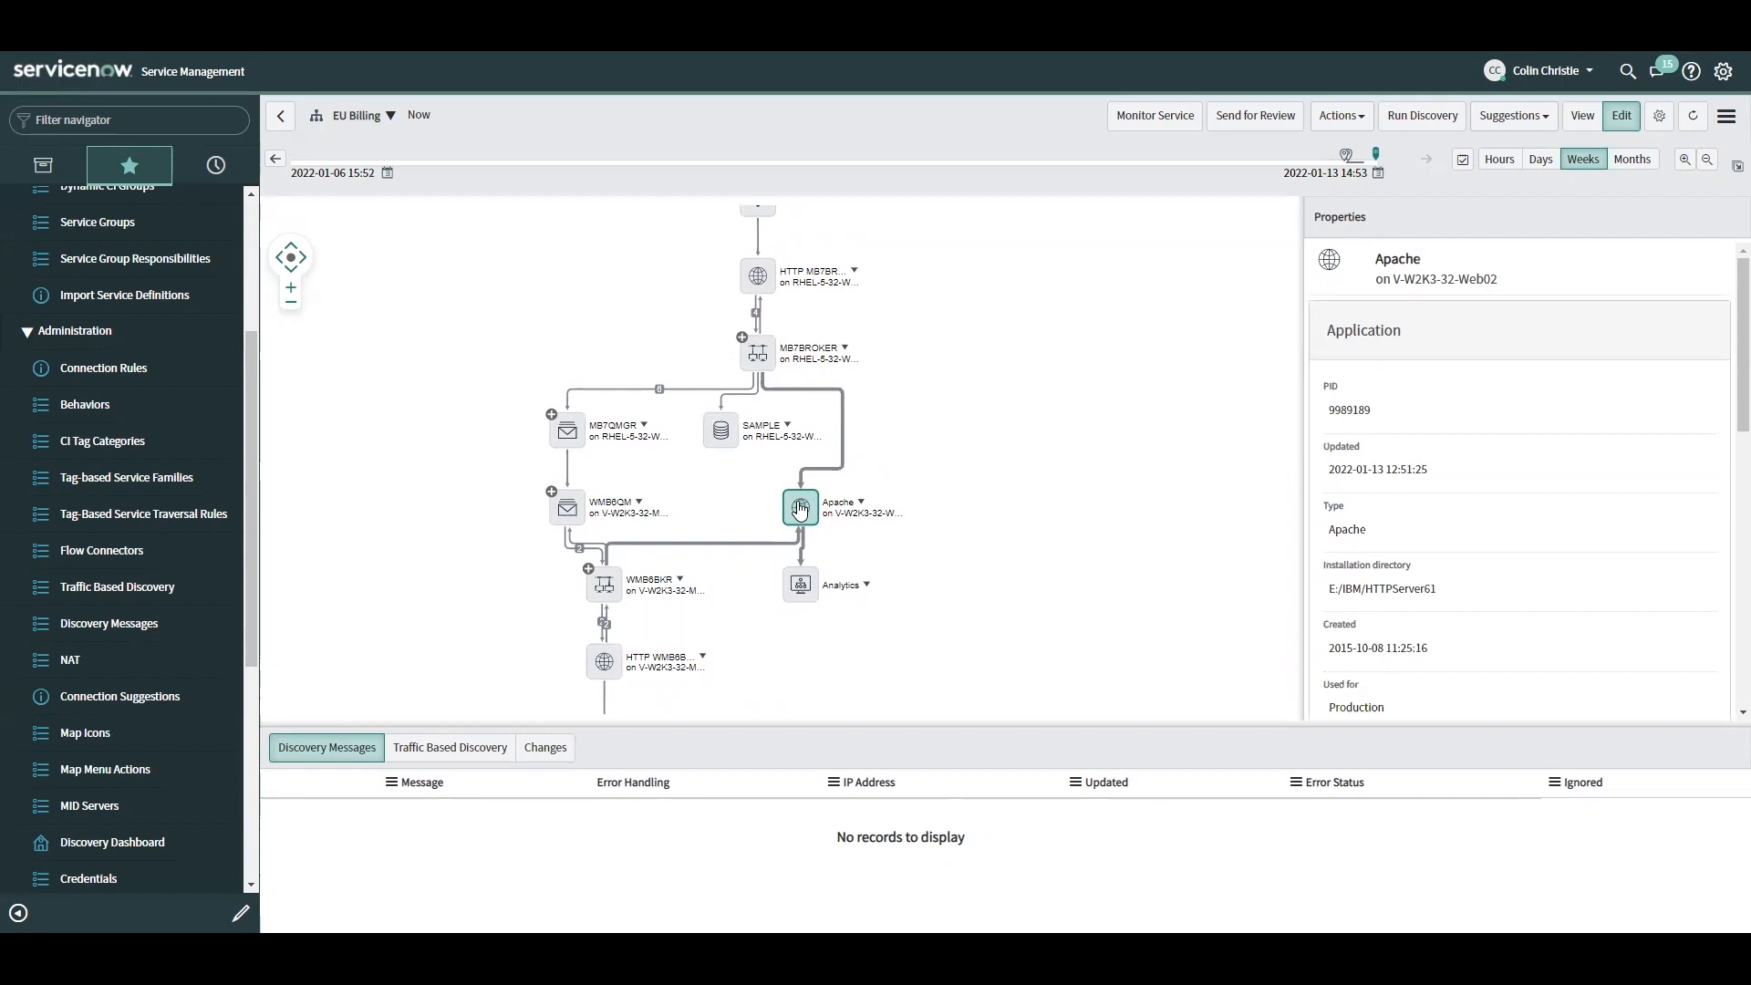
mouse_move(1024, 507)
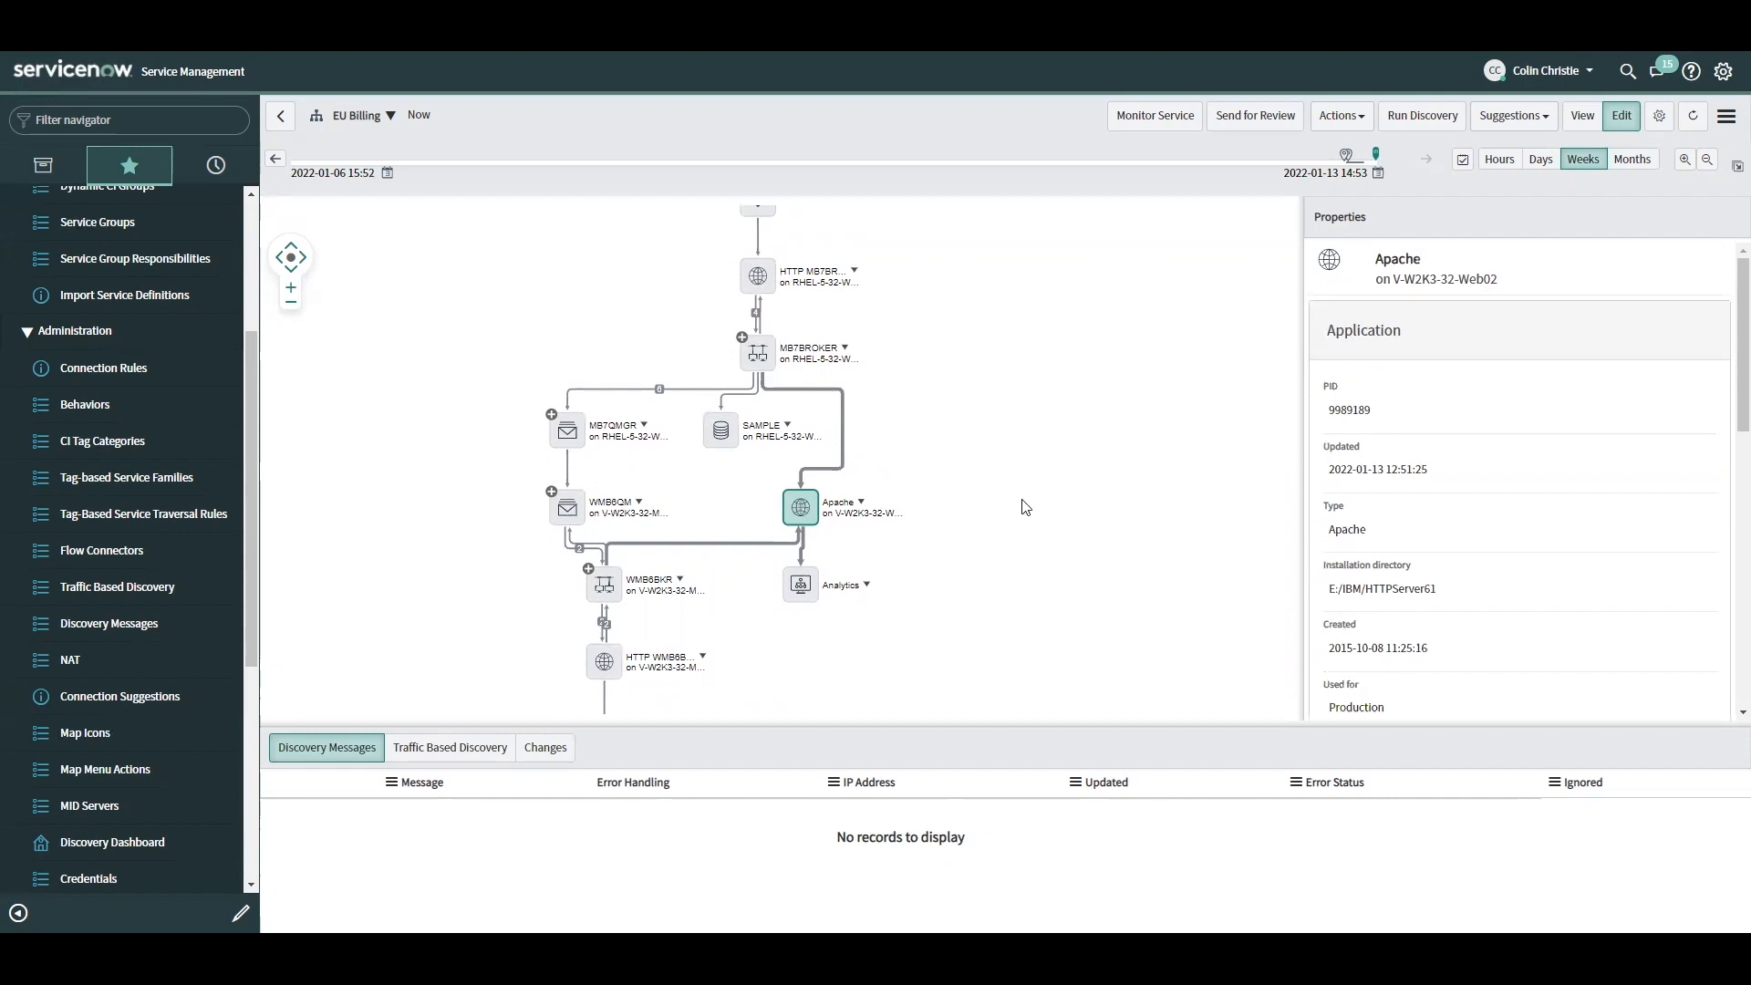
mouse_move(961, 547)
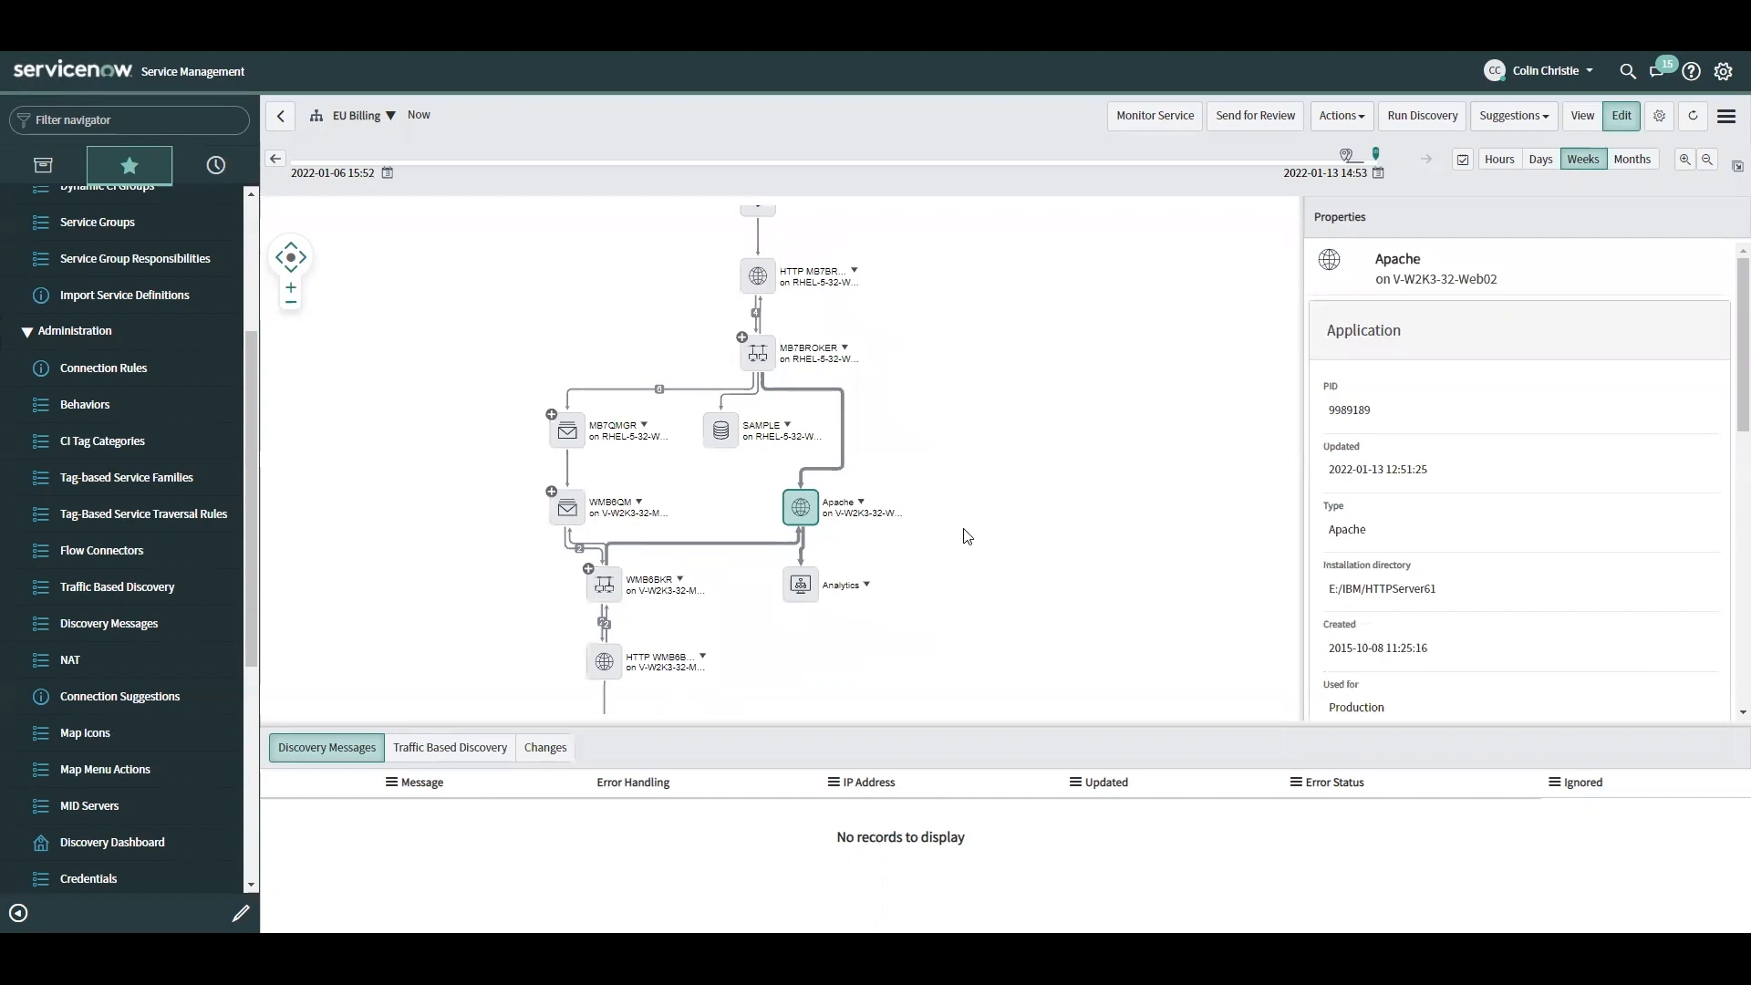
mouse_move(797, 512)
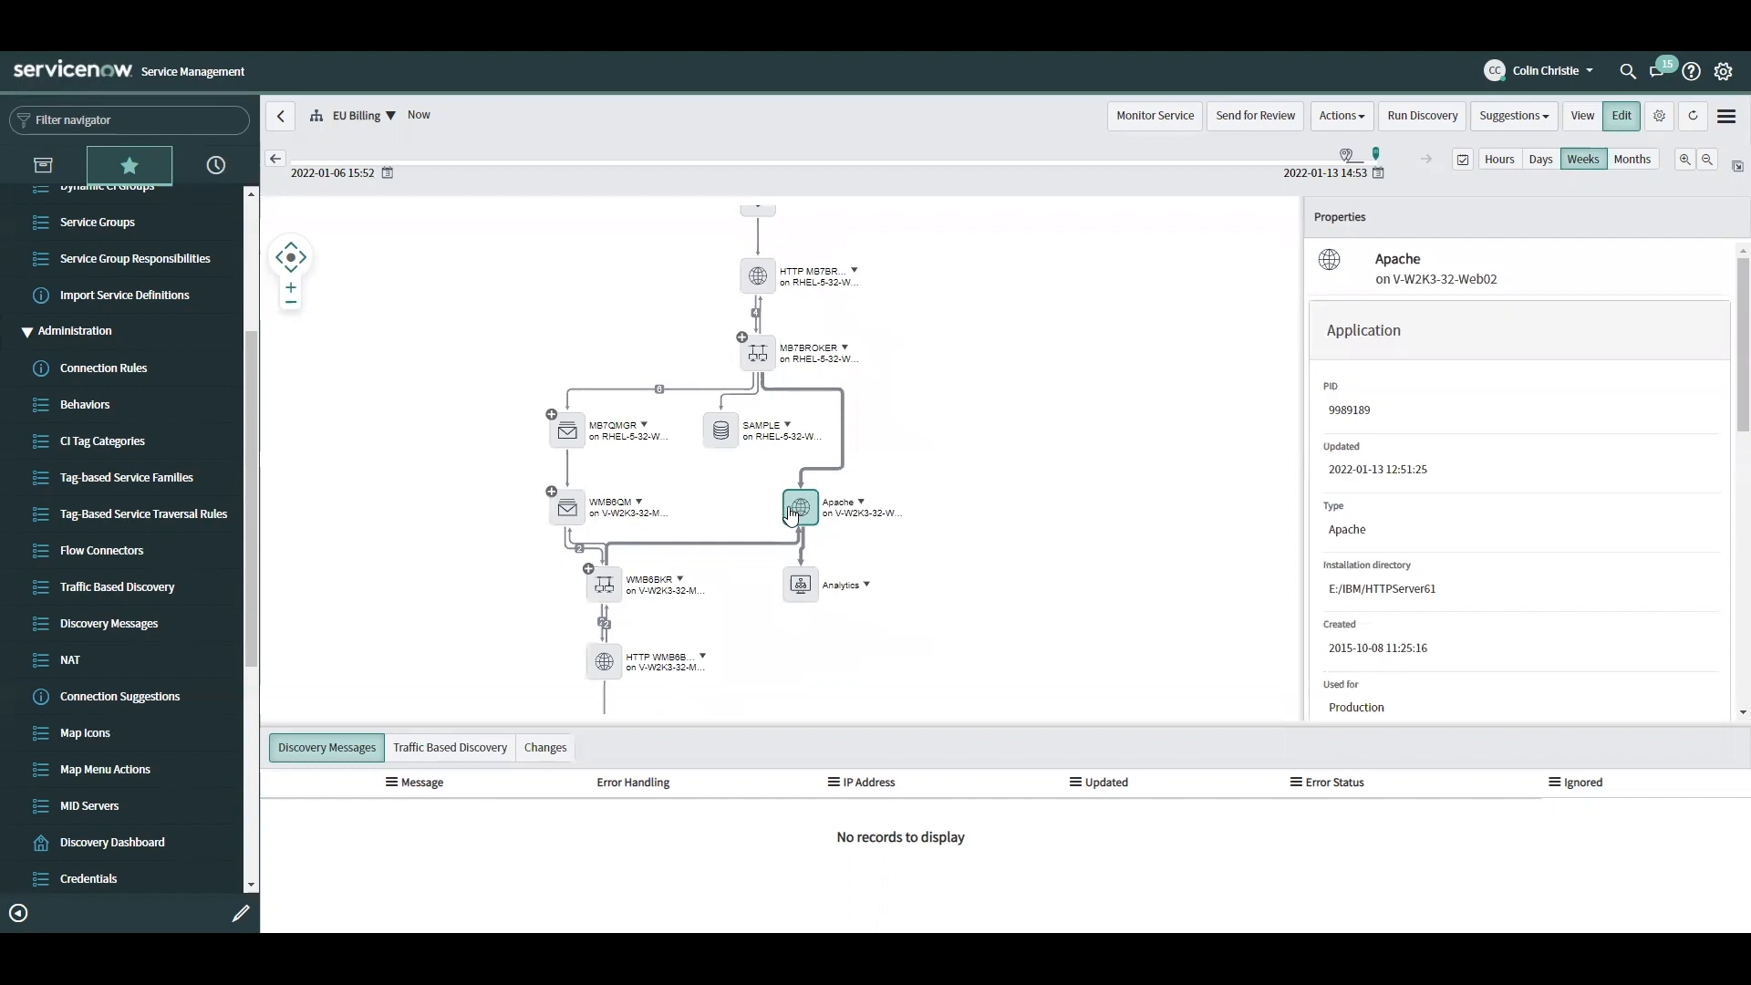
mouse_move(964, 526)
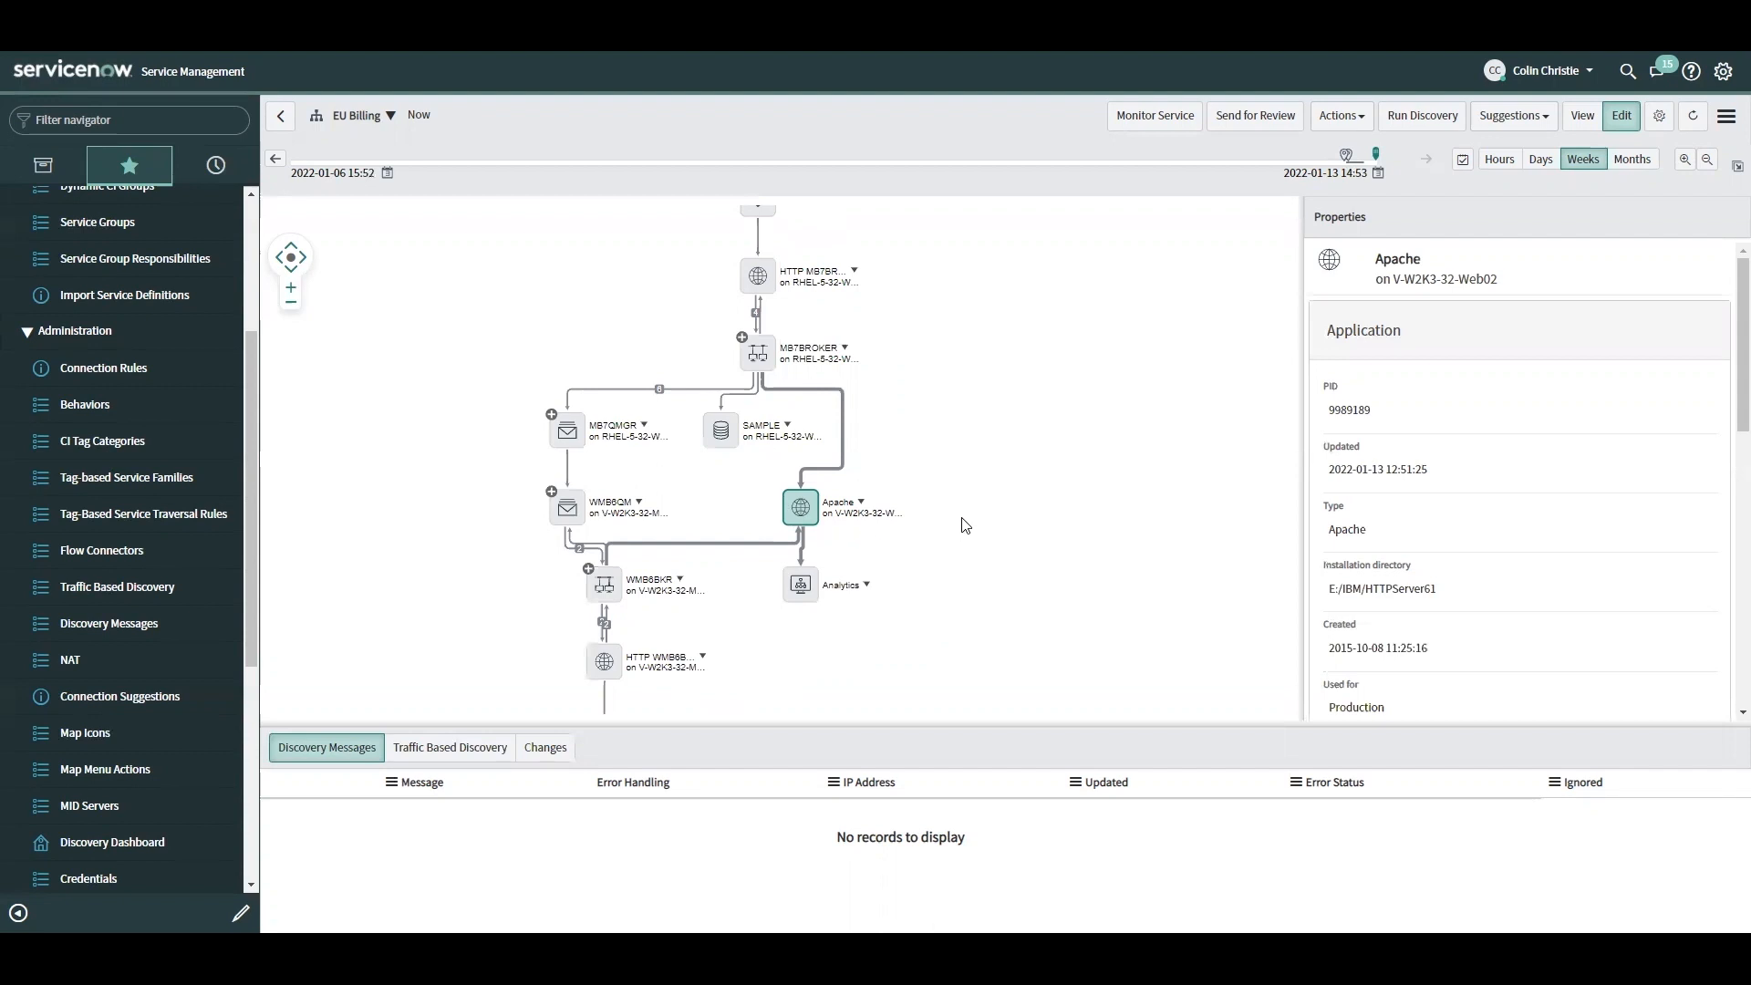
mouse_move(912, 666)
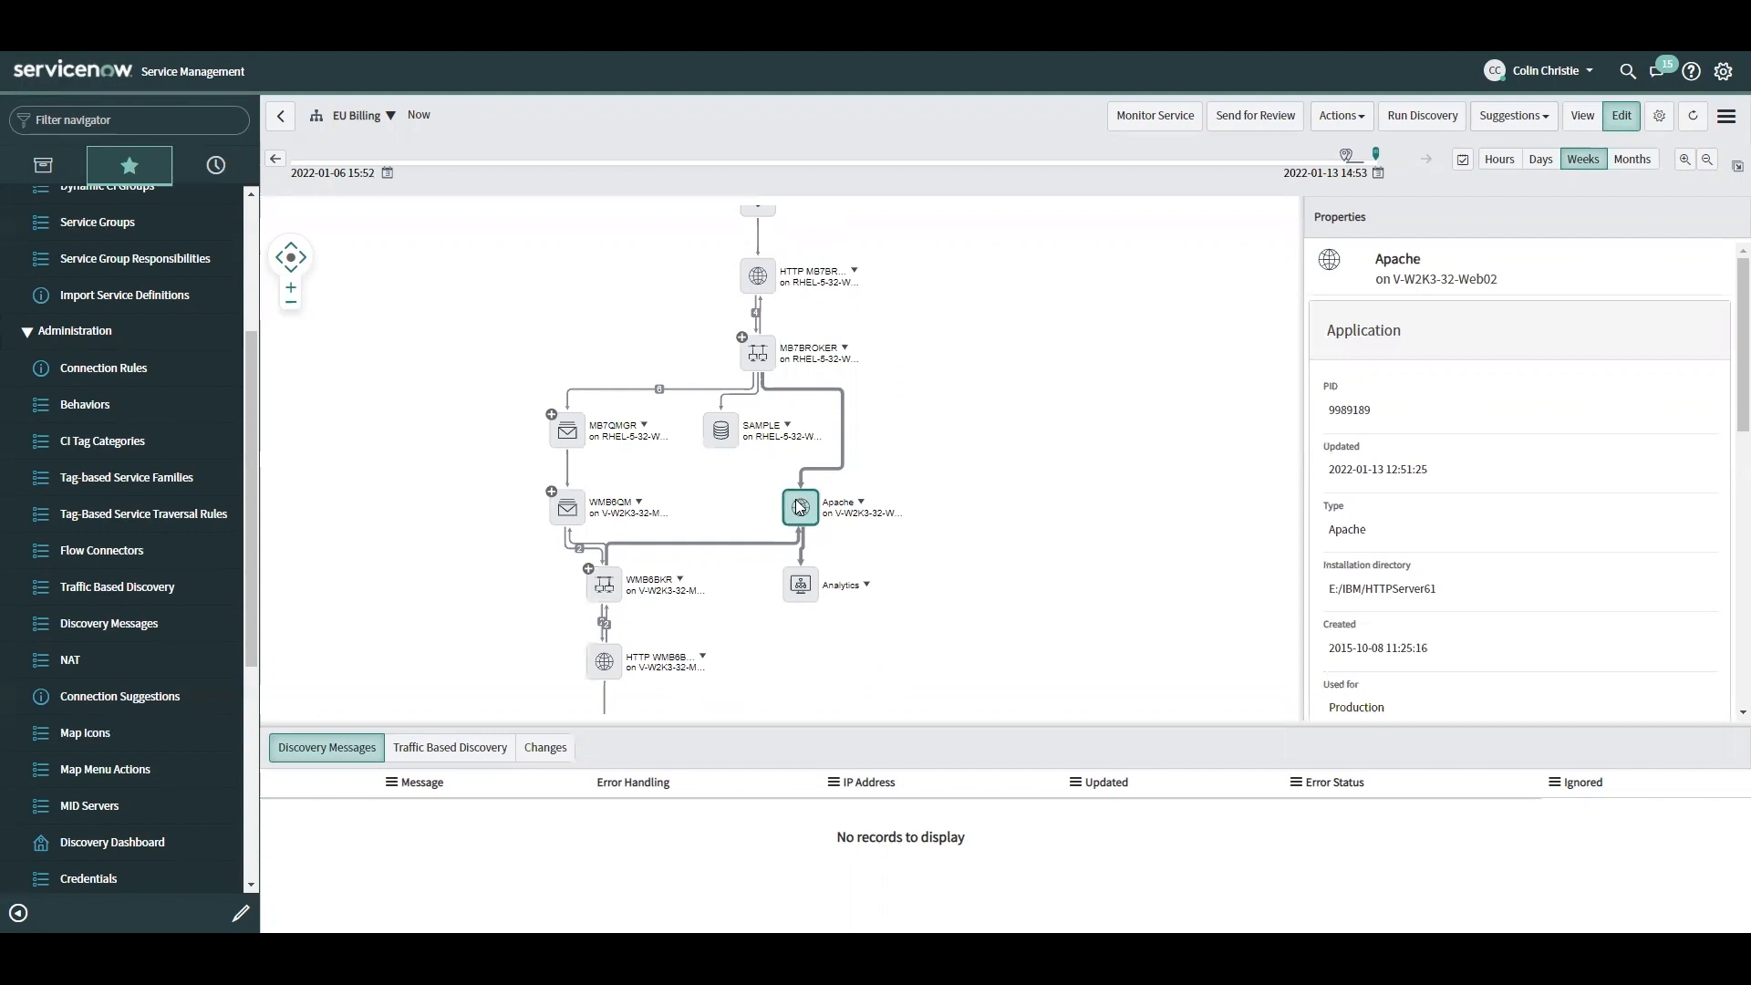
- From Apache's connection suggestions, add the 192.168.22.5 port 5,678 row as Added manually
click(800, 507)
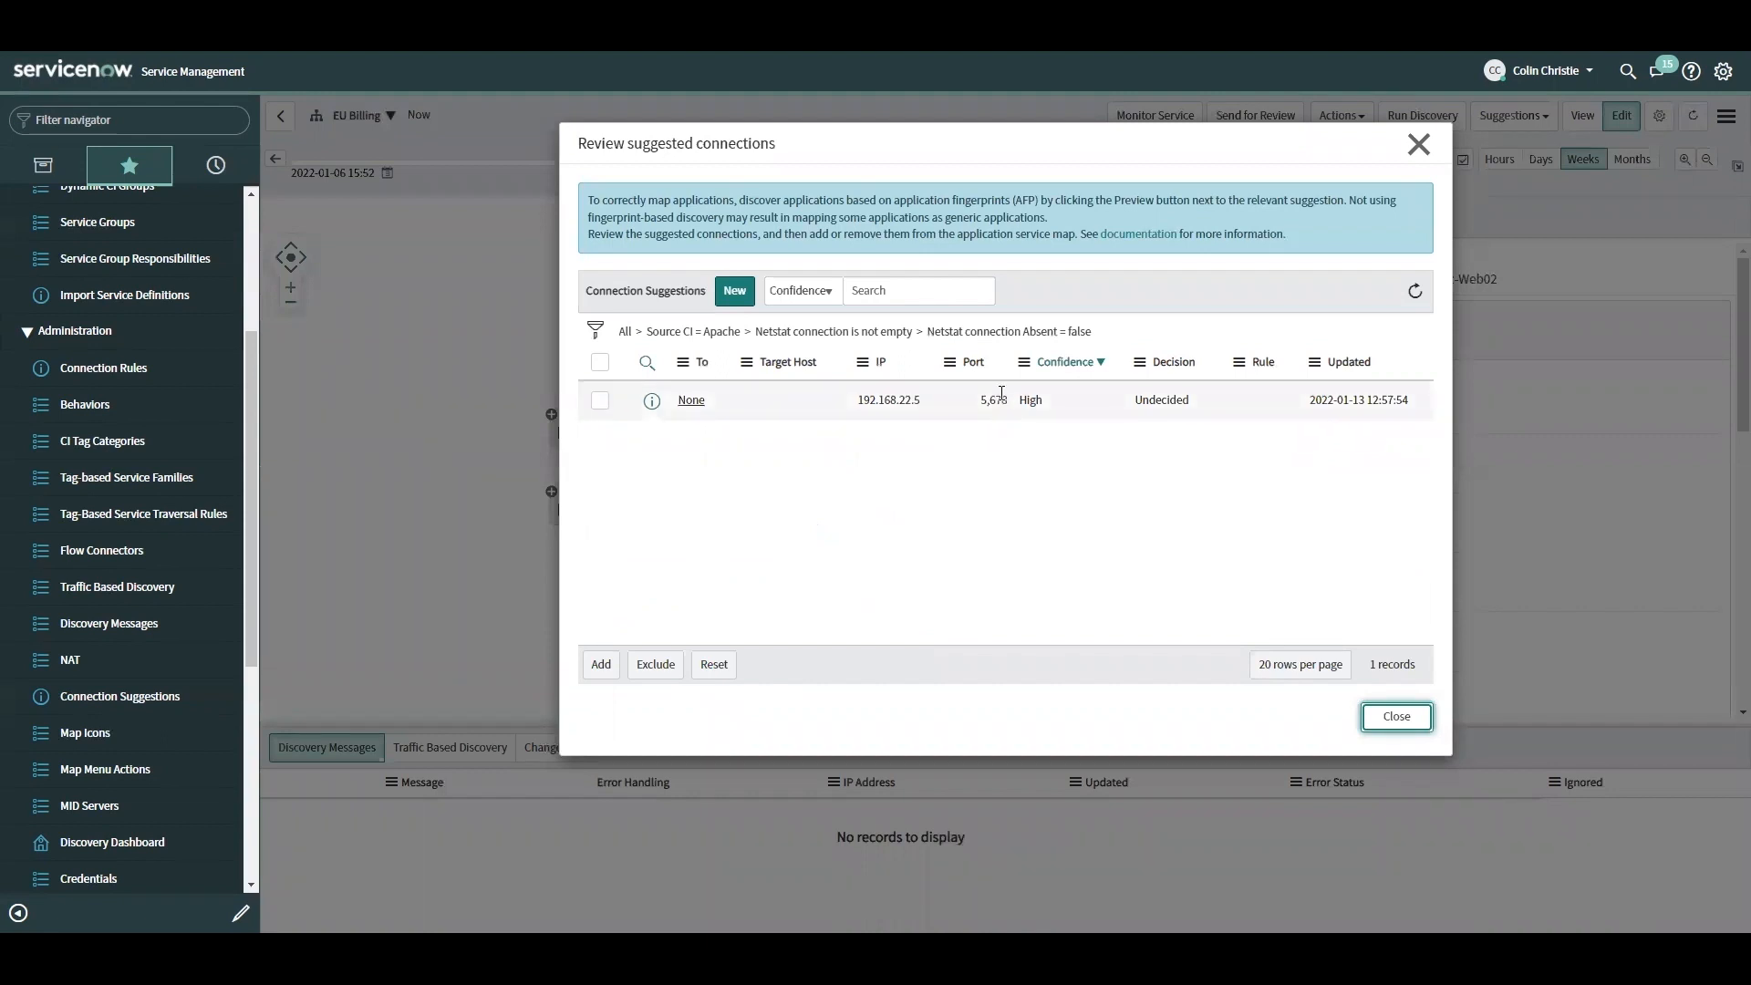
mouse_move(981, 408)
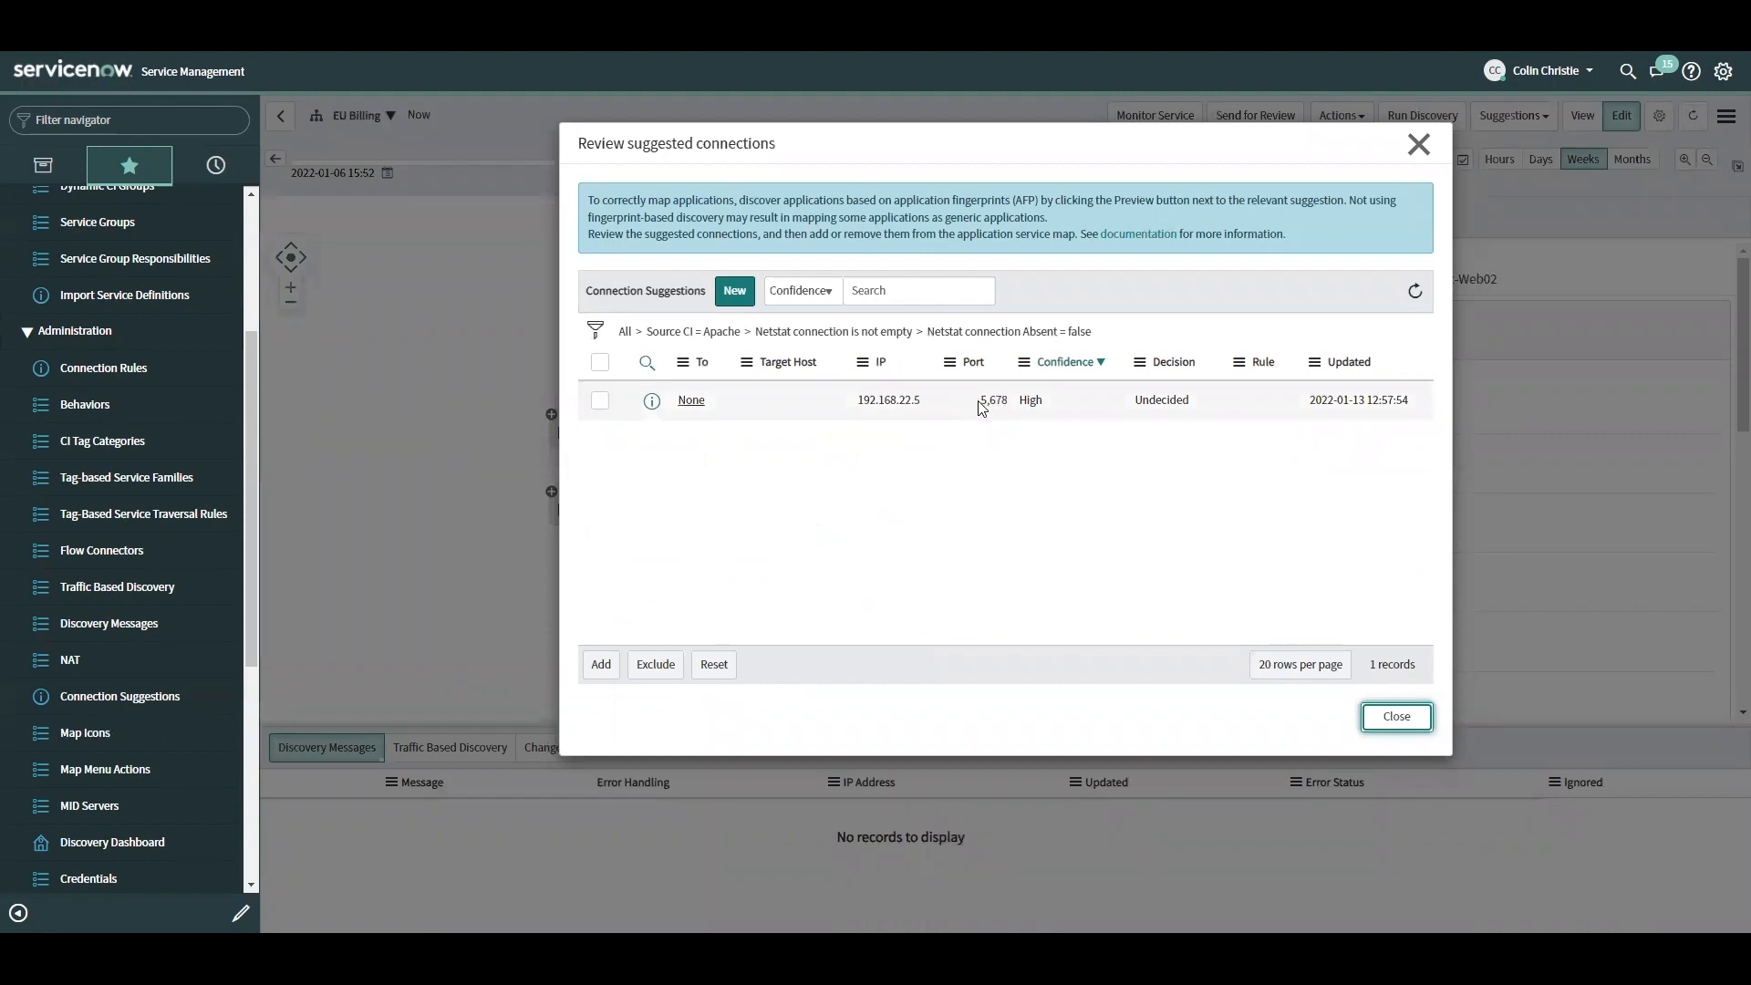
mouse_move(982, 400)
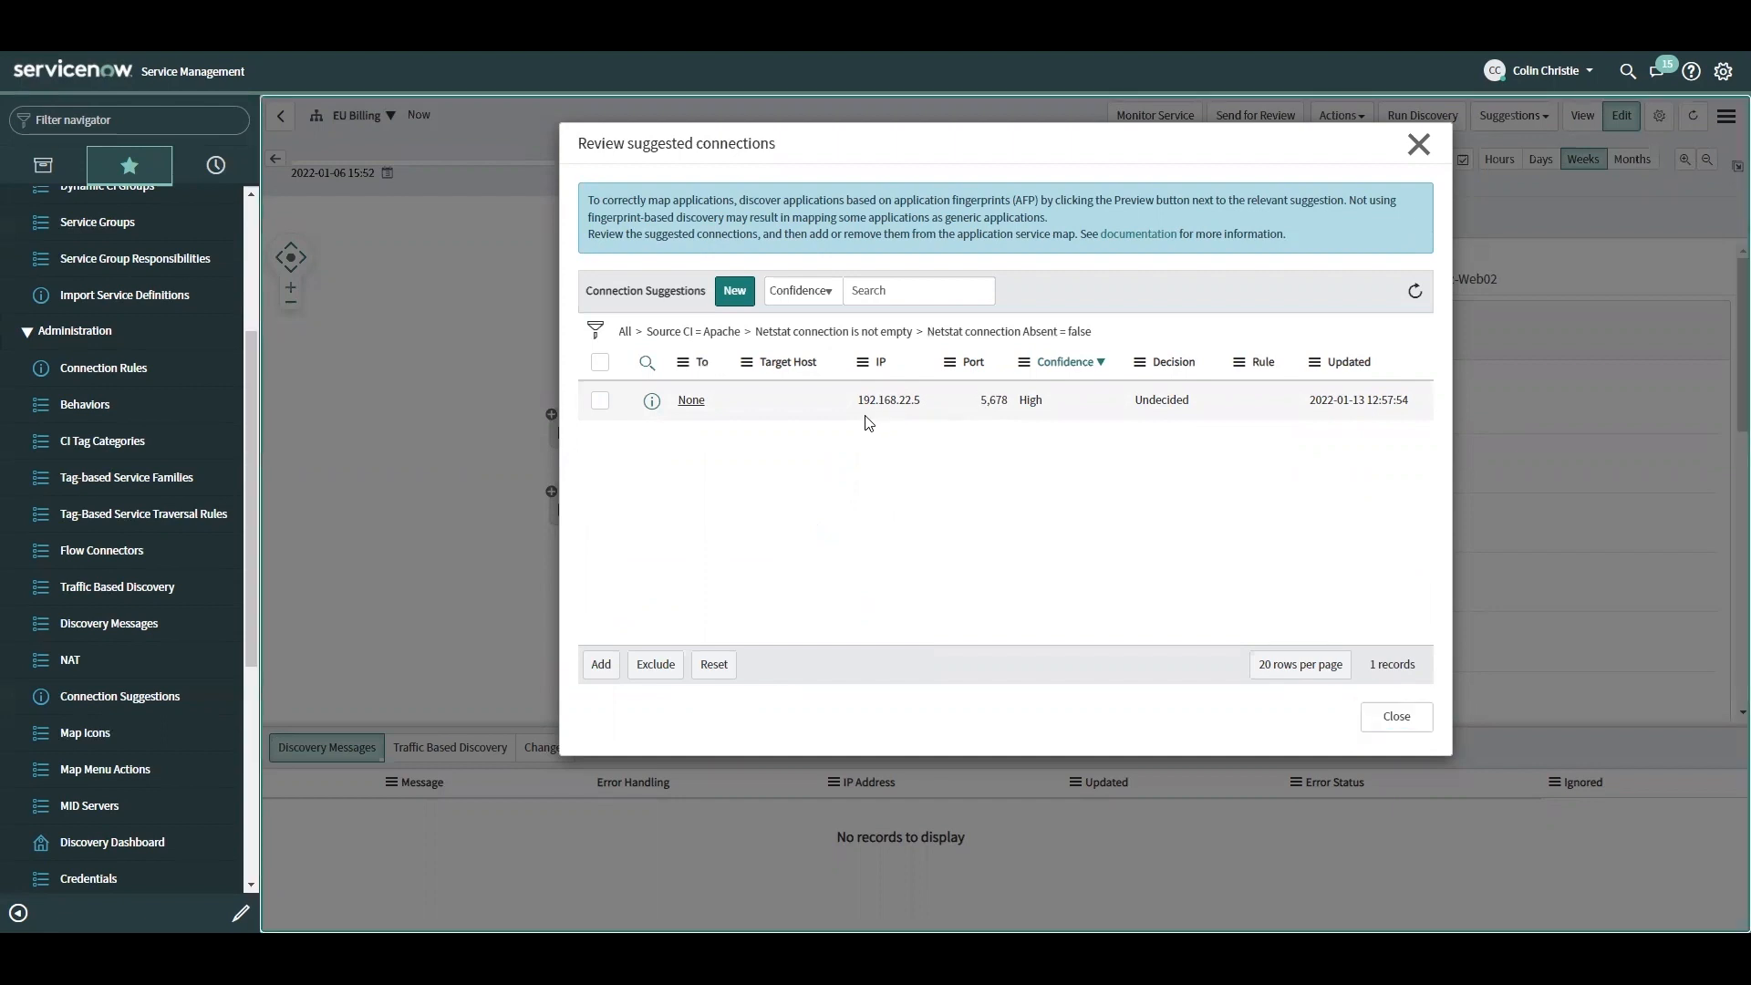
mouse_move(981, 405)
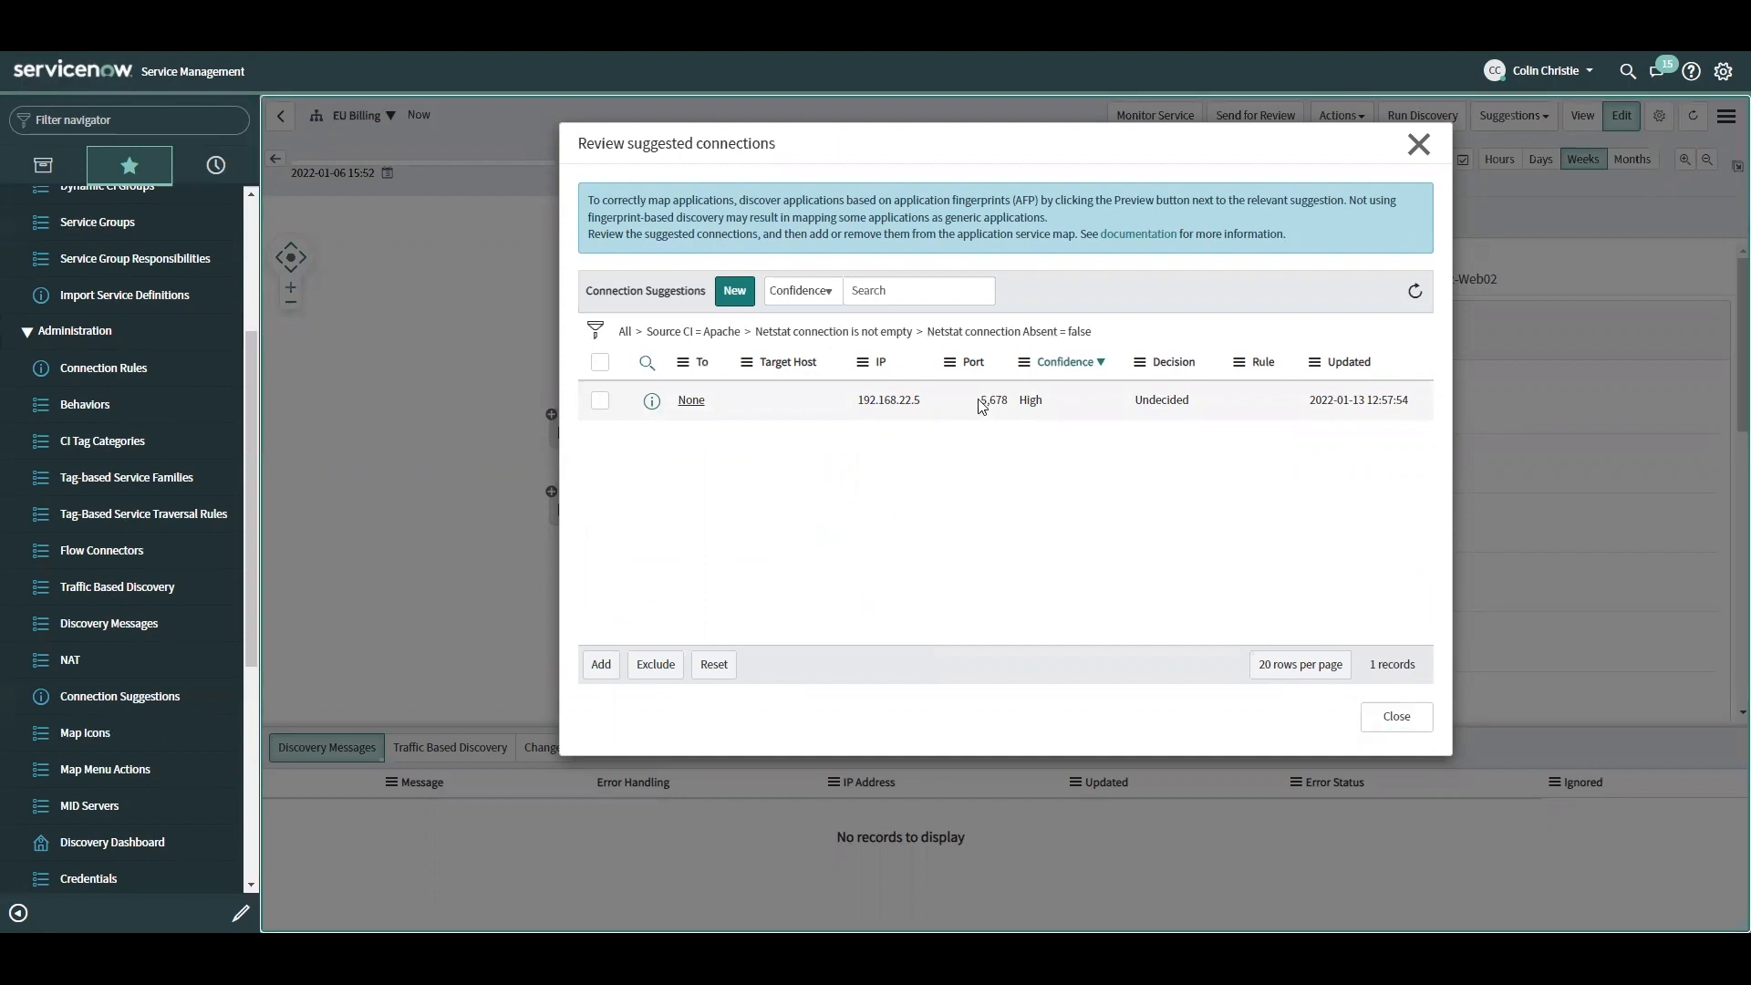
mouse_move(992, 403)
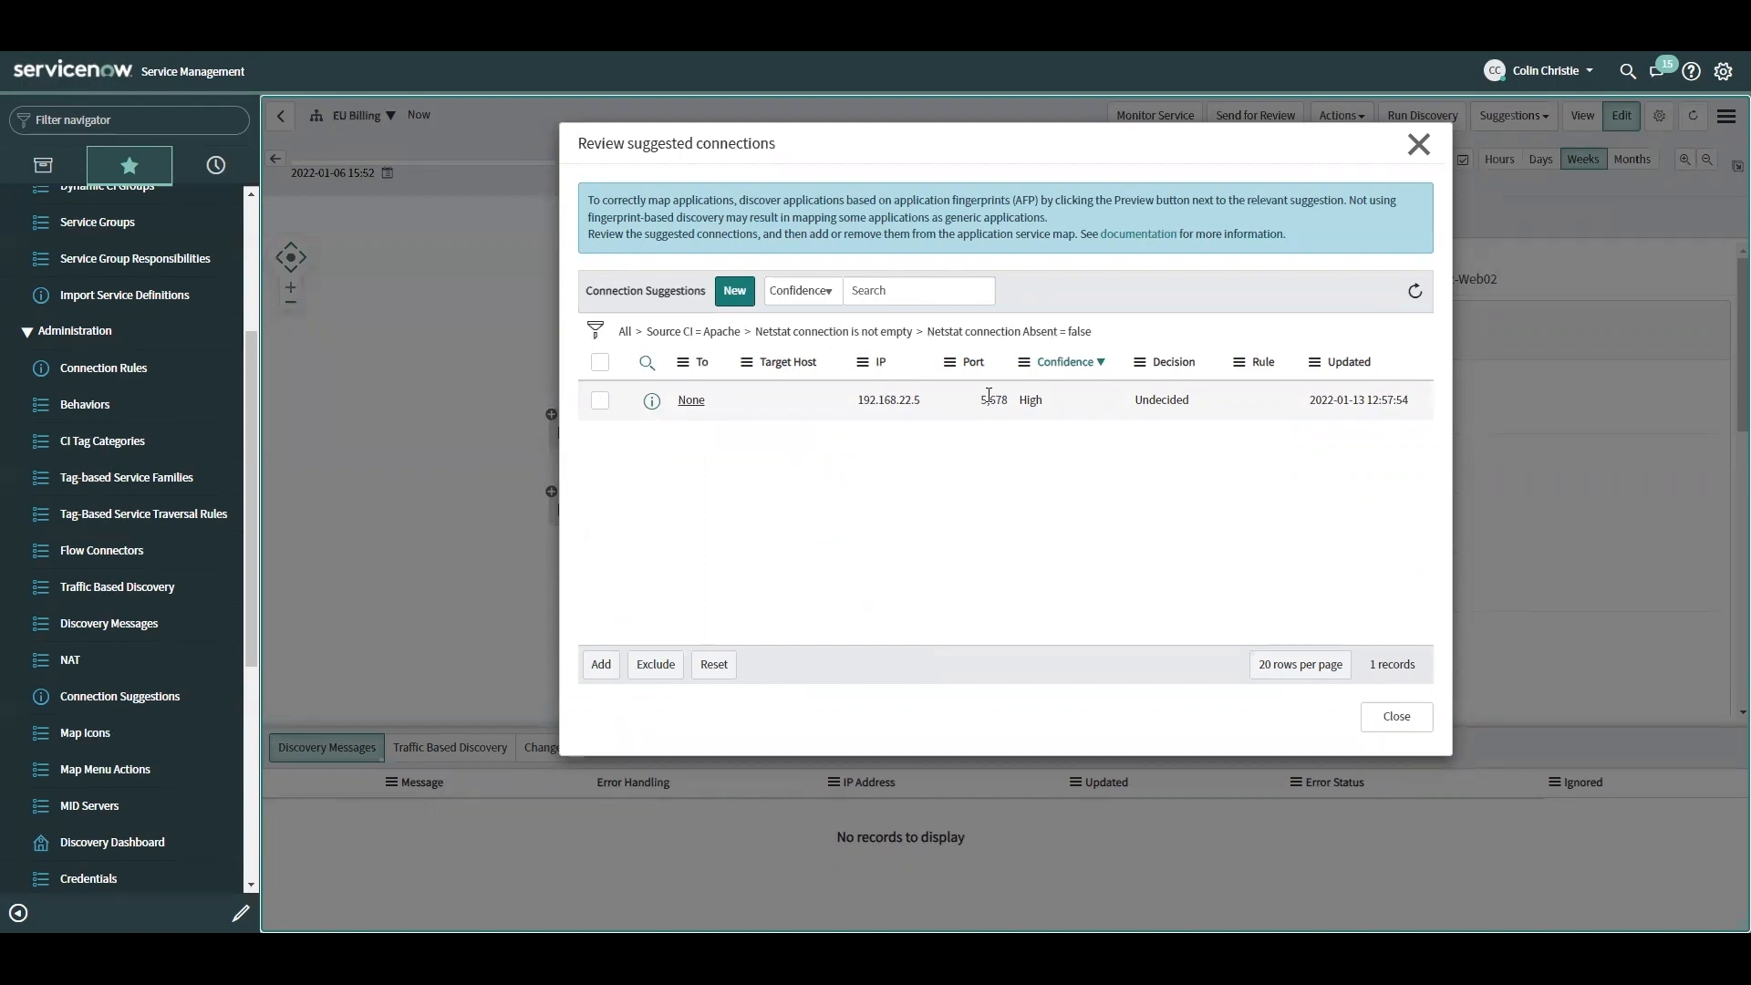
mouse_move(983, 400)
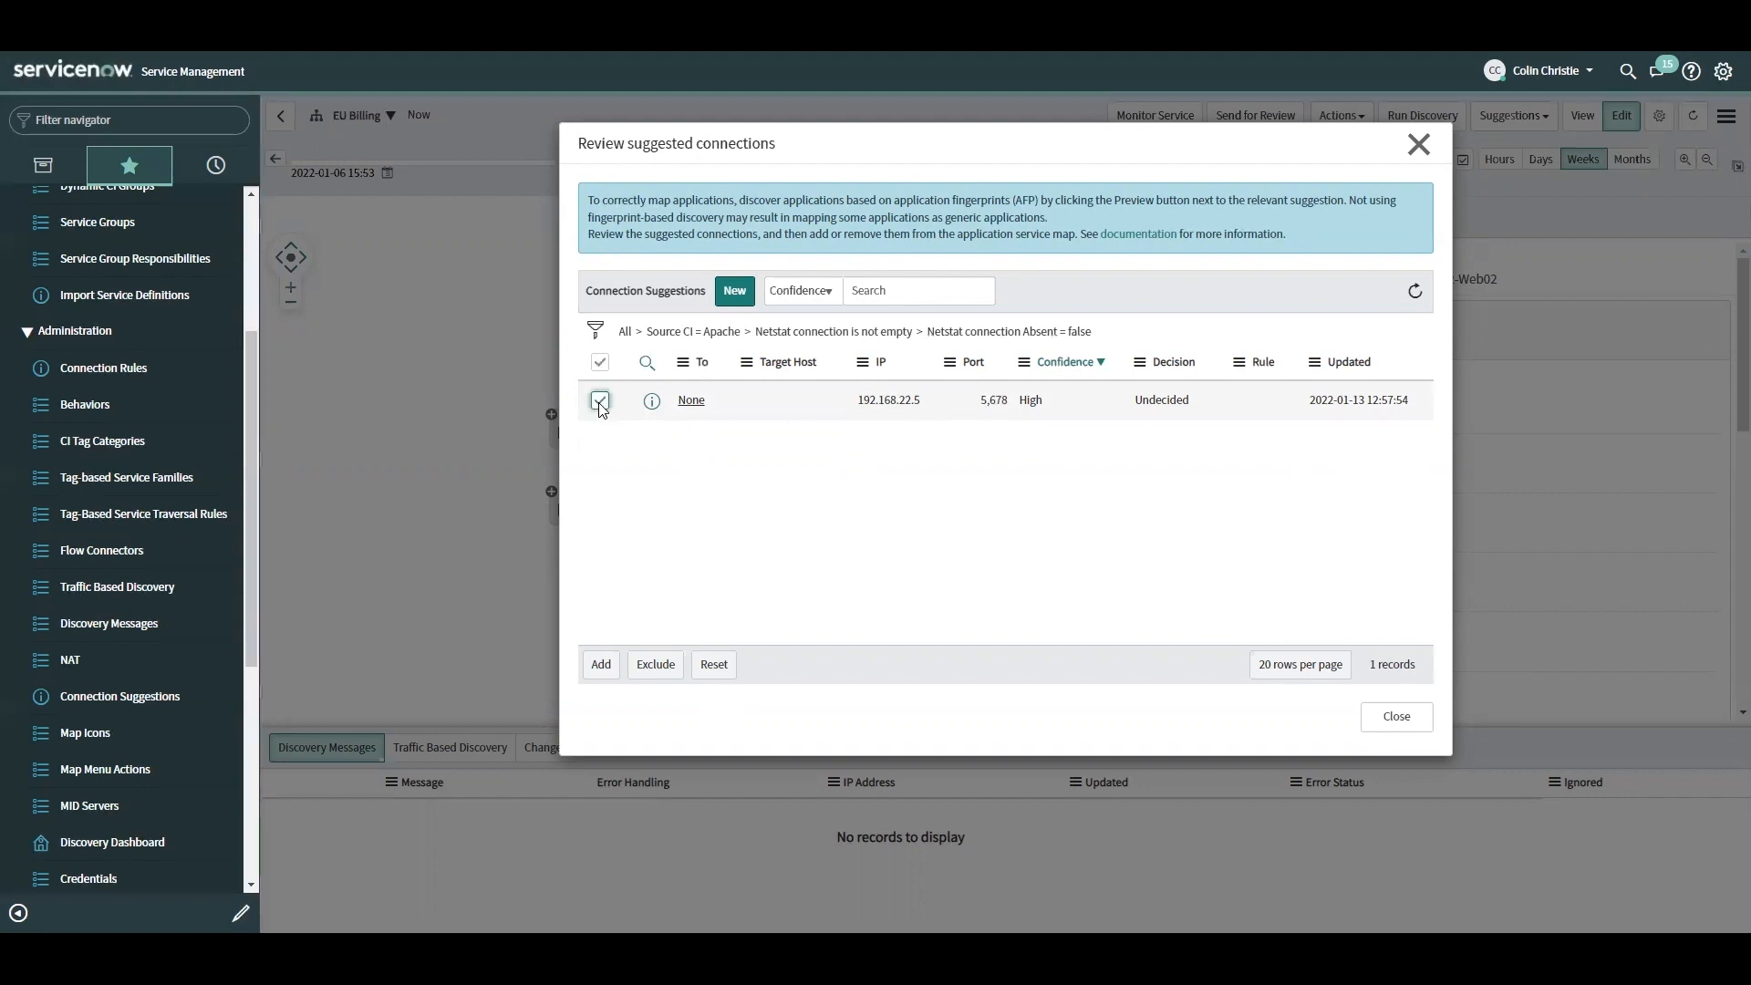
click(600, 399)
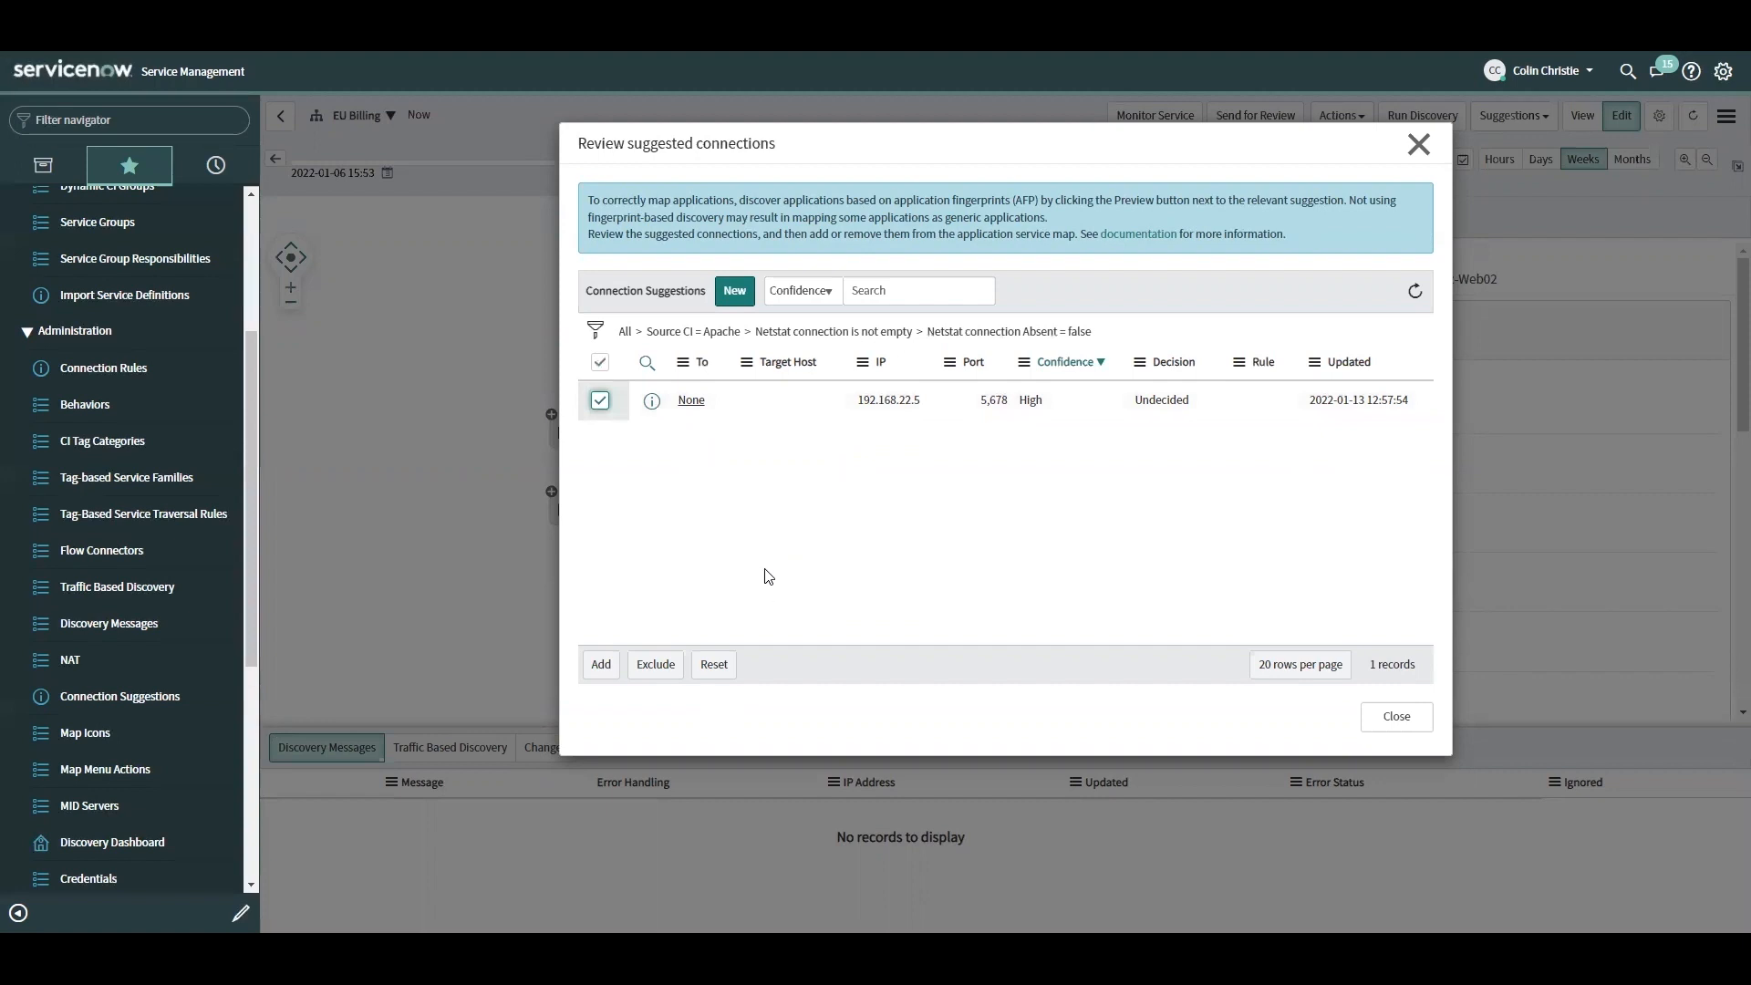
mouse_move(603, 646)
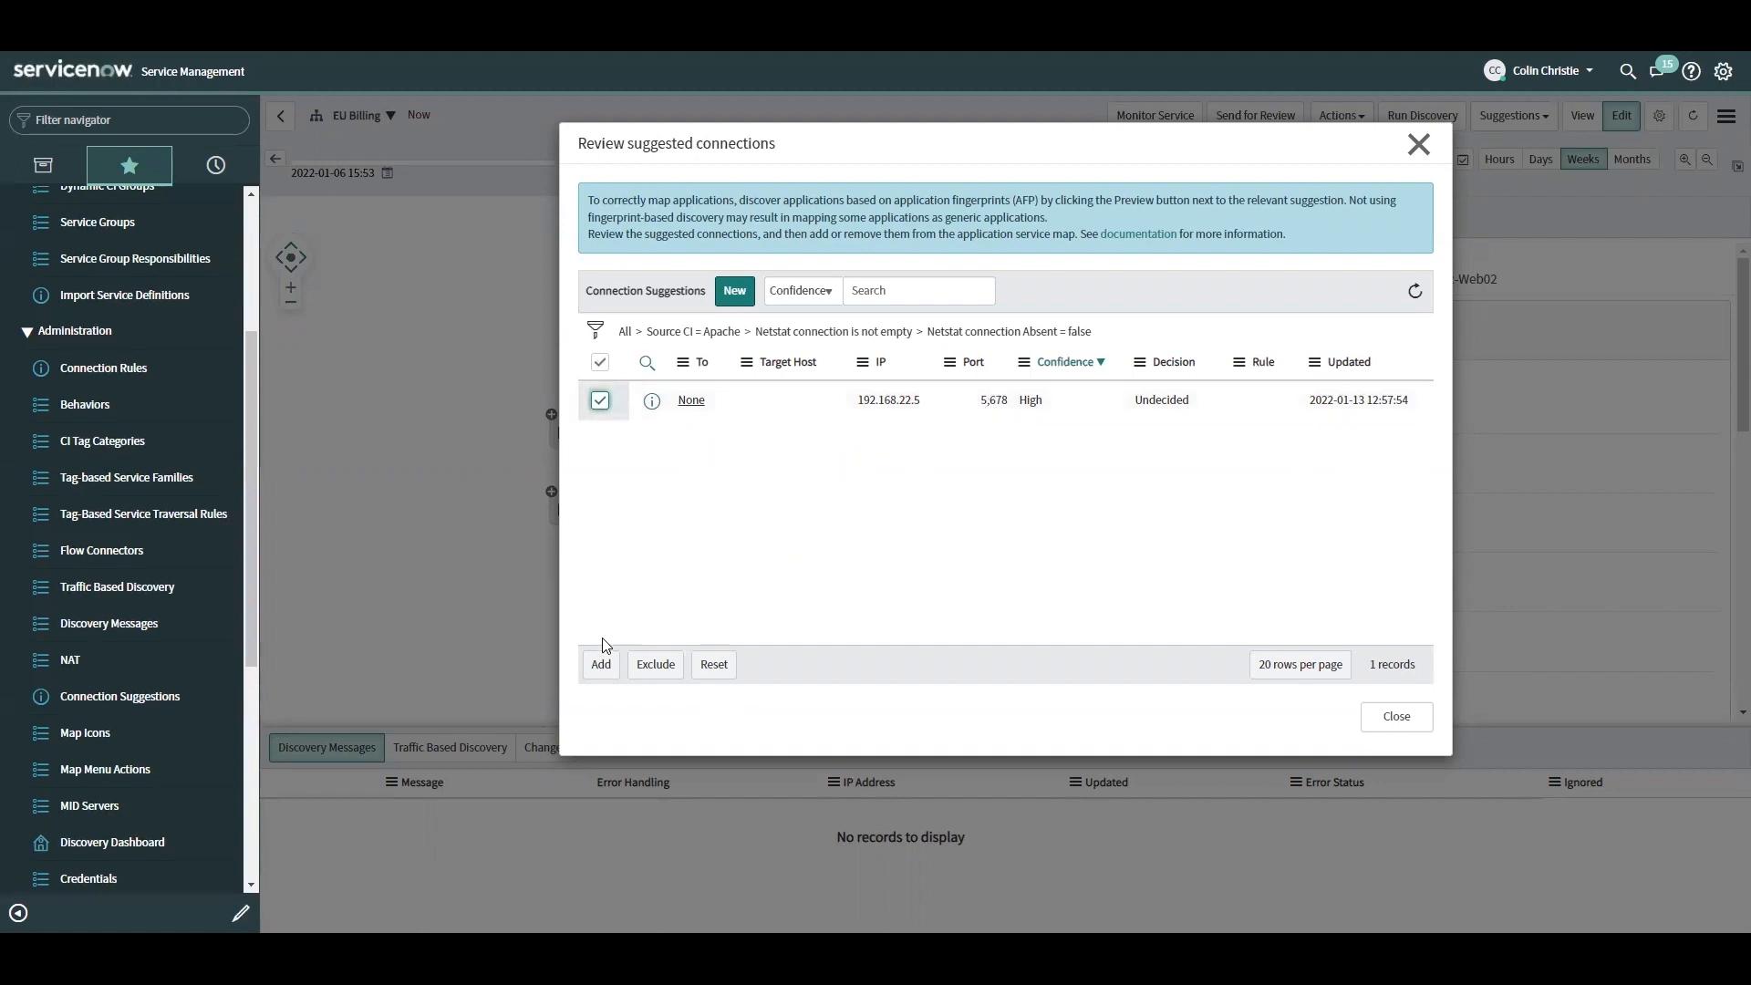
mouse_move(603, 676)
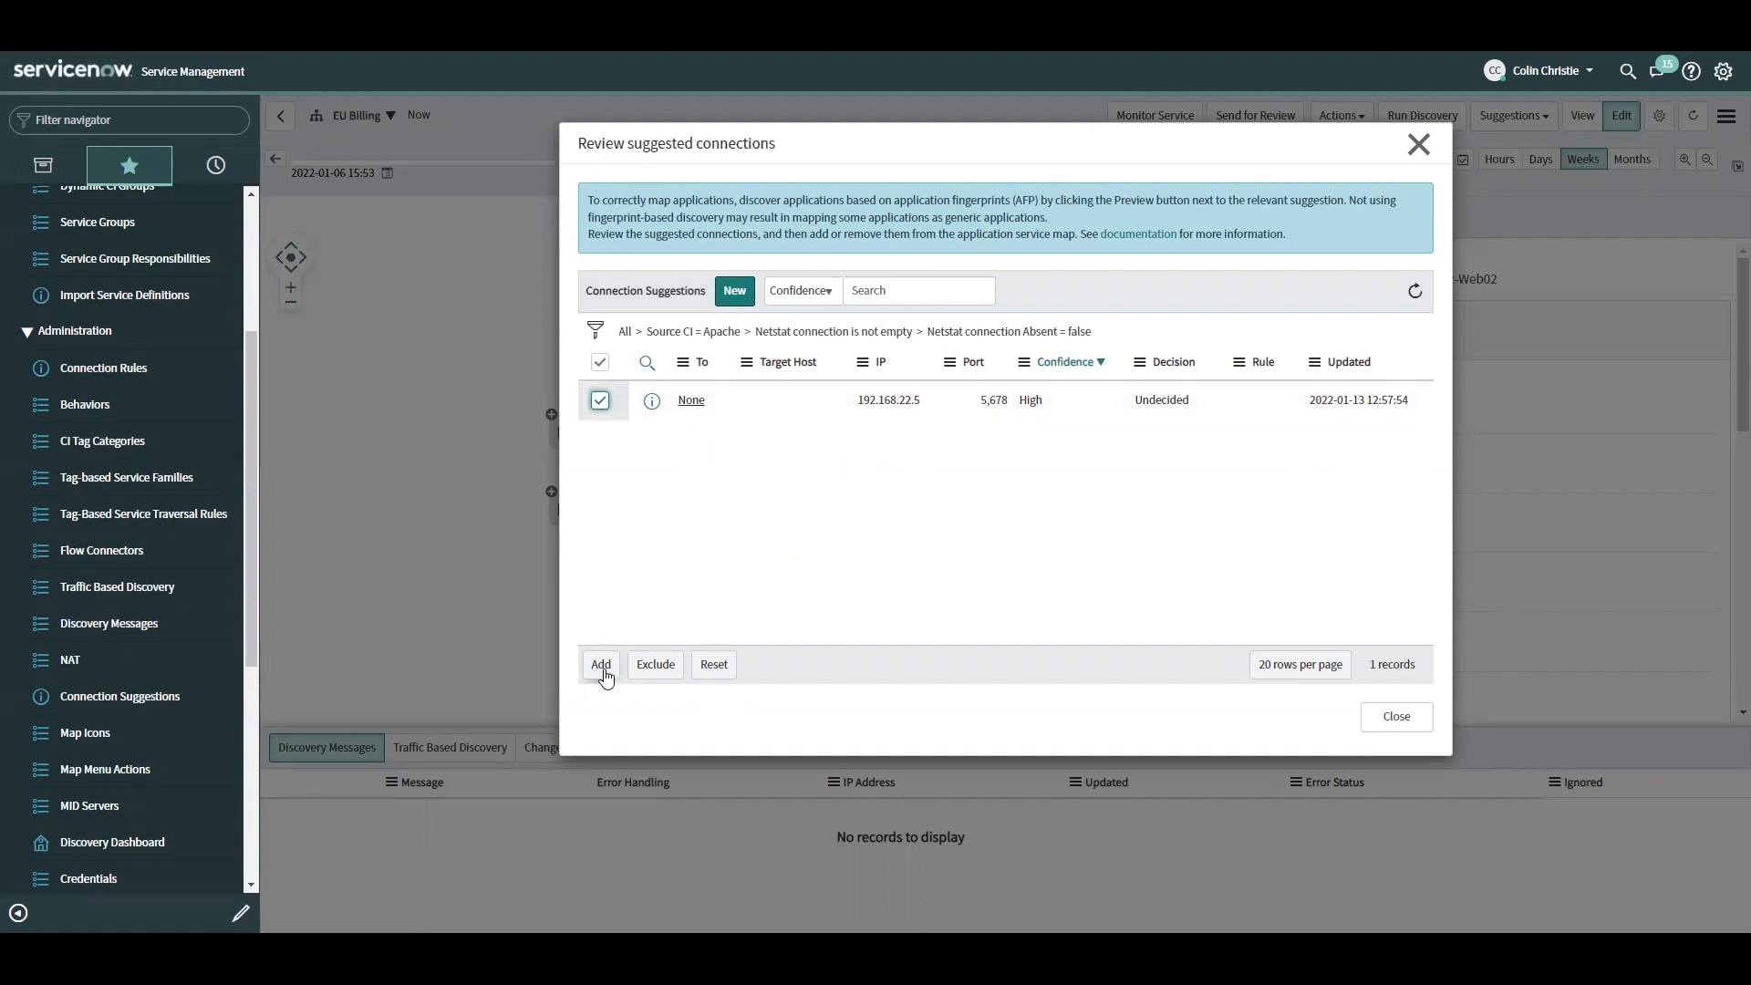
click(601, 665)
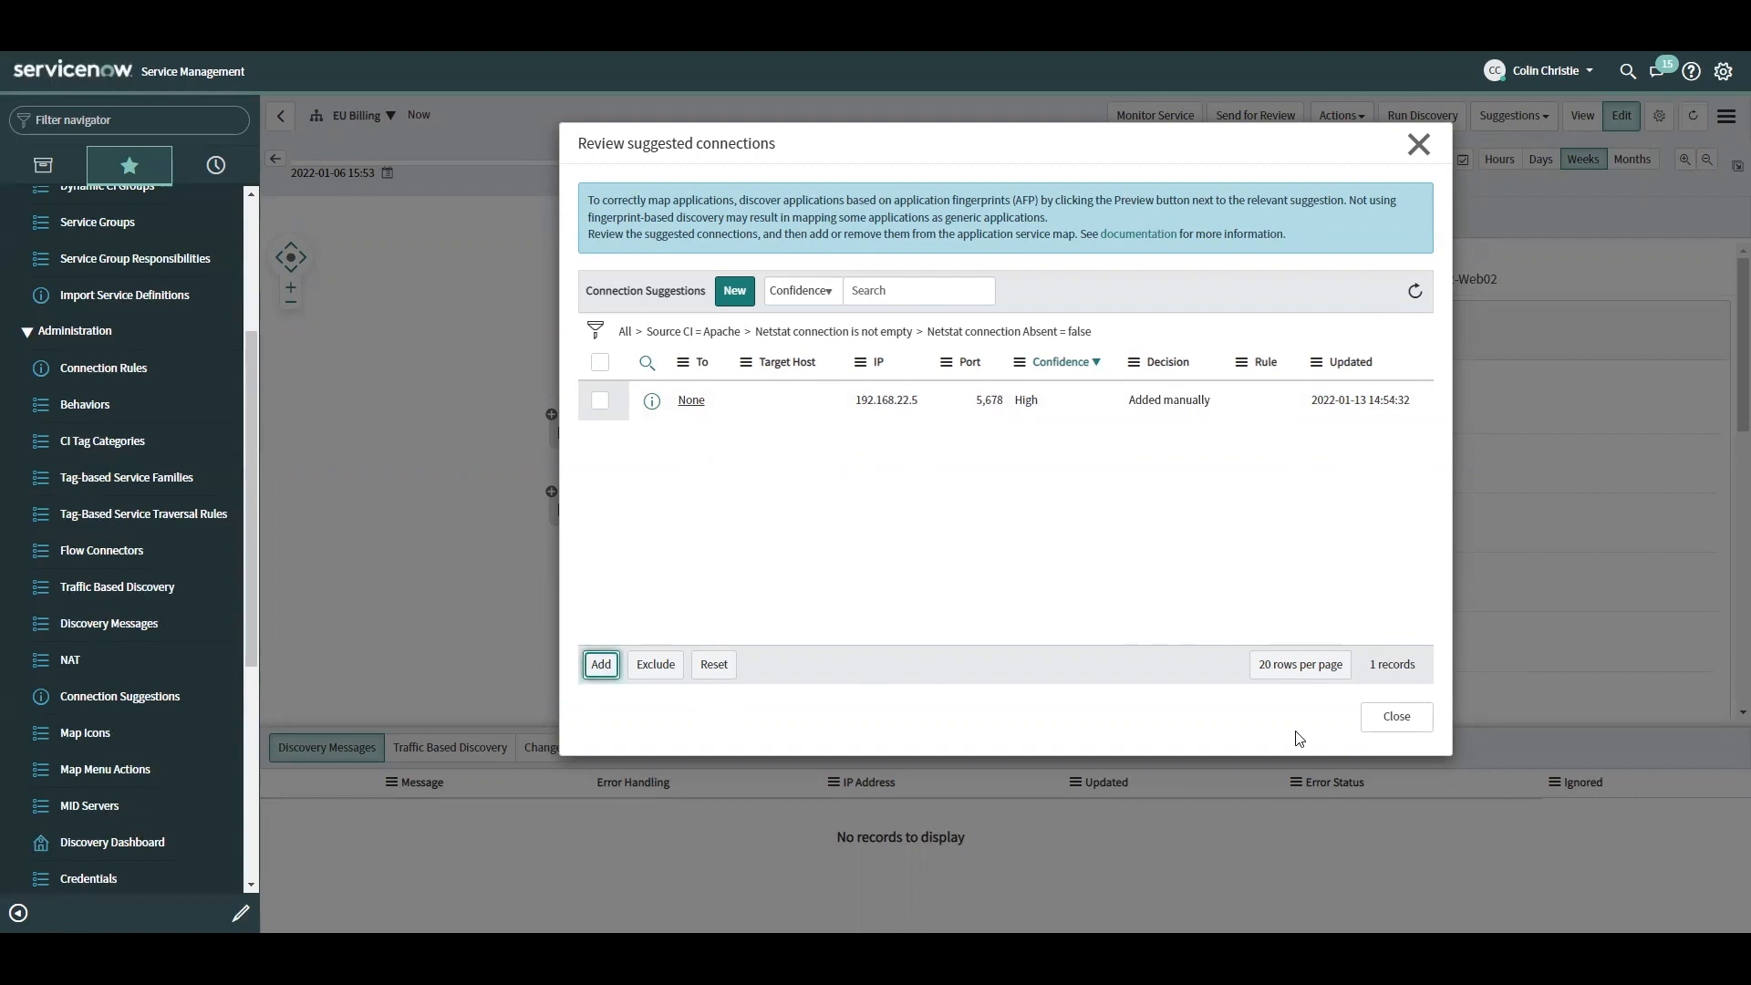
- Close the suggestions review and refresh the EU Billing map to trigger a service update
click(1394, 716)
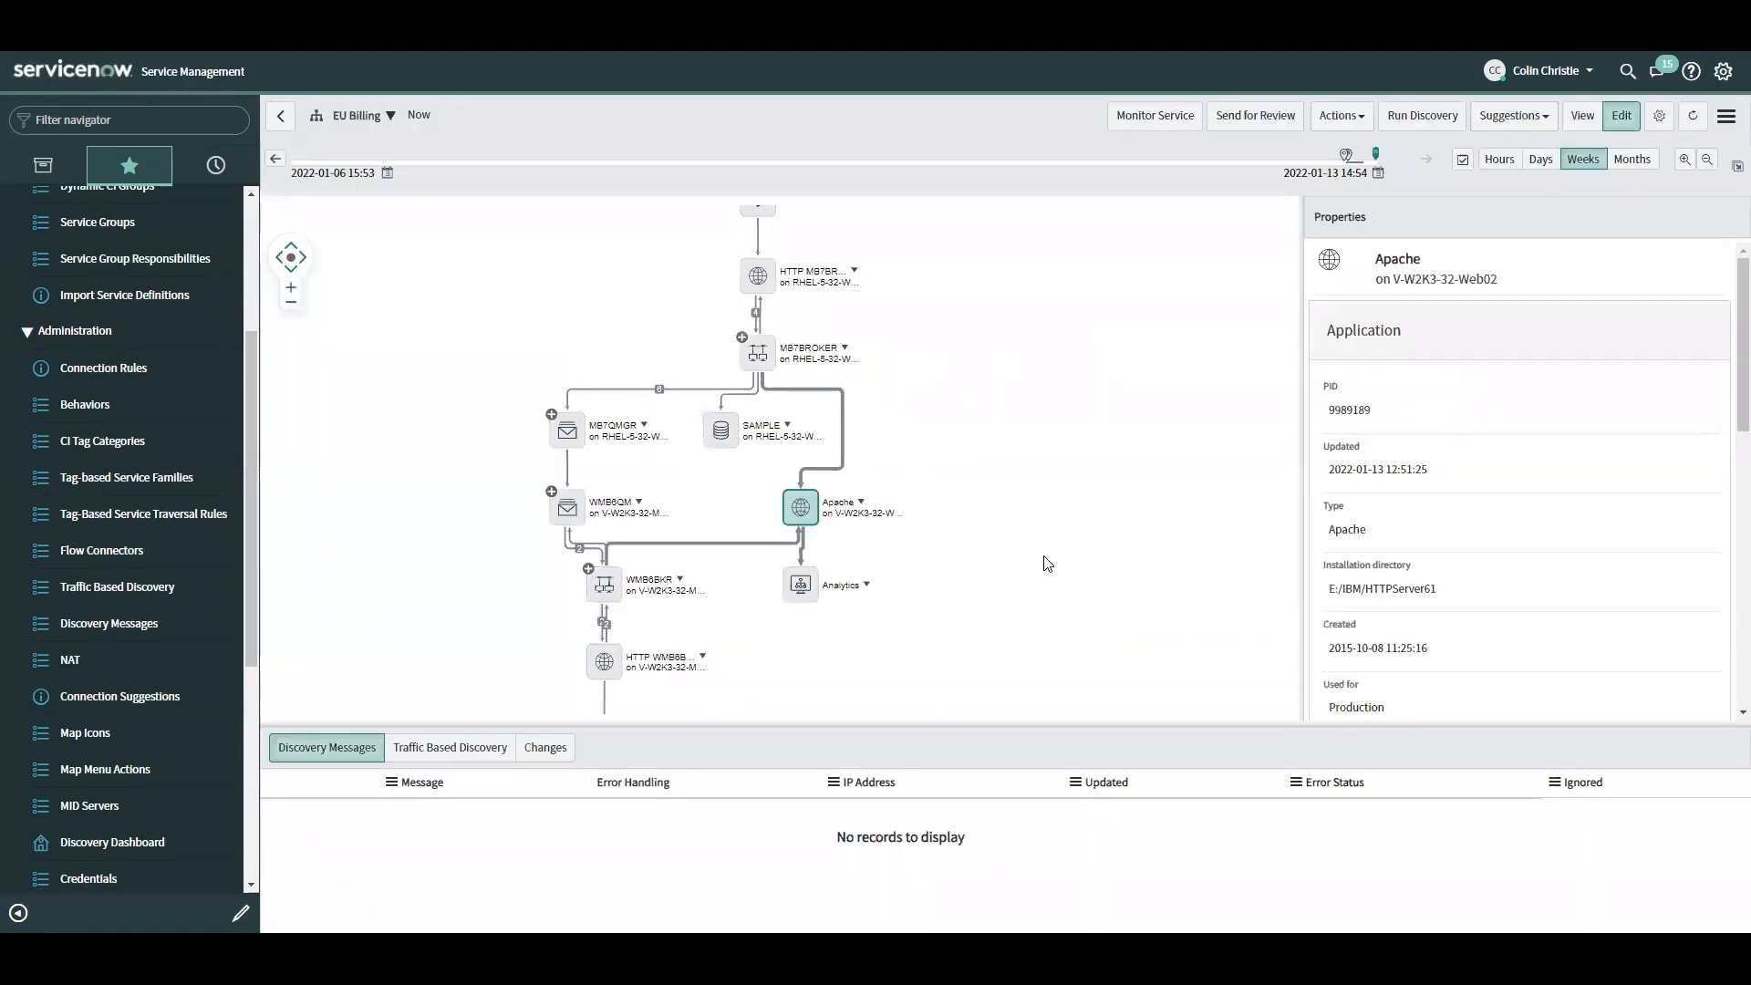
mouse_move(1058, 560)
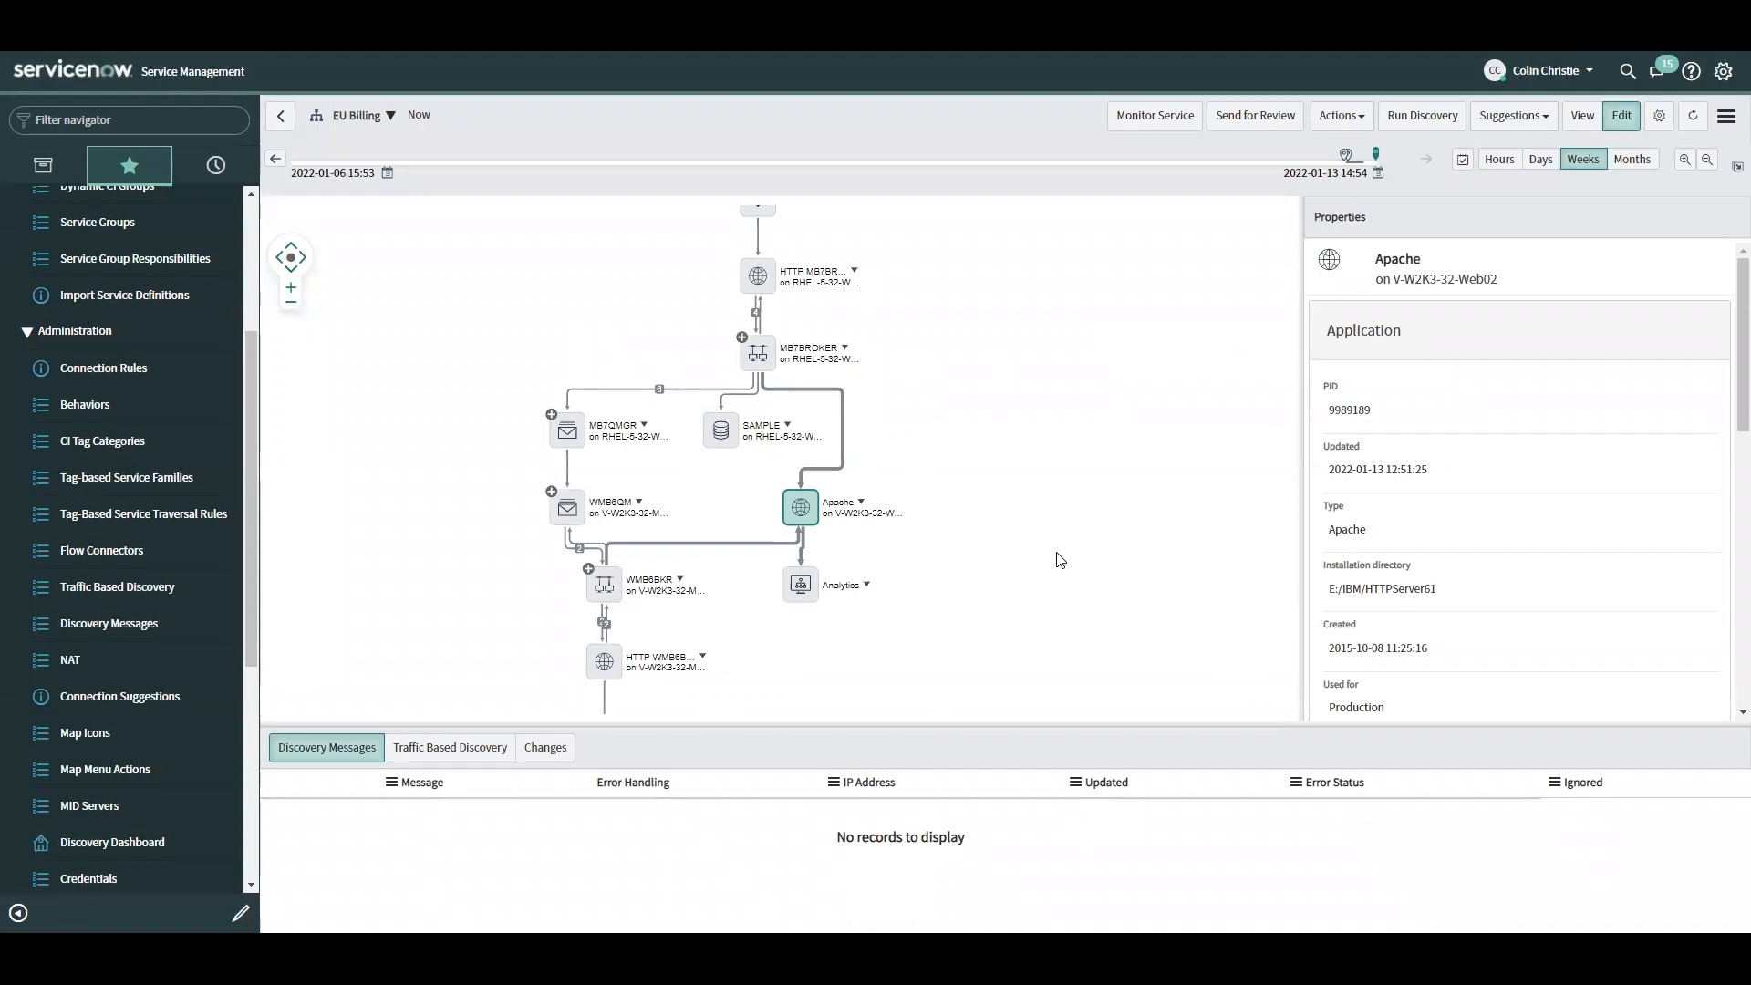
mouse_move(1155, 400)
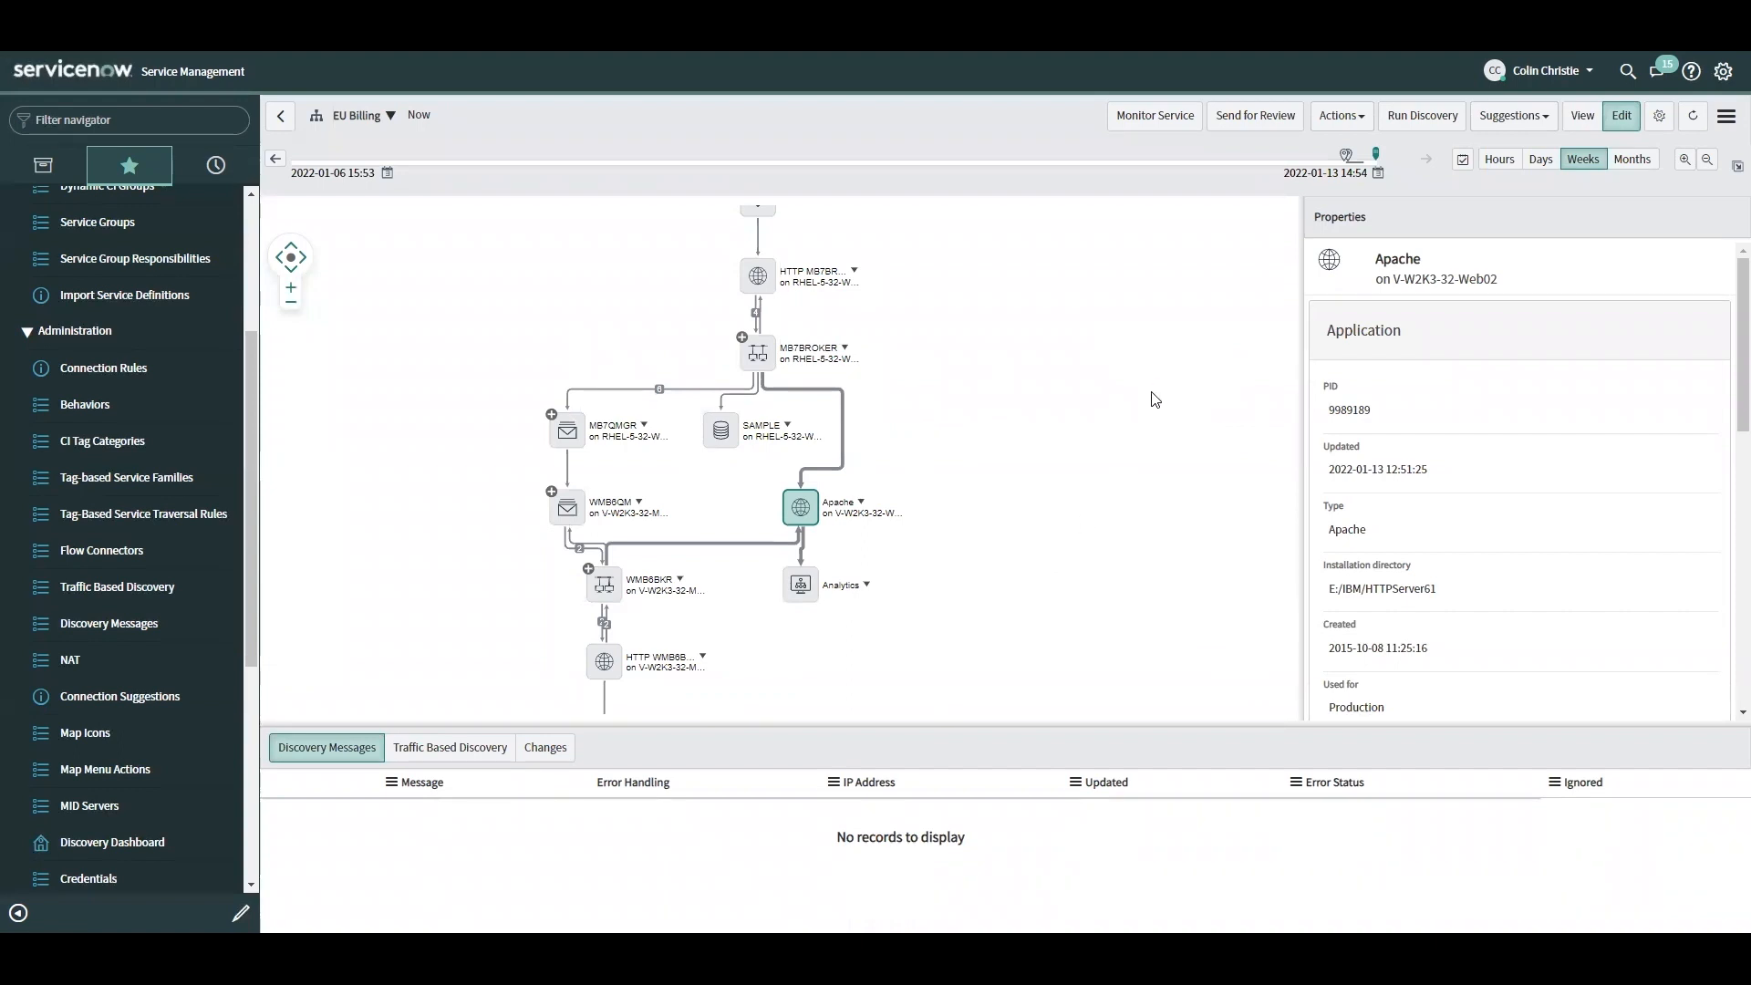
mouse_move(1691, 119)
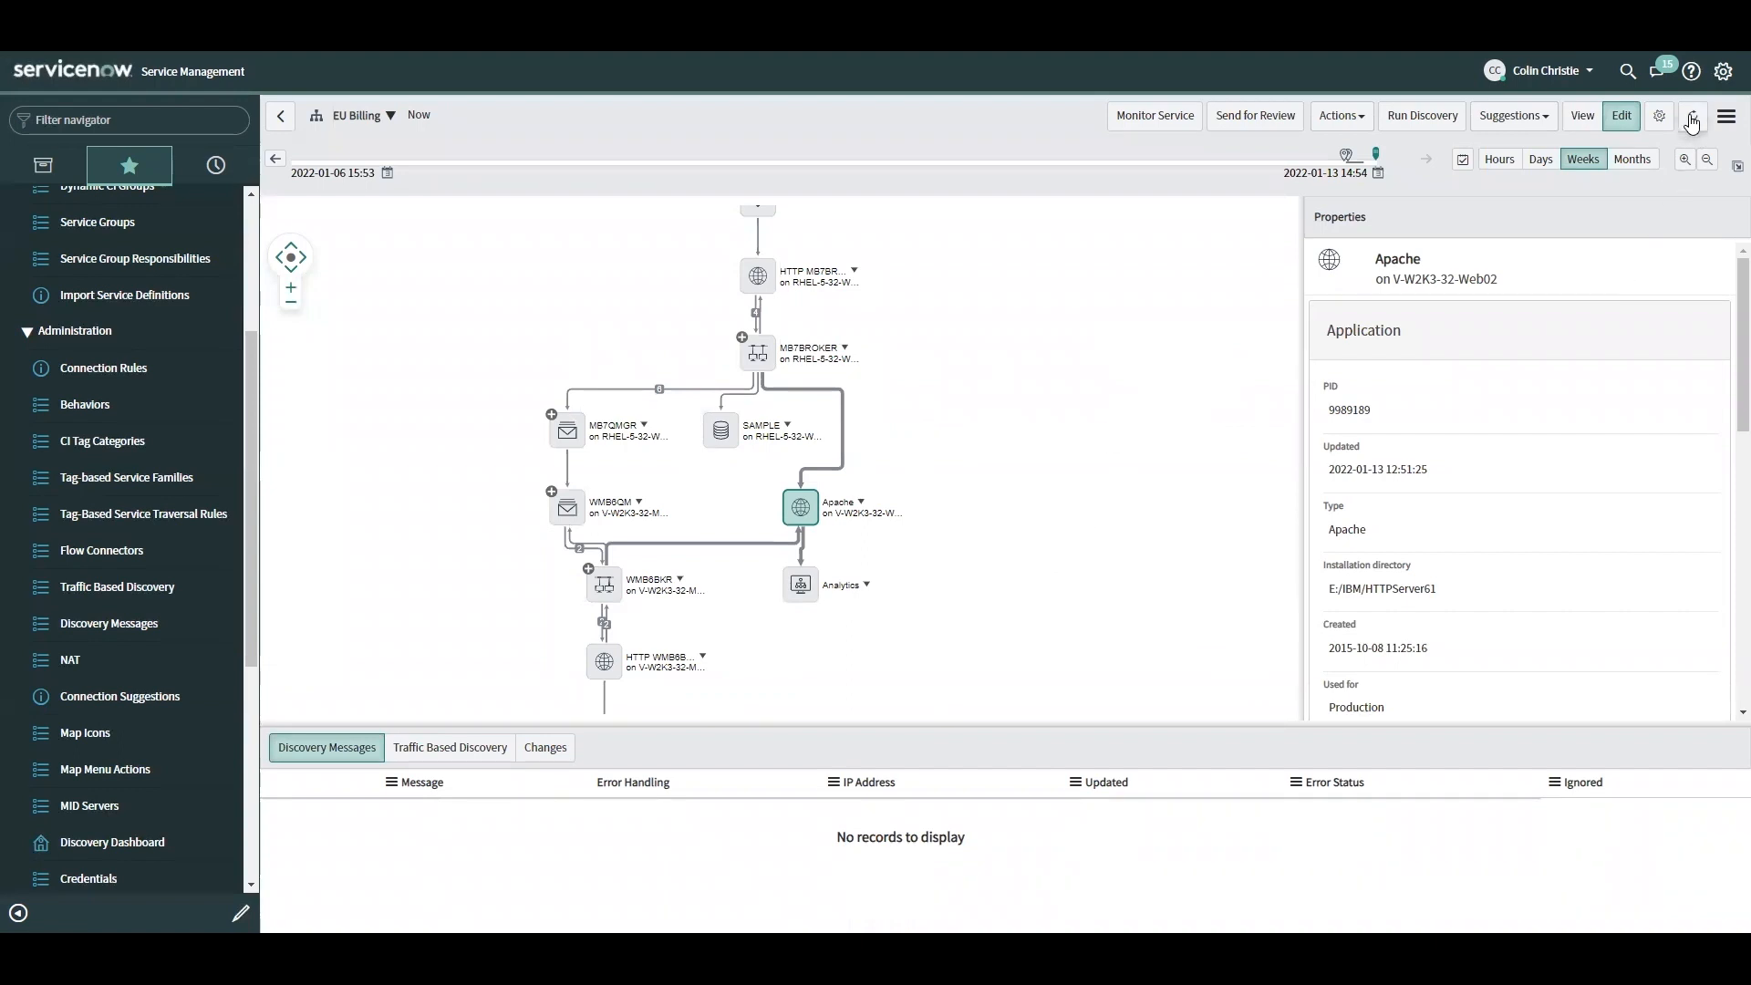
click(1692, 115)
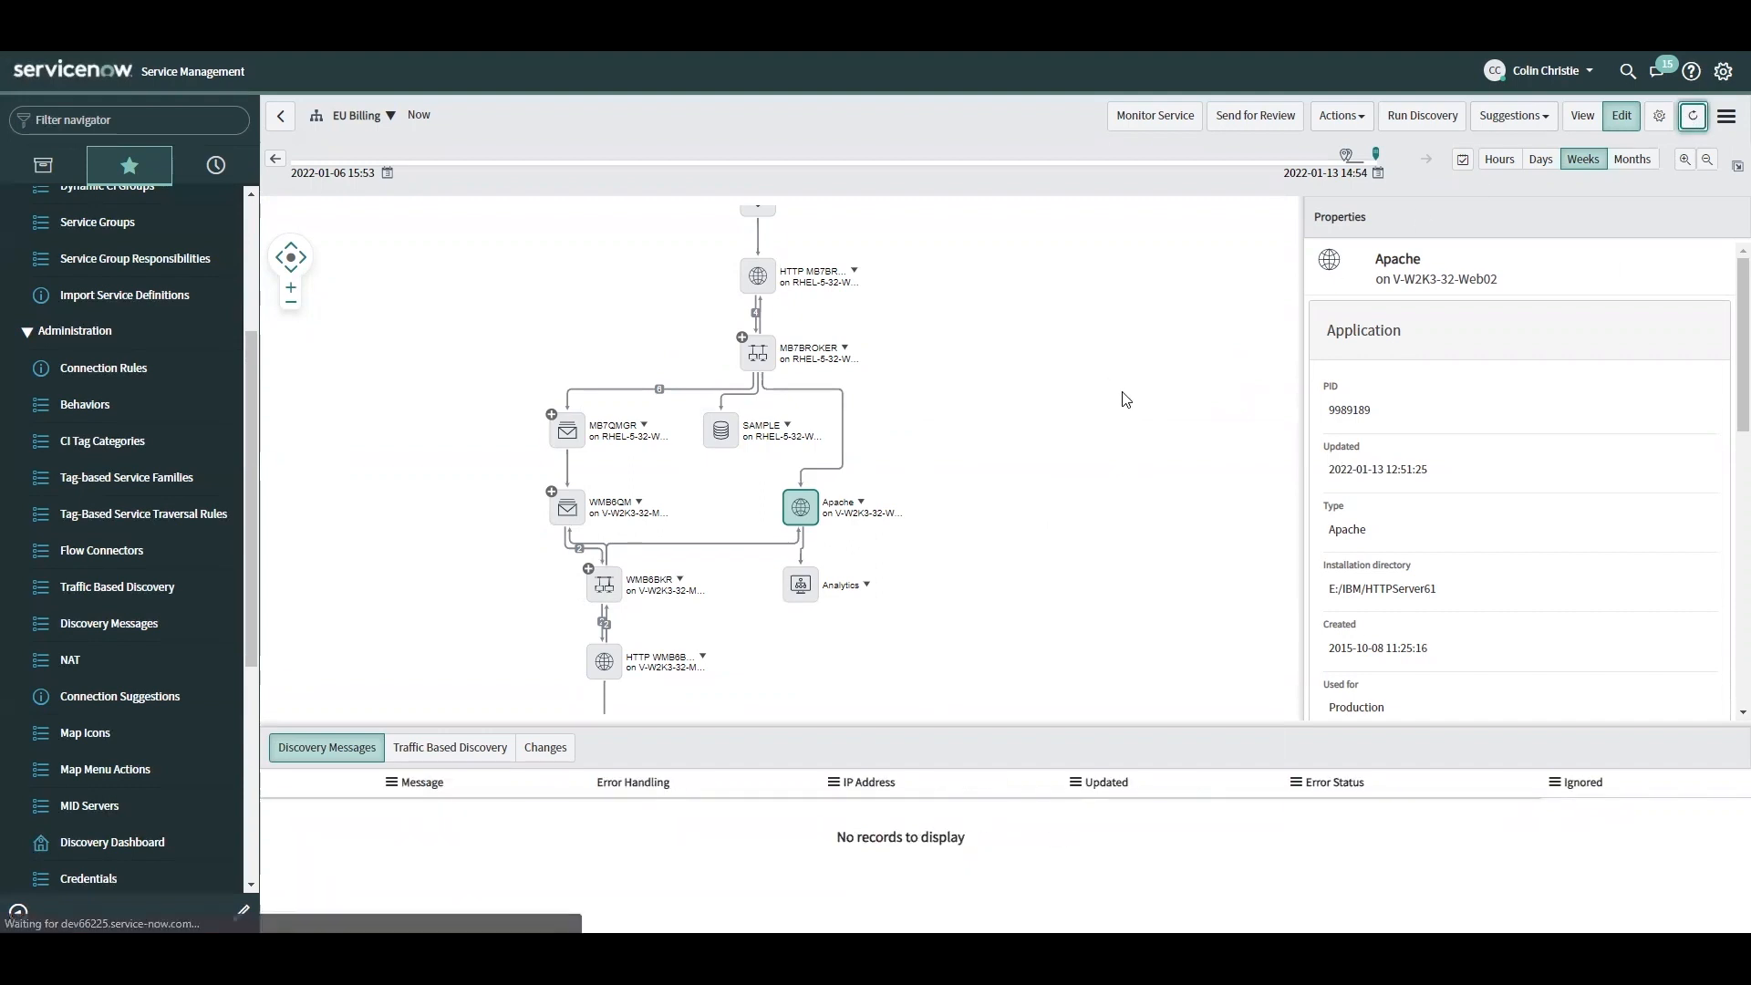
click(1419, 115)
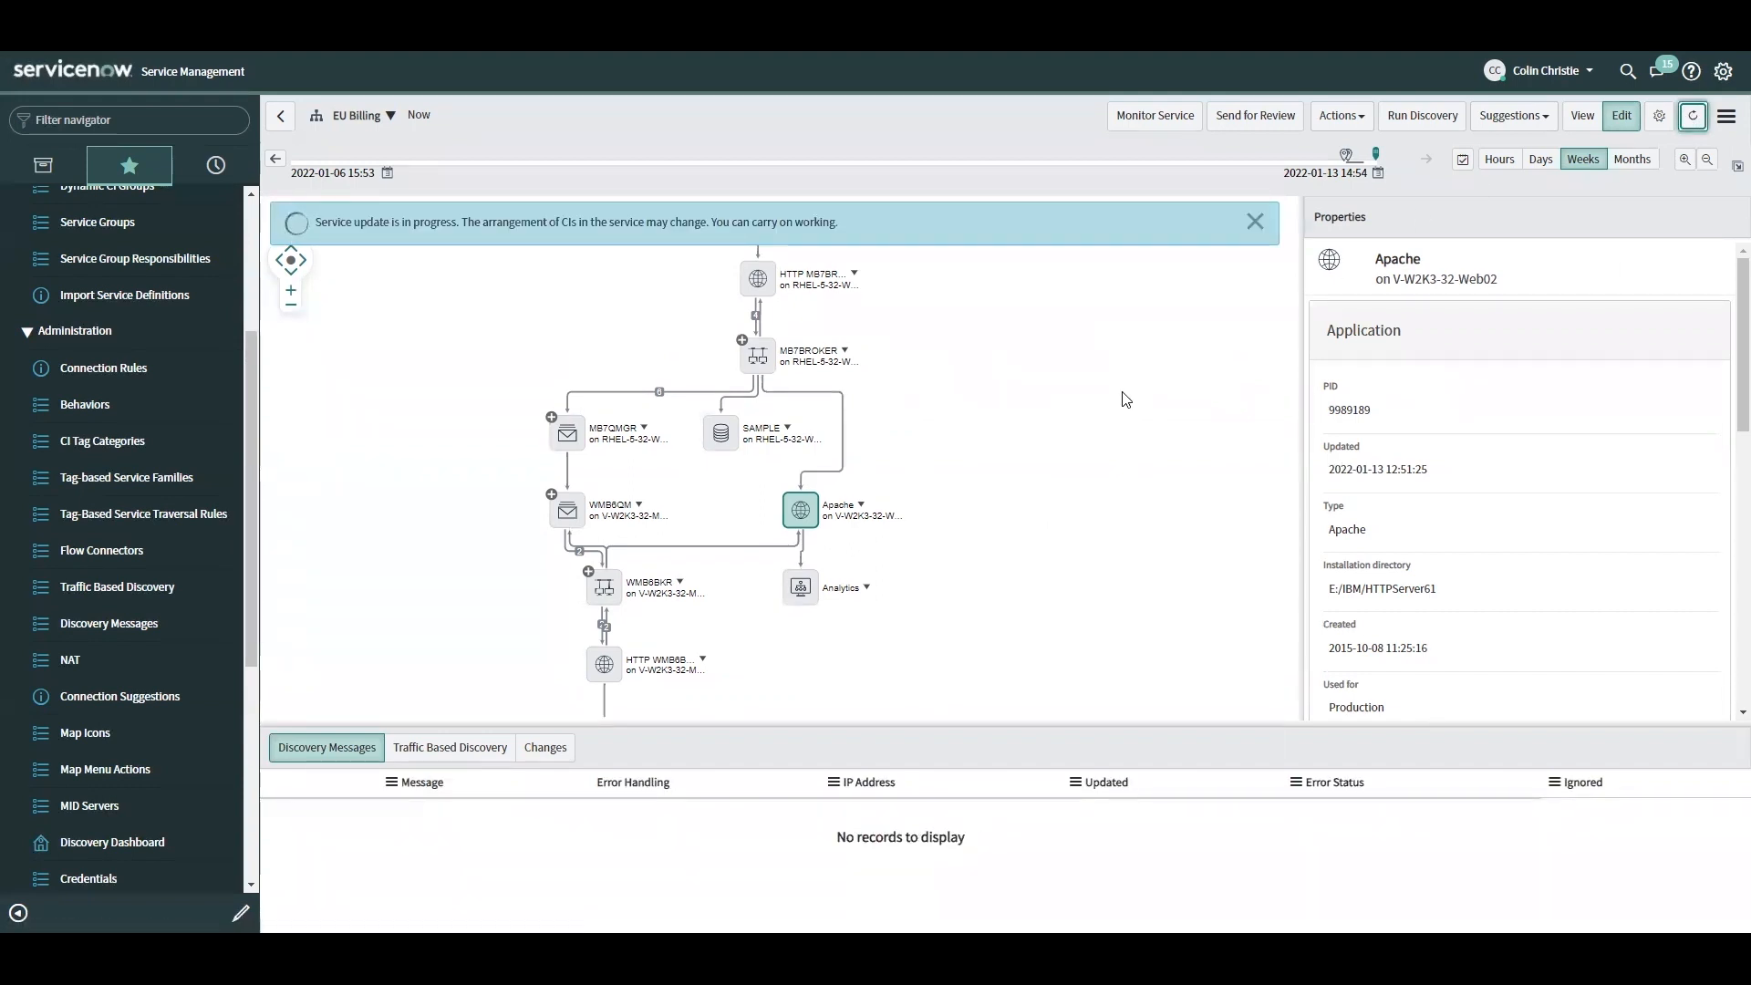
mouse_move(1111, 395)
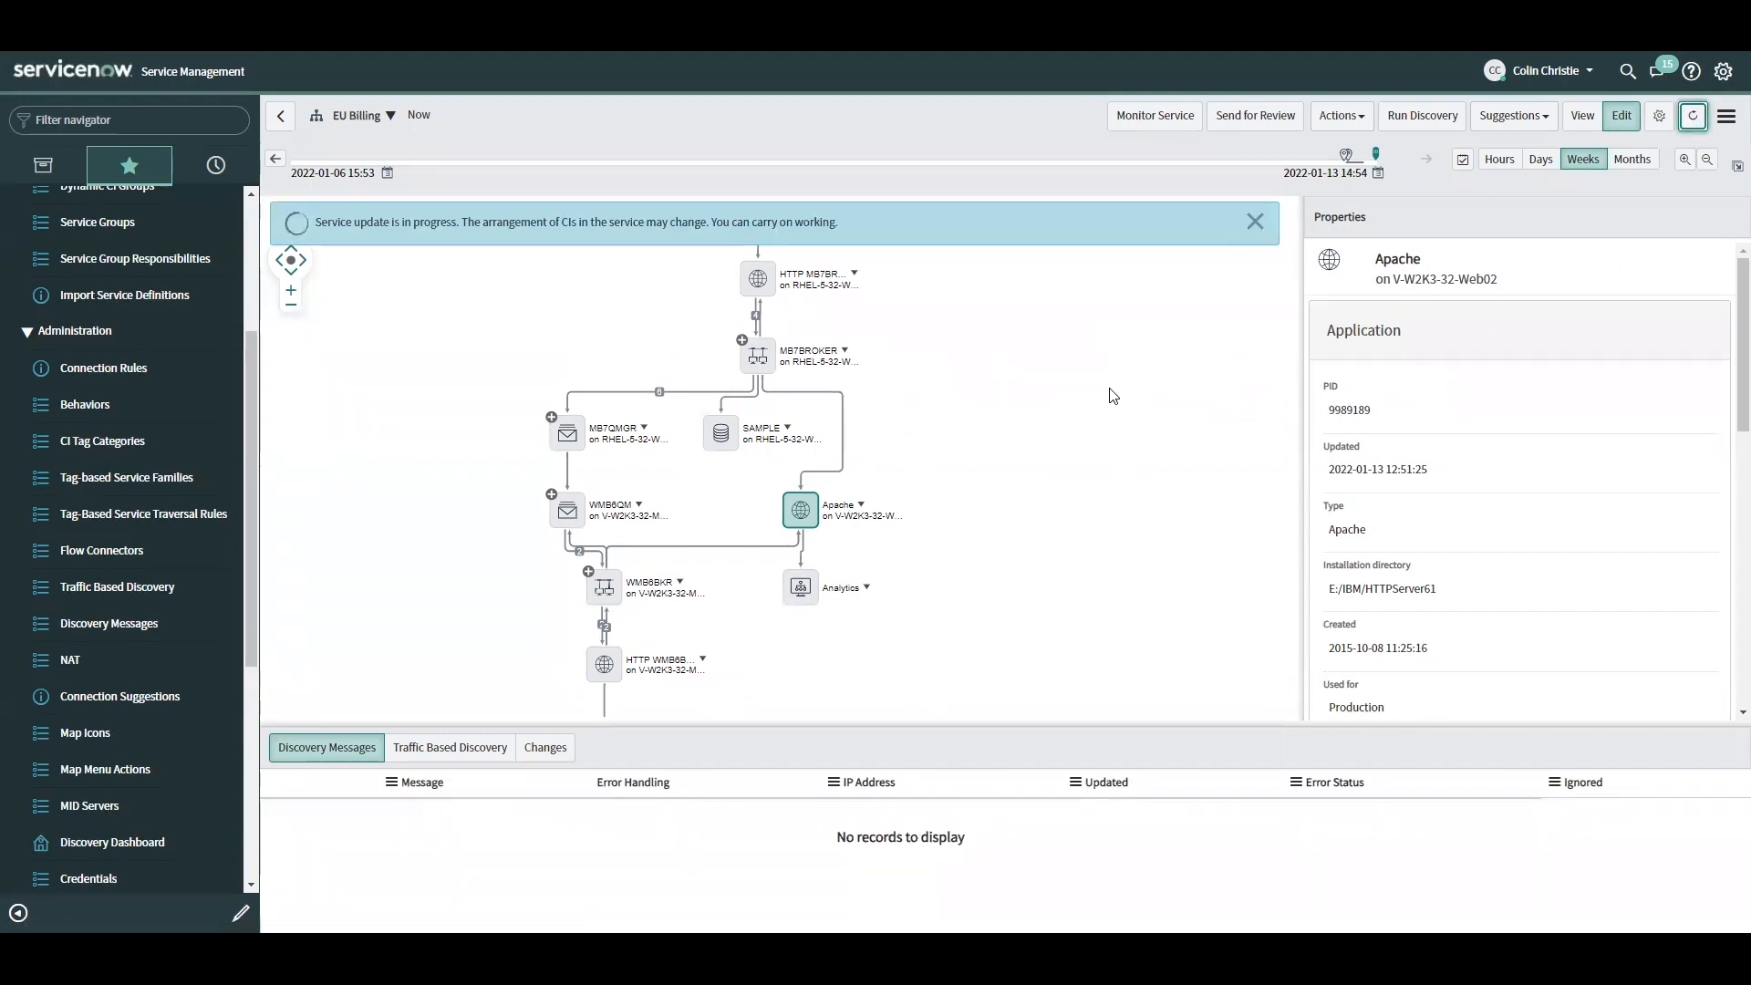
mouse_move(1040, 532)
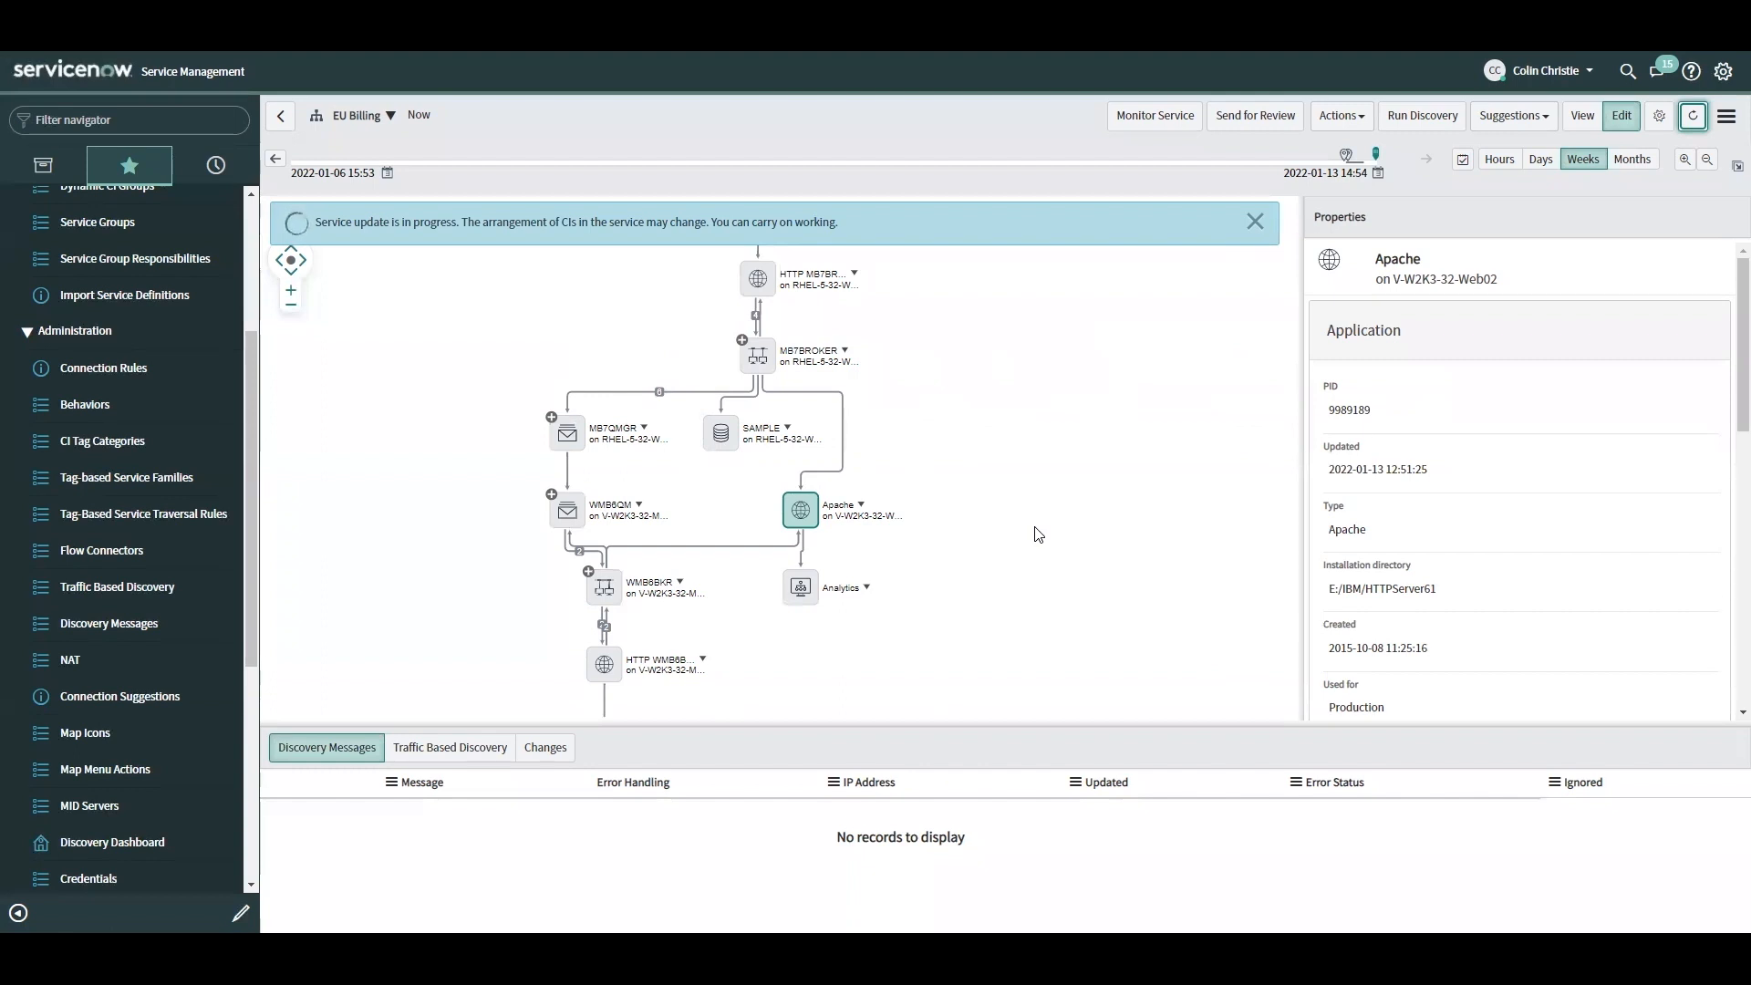
- View the Apache-to-Worker Process link on linux102, showing port 5678 via TCP Endpoint
click(1255, 220)
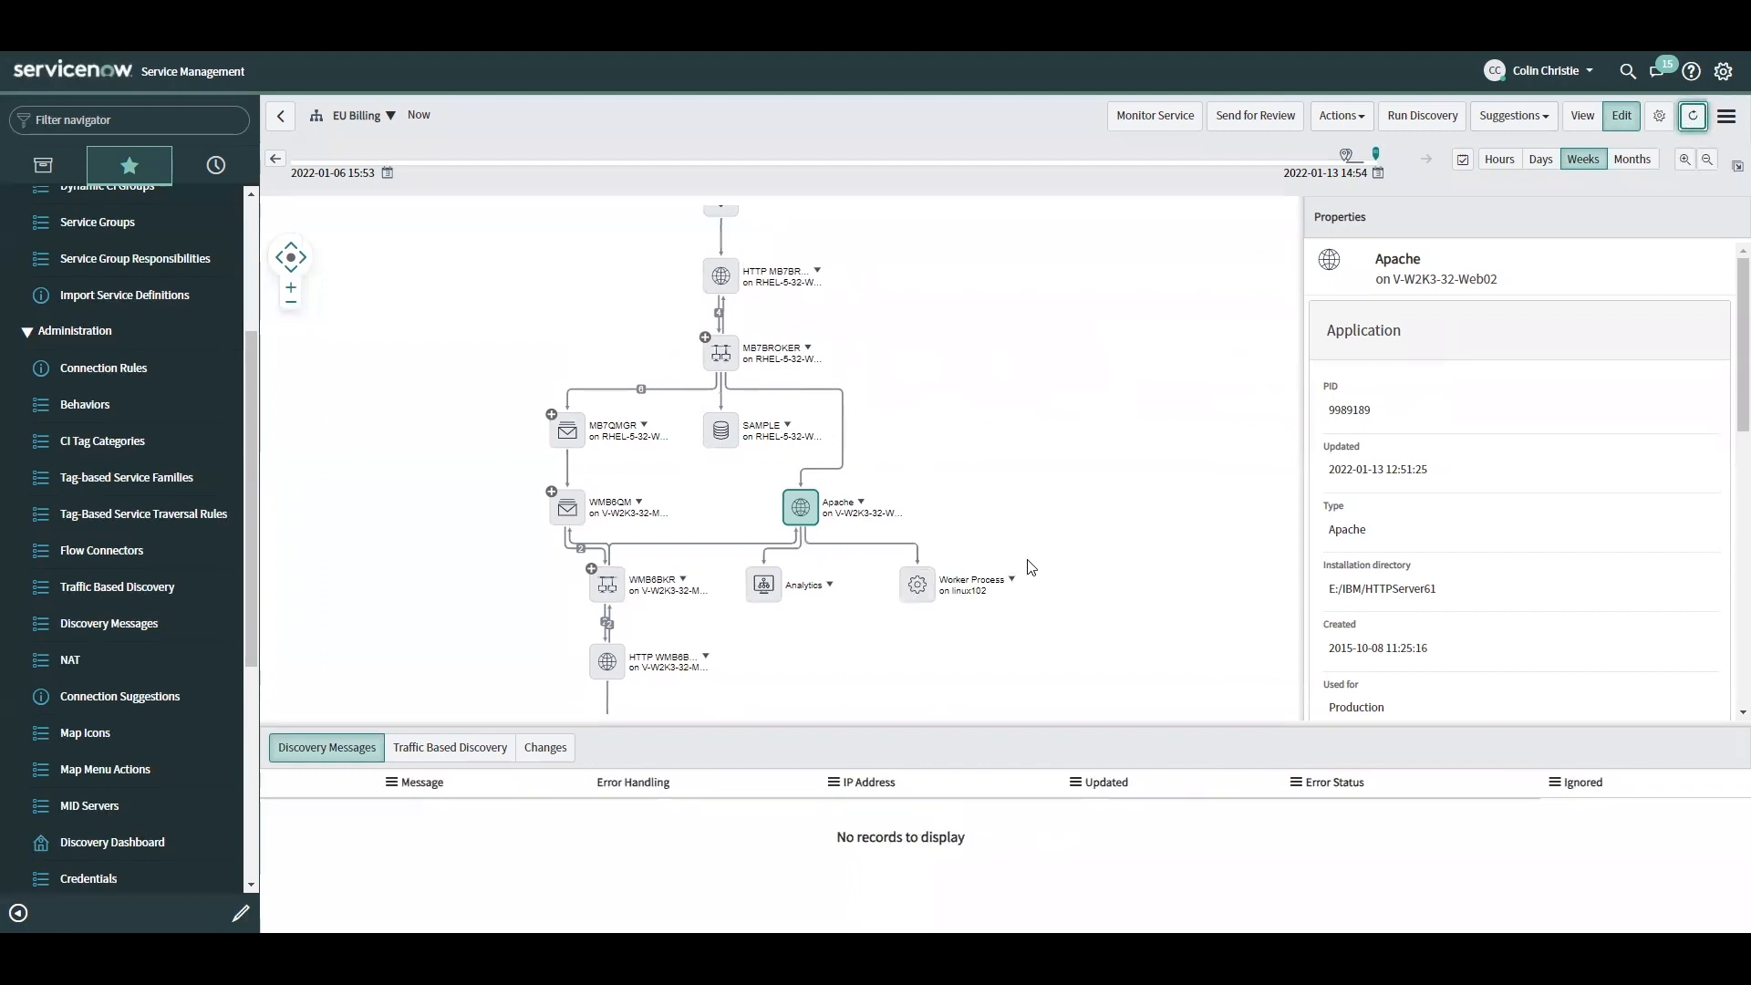
mouse_move(872, 553)
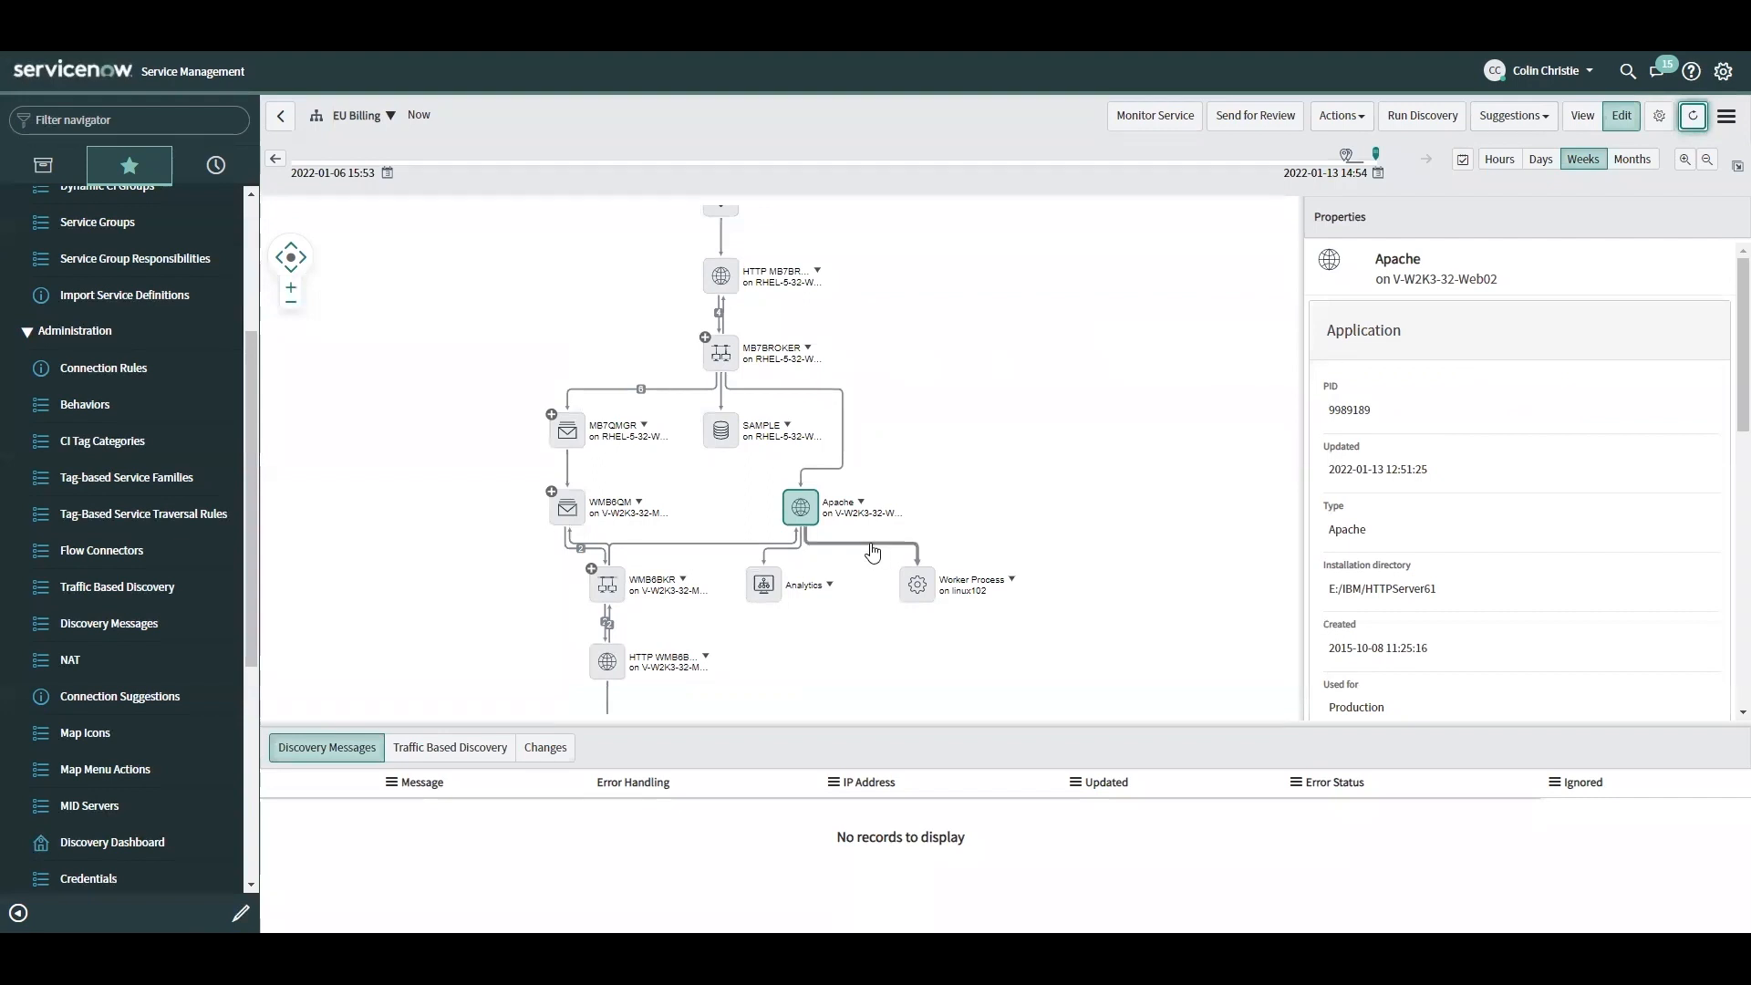
click(860, 553)
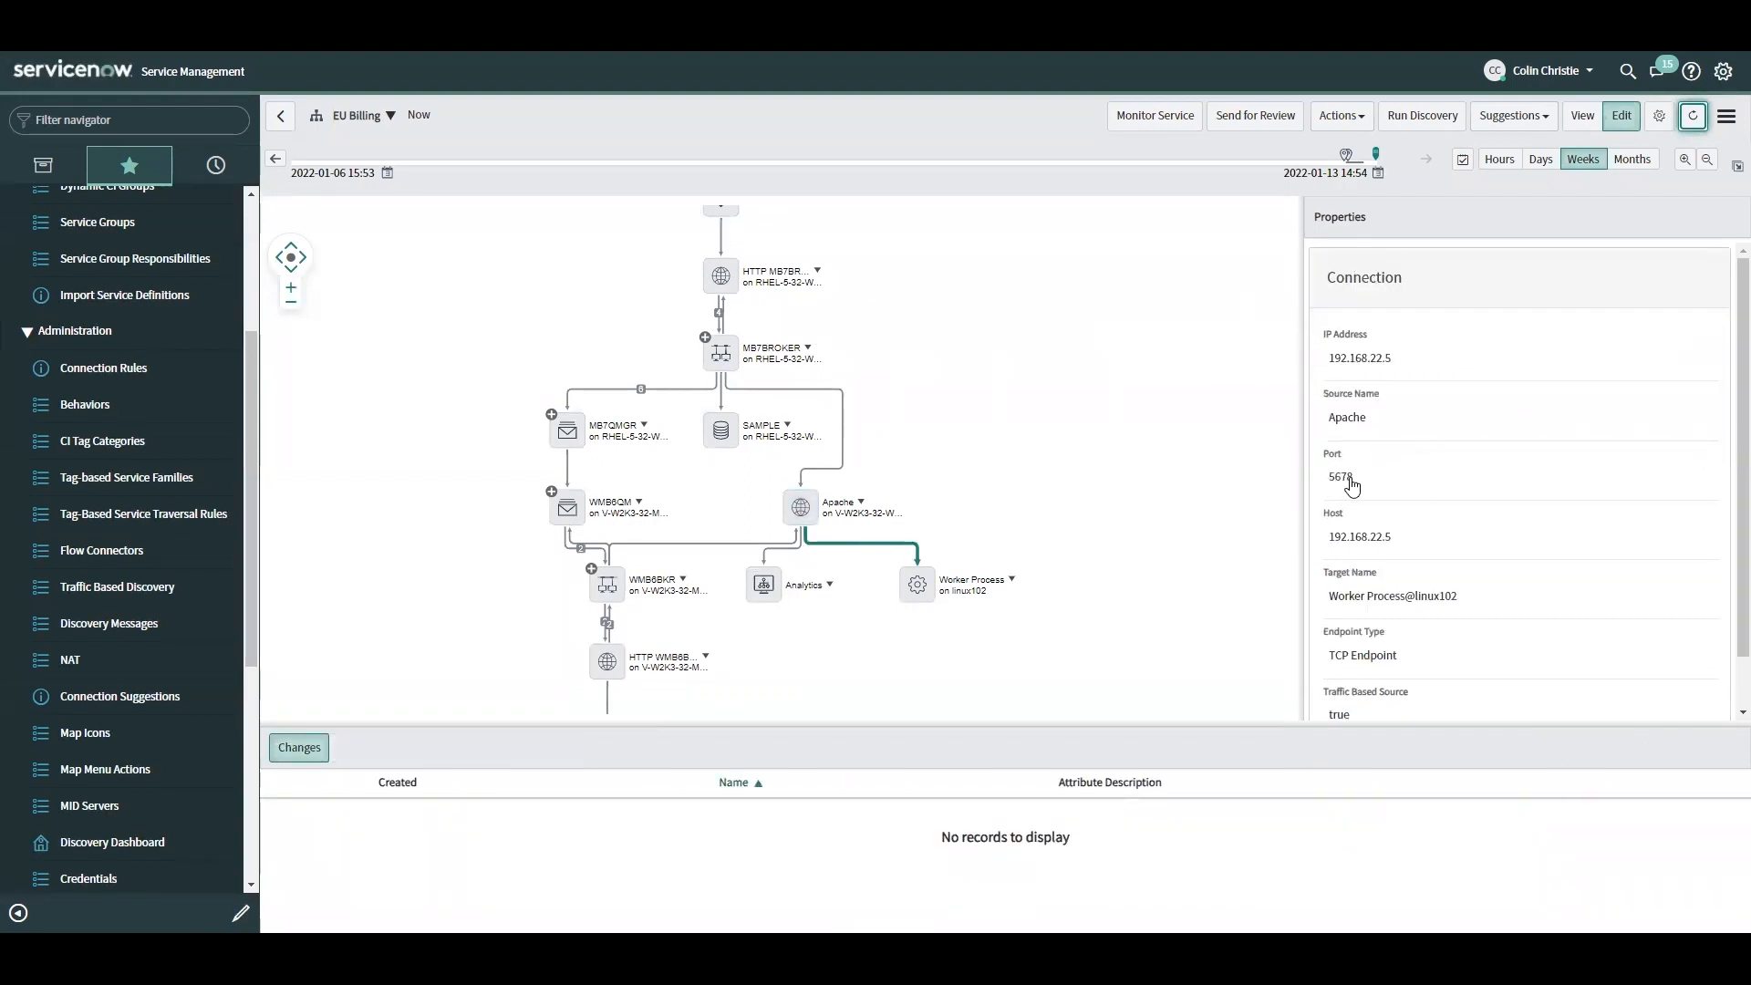
mouse_move(1394, 548)
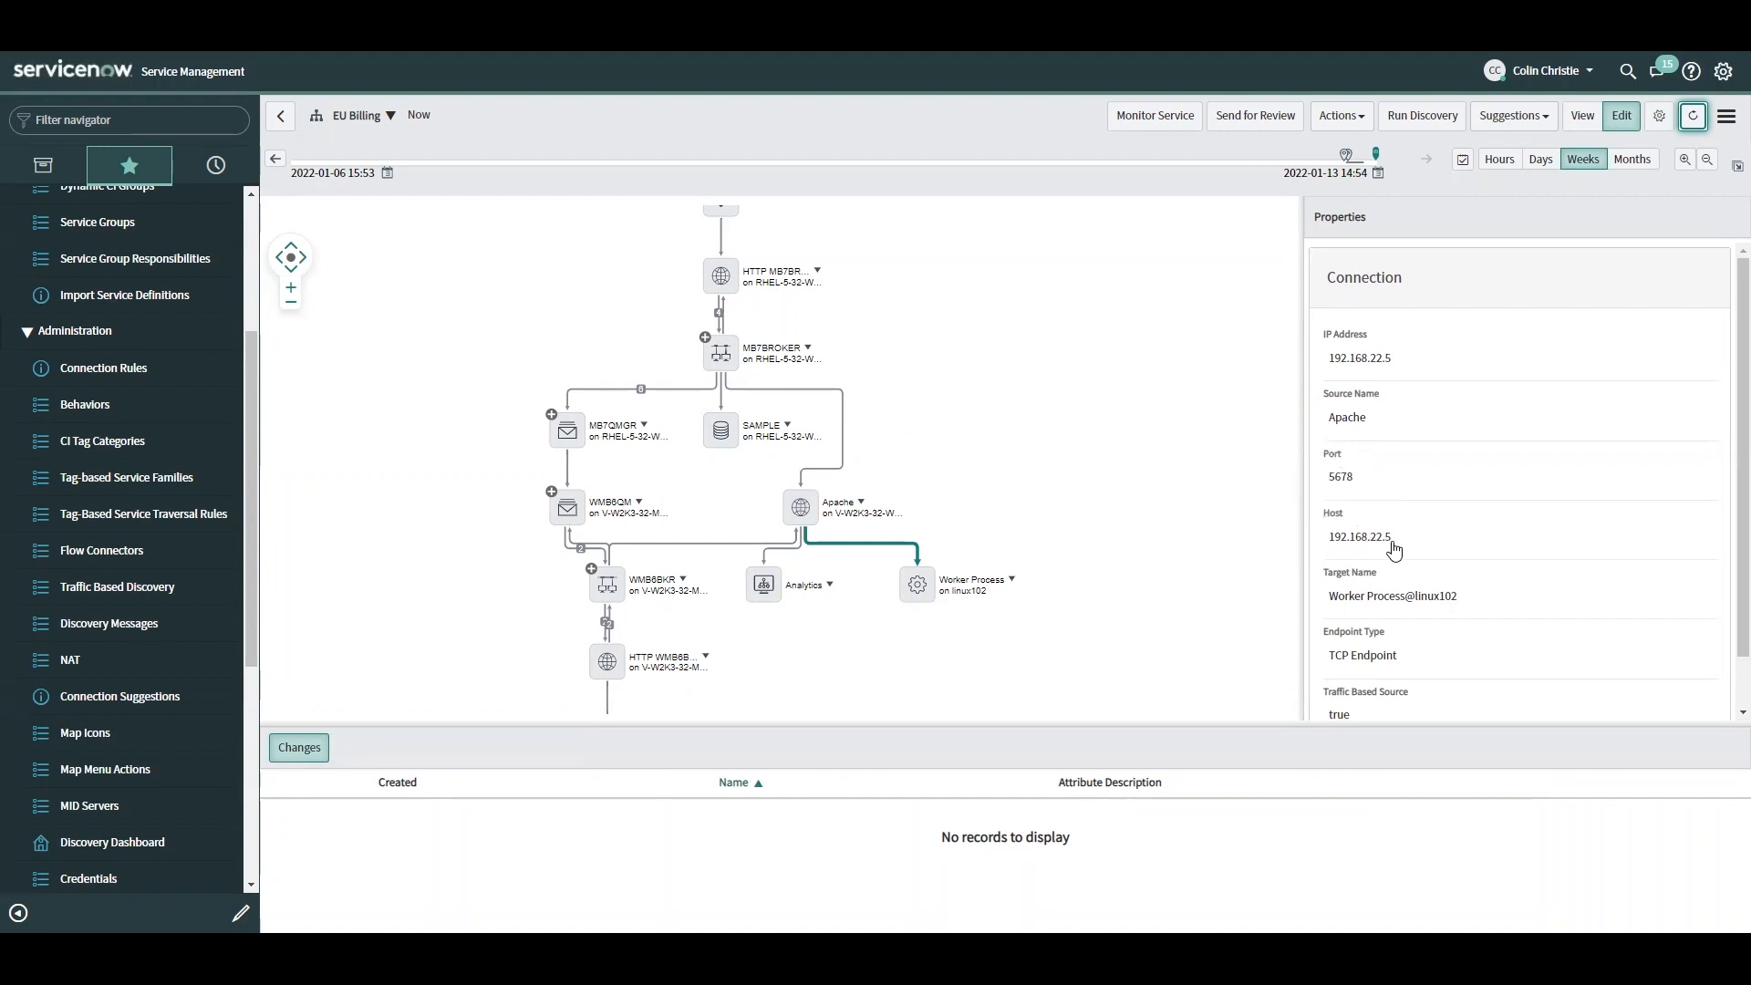
mouse_move(919, 593)
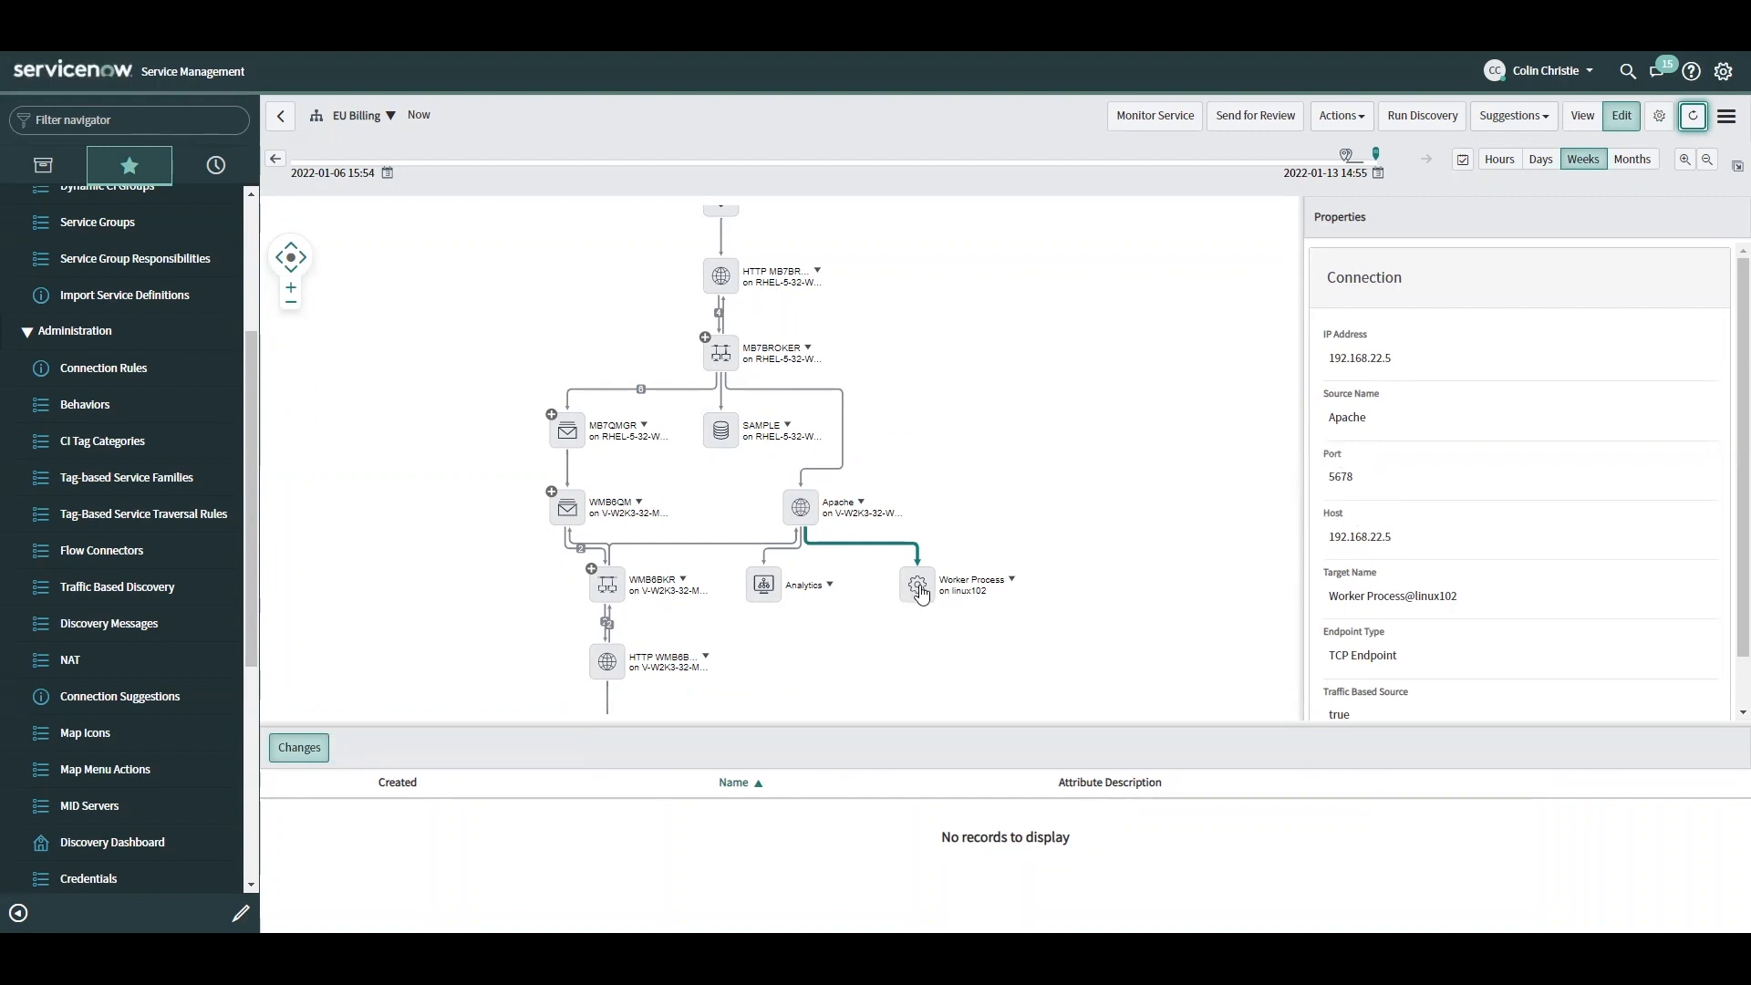
mouse_move(916, 586)
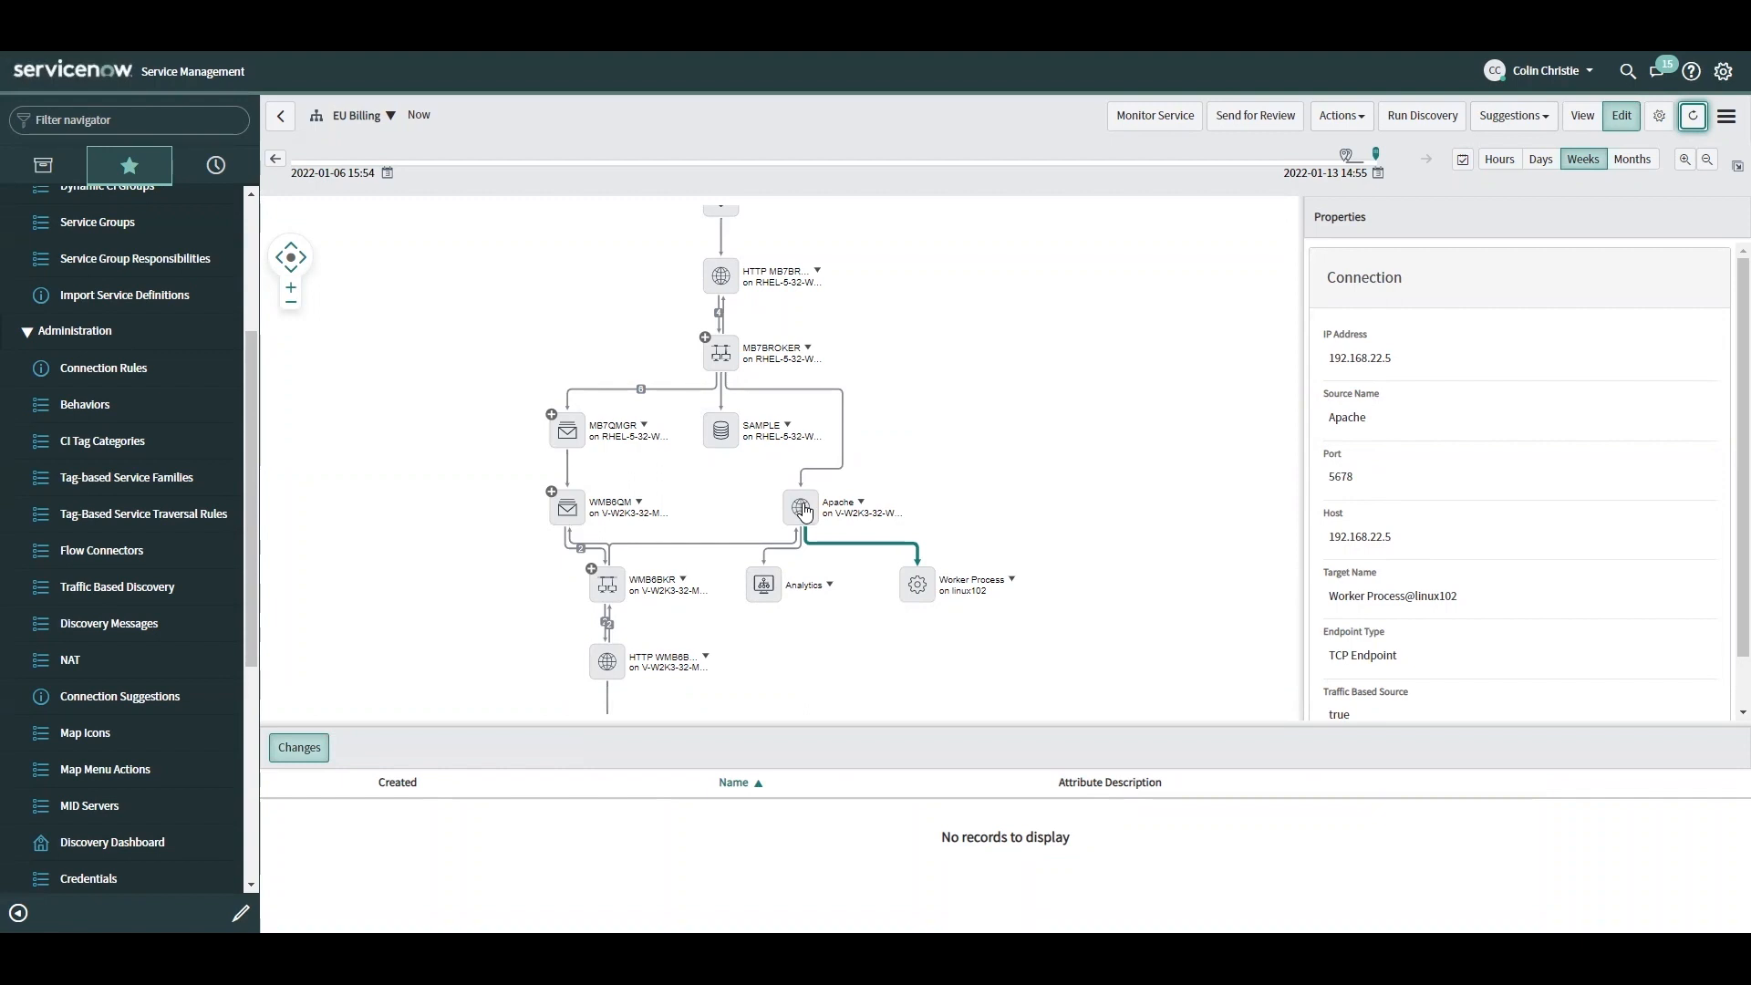
mouse_move(1011, 510)
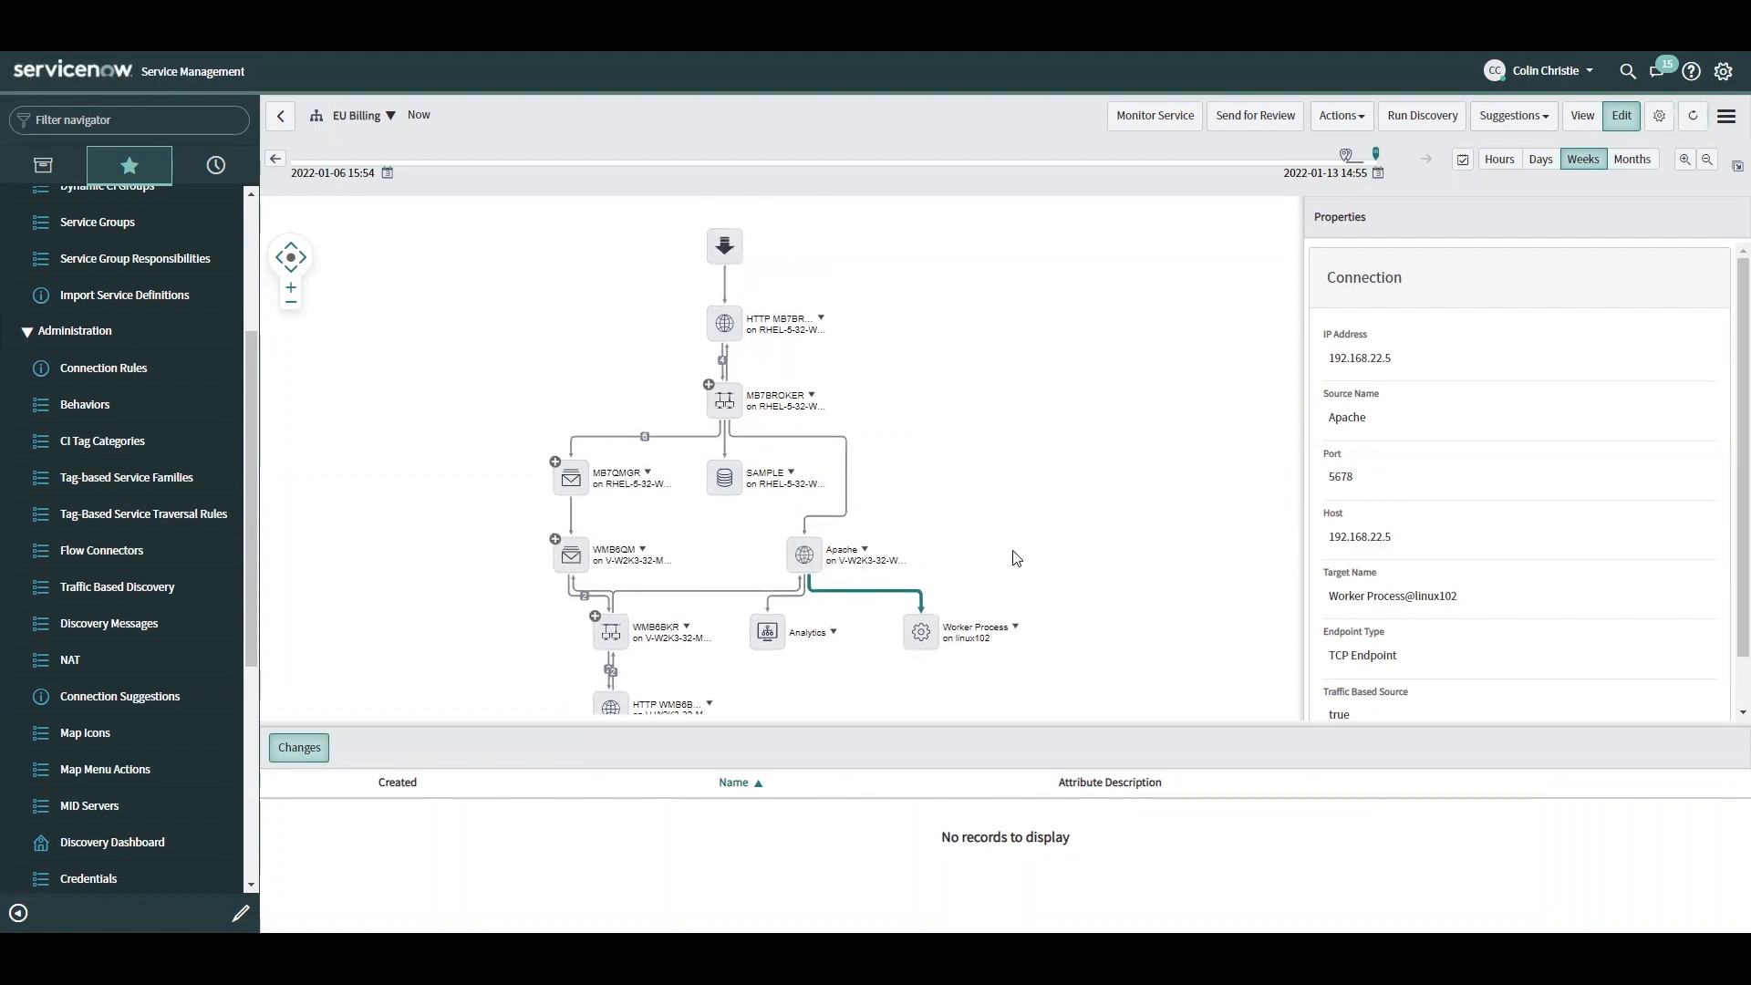
mouse_move(854, 592)
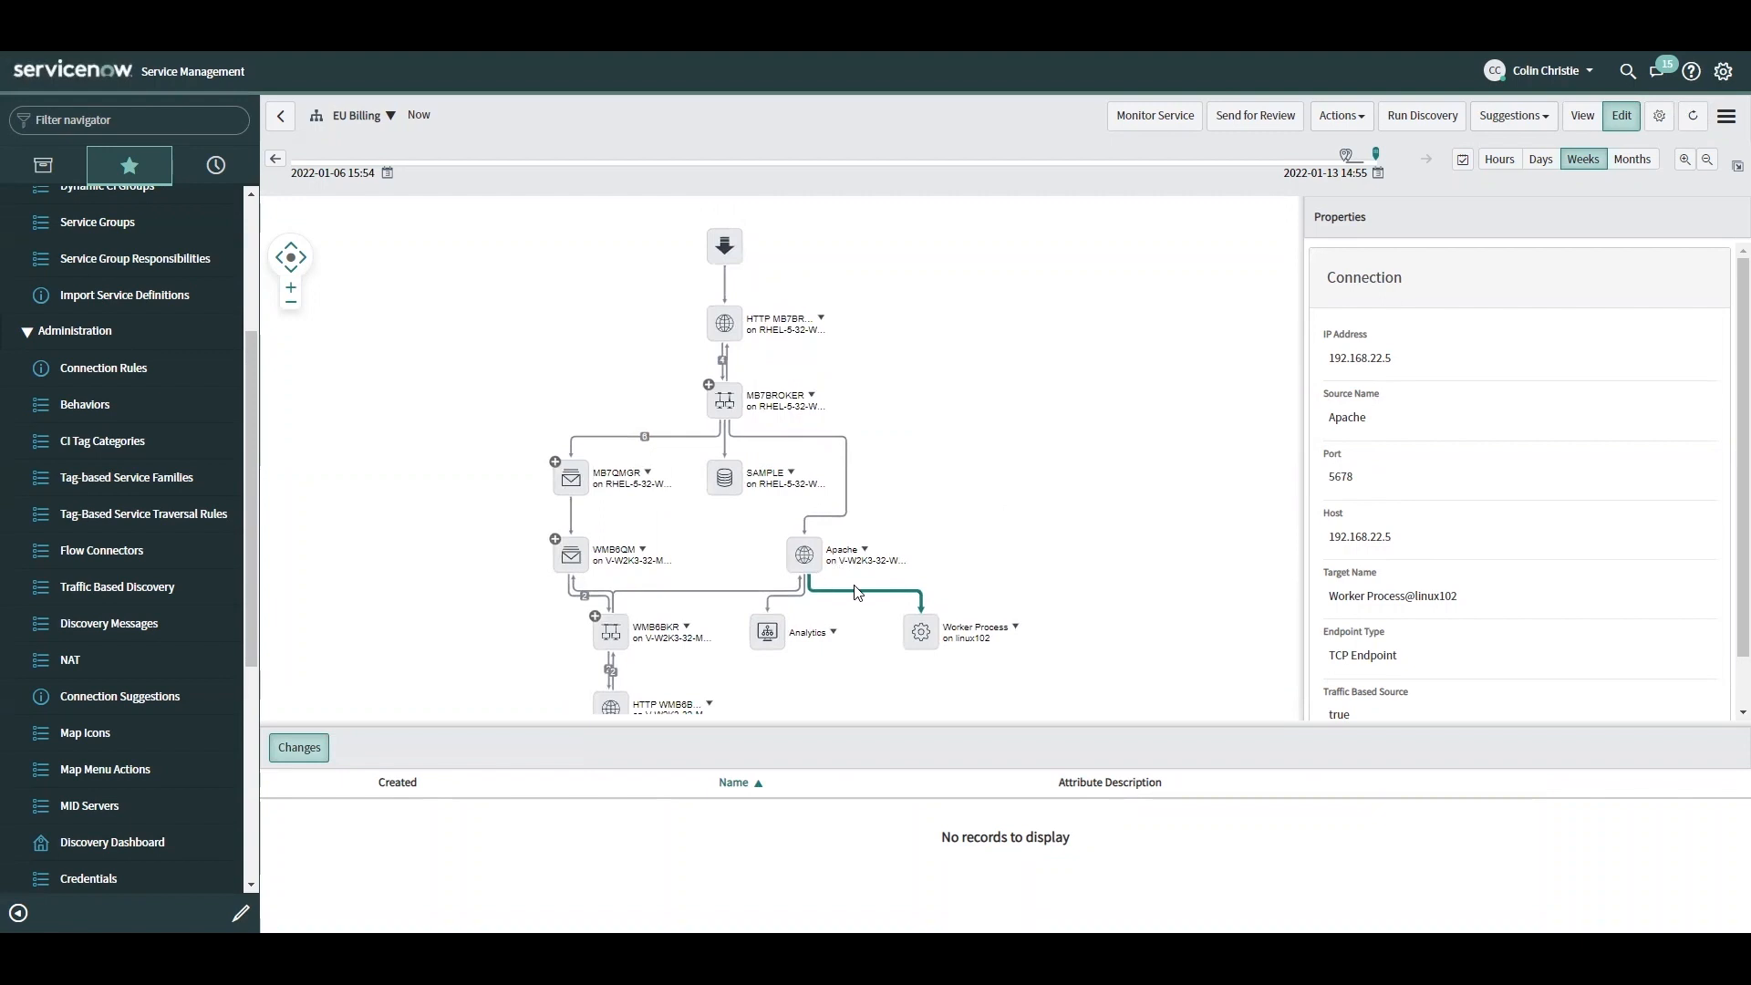
mouse_move(857, 601)
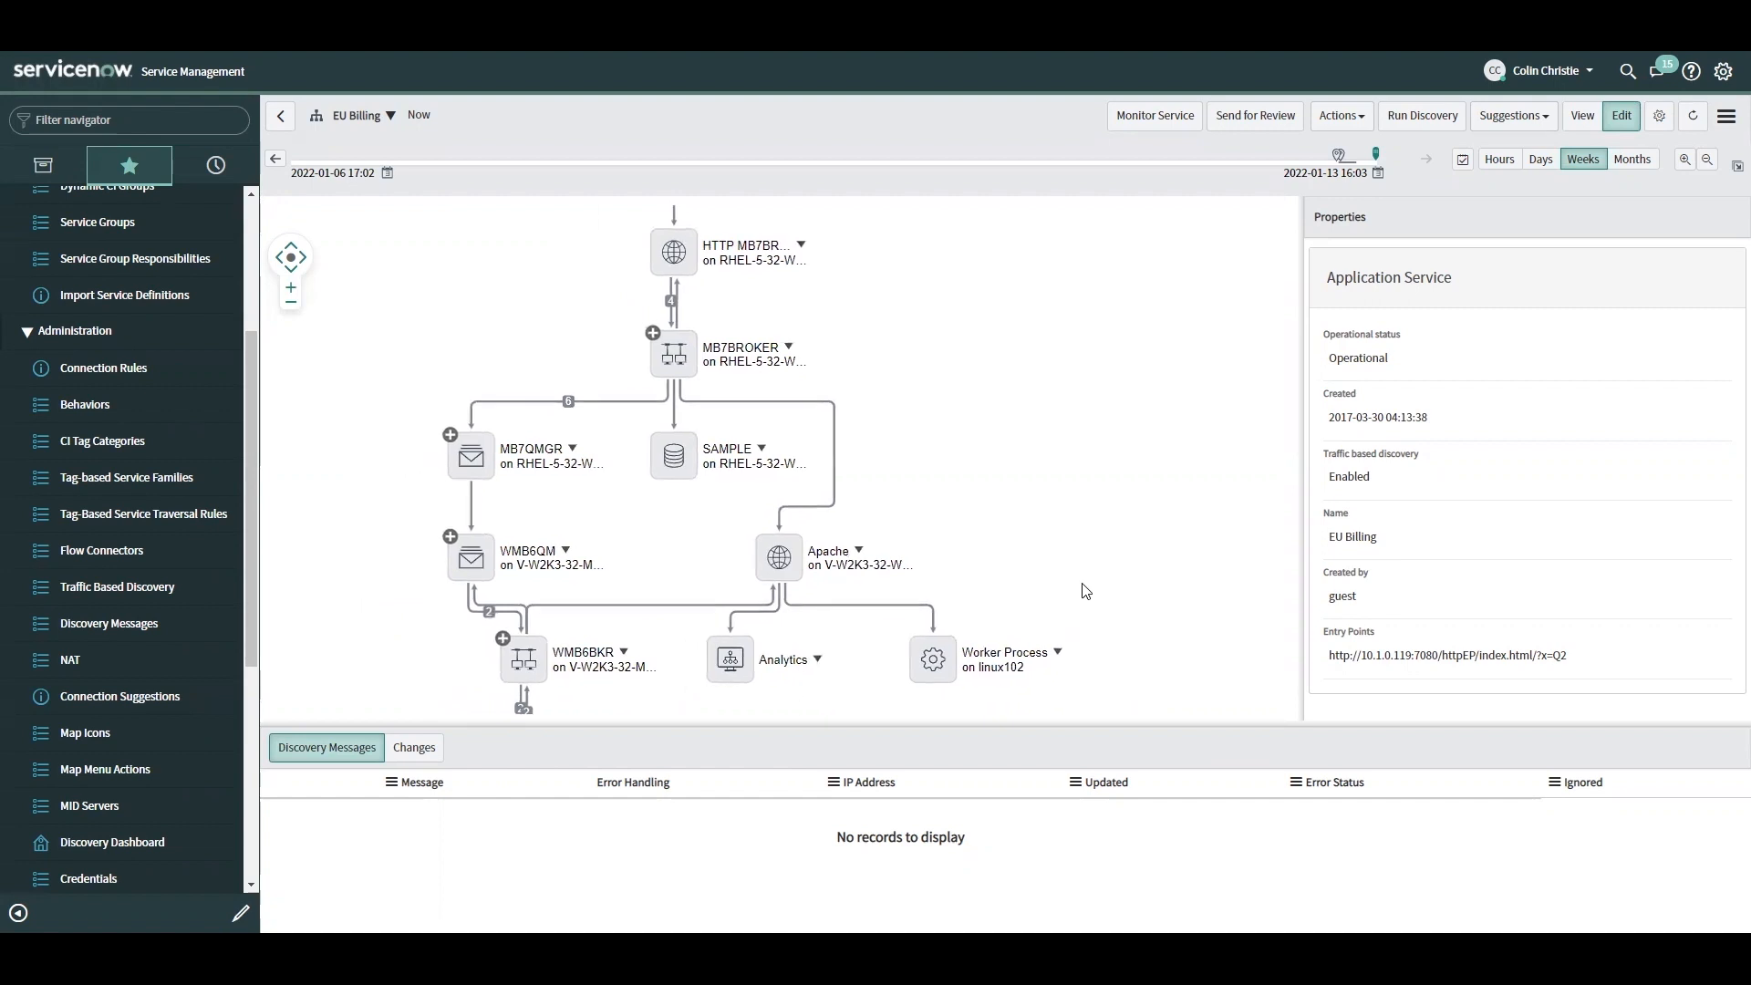
mouse_move(838, 616)
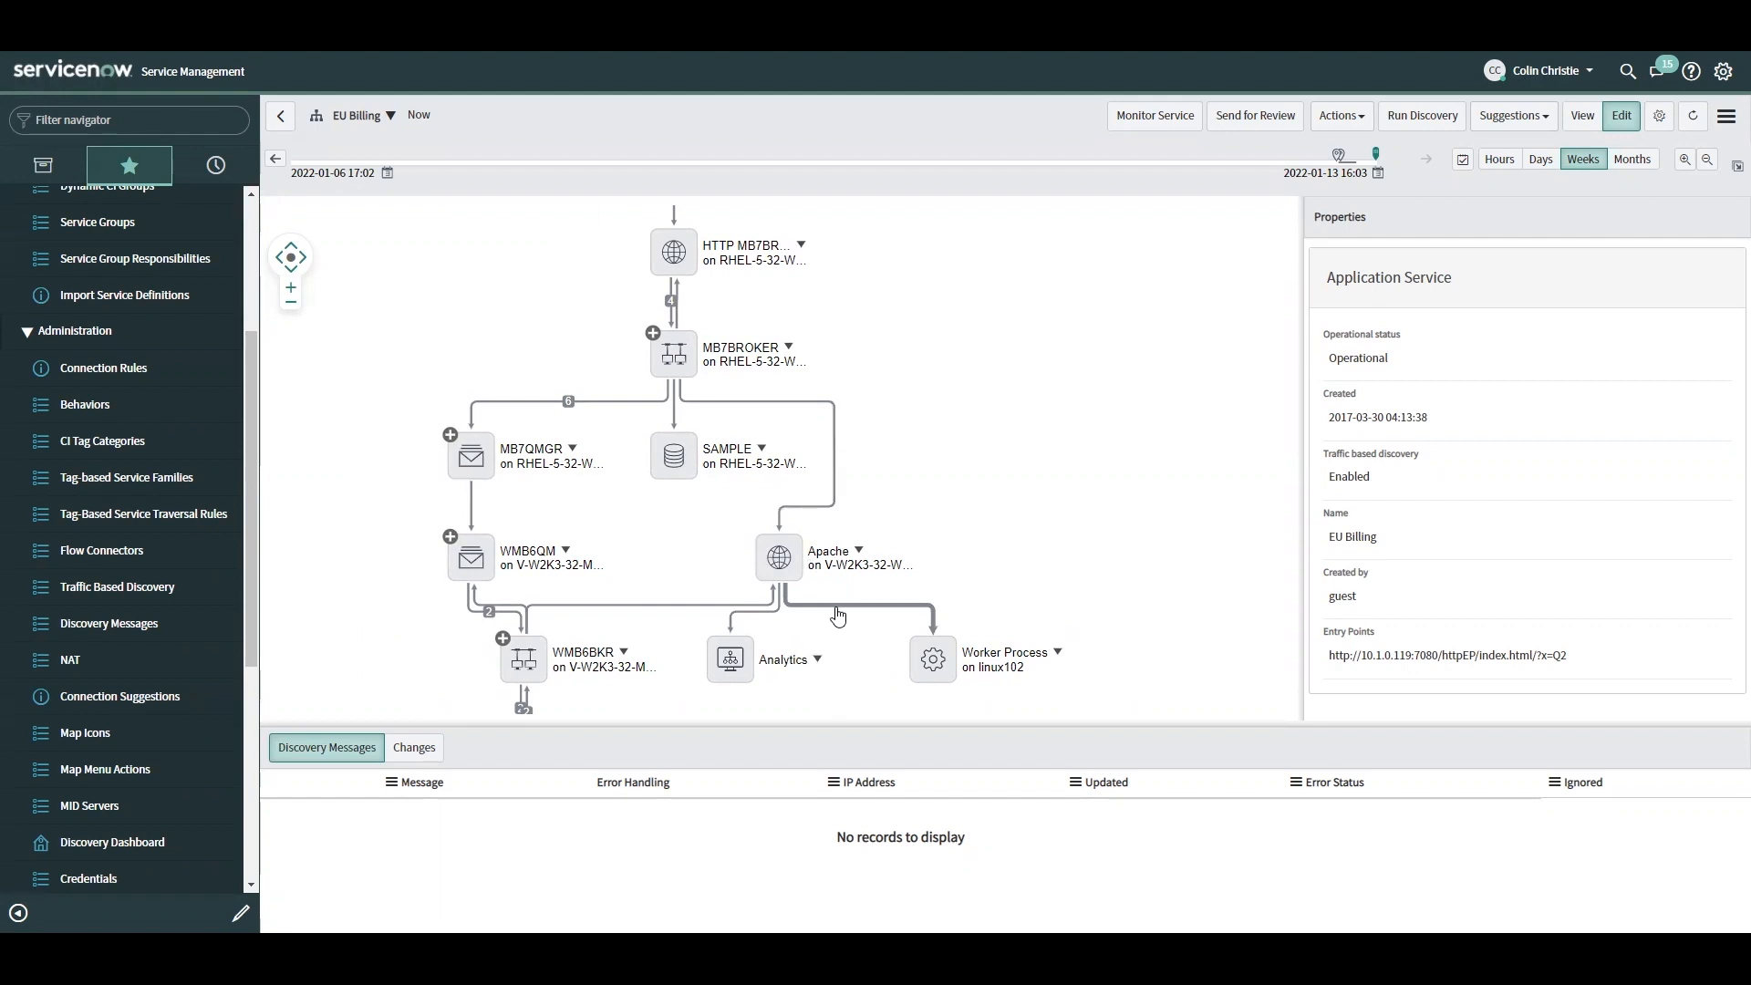
- Reselect Apache and its Worker Process link, confirming port 5678 traffic-based details remain
click(778, 557)
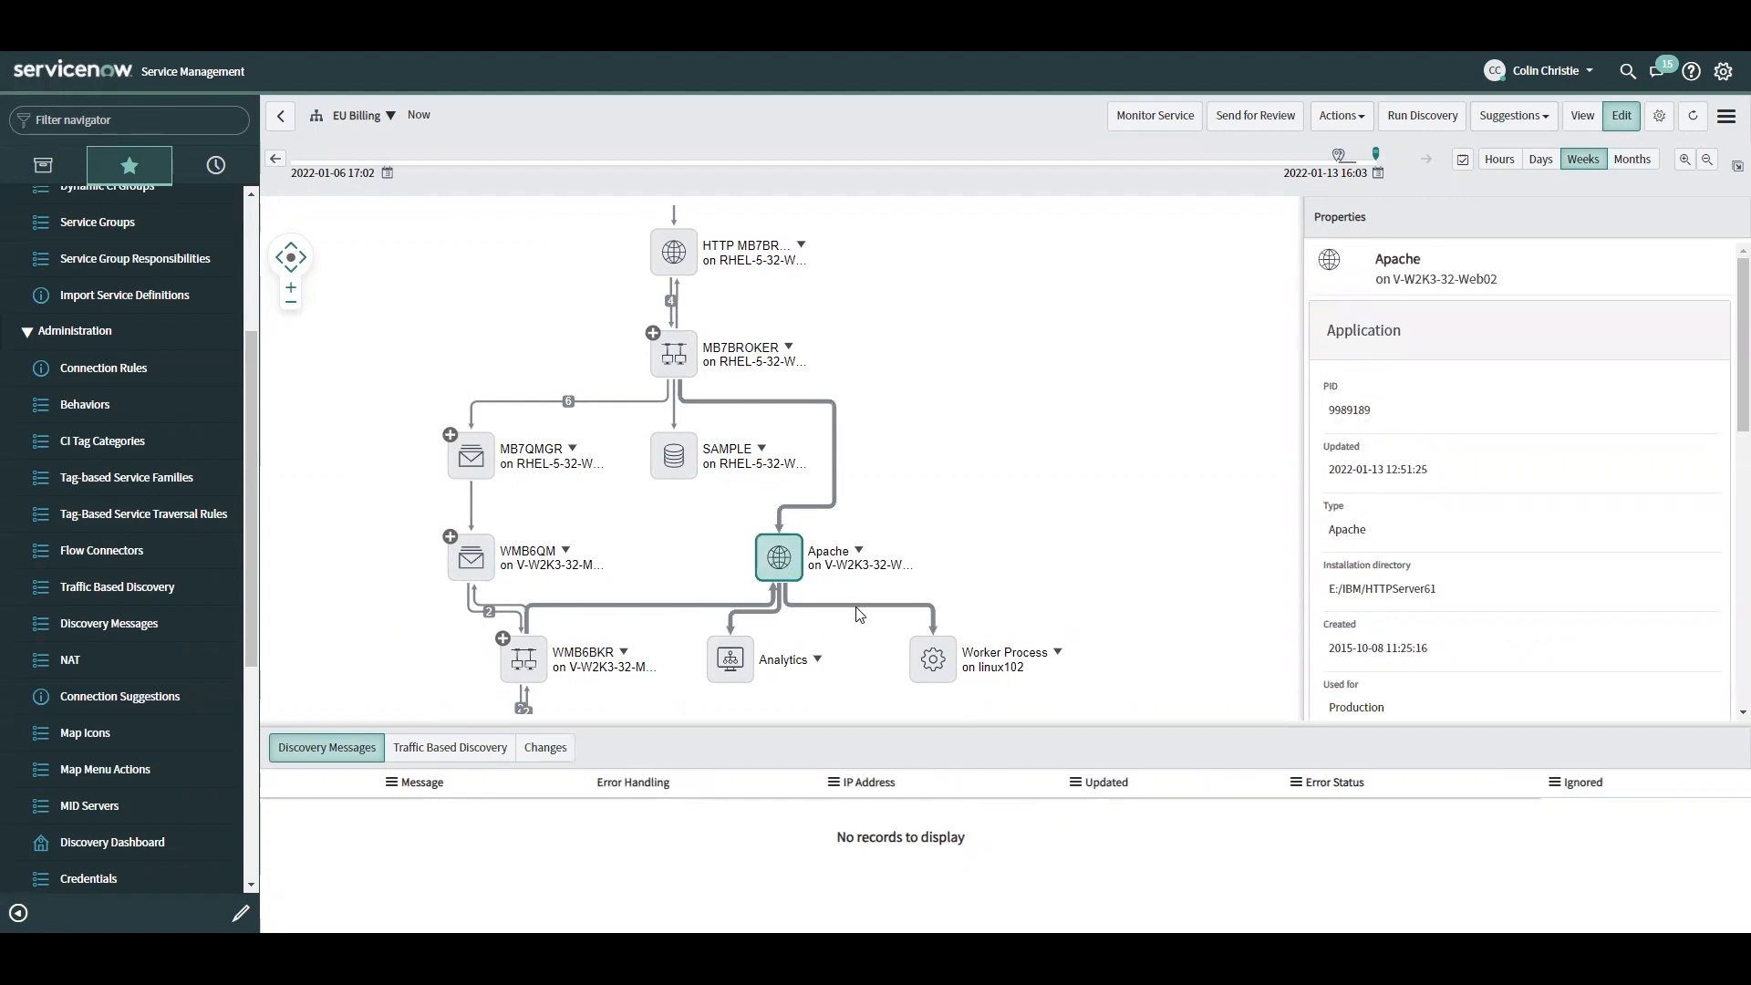
click(883, 613)
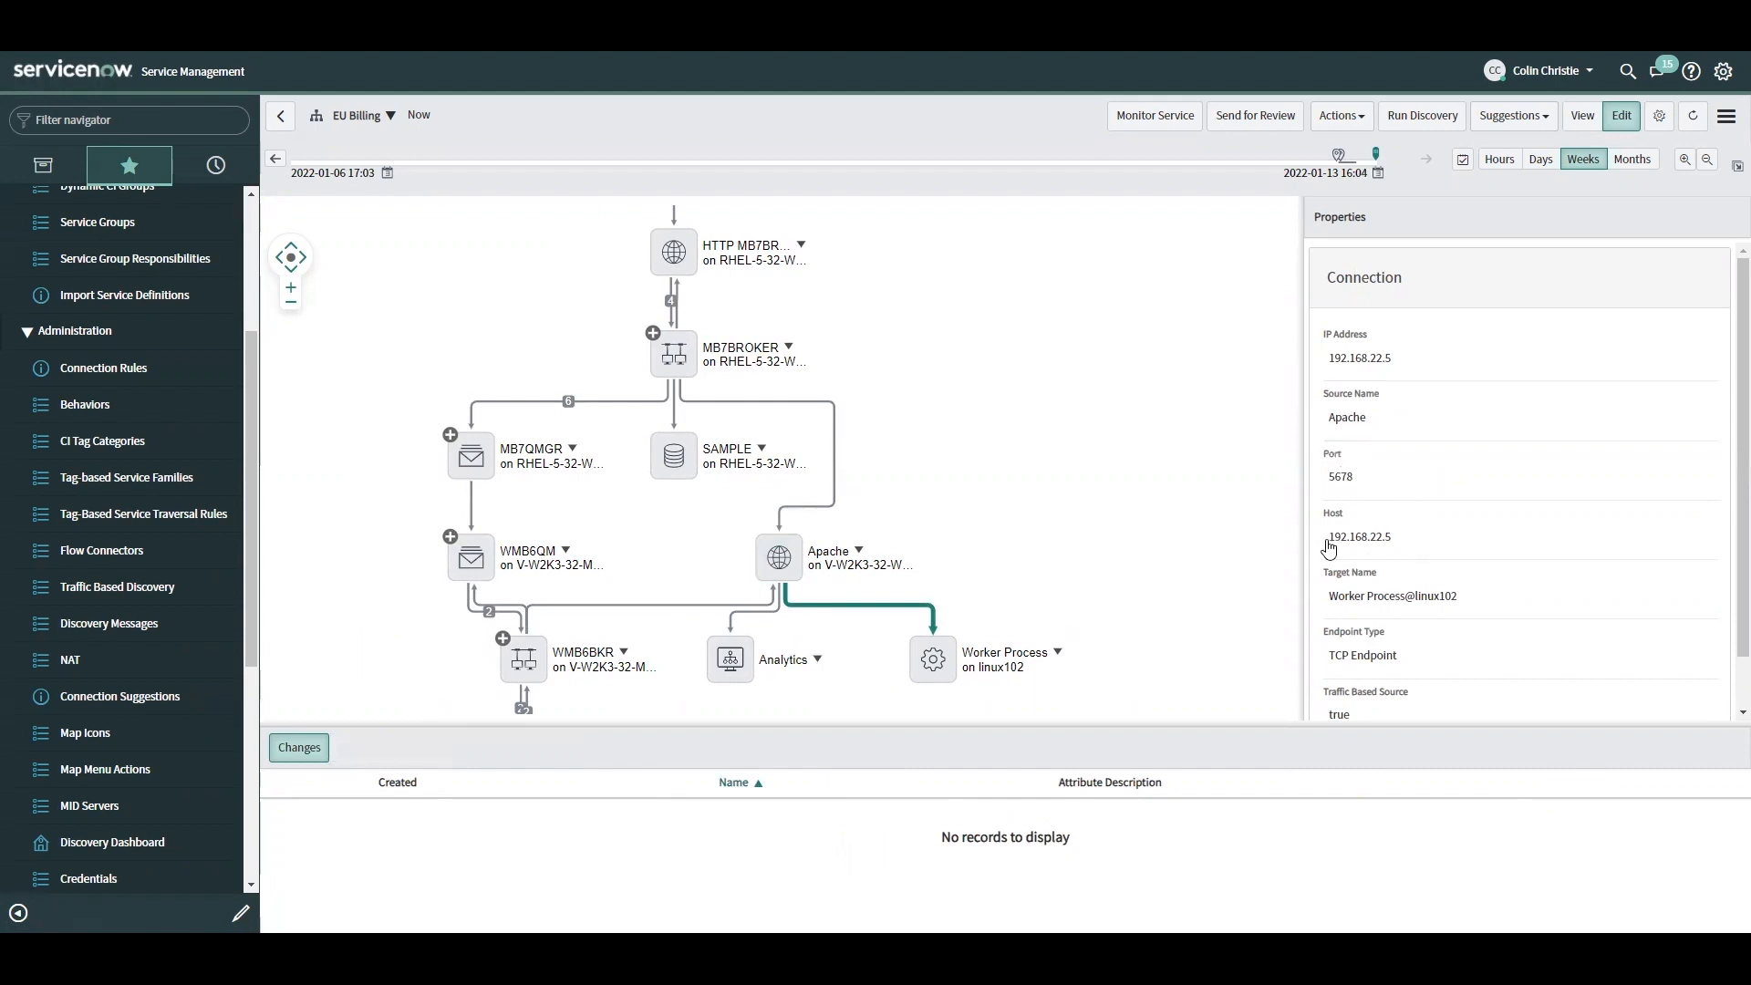
mouse_move(385, 115)
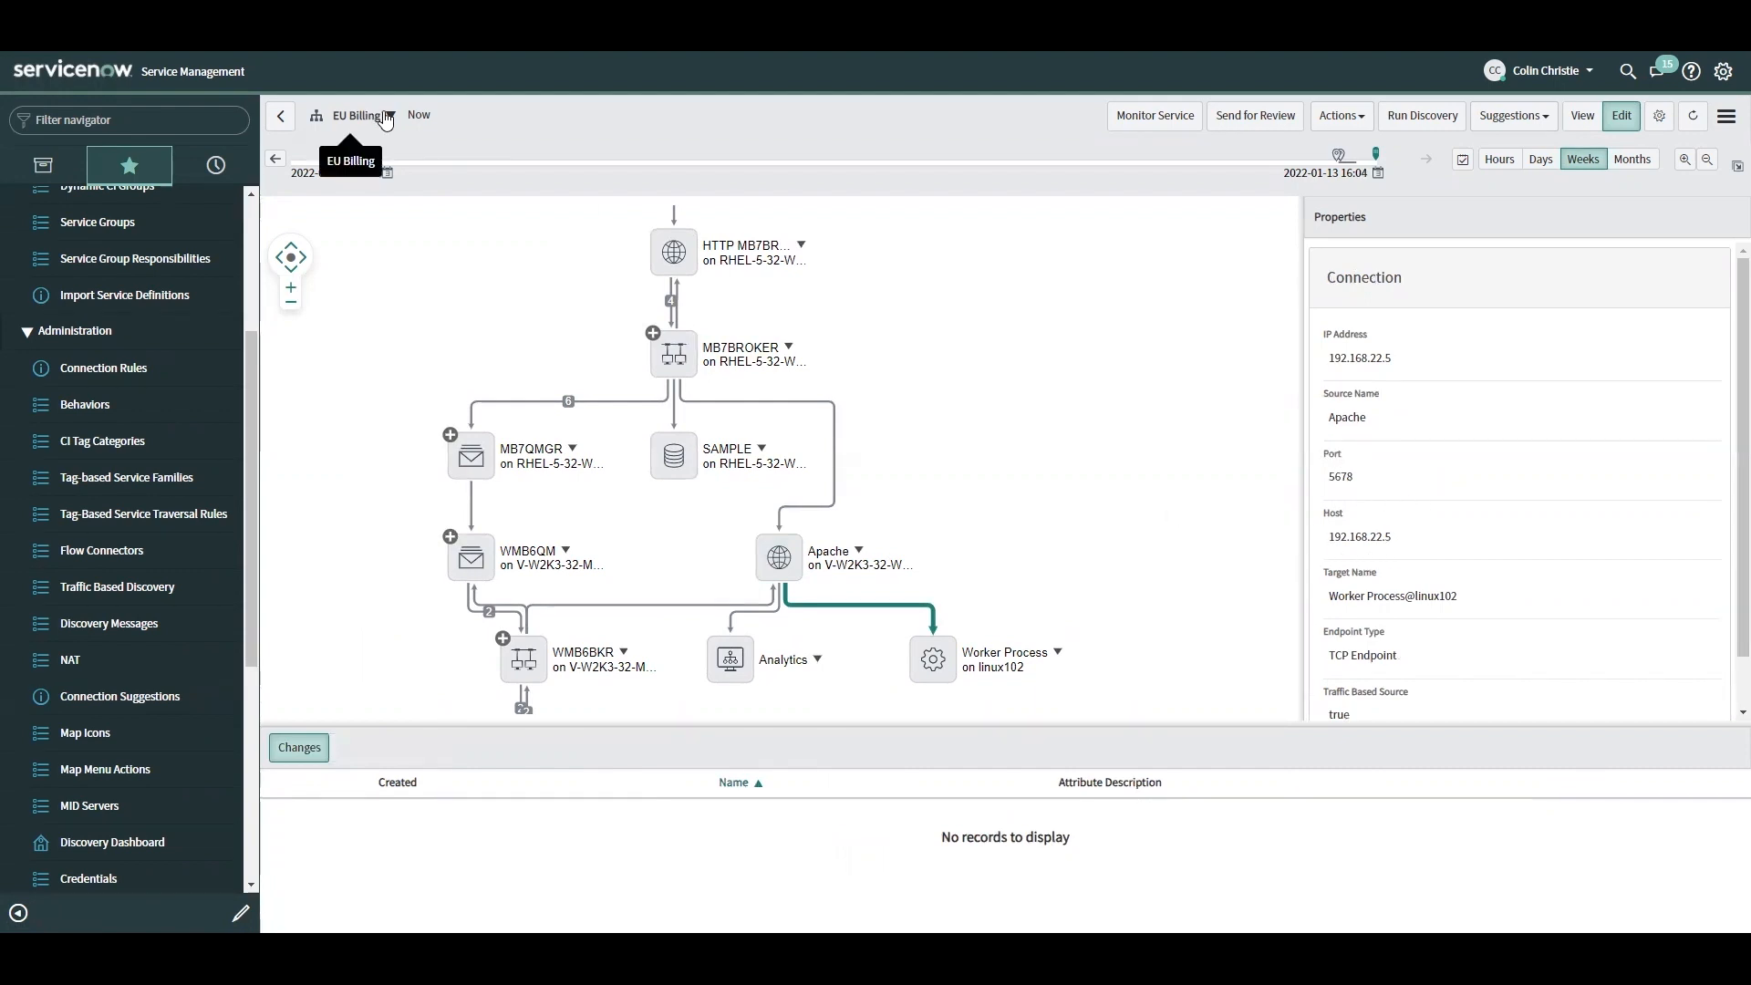
- Pick APAC Billing from the application services dropdown
click(361, 115)
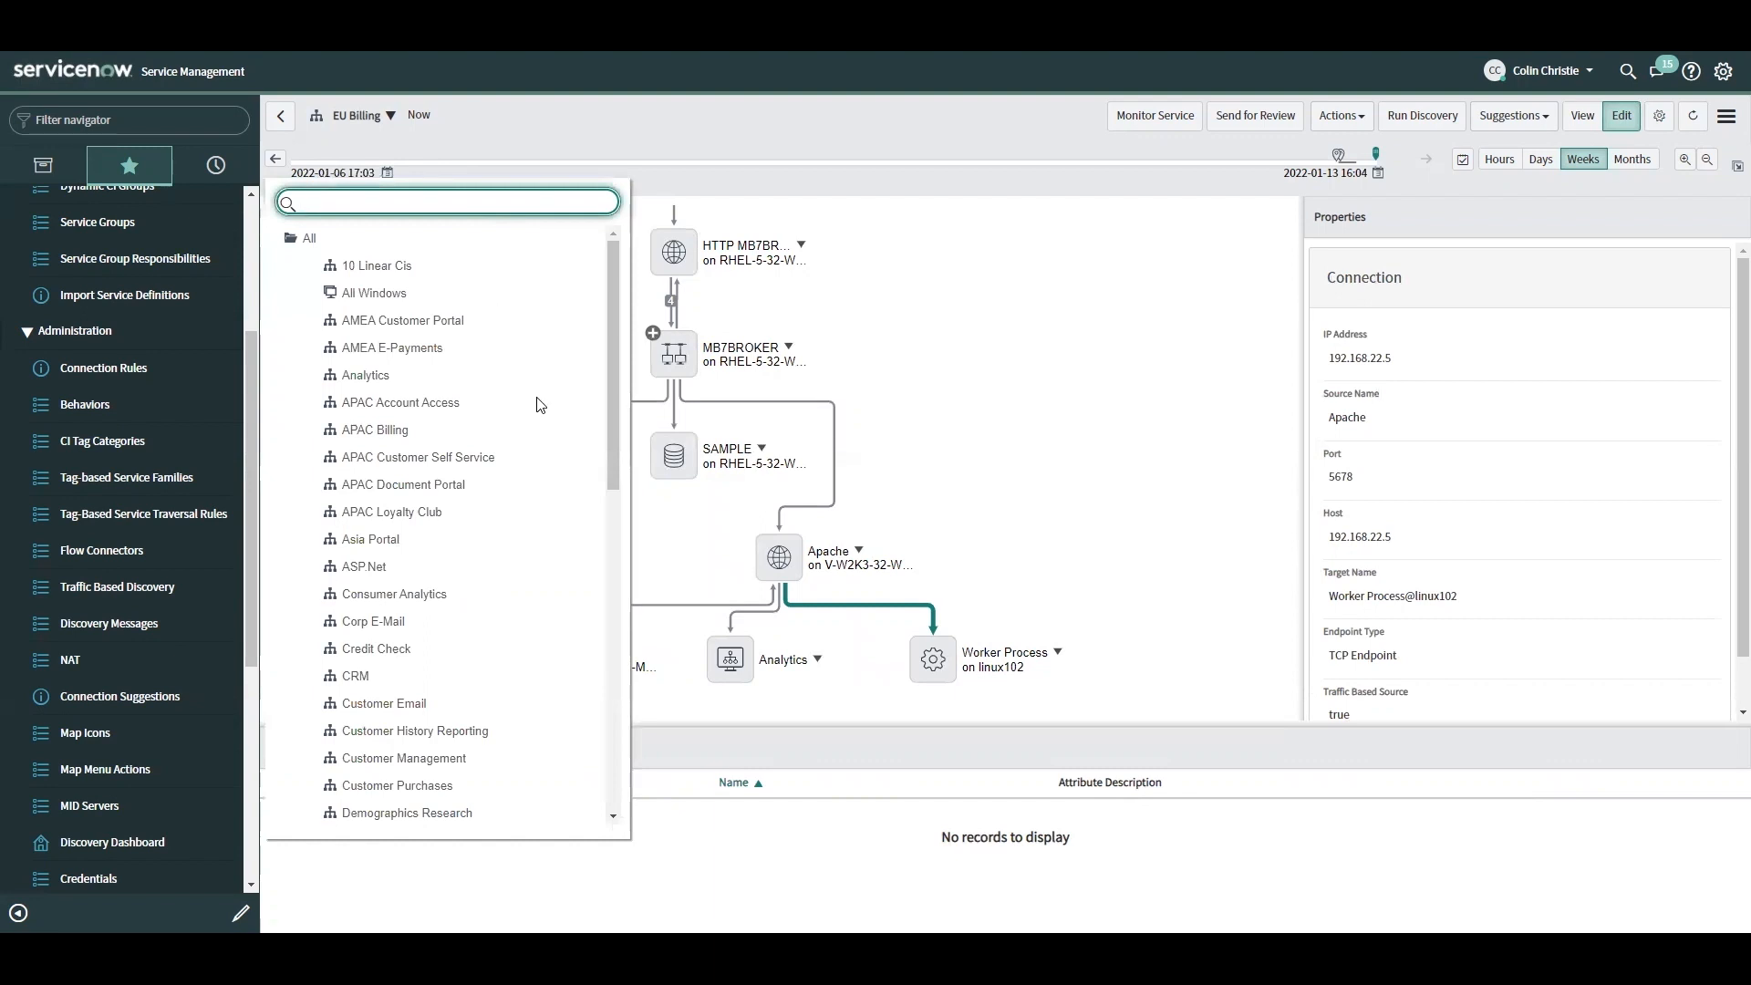
mouse_move(374, 430)
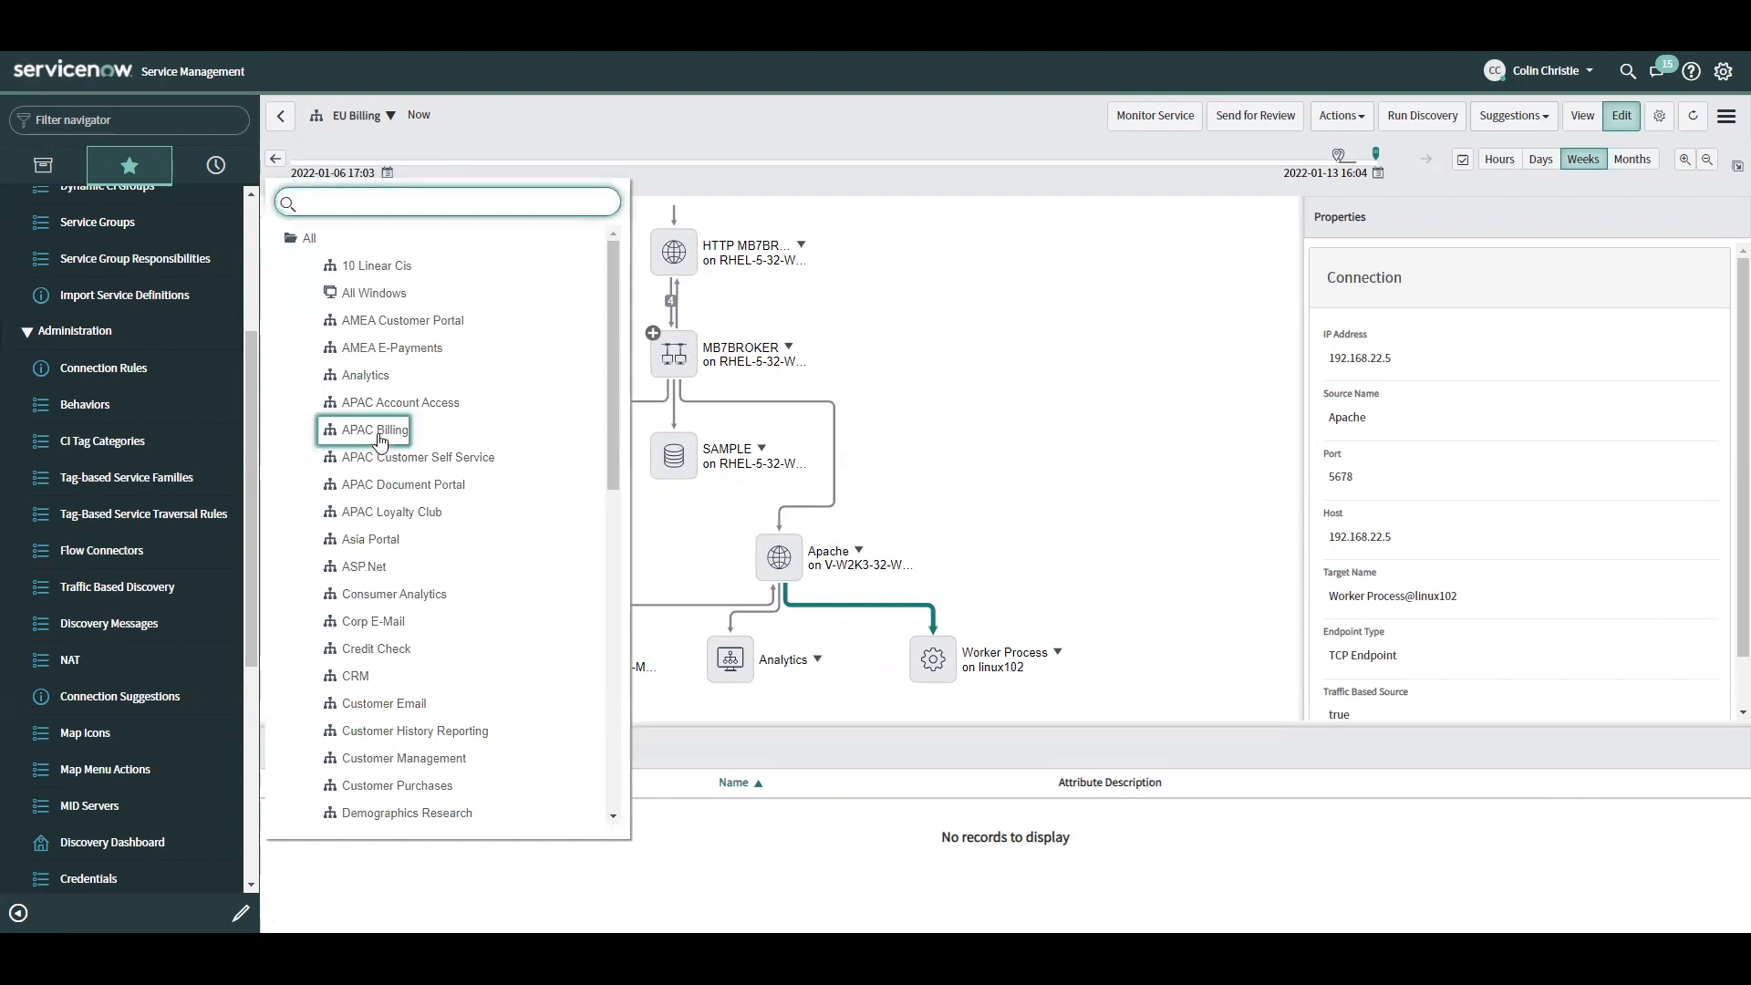
click(378, 430)
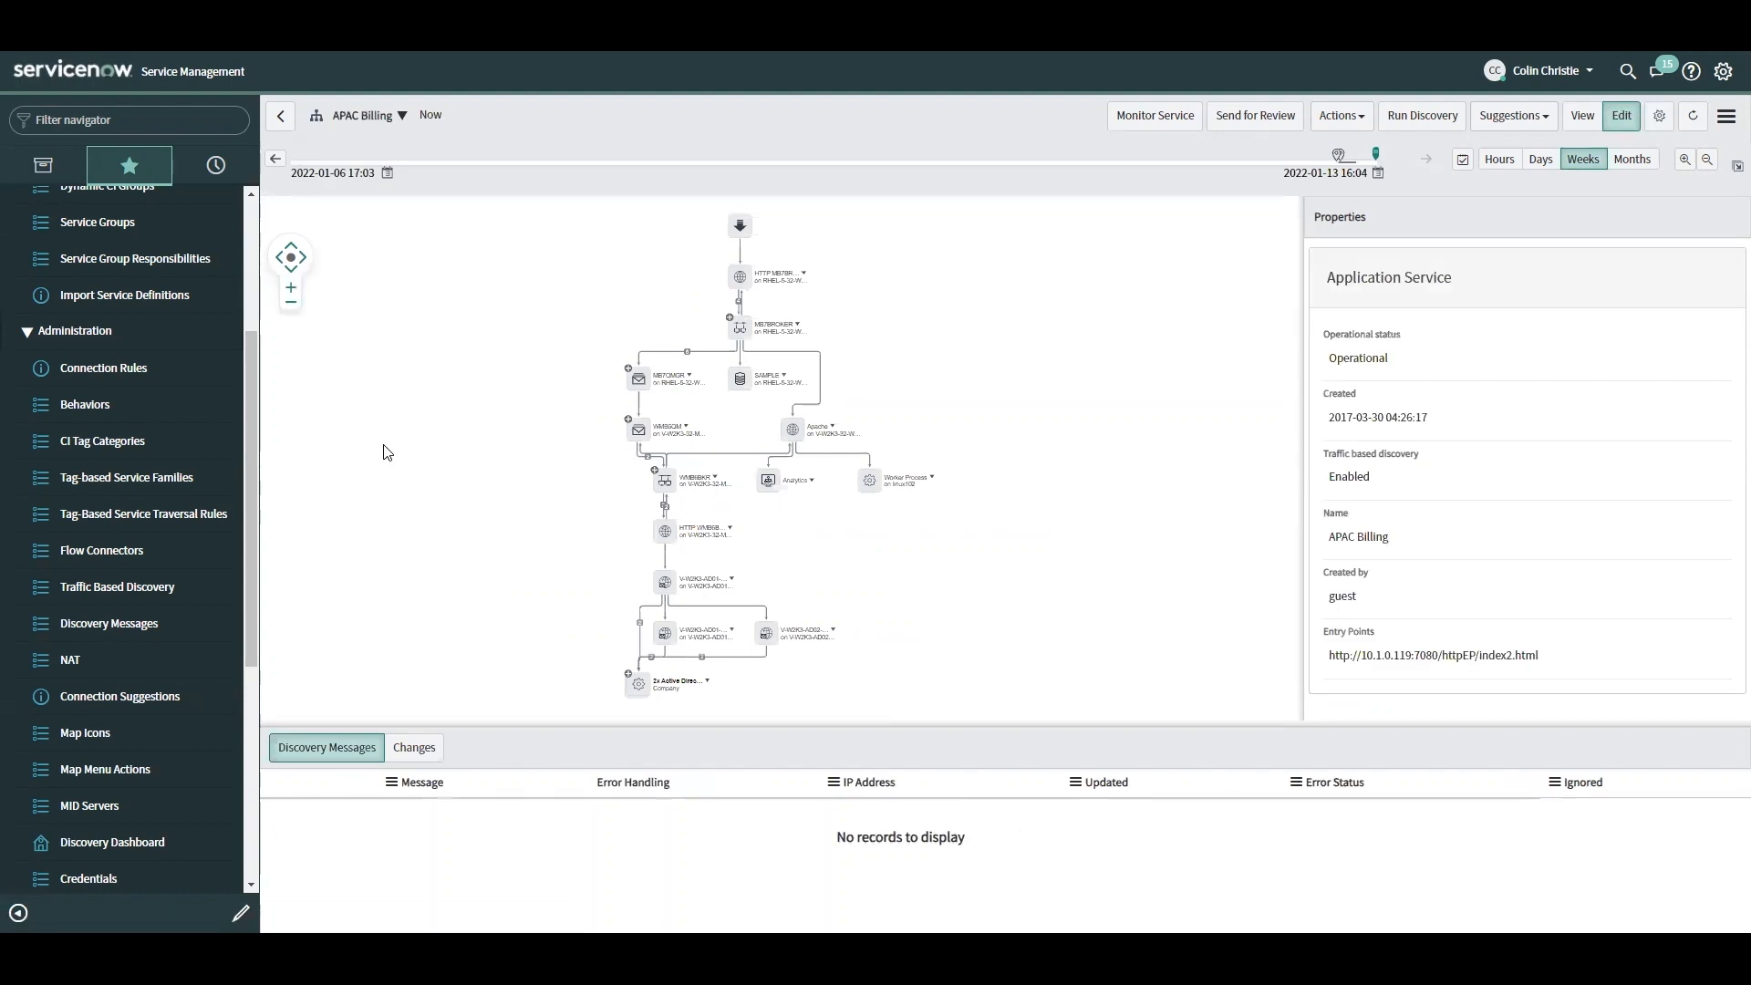
mouse_move(482, 571)
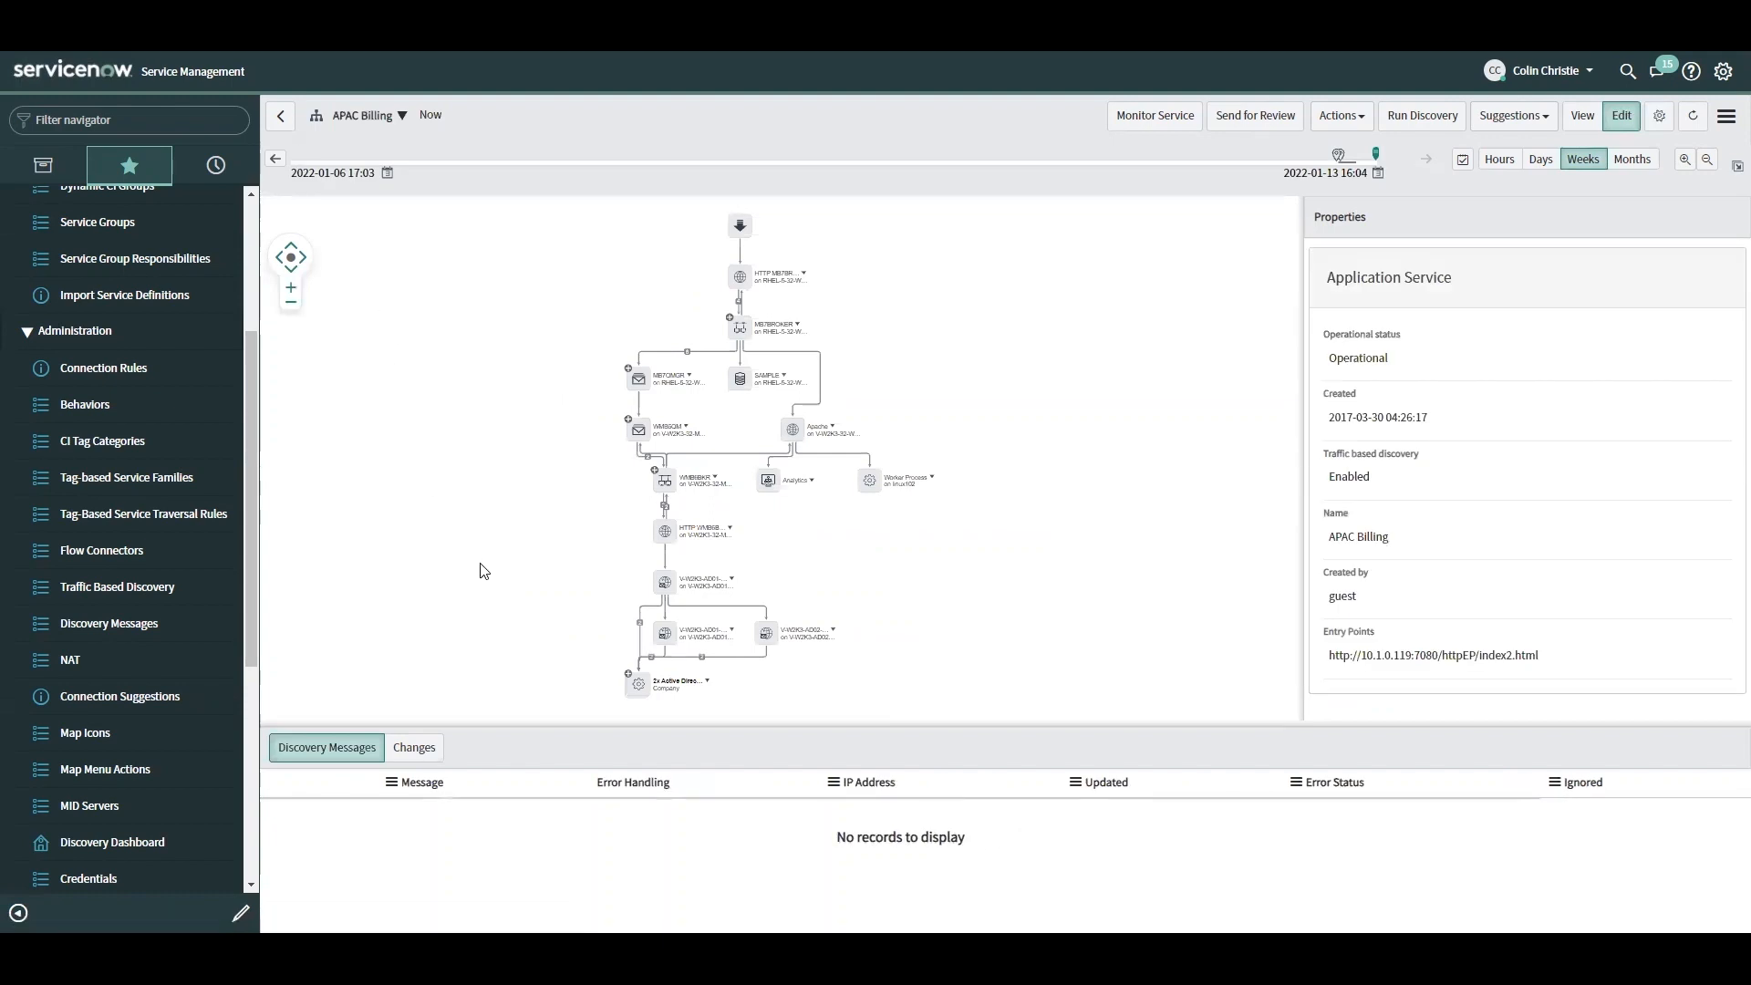
- Zoom in, select Apache and view its Worker Process link via 192.168.22.5 port 5678
click(290, 288)
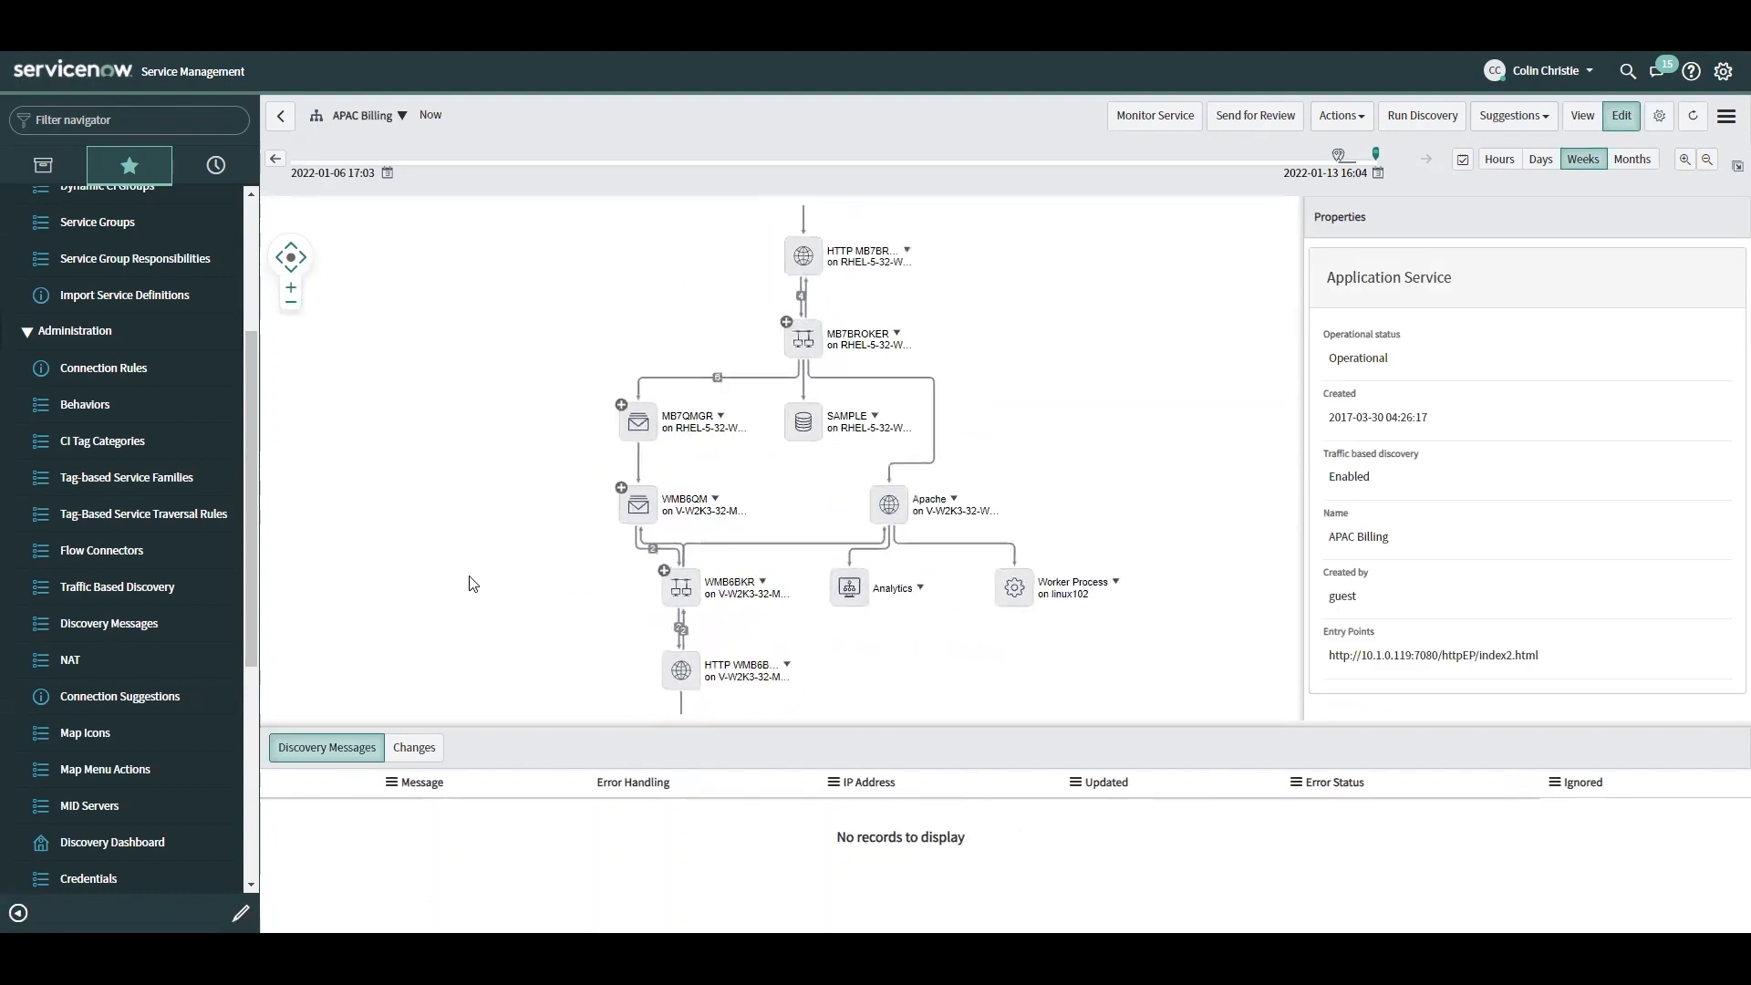
click(804, 533)
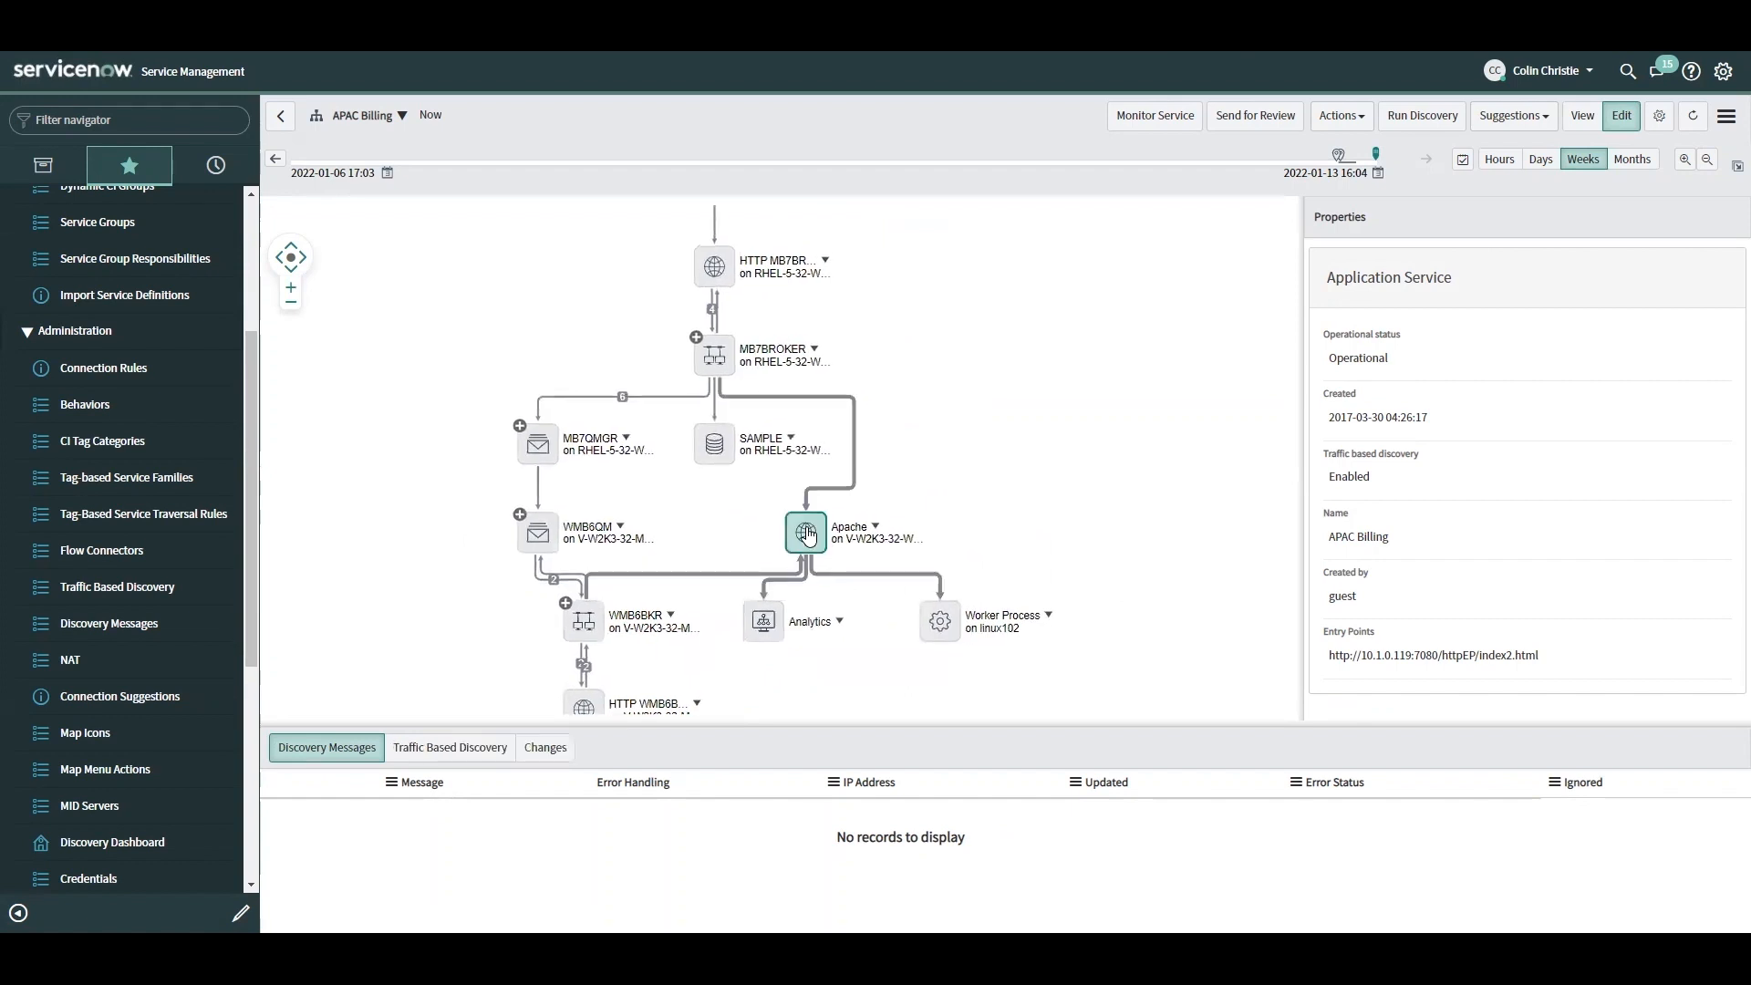
click(806, 533)
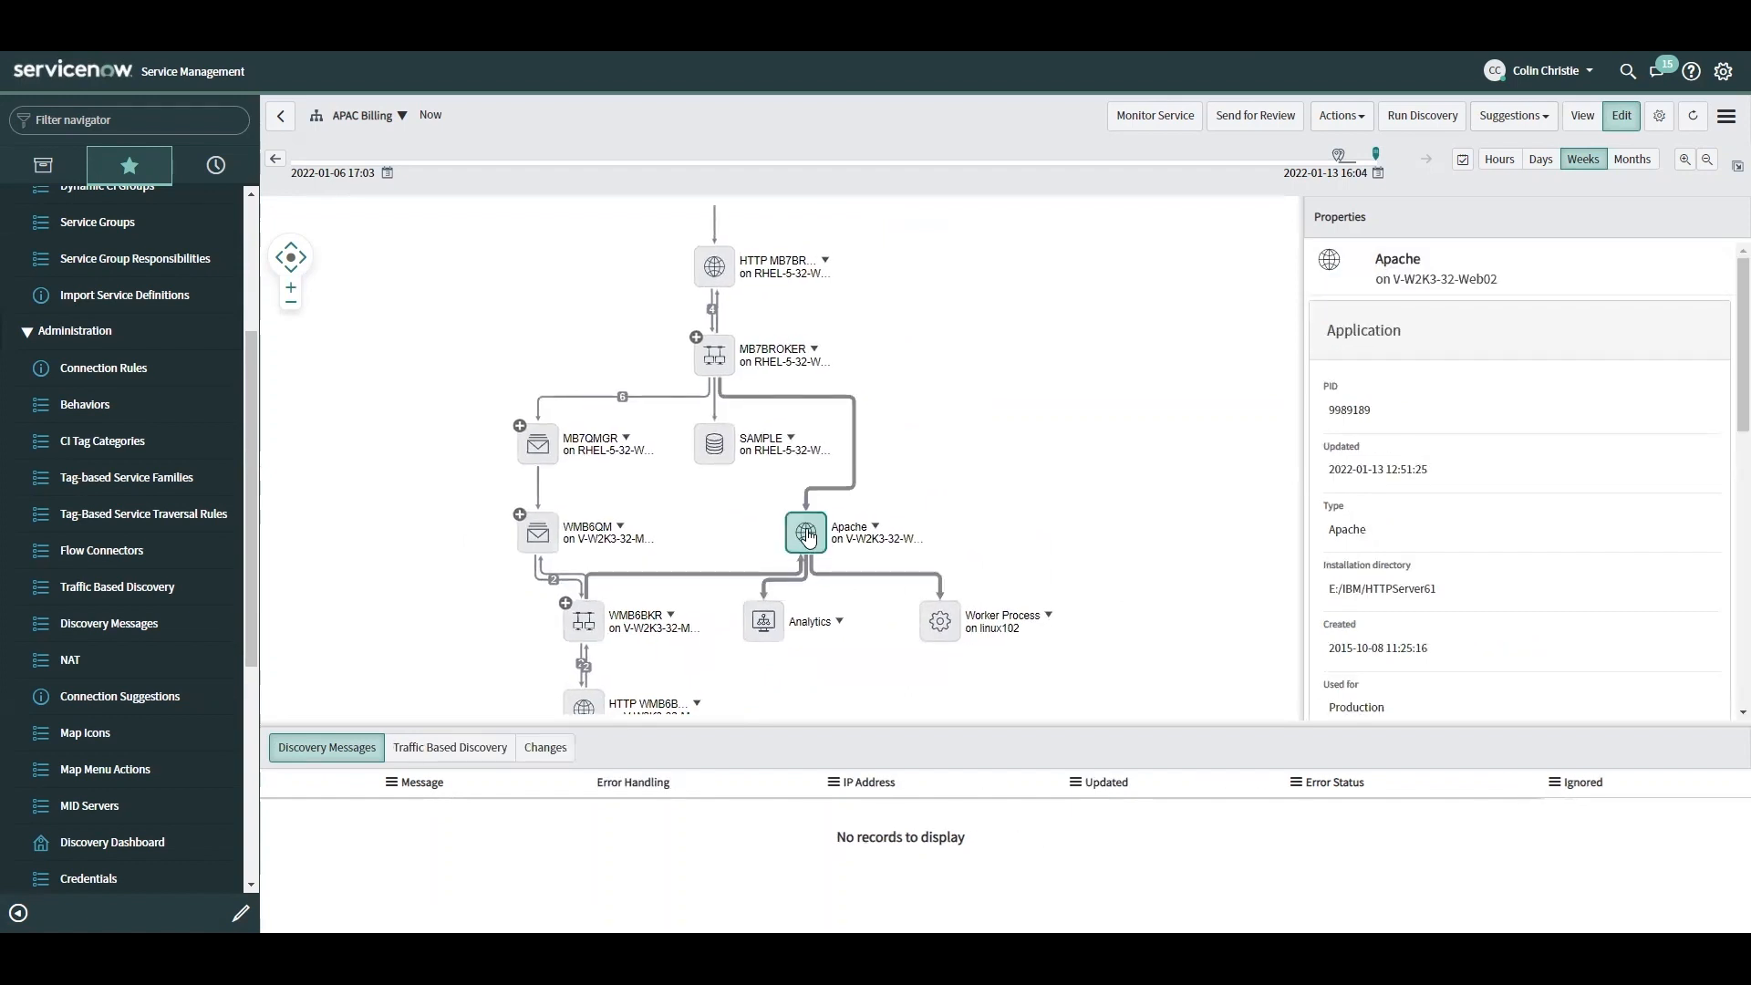
mouse_move(940, 631)
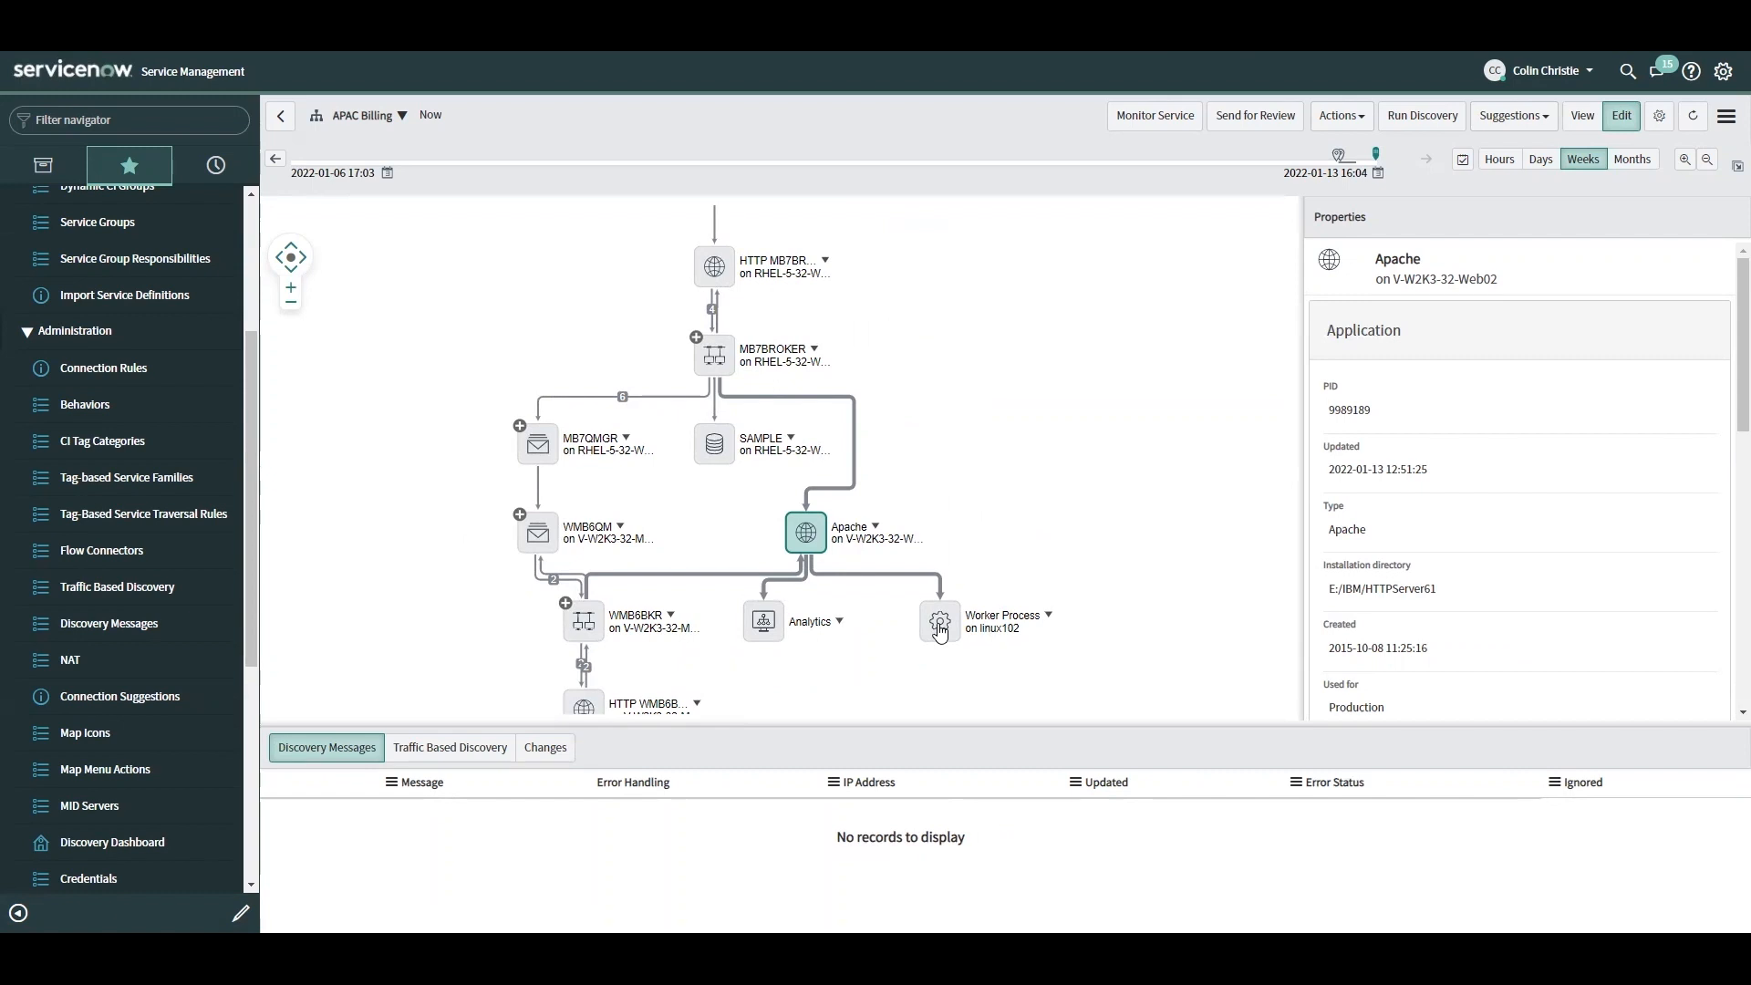
click(940, 621)
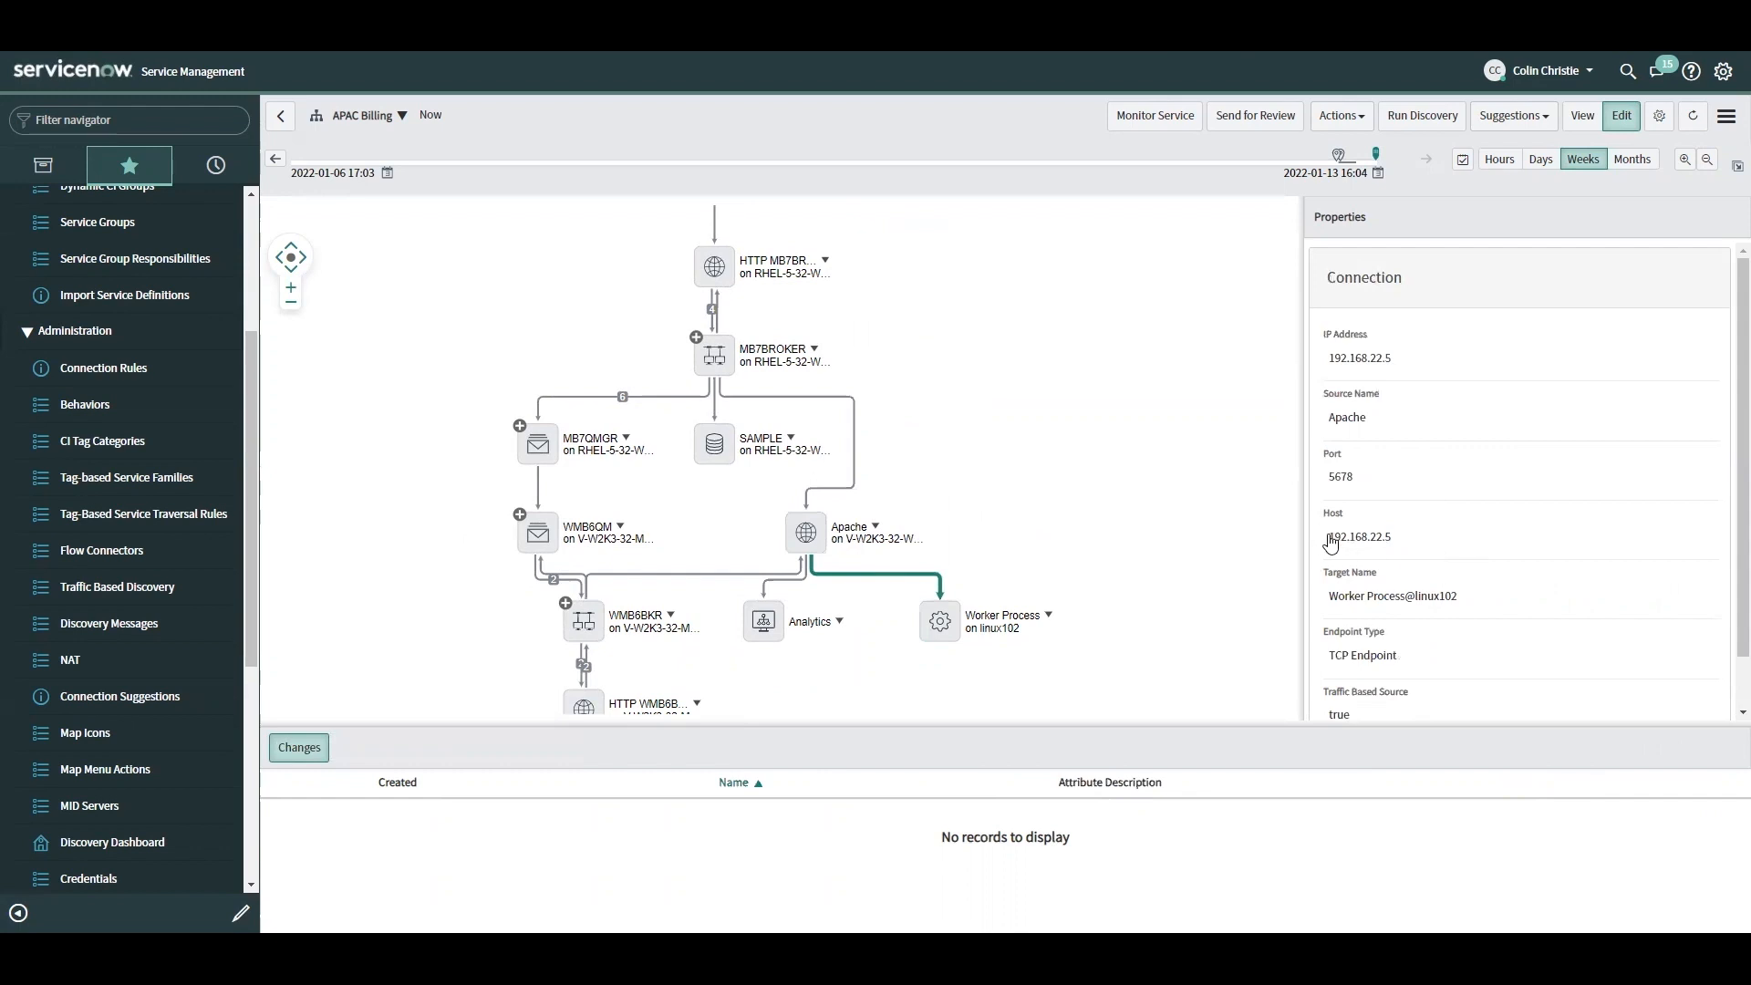
mouse_move(1356, 488)
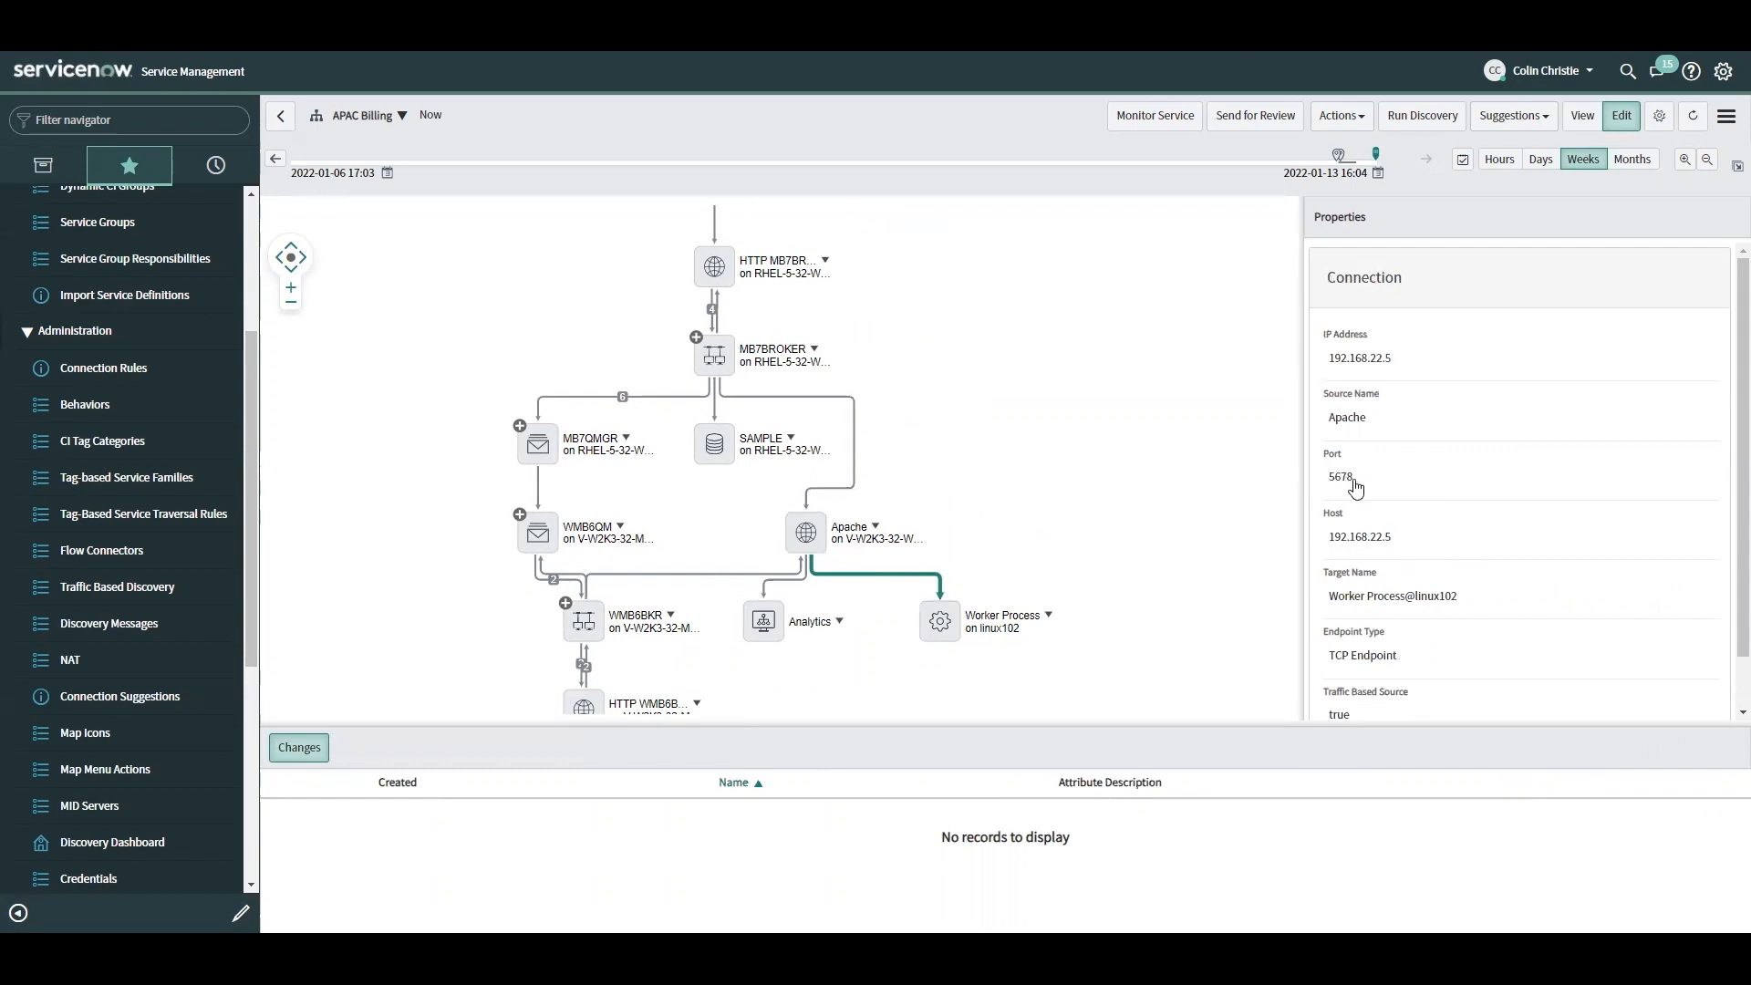
mouse_move(1066, 466)
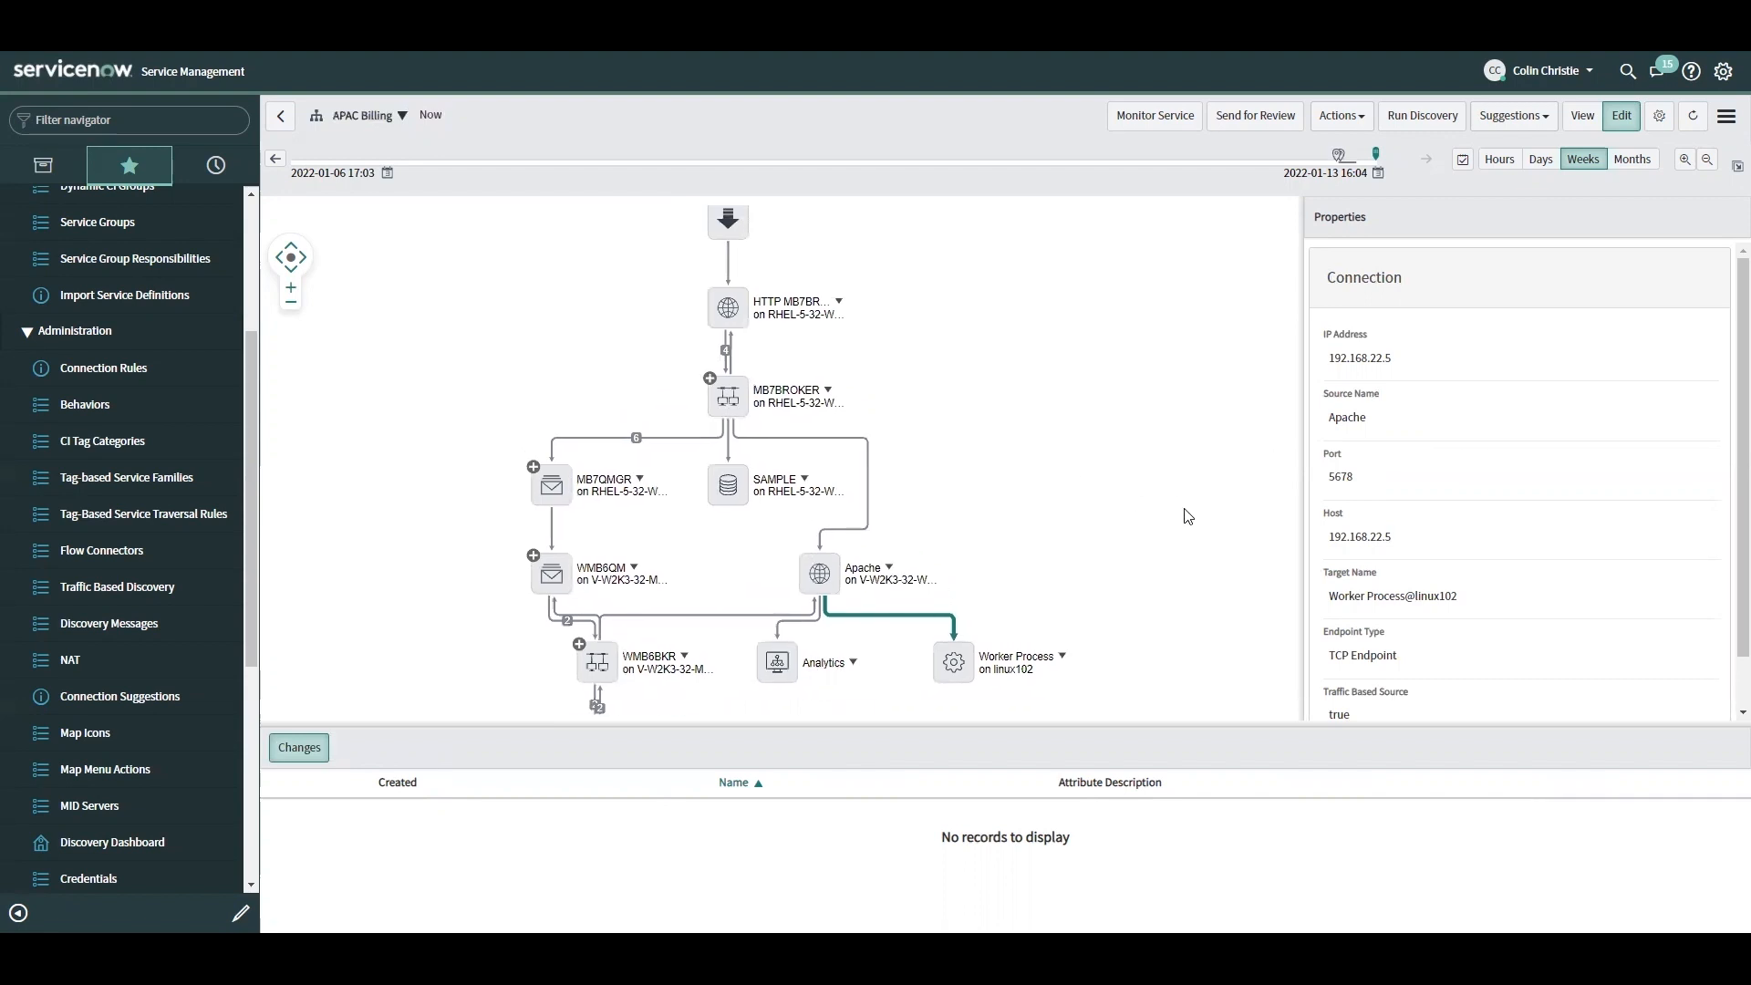
mouse_move(1169, 576)
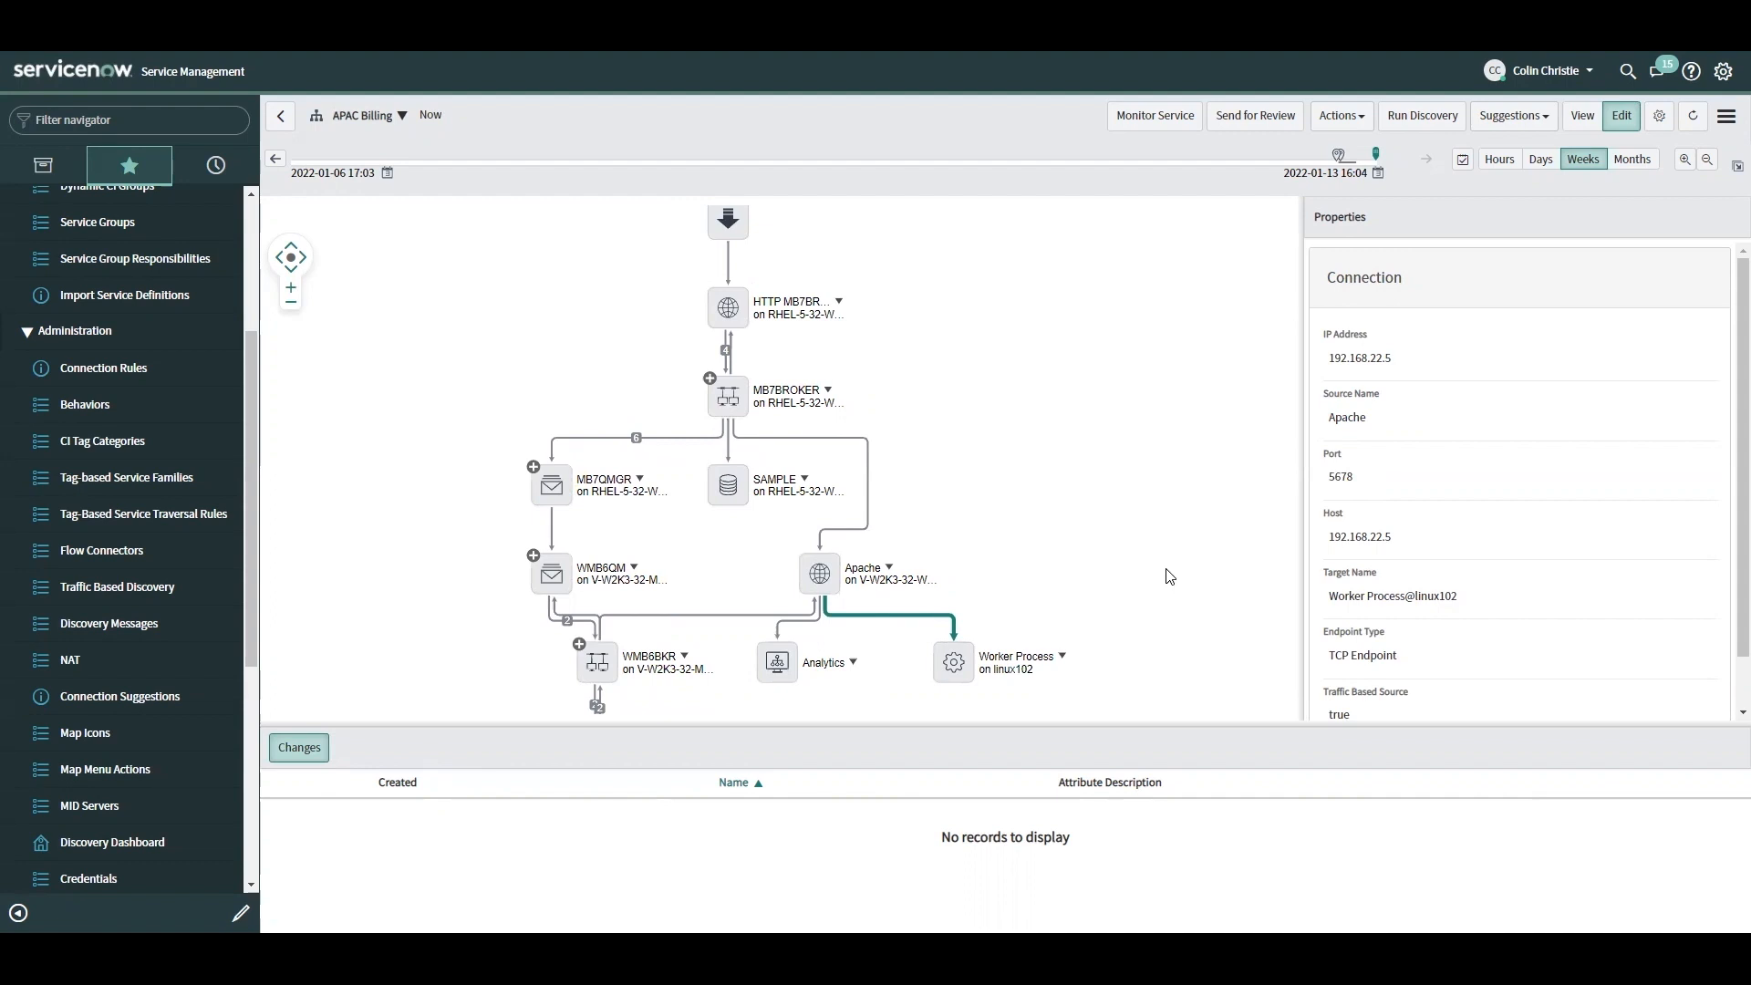
mouse_move(1080, 605)
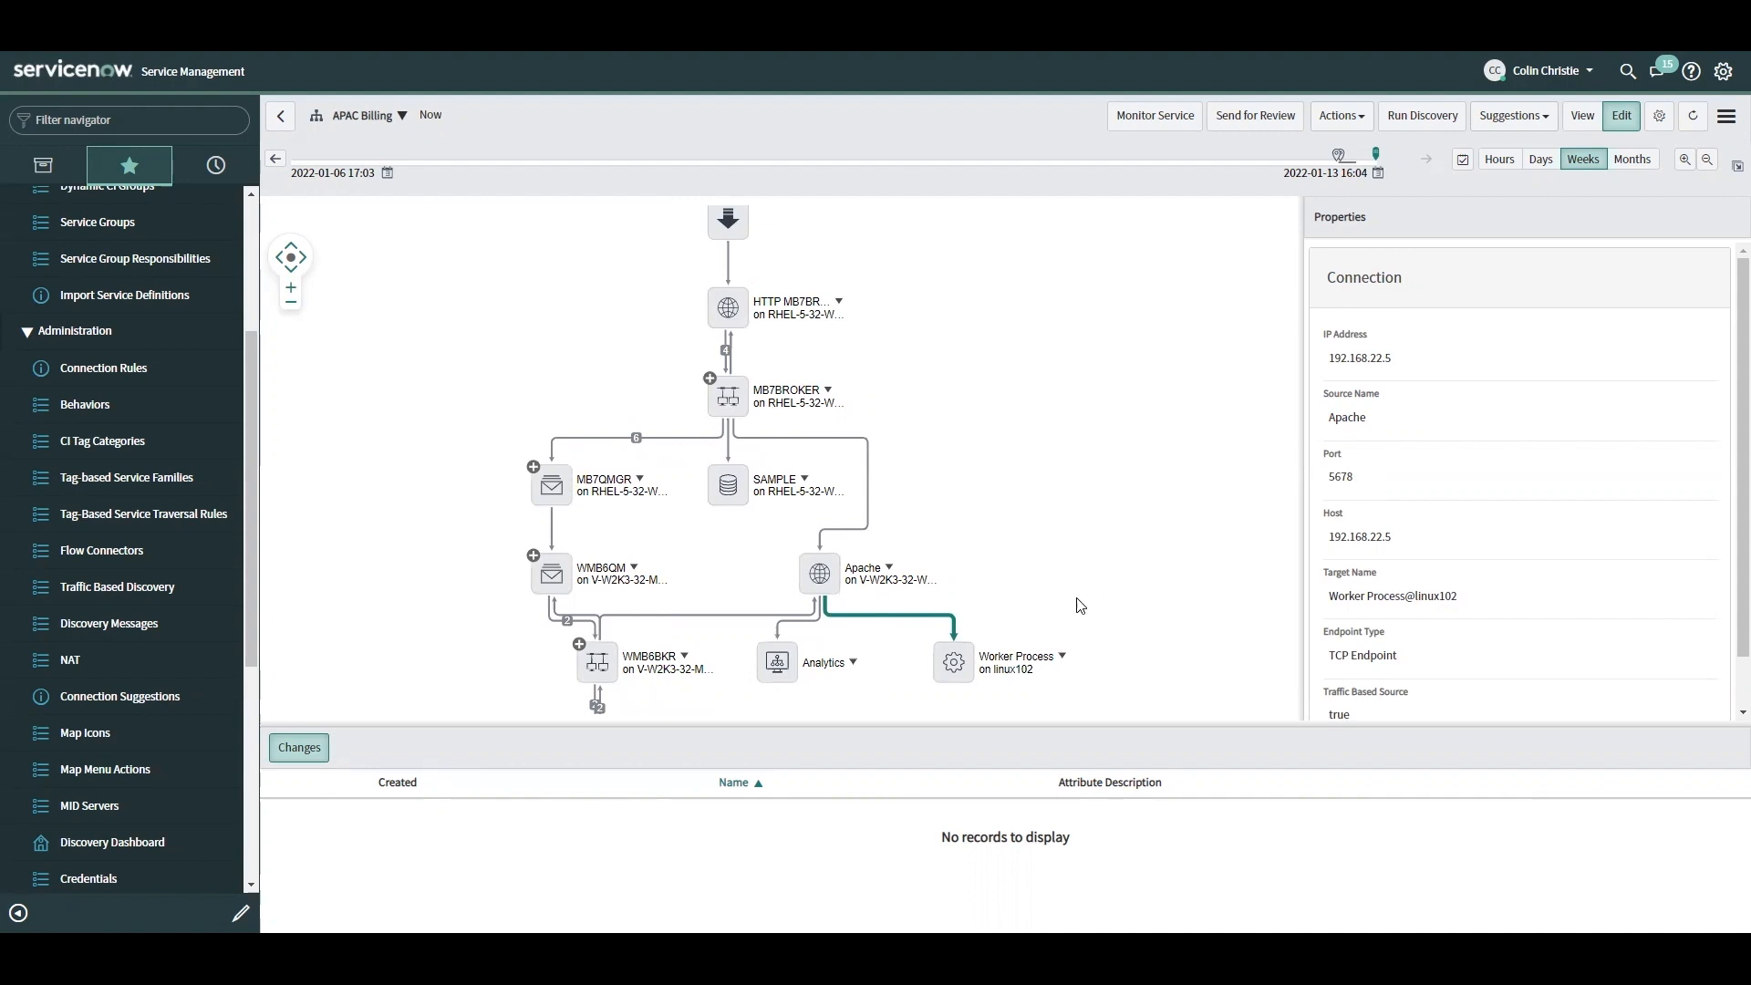
mouse_move(967, 672)
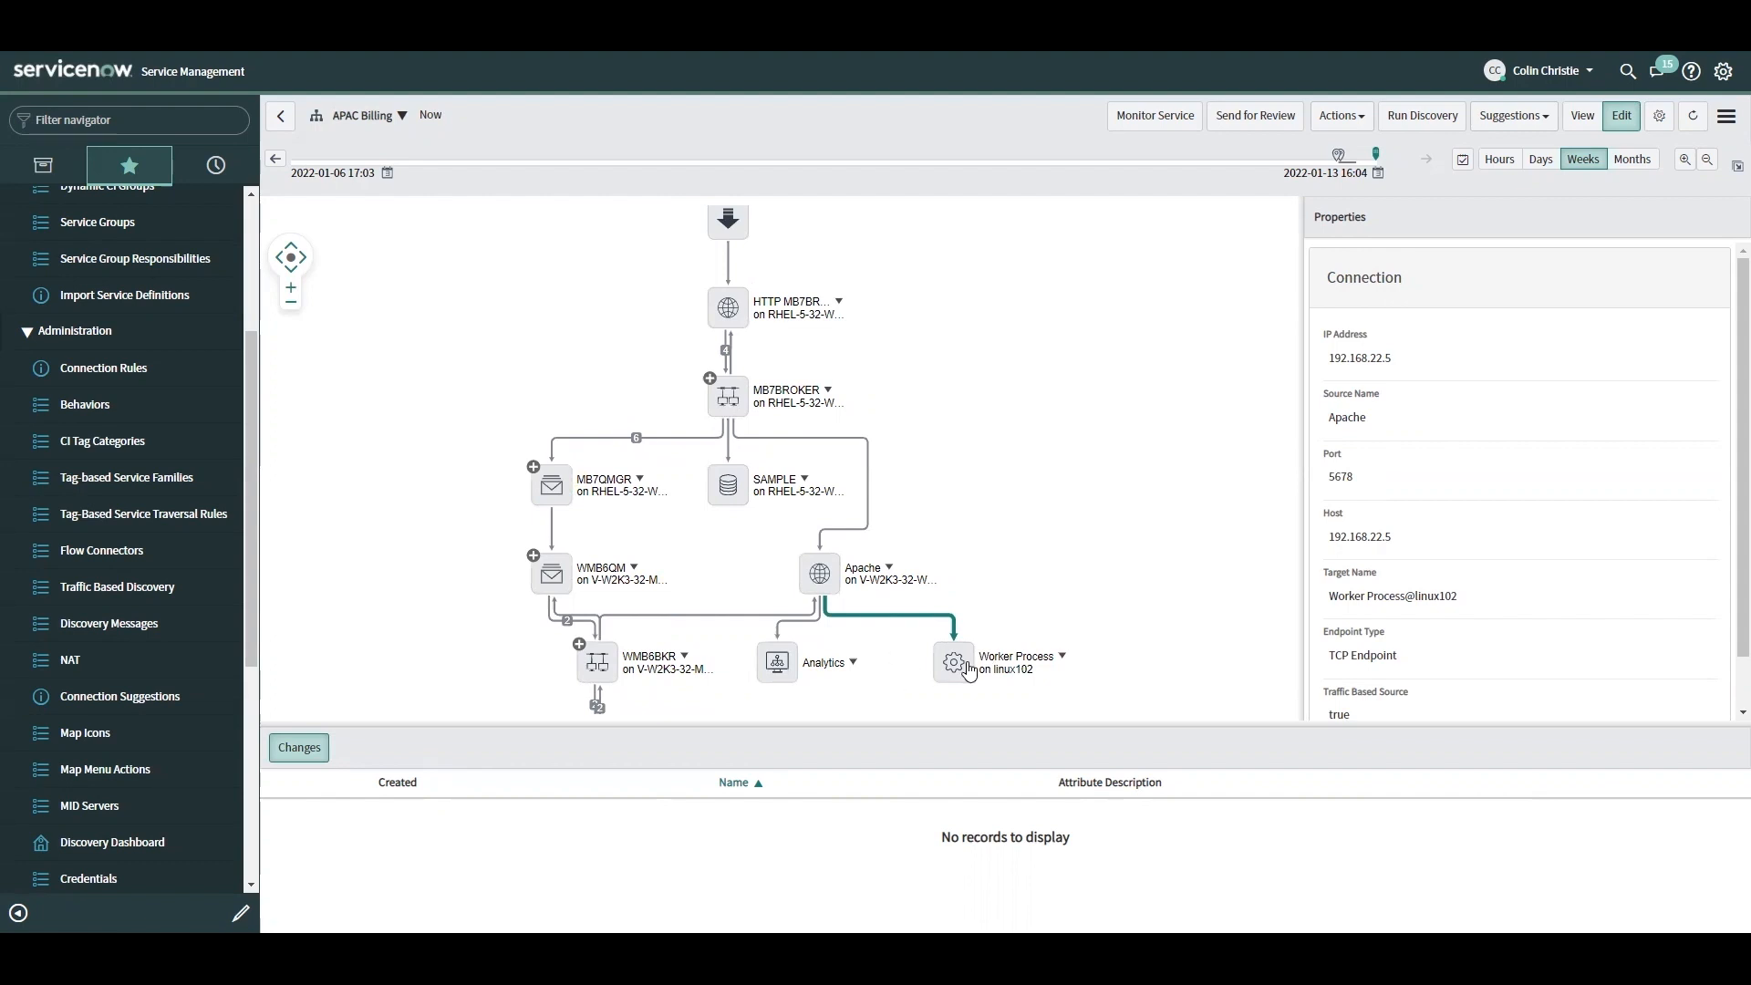
mouse_move(957, 670)
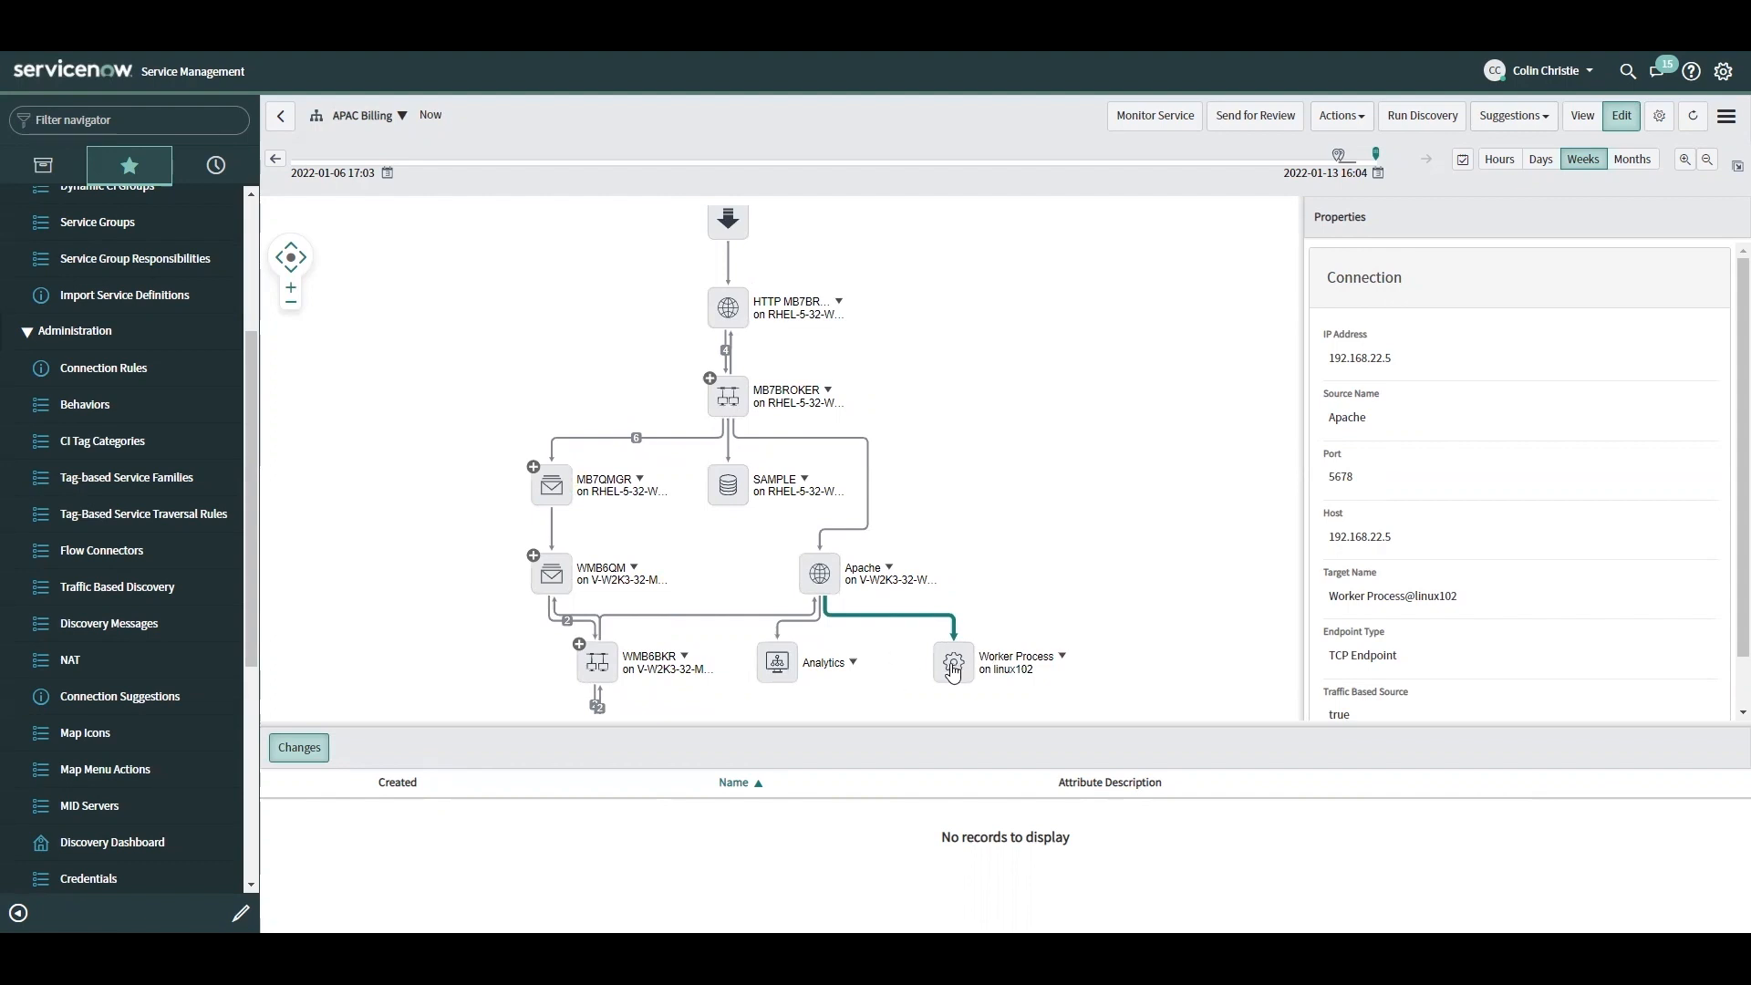
mouse_move(1118, 440)
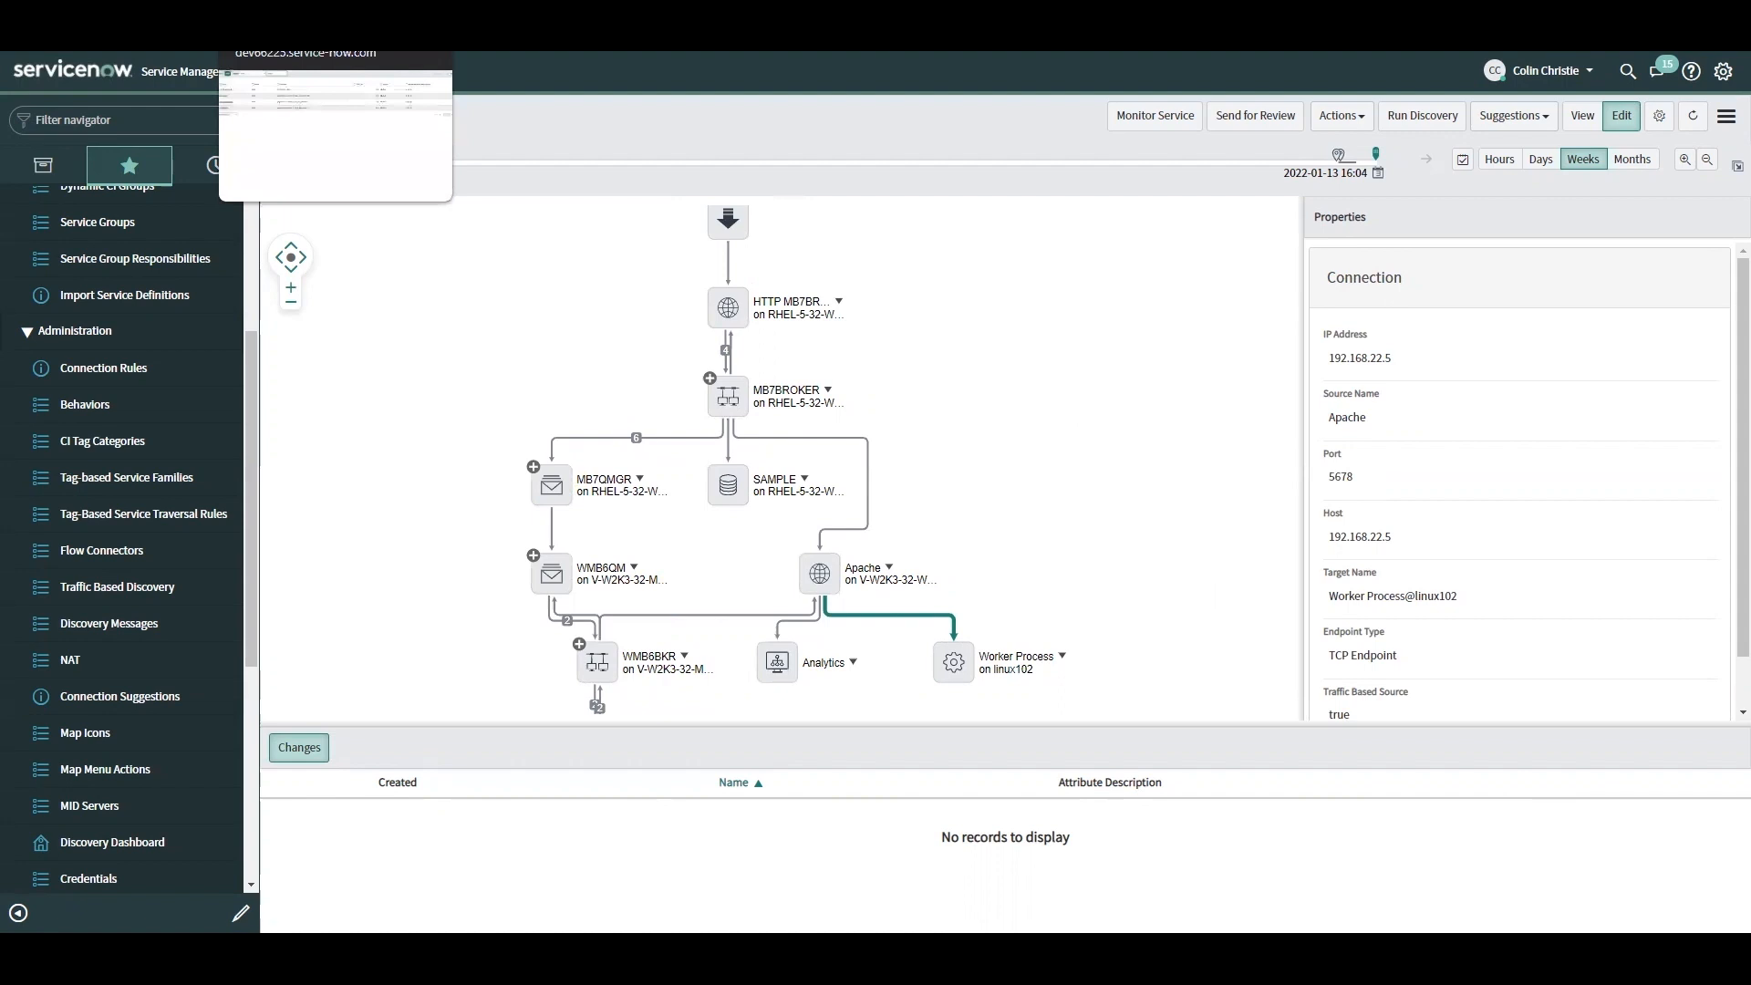
- Open Administration > Connection Rules, listing four inactive global rules, and start a new rule
click(103, 367)
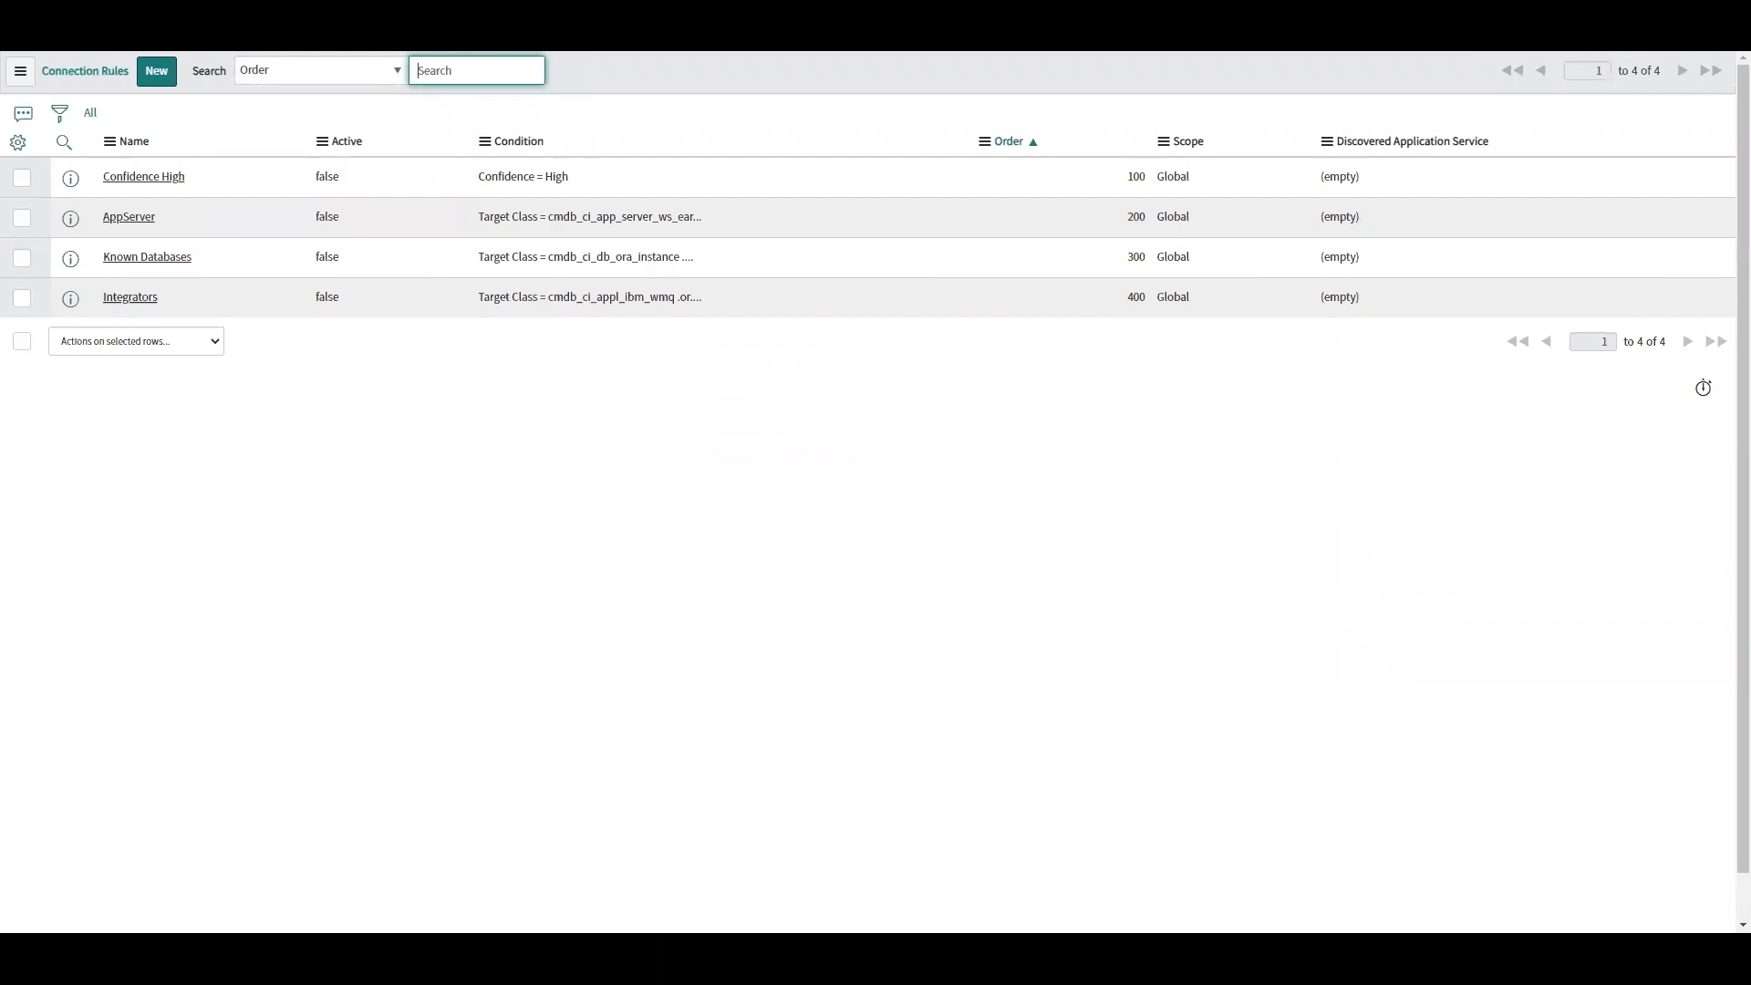
mouse_move(156, 70)
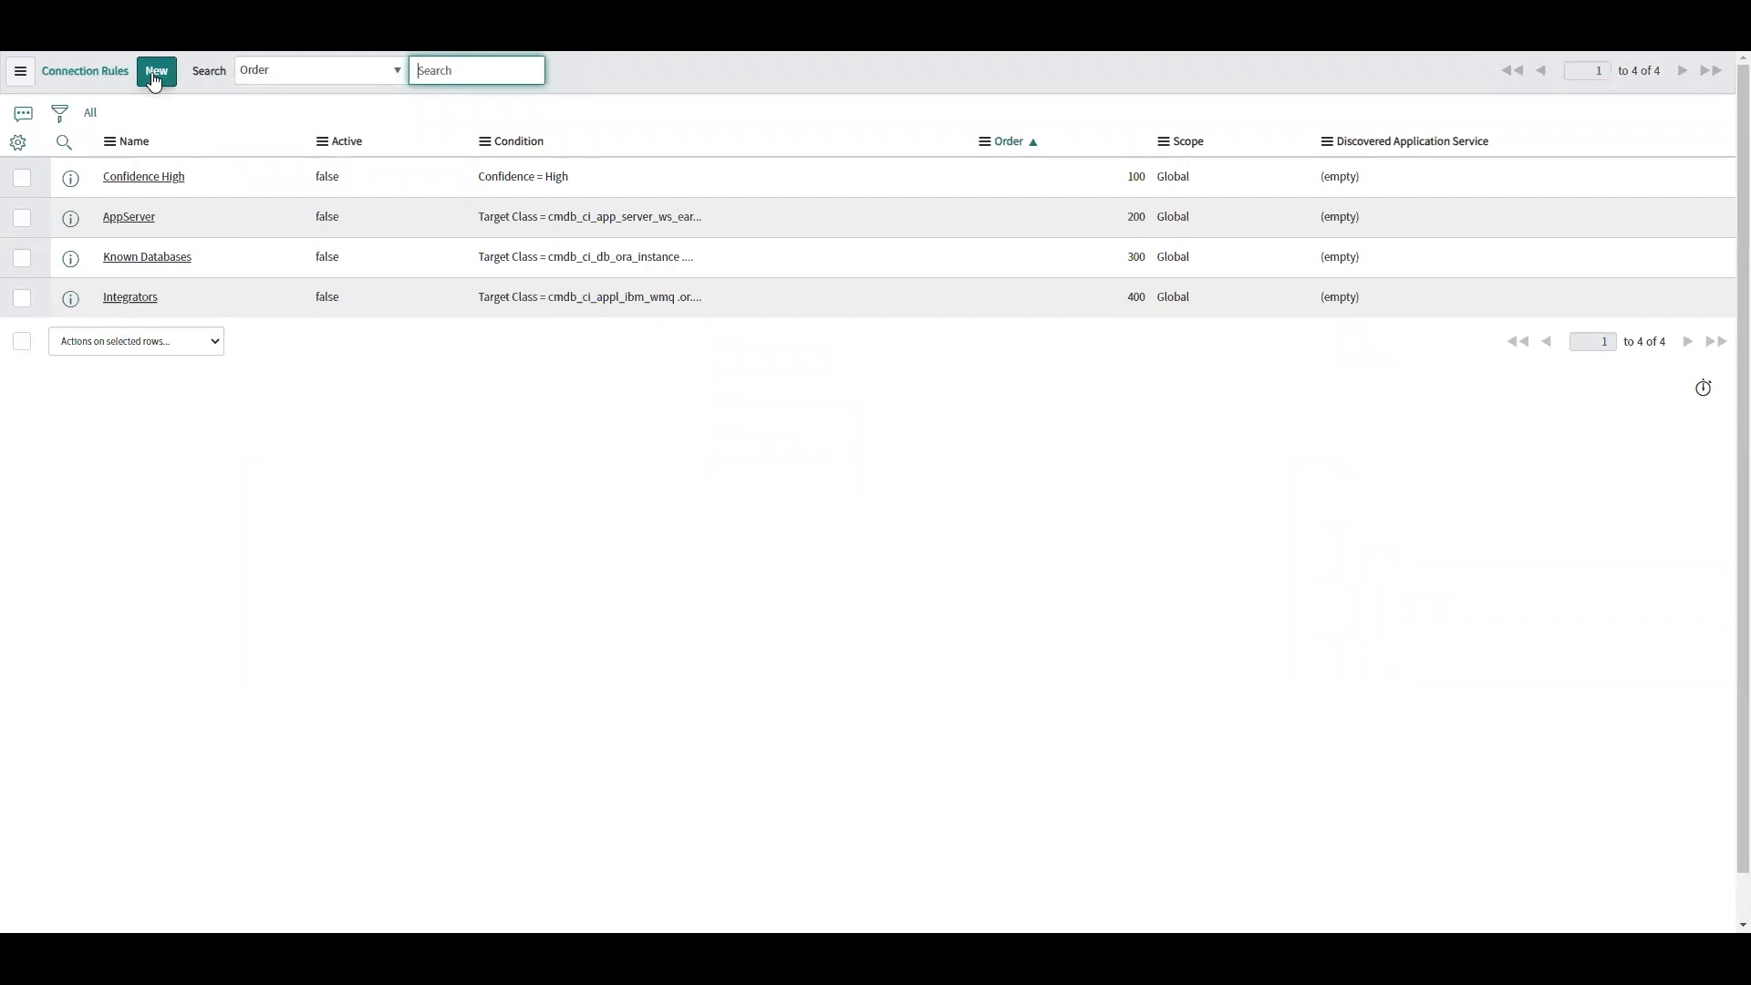
click(156, 70)
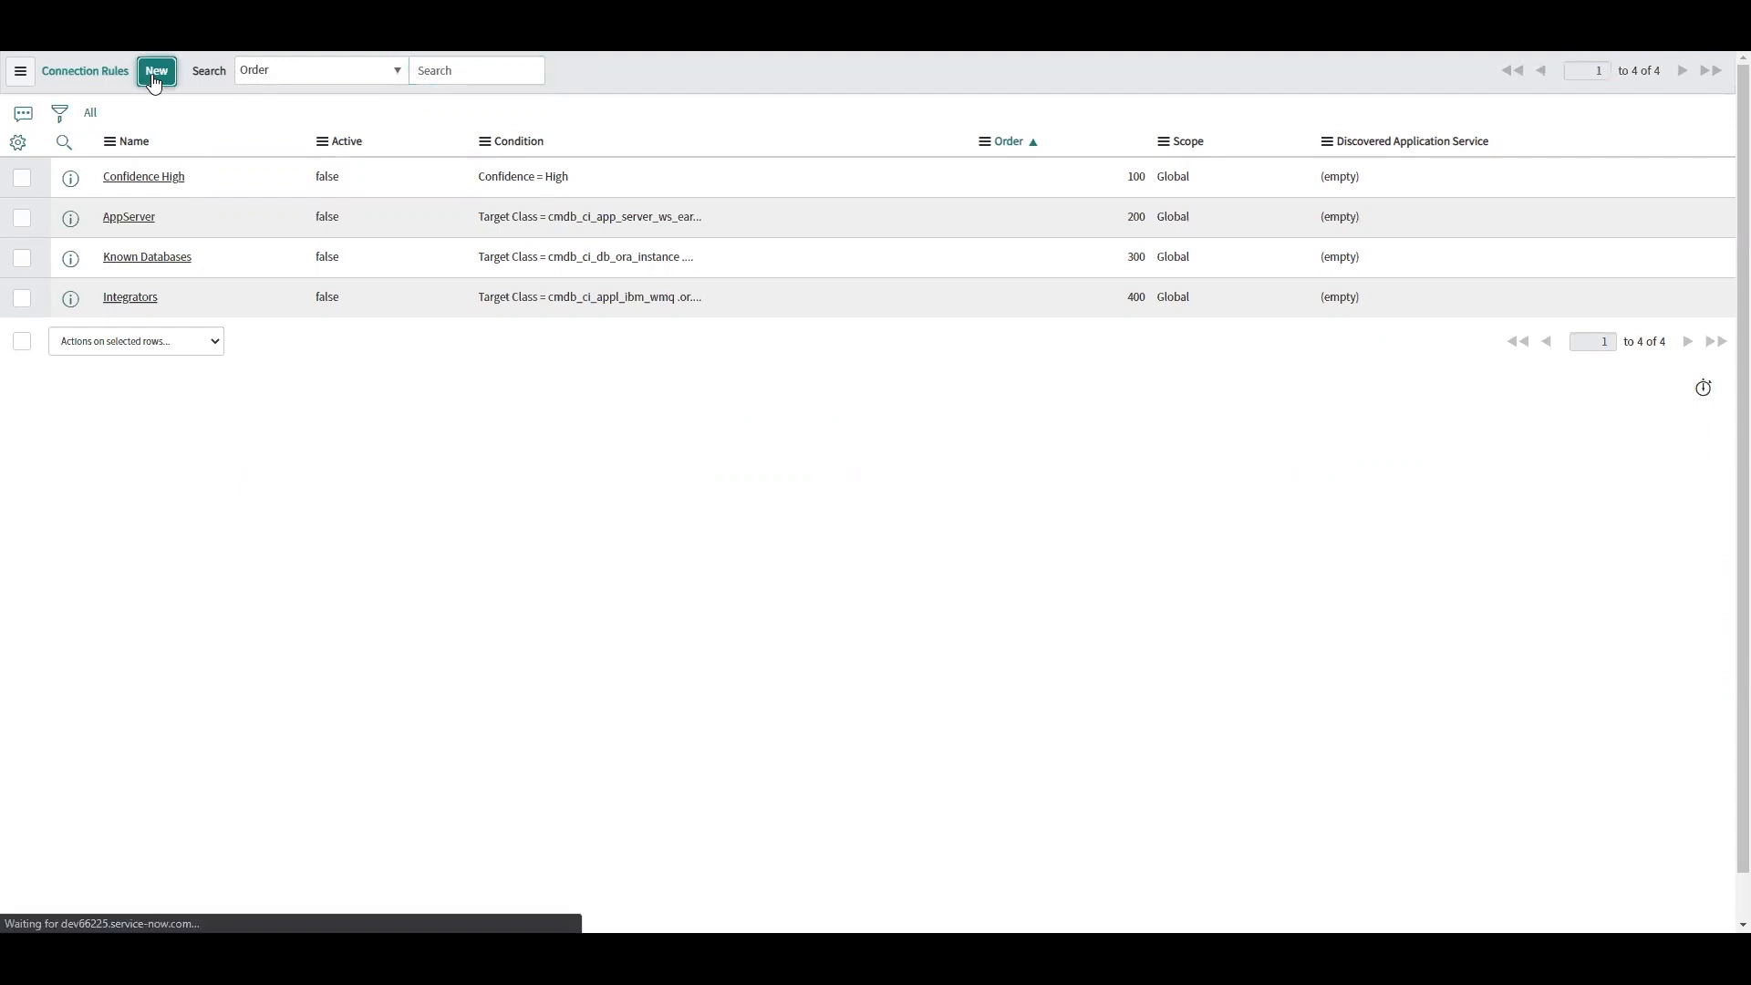
- Name the new connection rule 'Port 5678 on Apache for EU Billing'
click(156, 71)
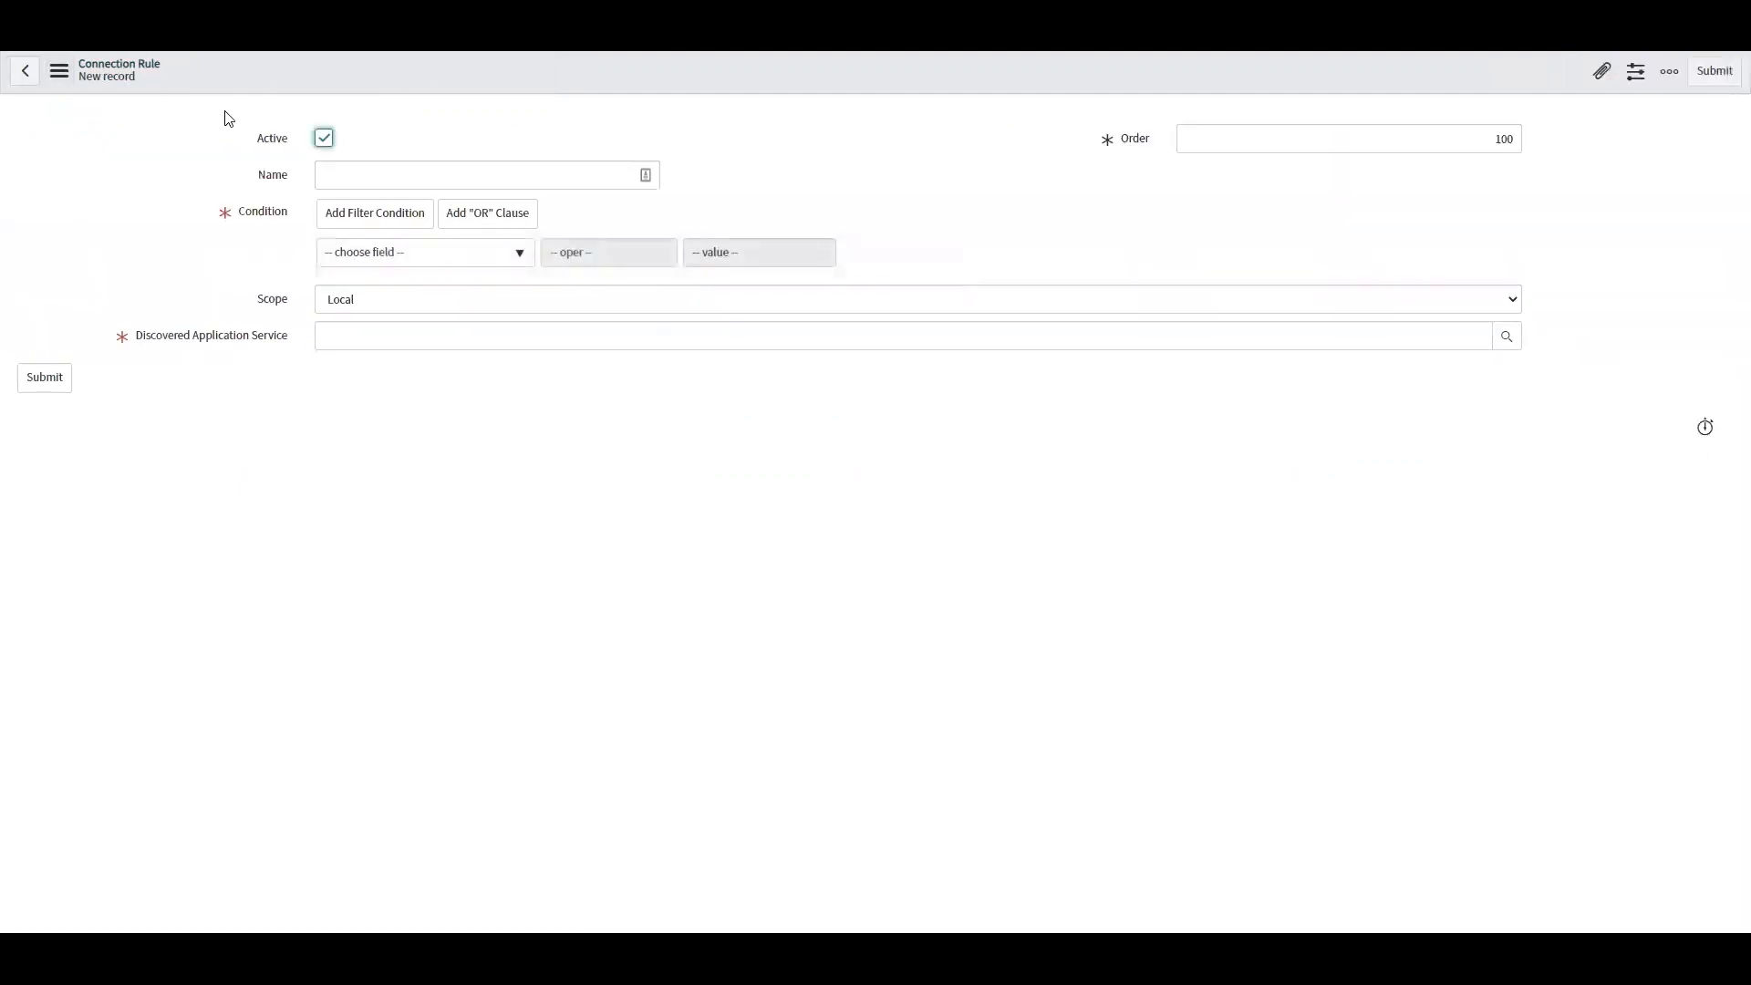
click(480, 174)
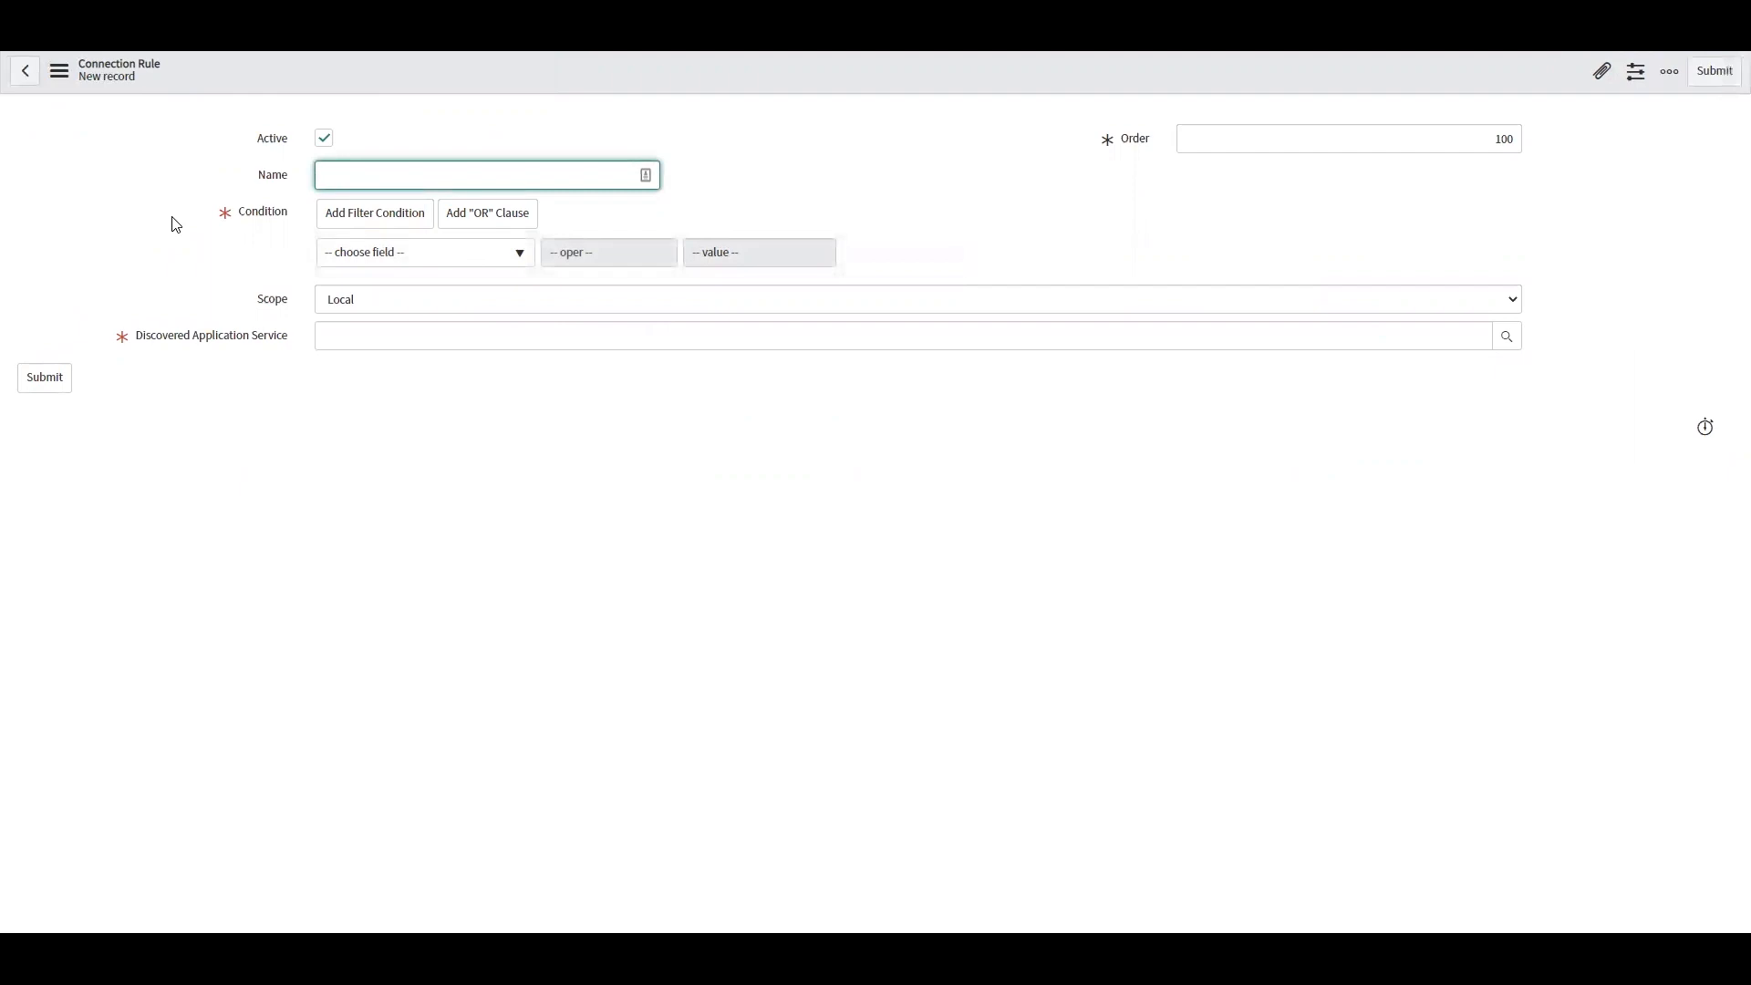
text(Port)
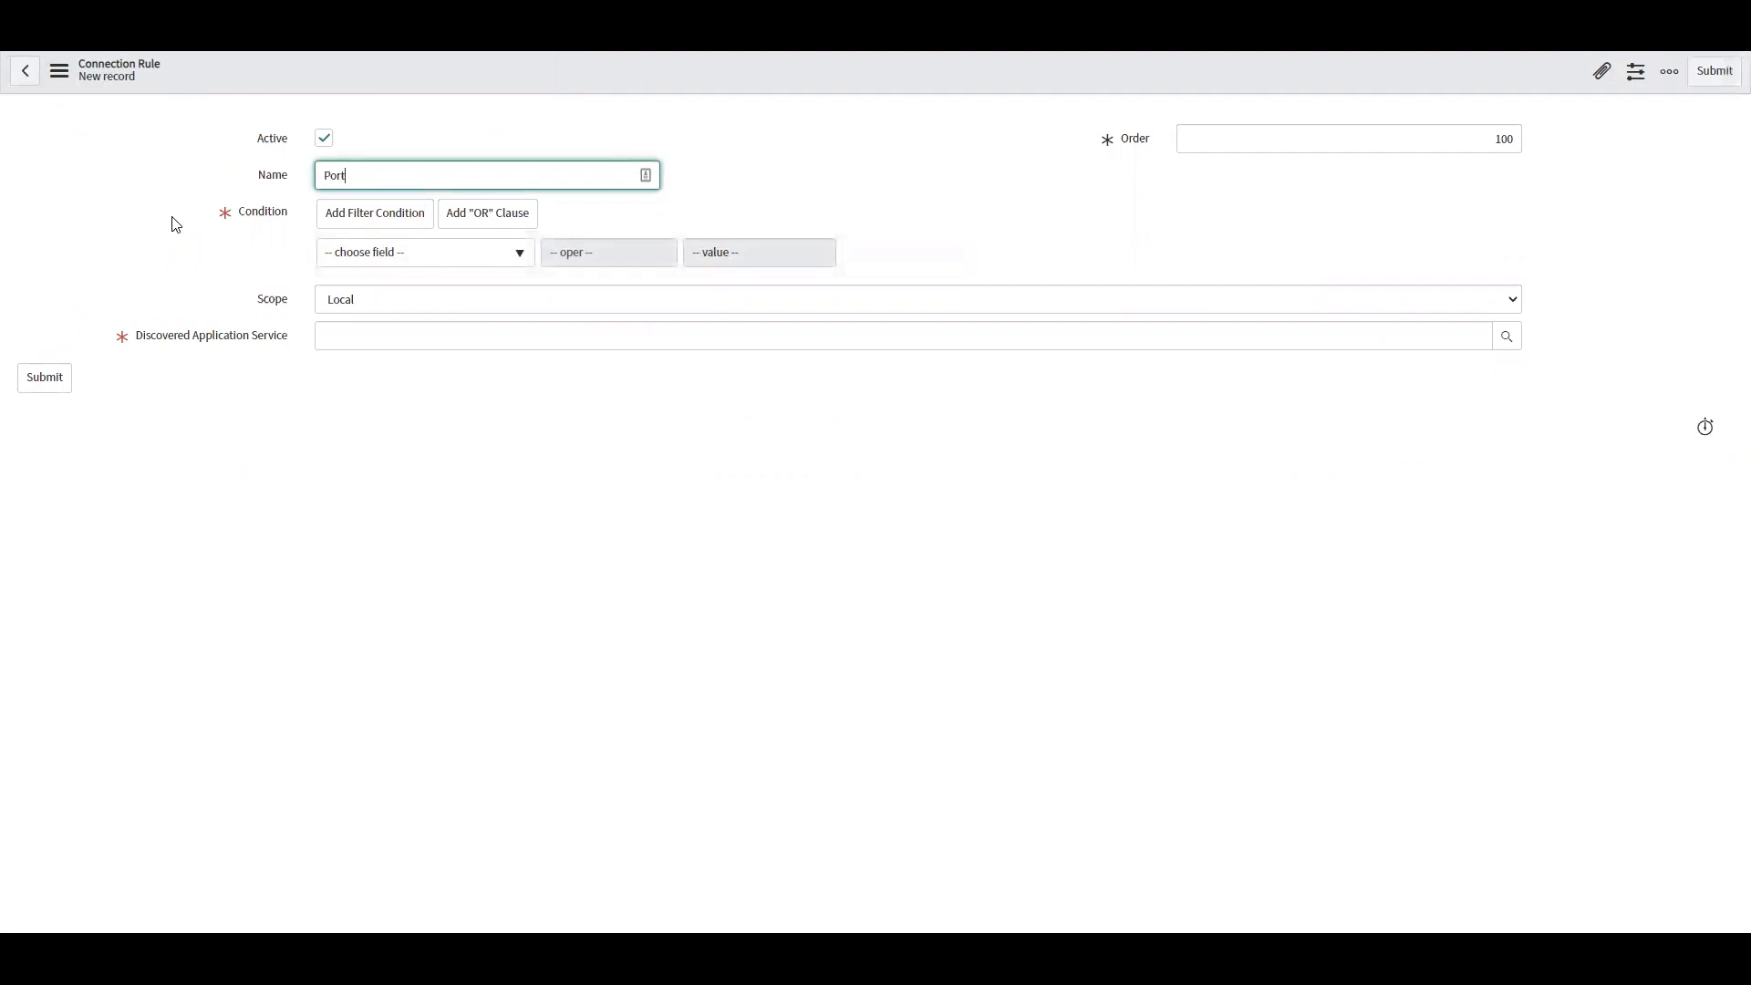
text(5678)
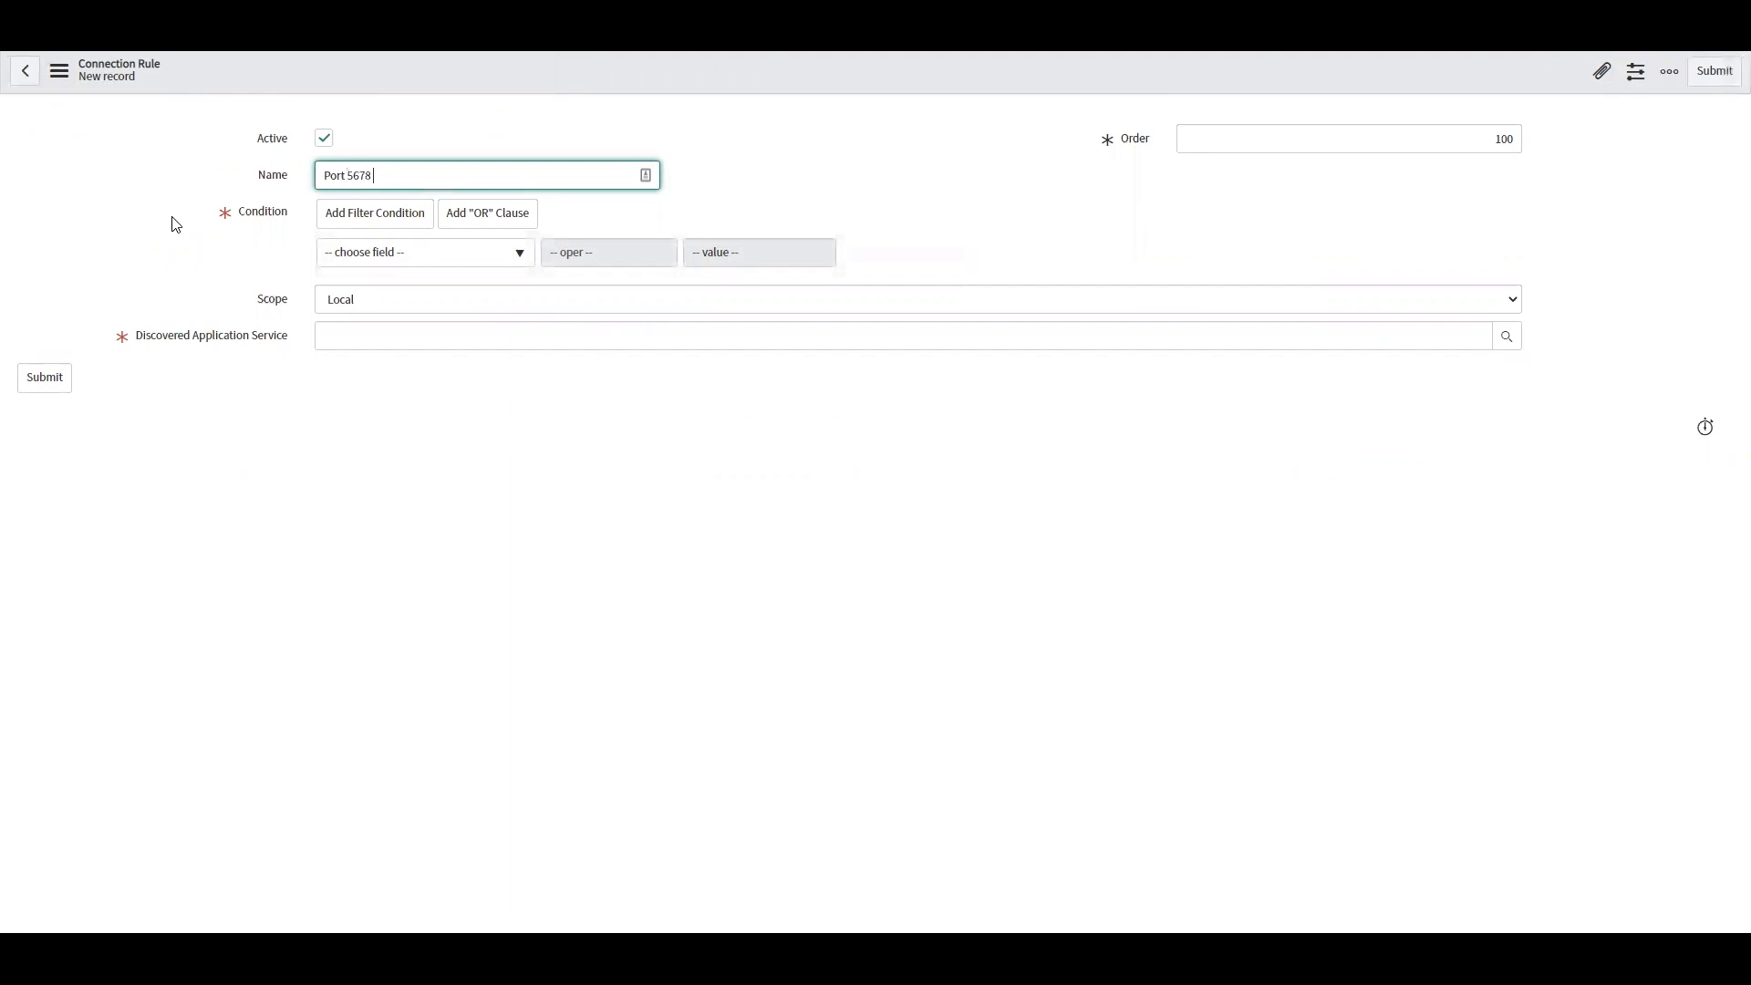
text(on)
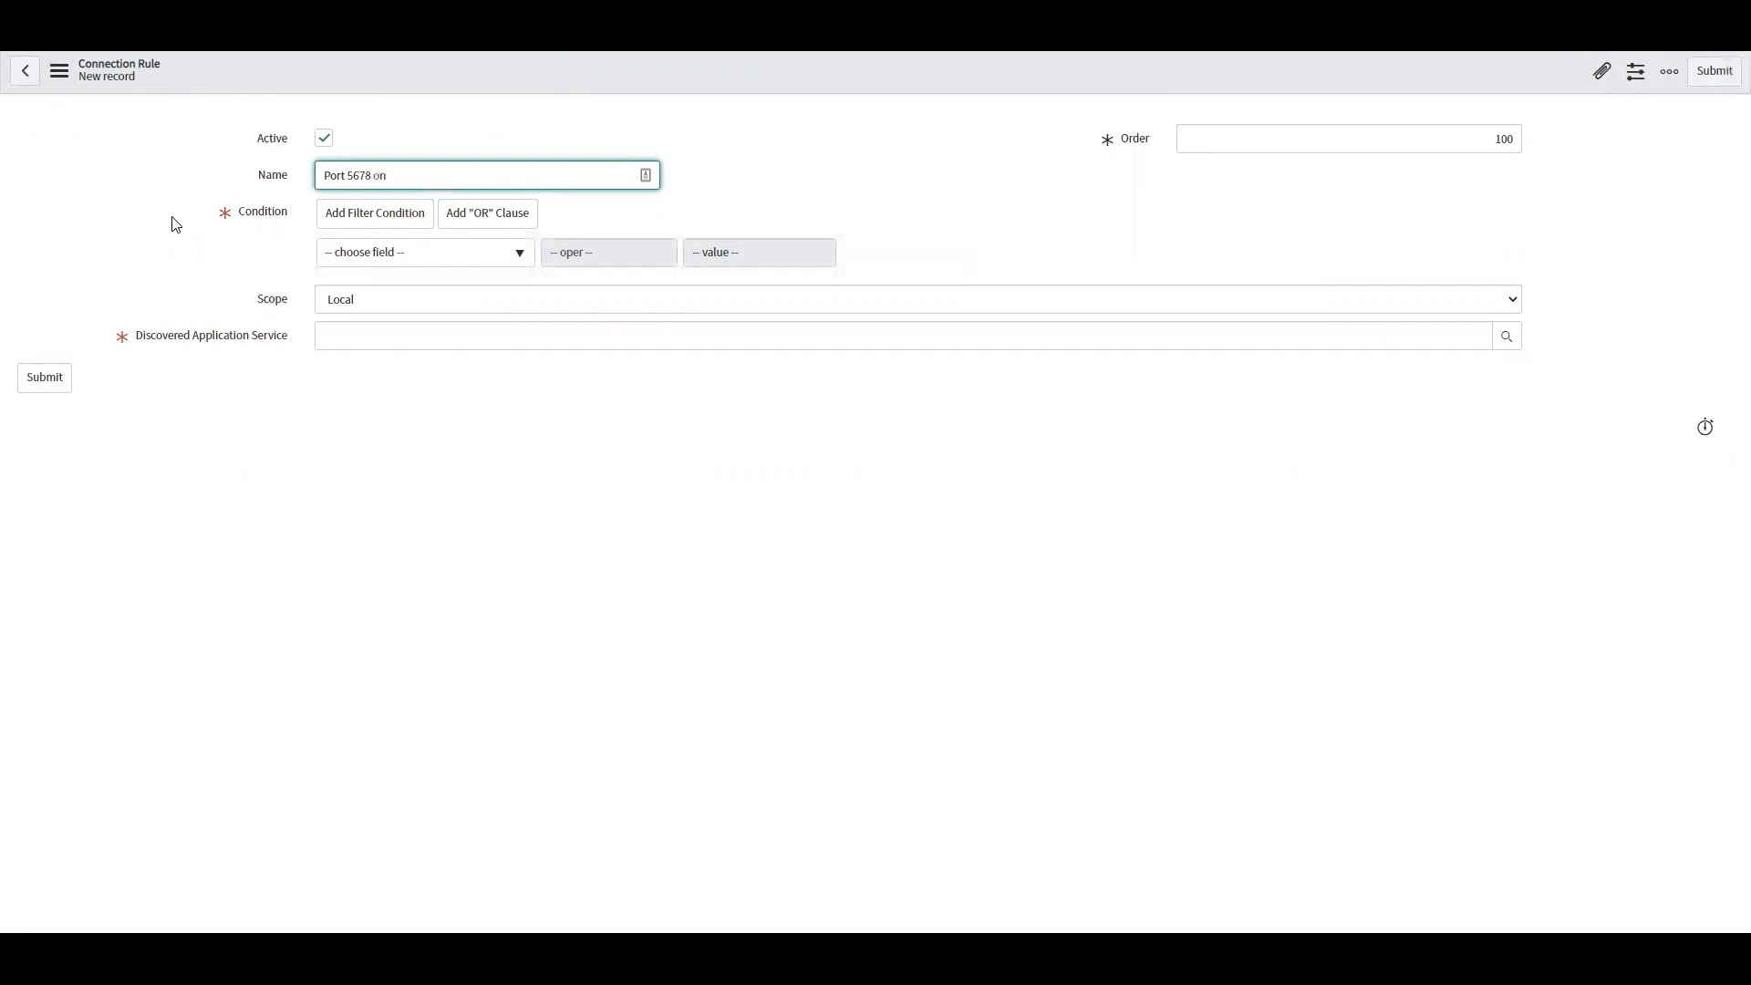
text(Apache f)
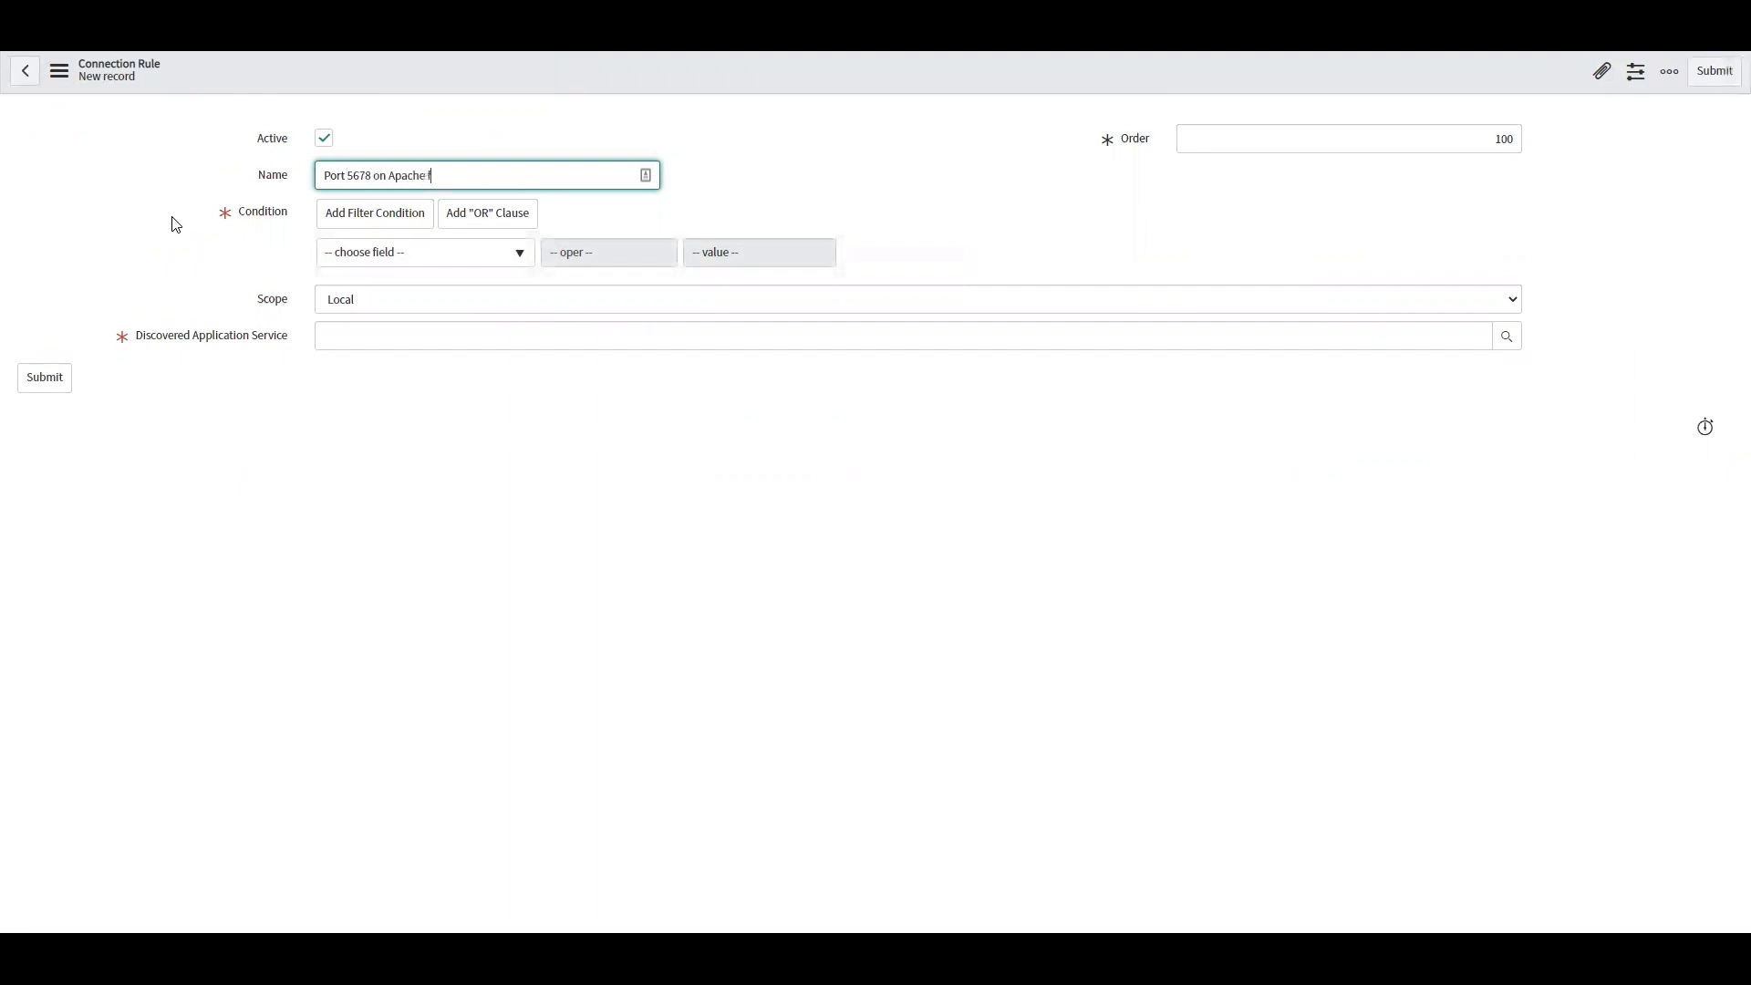
text(or EU Bill)
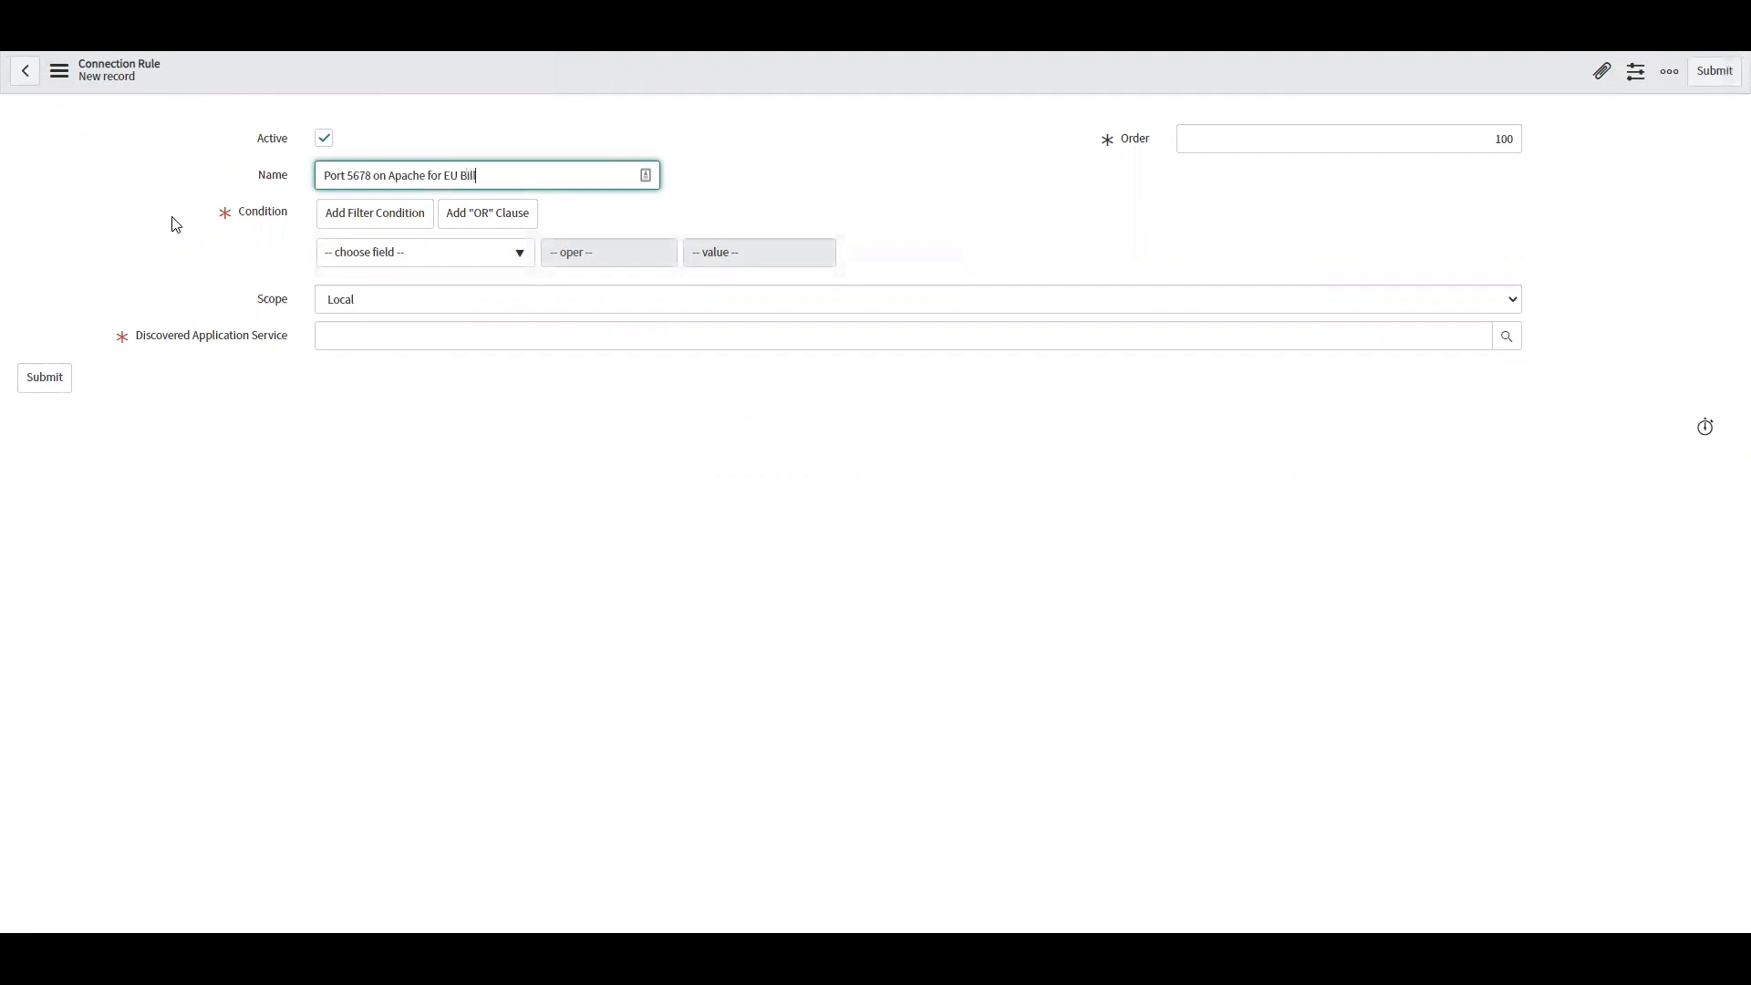
click(424, 252)
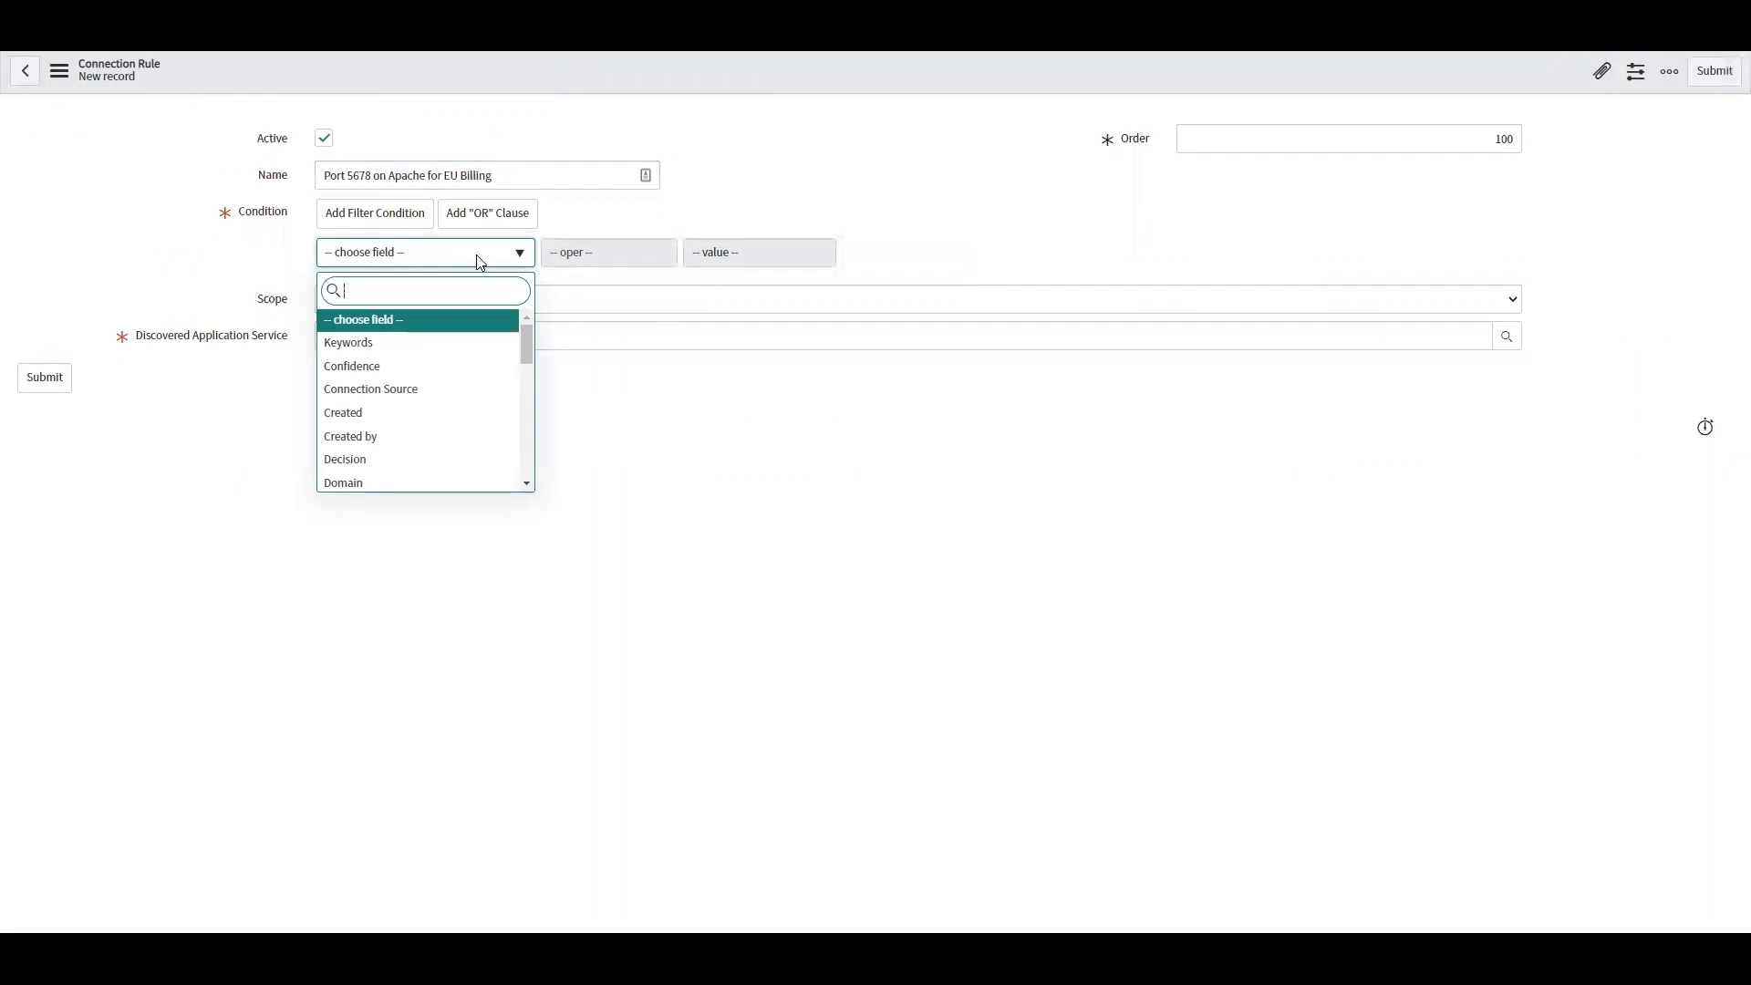
- Add the rule condition IP is 192.168.22.5
text(ip)
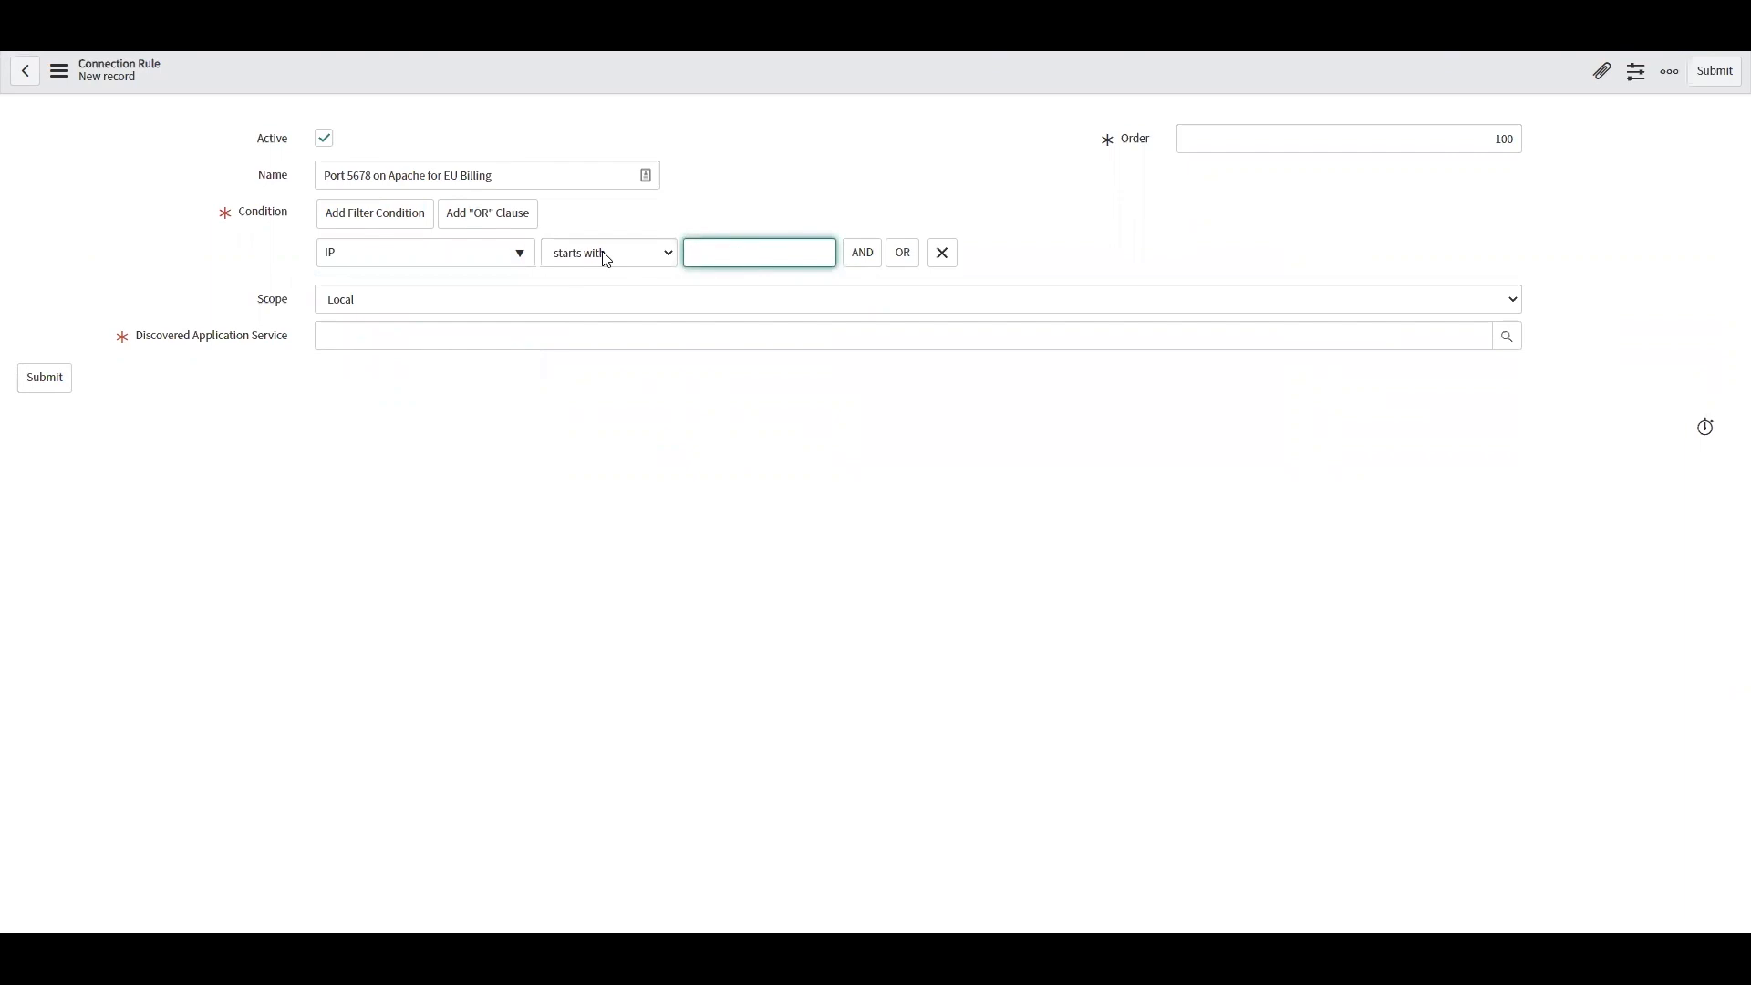
text(192)
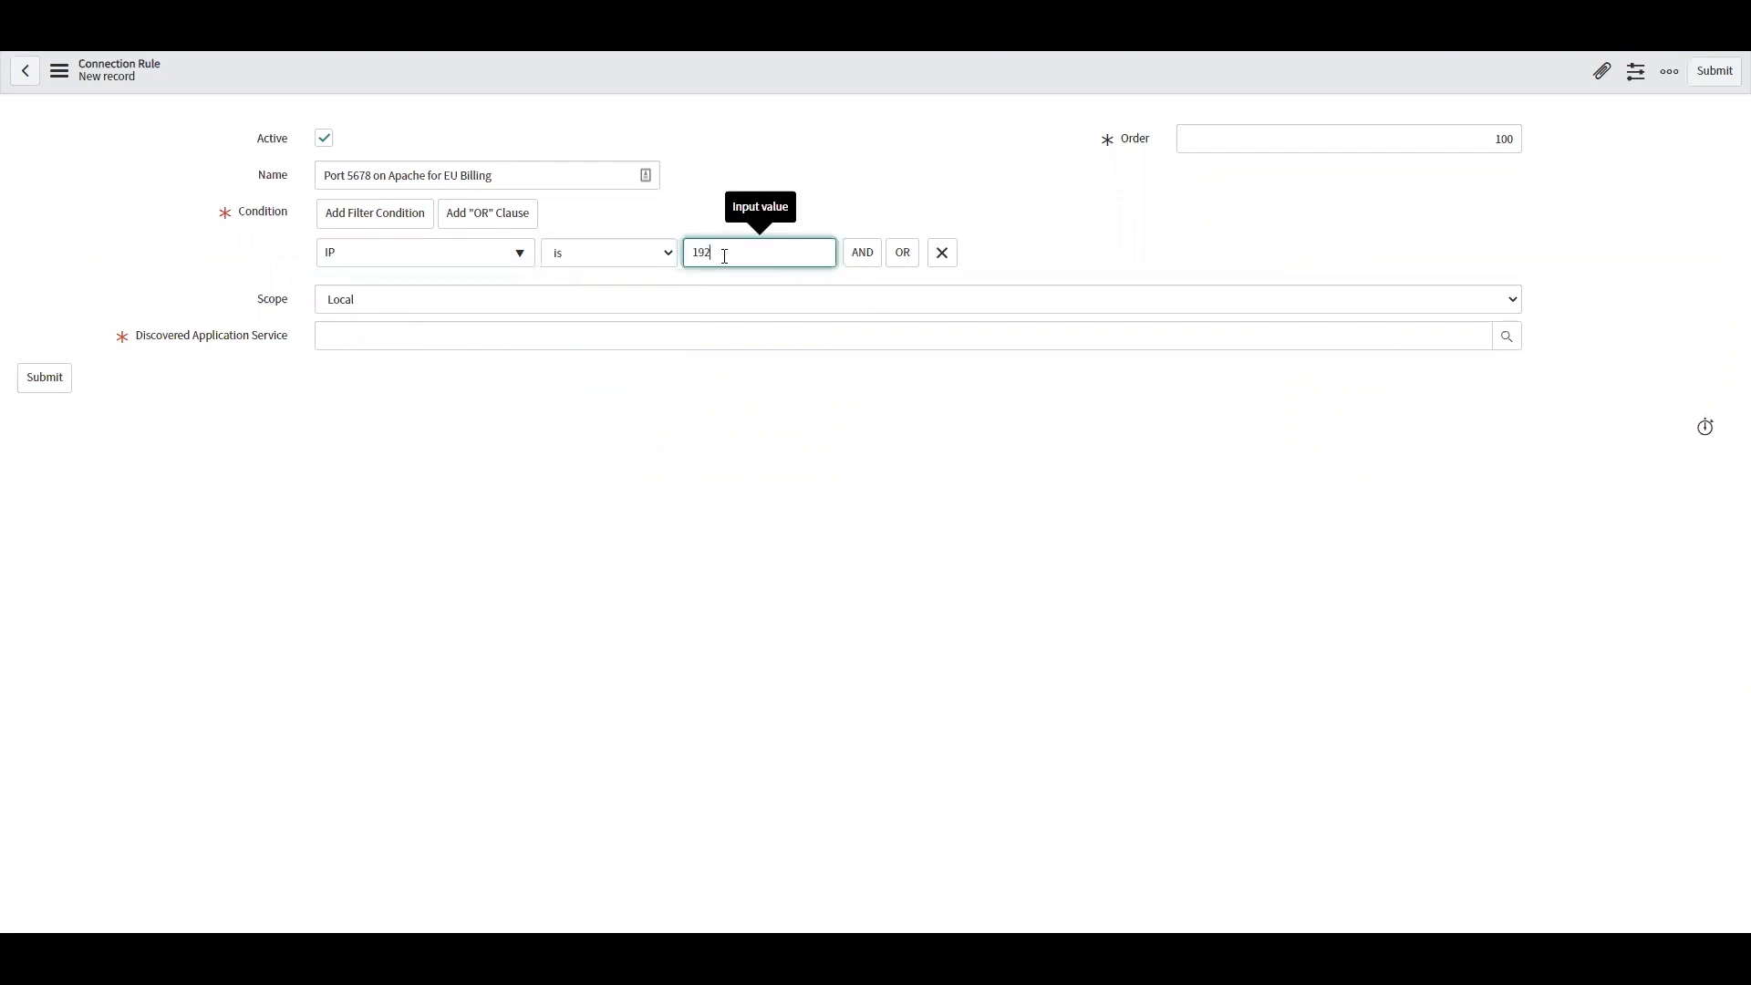
text(.168.225)
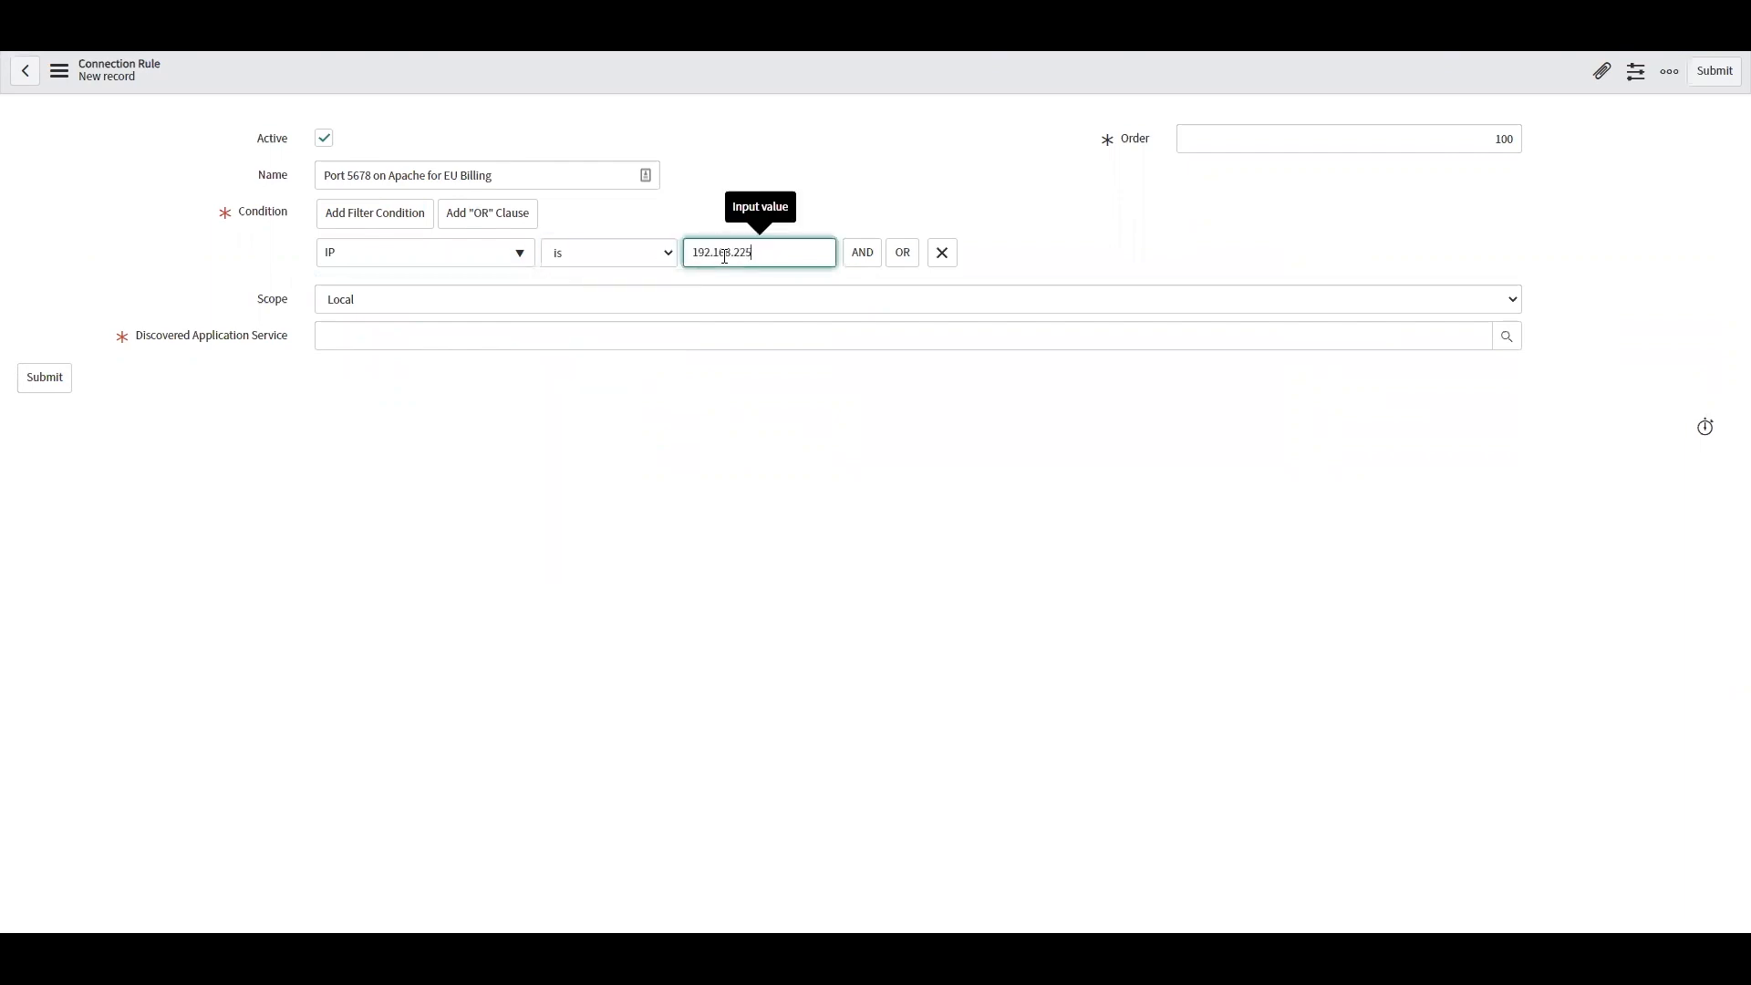
key(Backspace)
text(.)
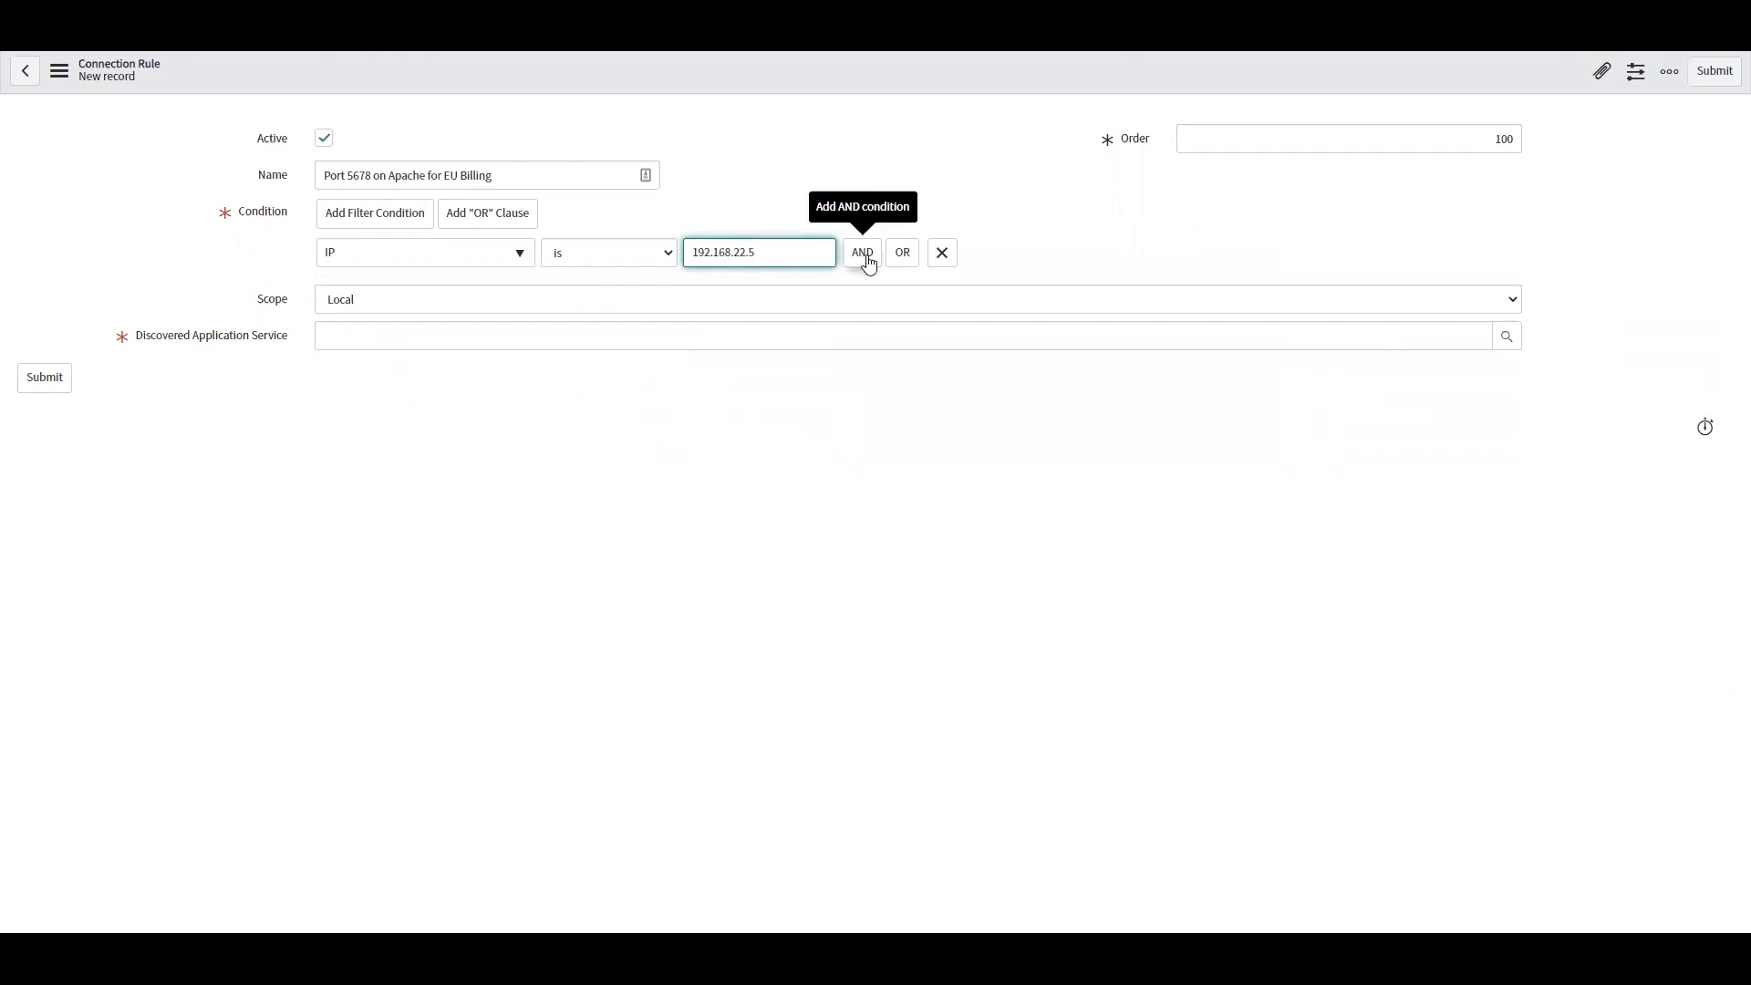
- Add AND conditions Port is 5678 and Source CI is Apache
click(861, 252)
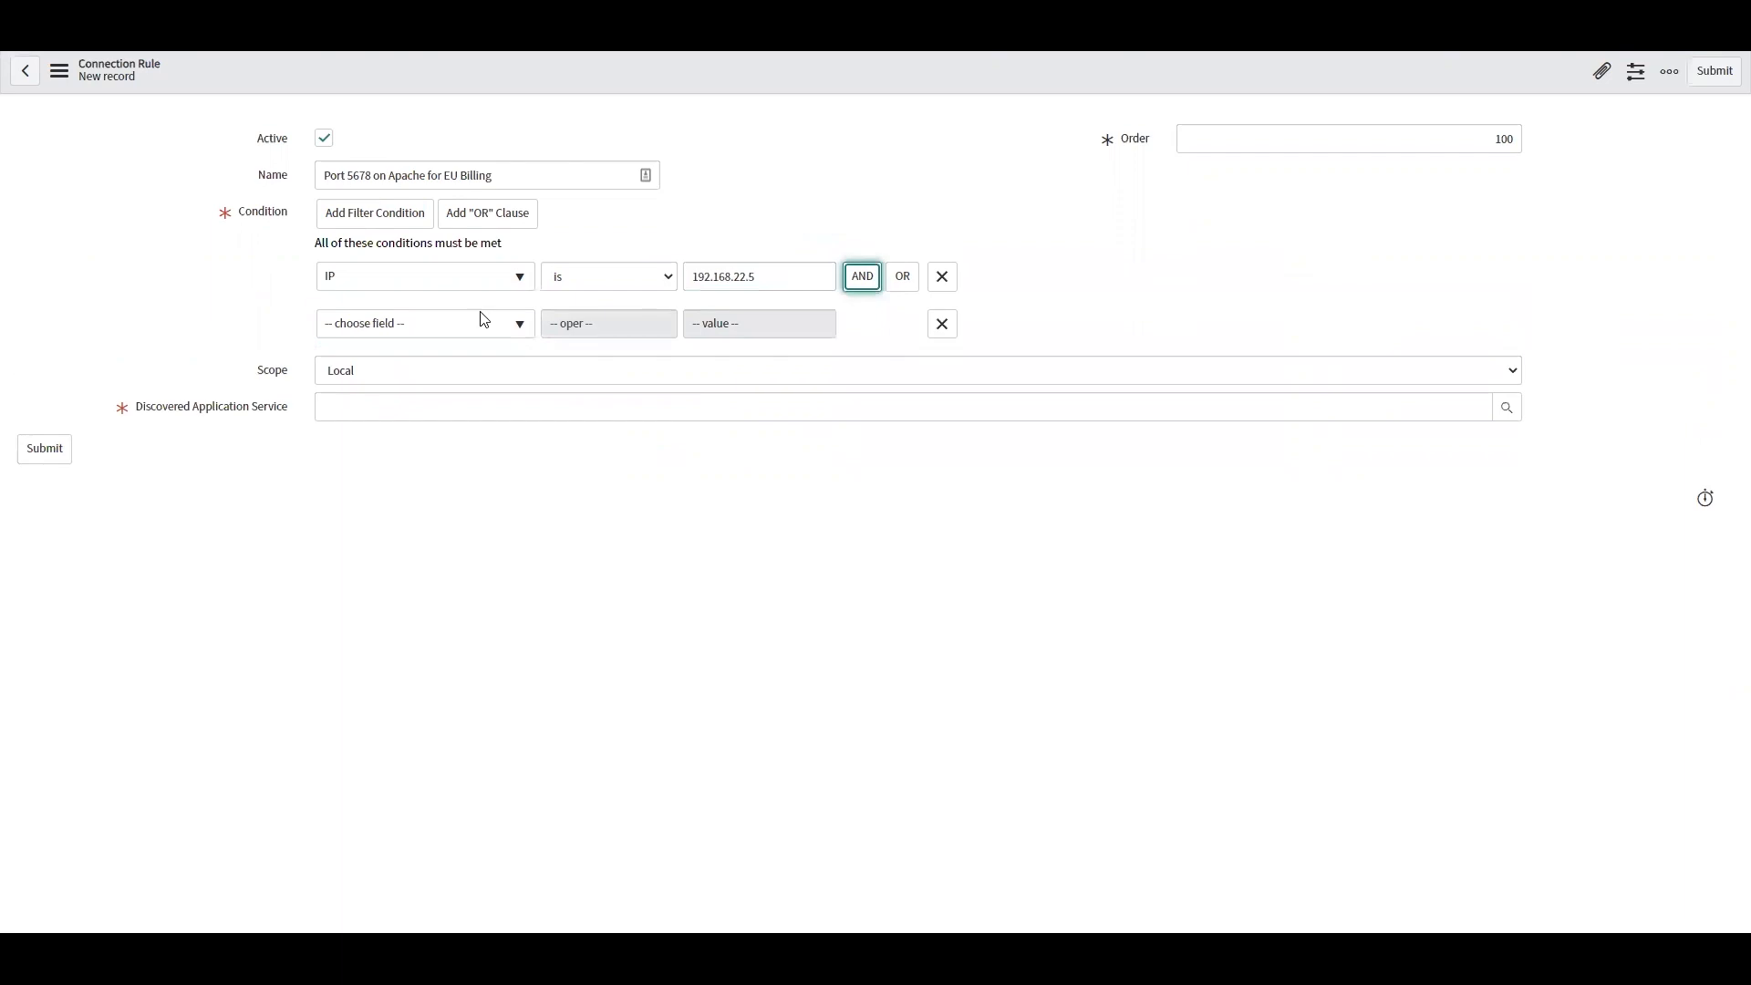
text(port)
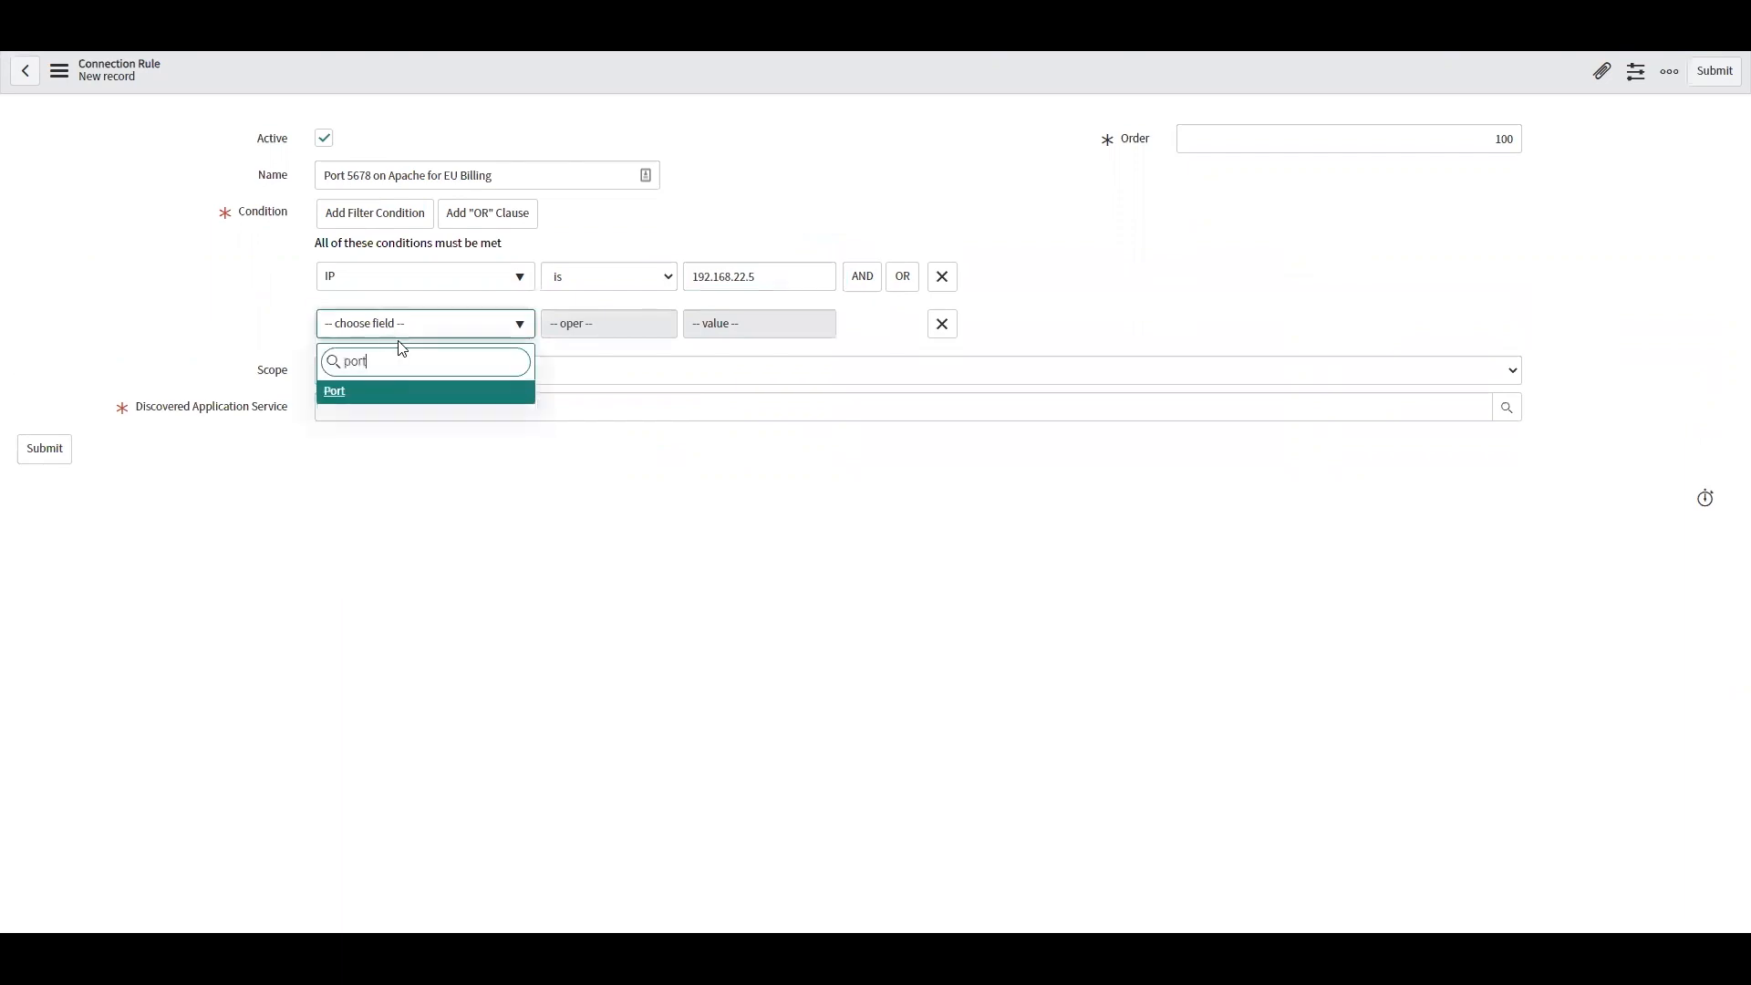
click(335, 392)
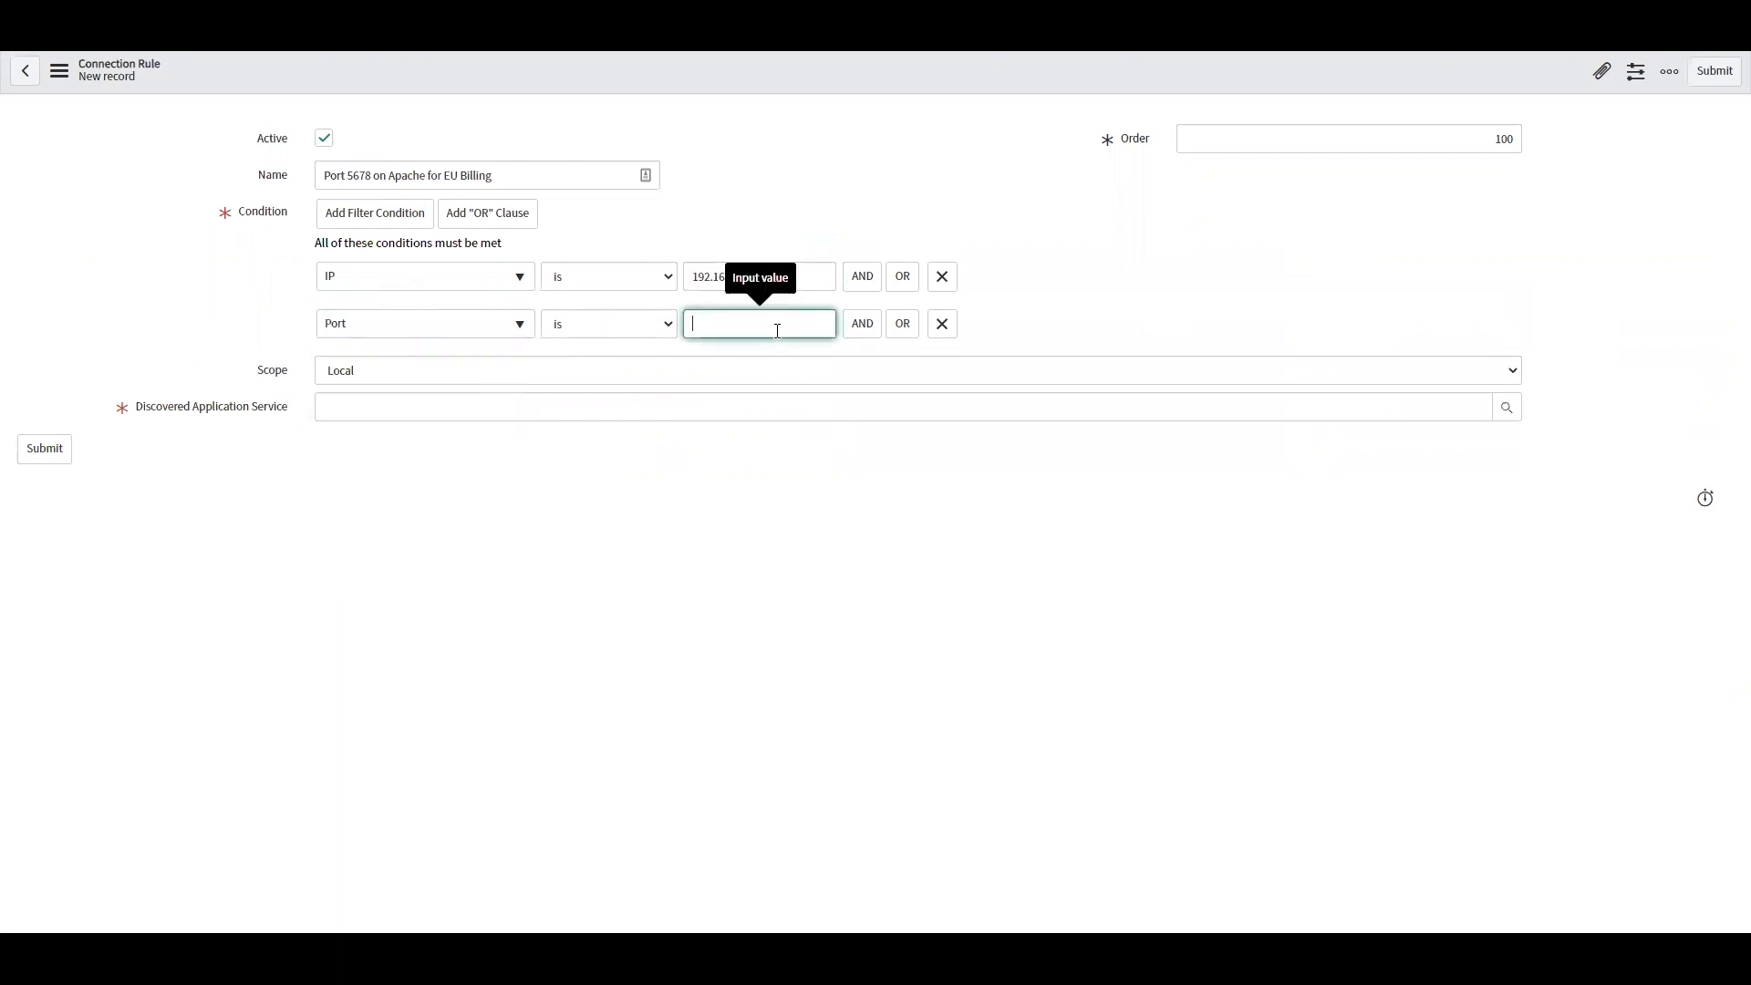
text(5678)
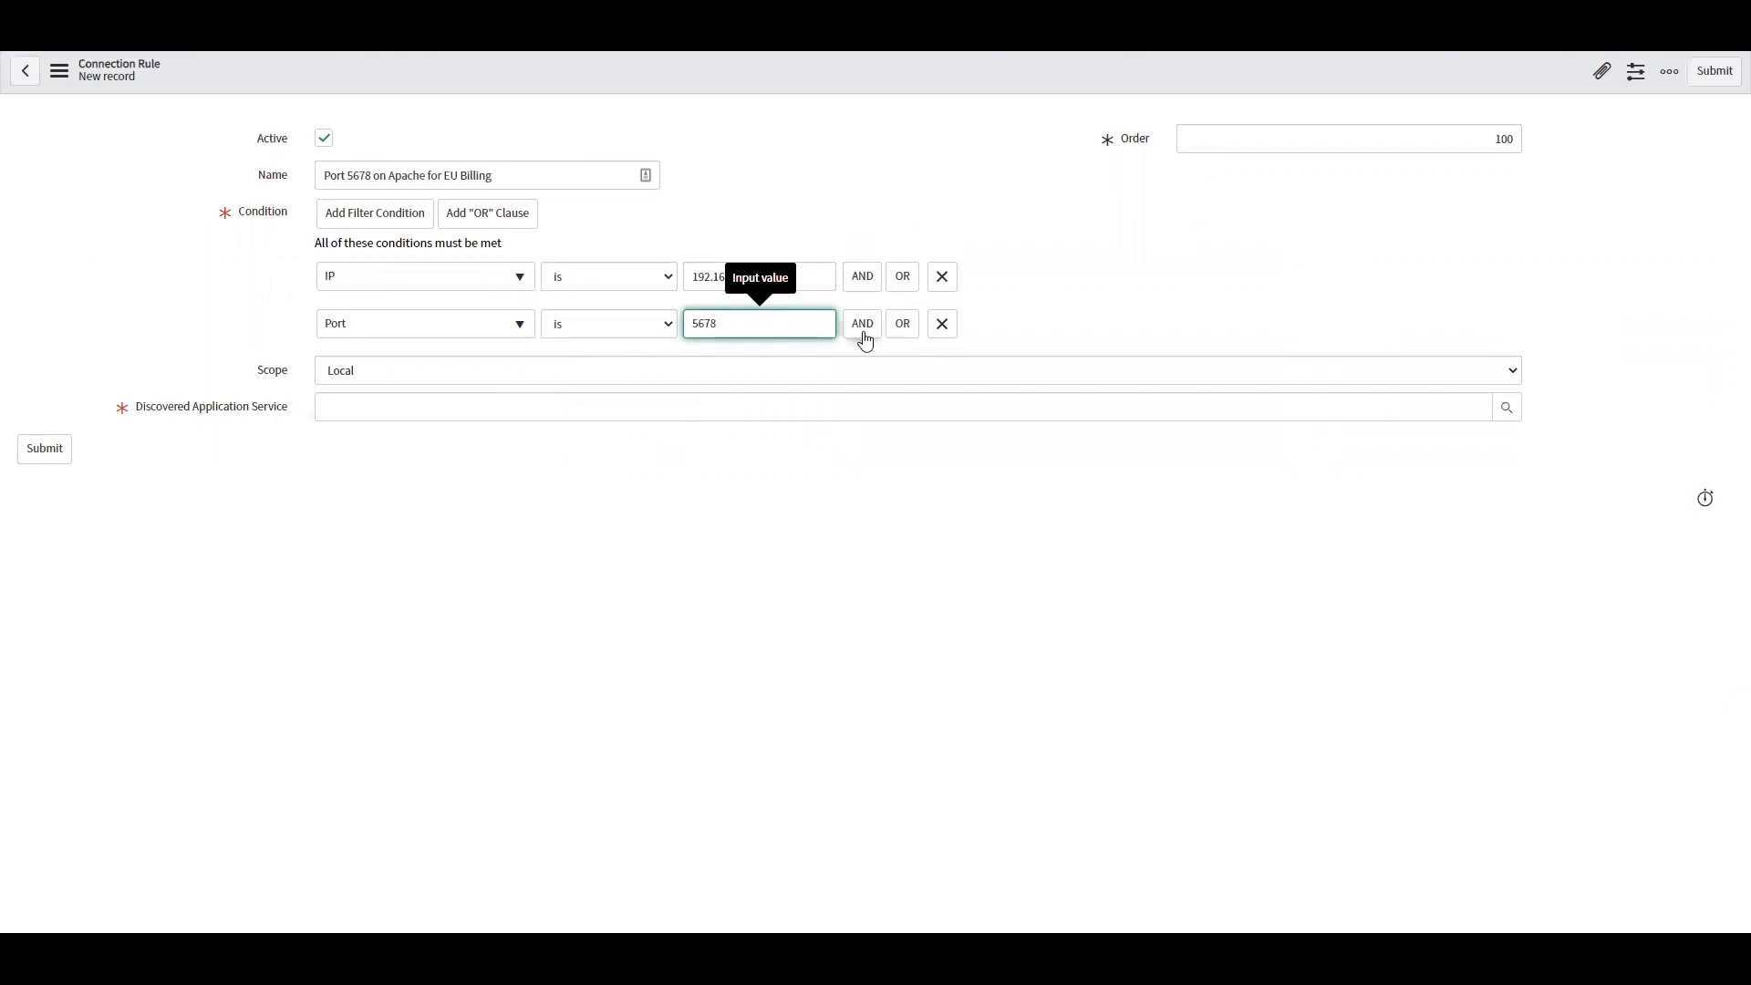
click(861, 324)
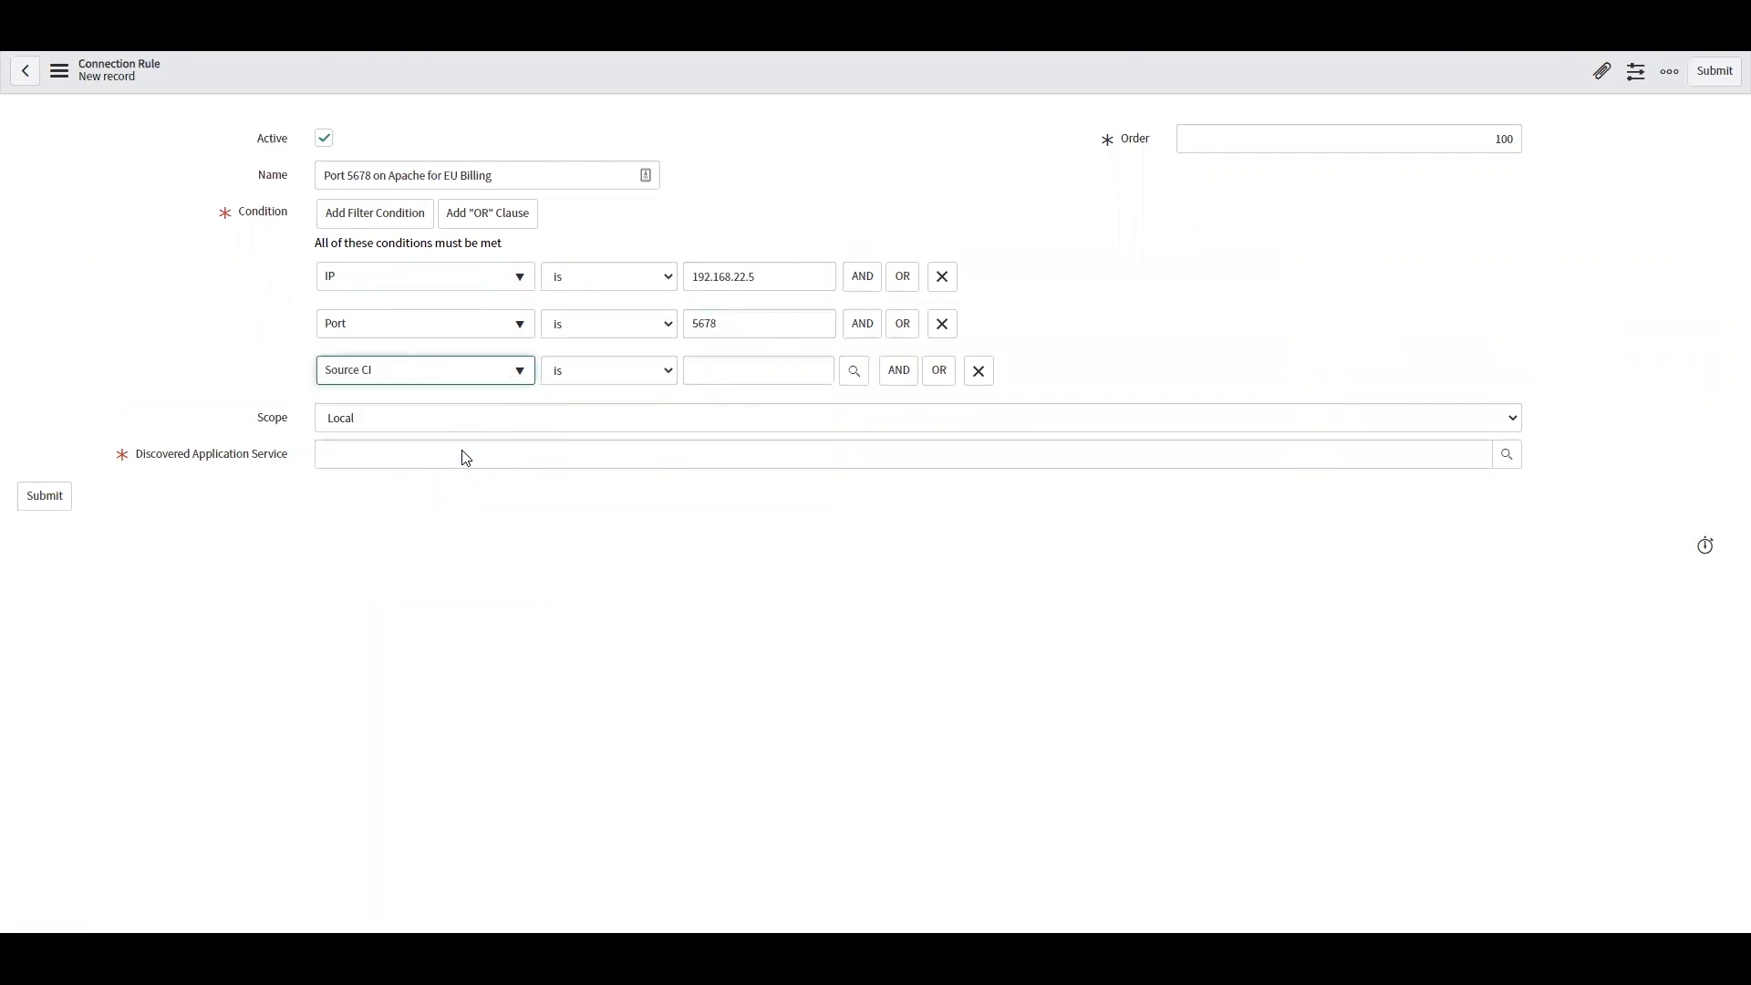
click(757, 369)
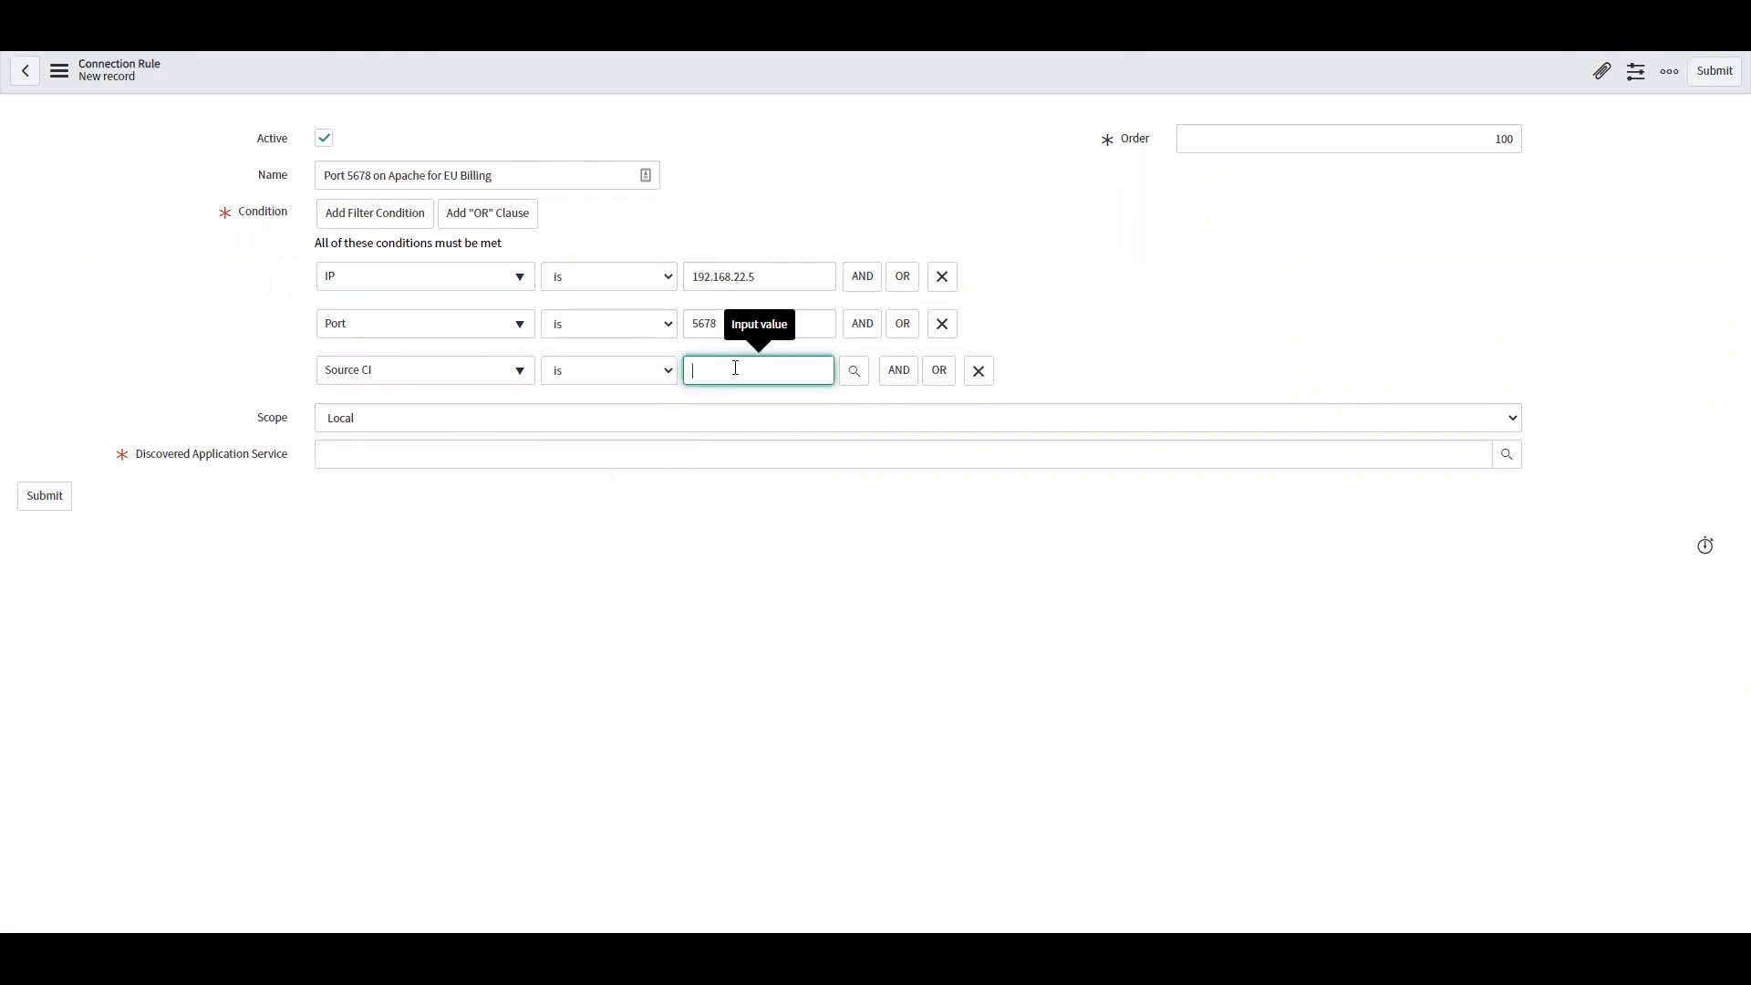
text(apache)
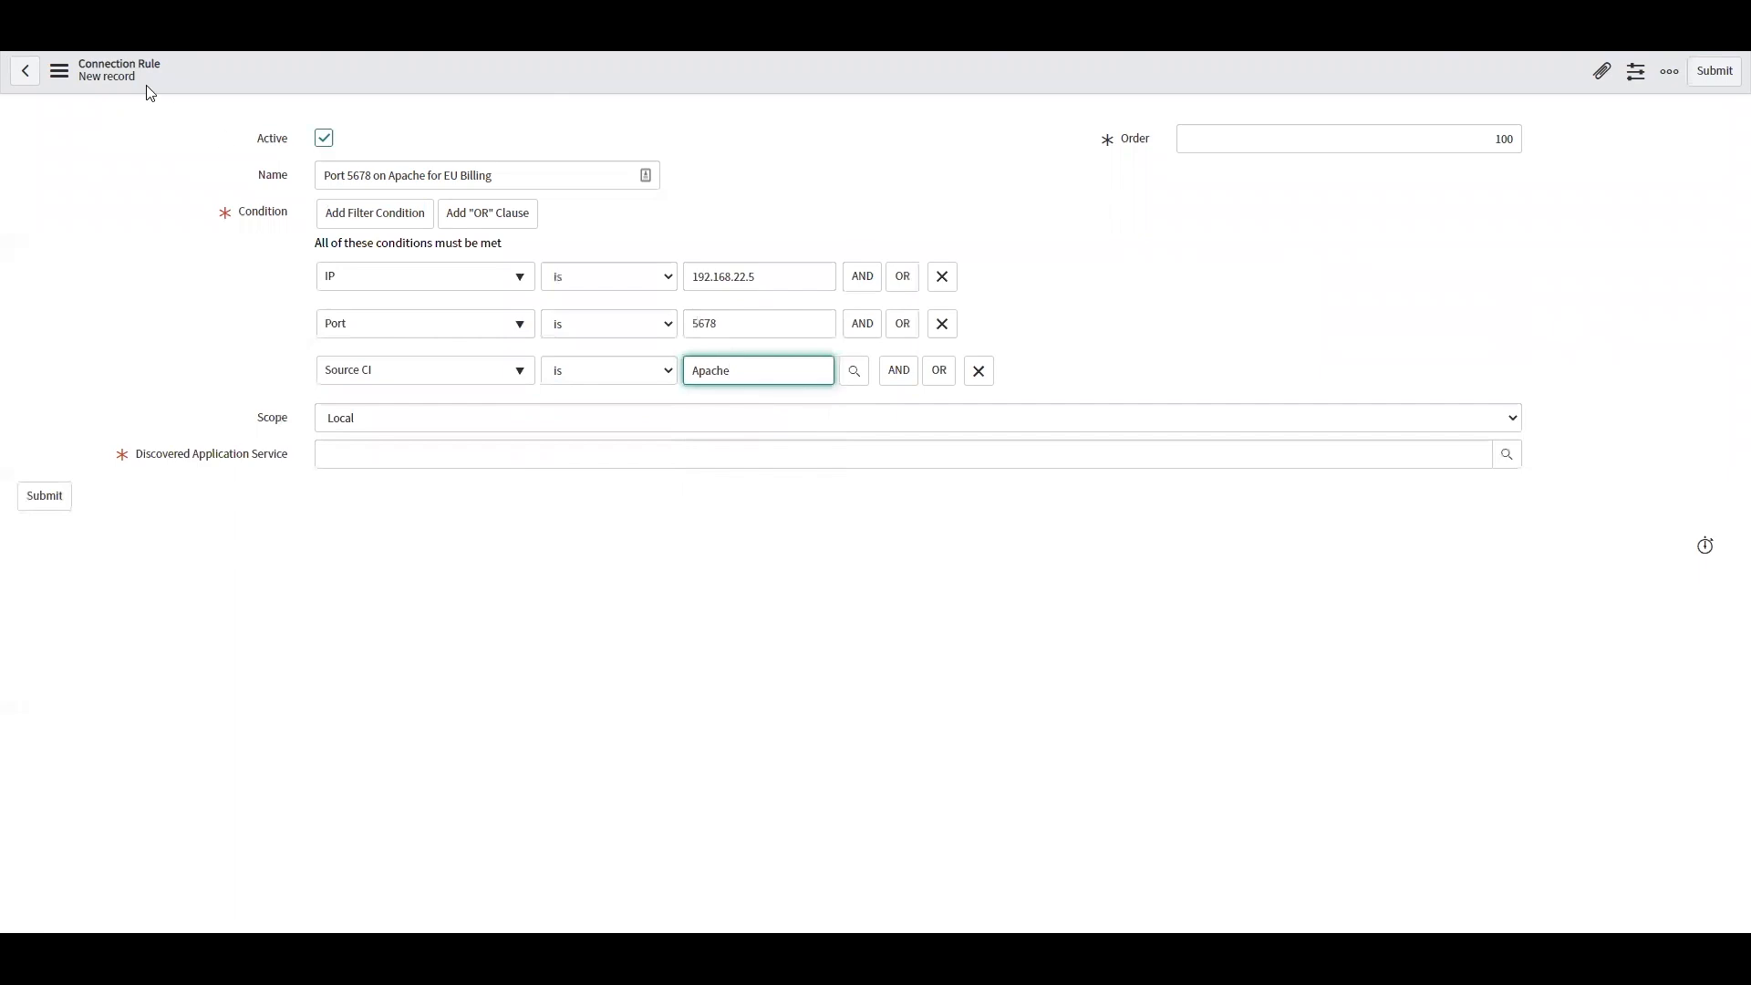
mouse_move(824, 432)
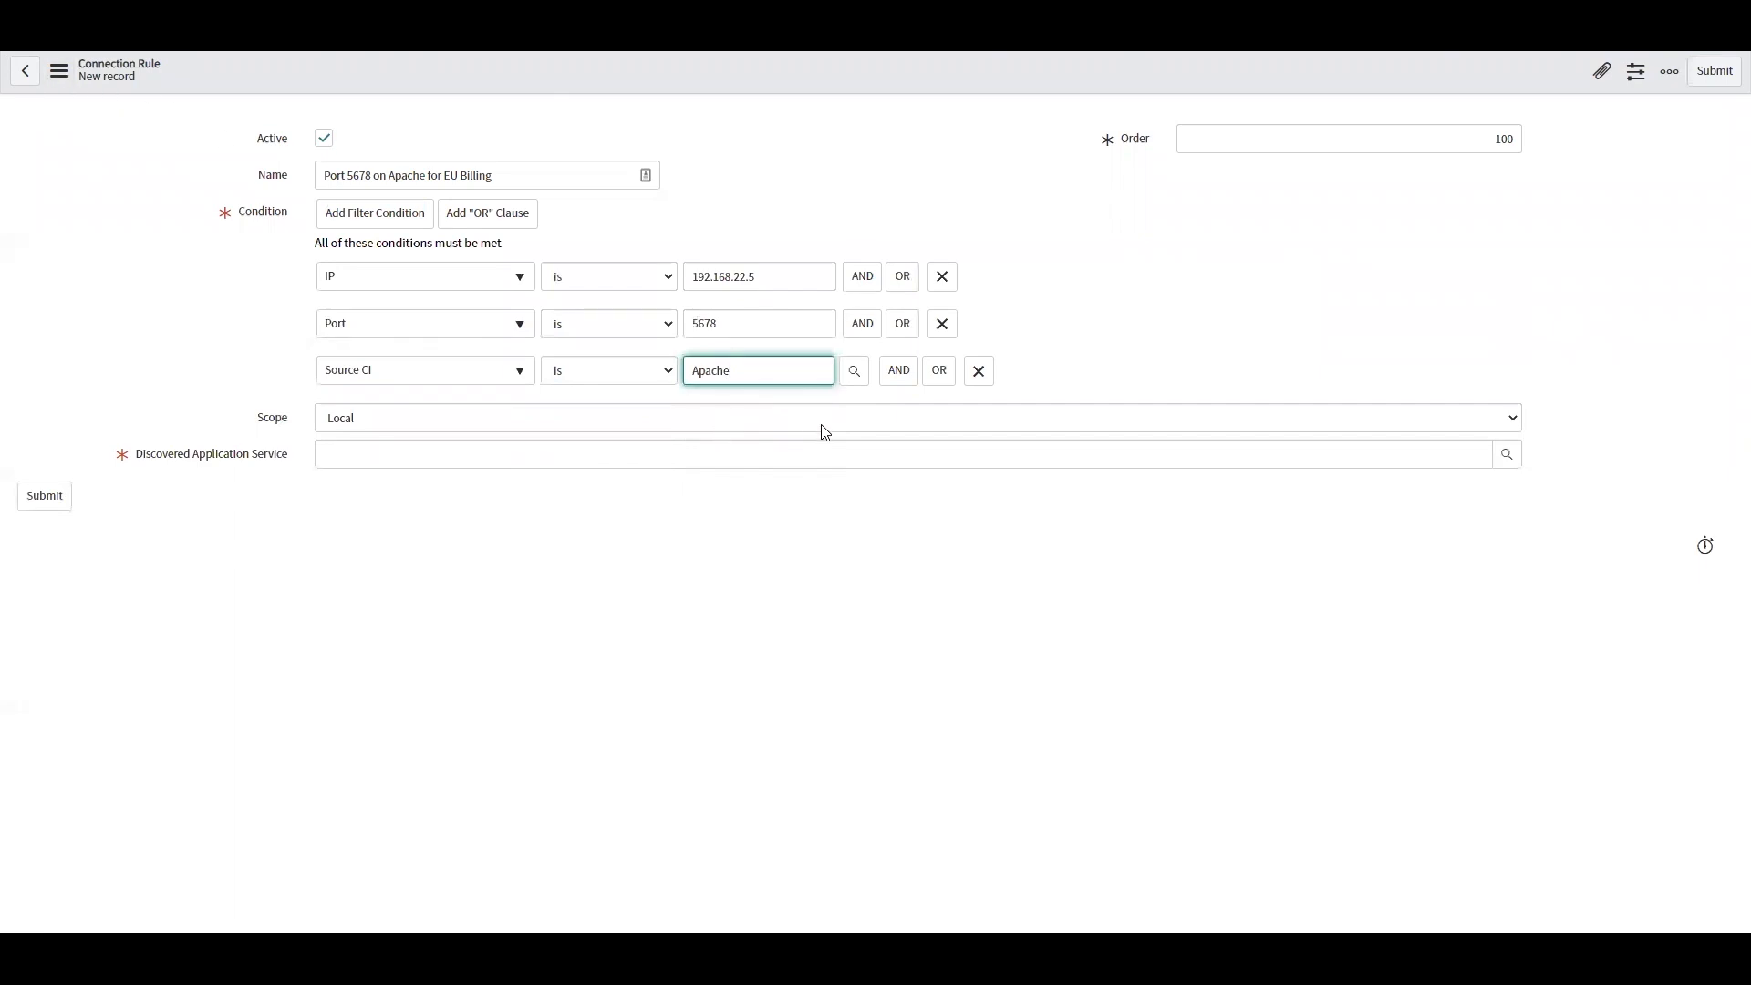
mouse_move(835, 436)
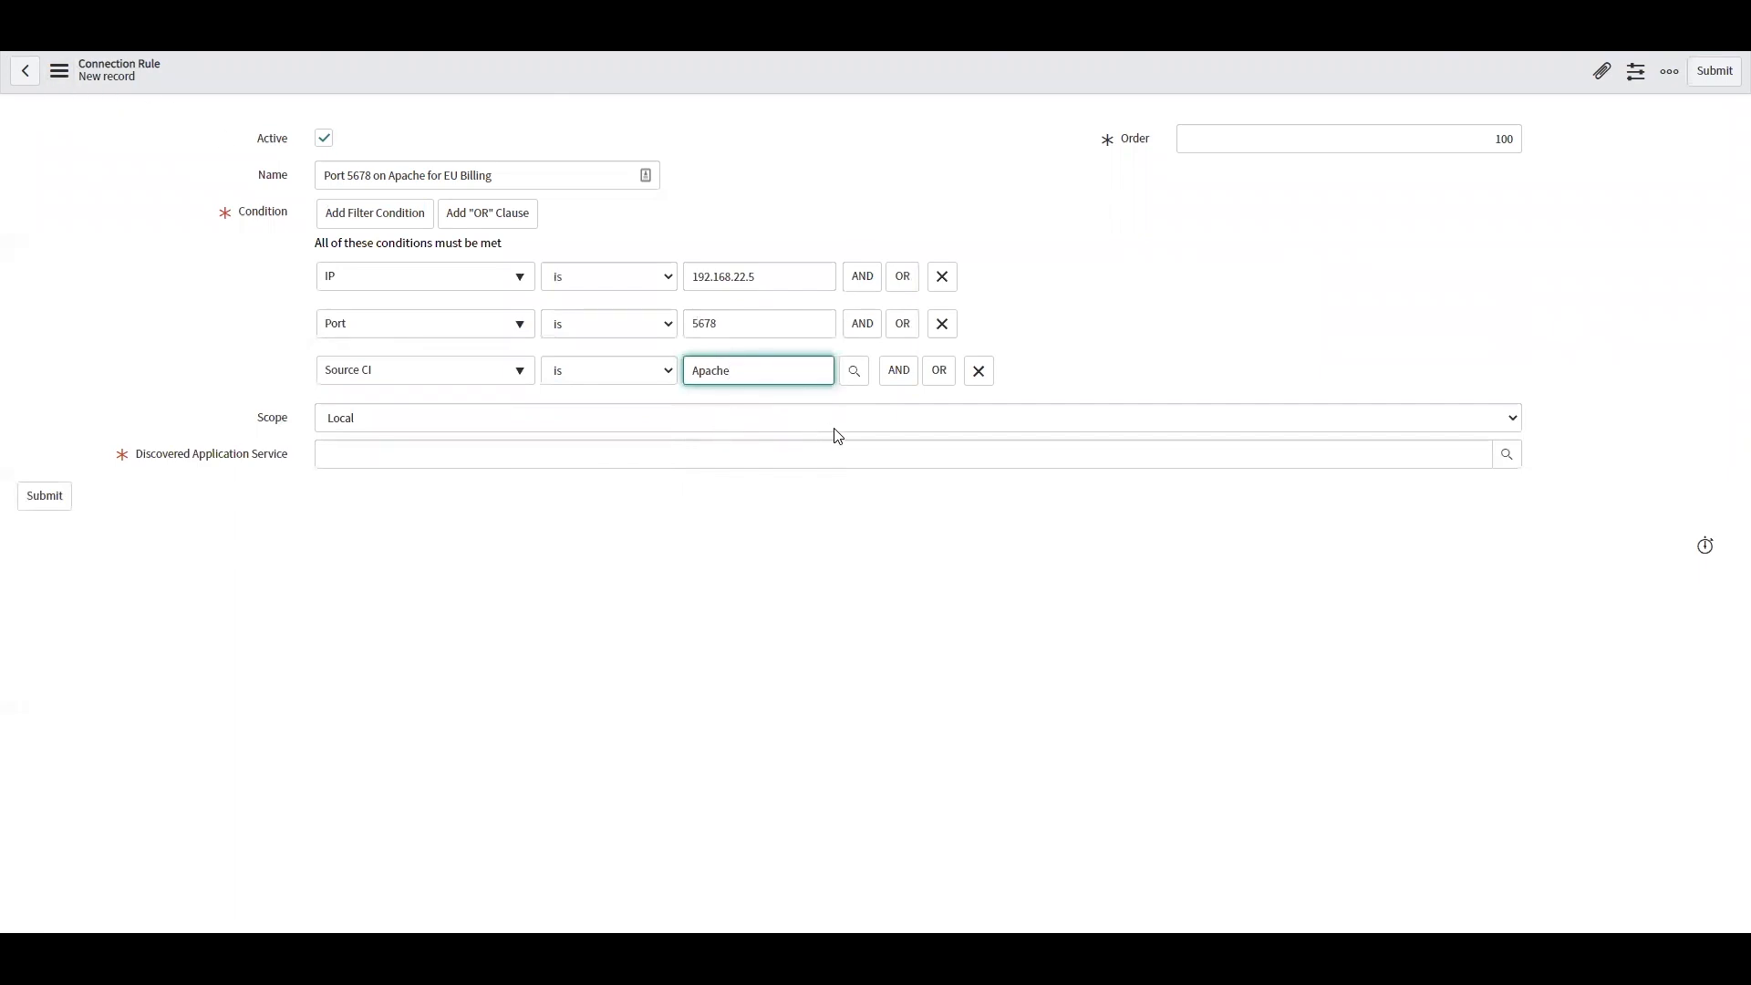
mouse_move(204, 467)
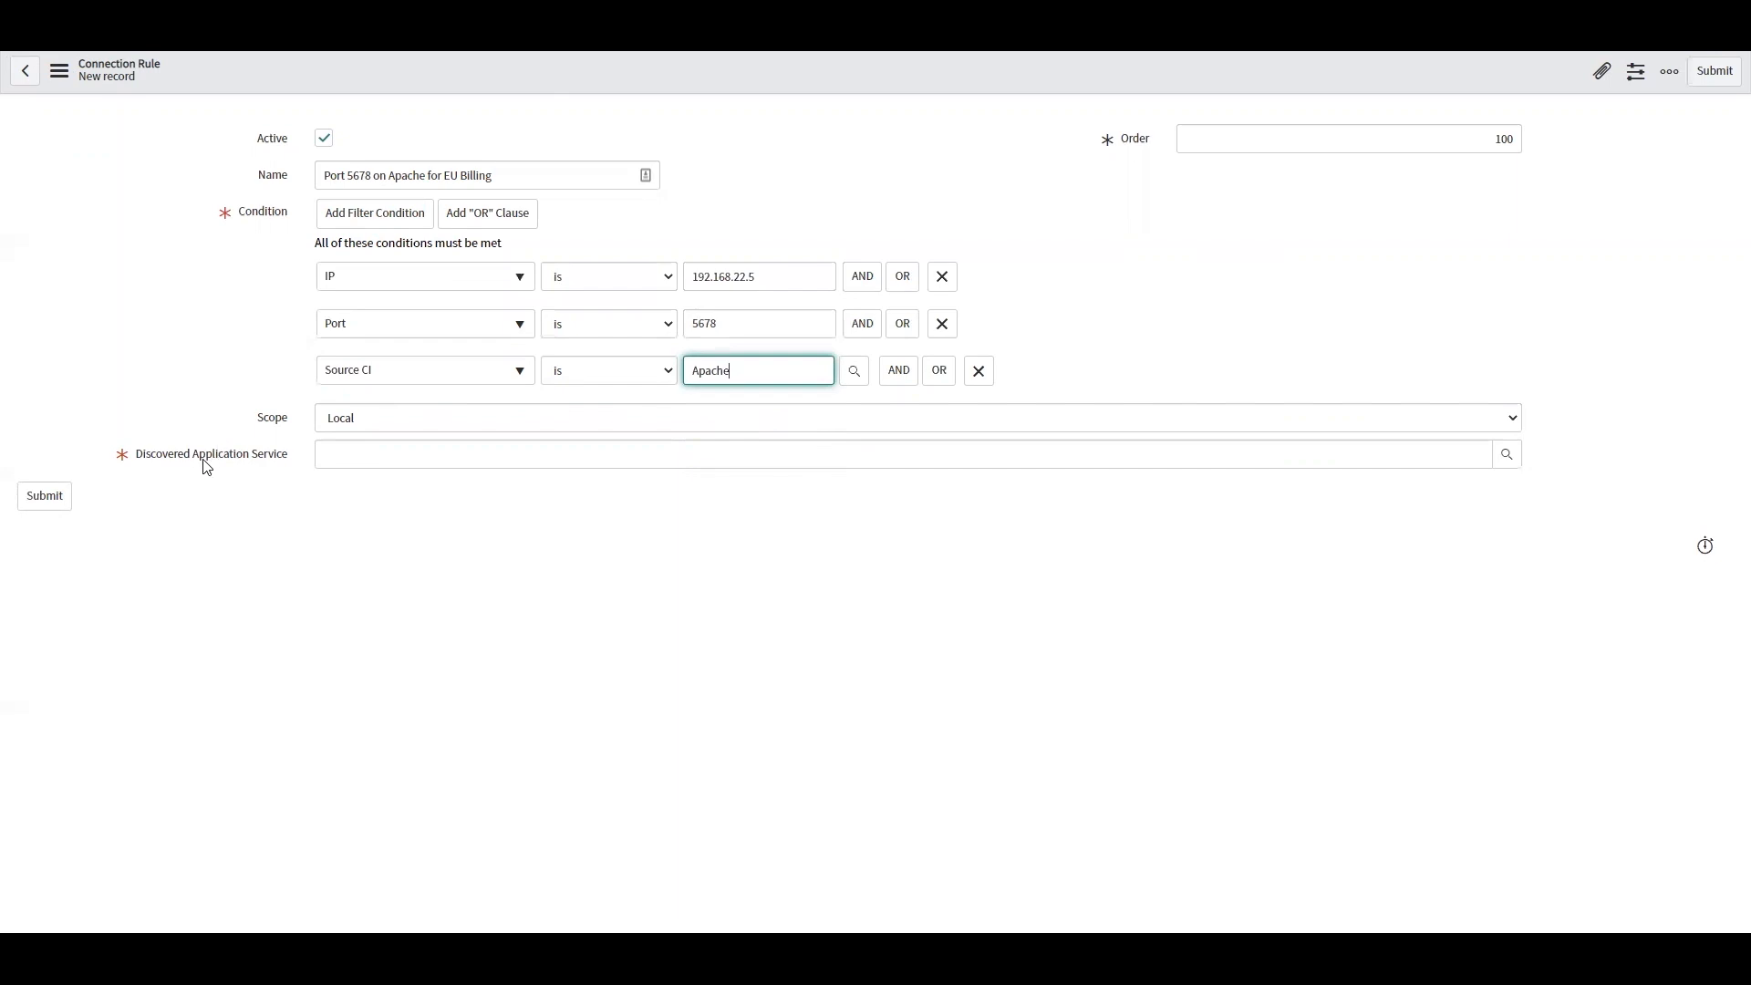
mouse_move(433, 448)
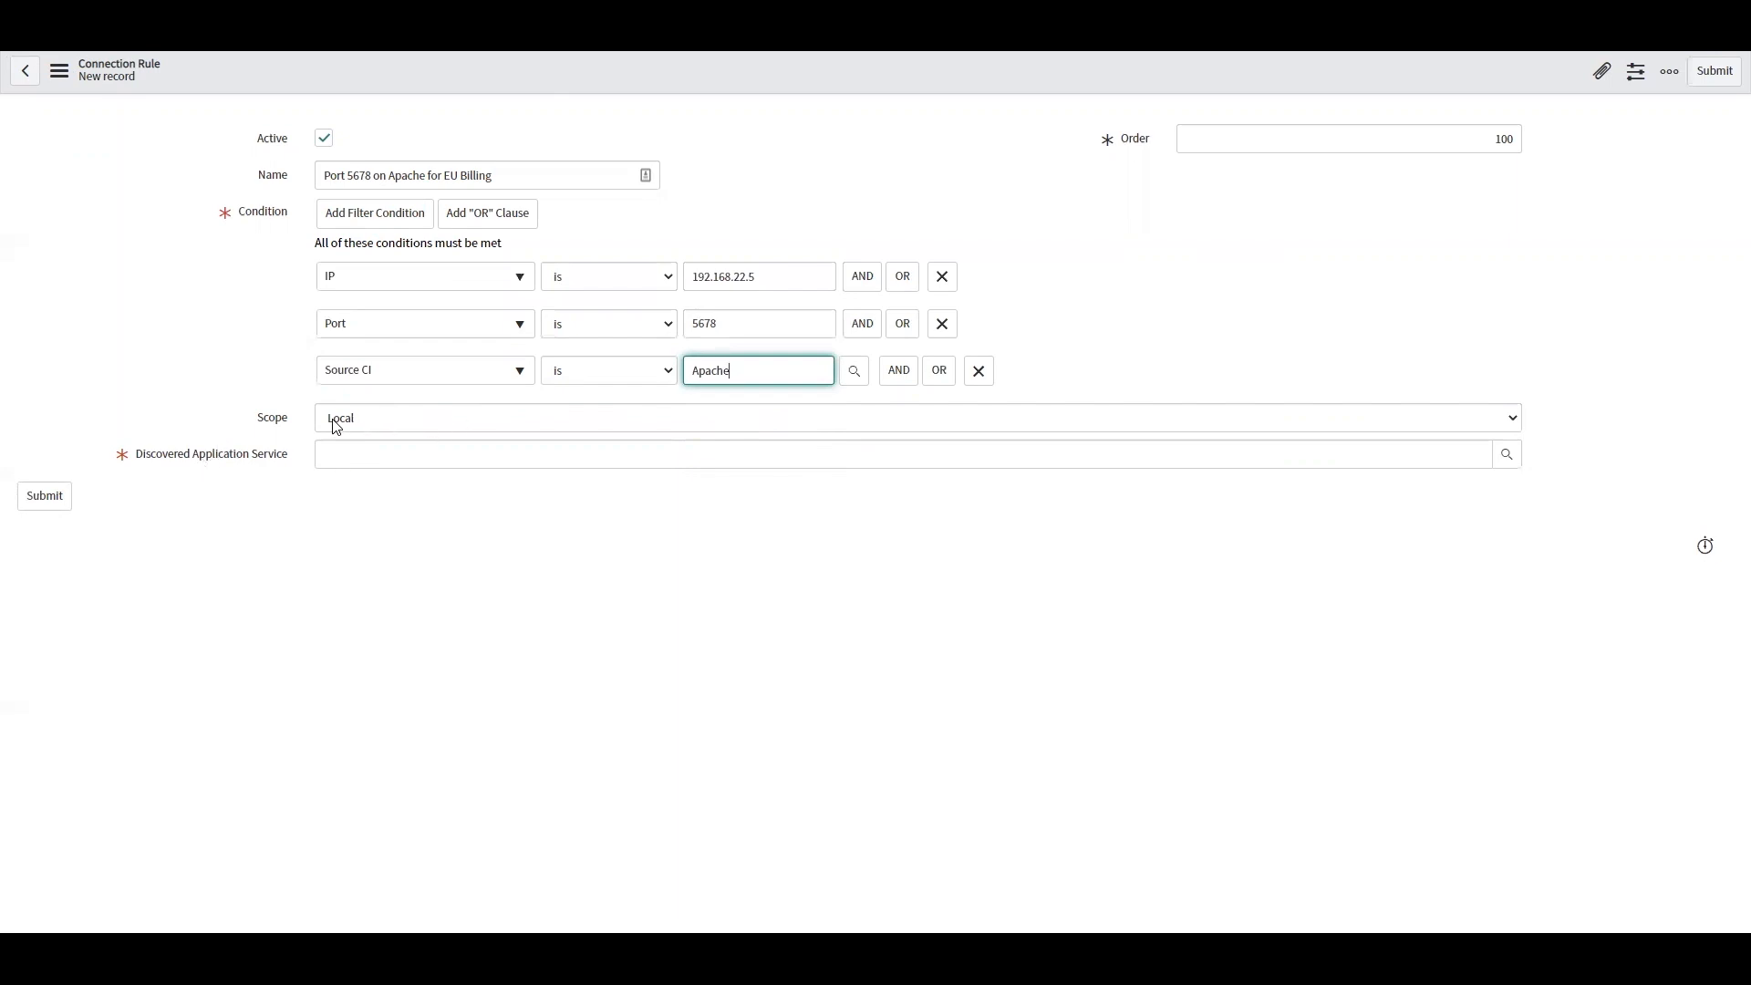
mouse_move(355, 437)
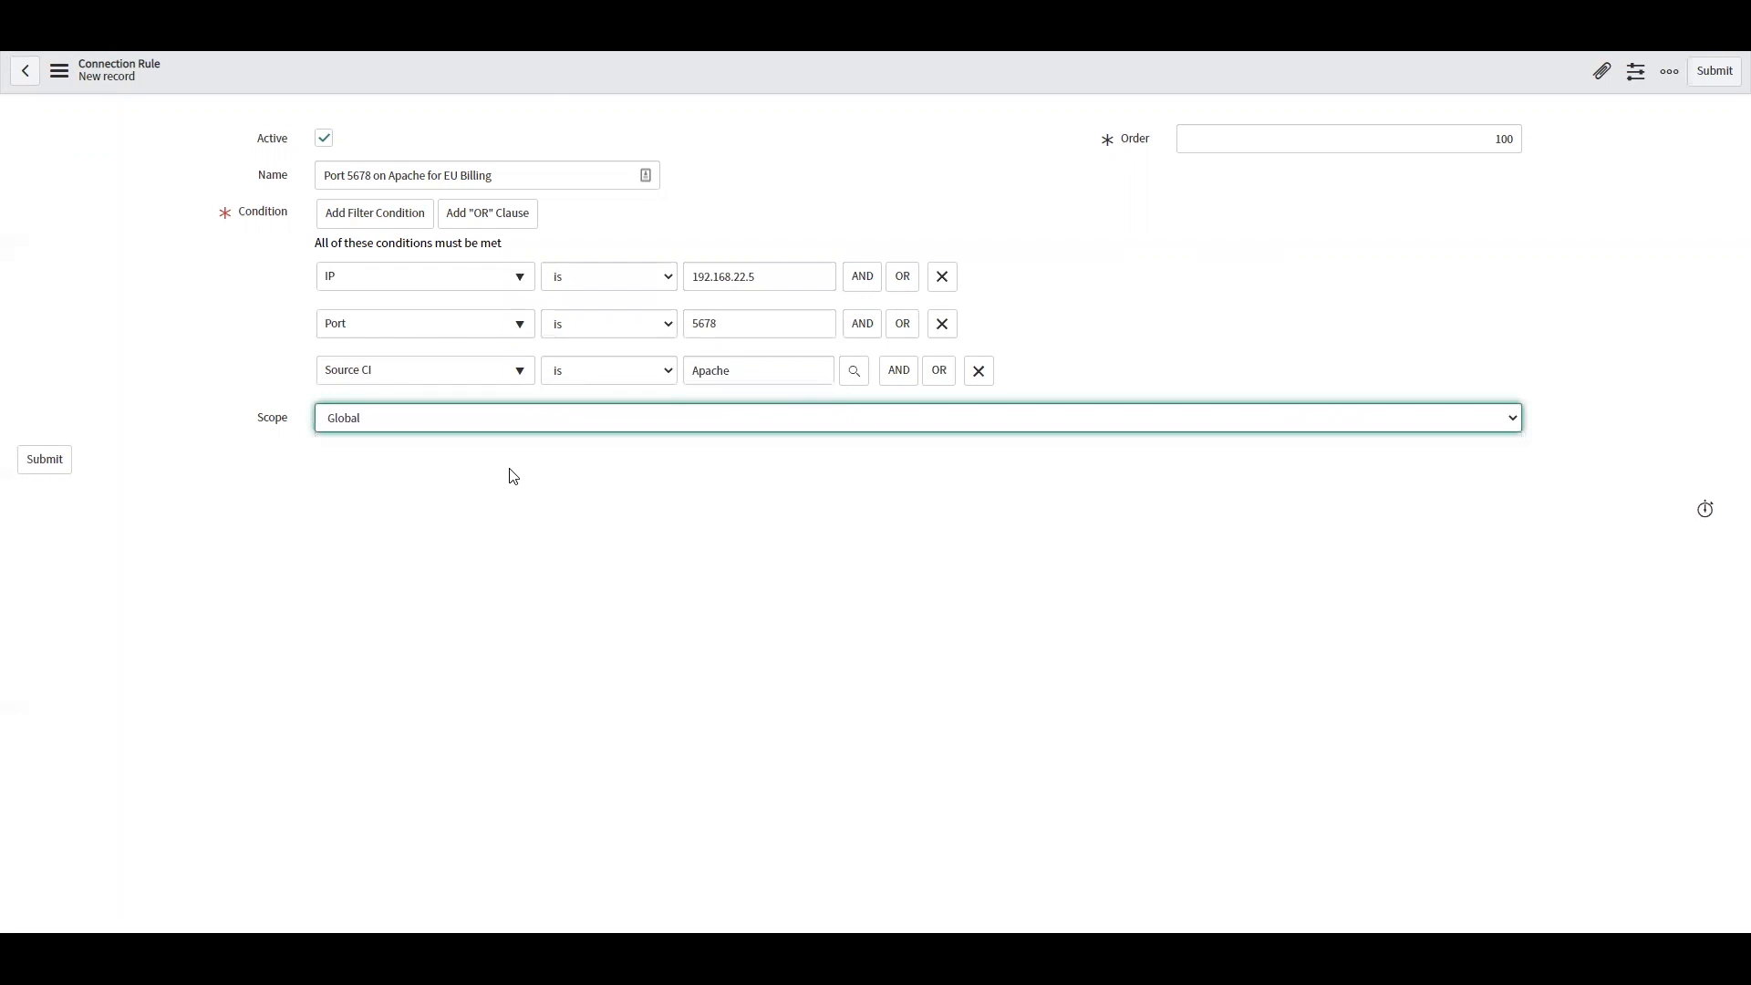
mouse_move(569, 468)
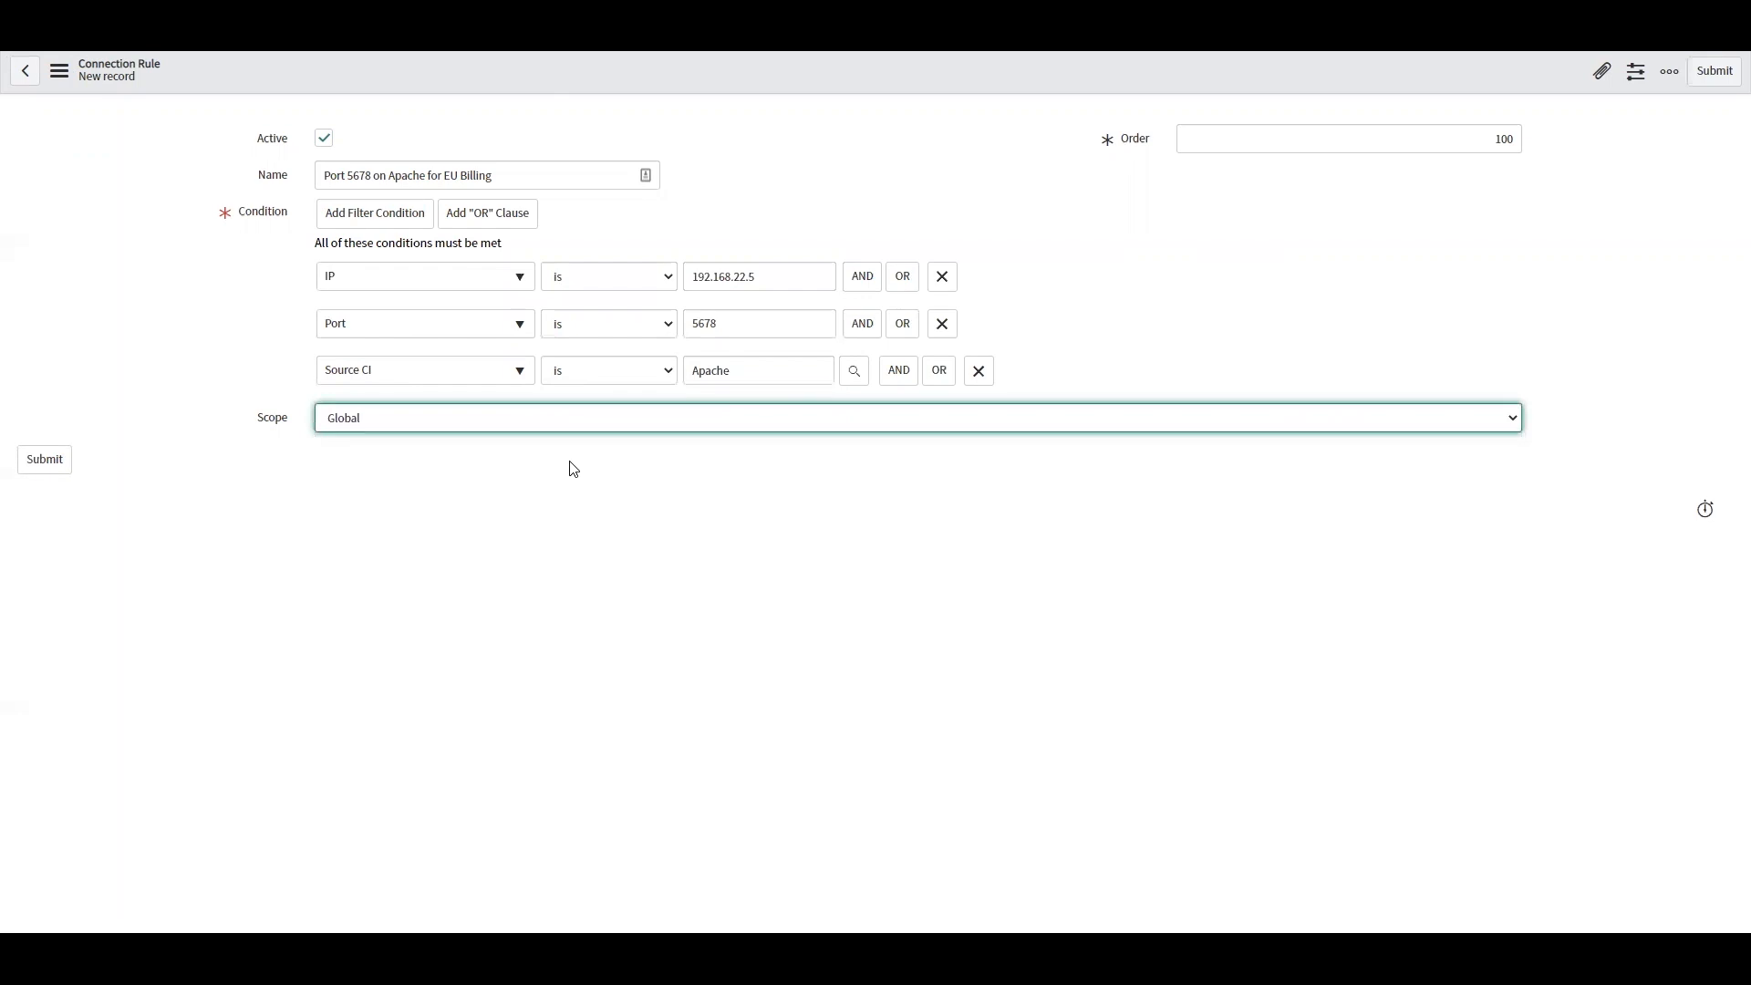
mouse_move(533, 429)
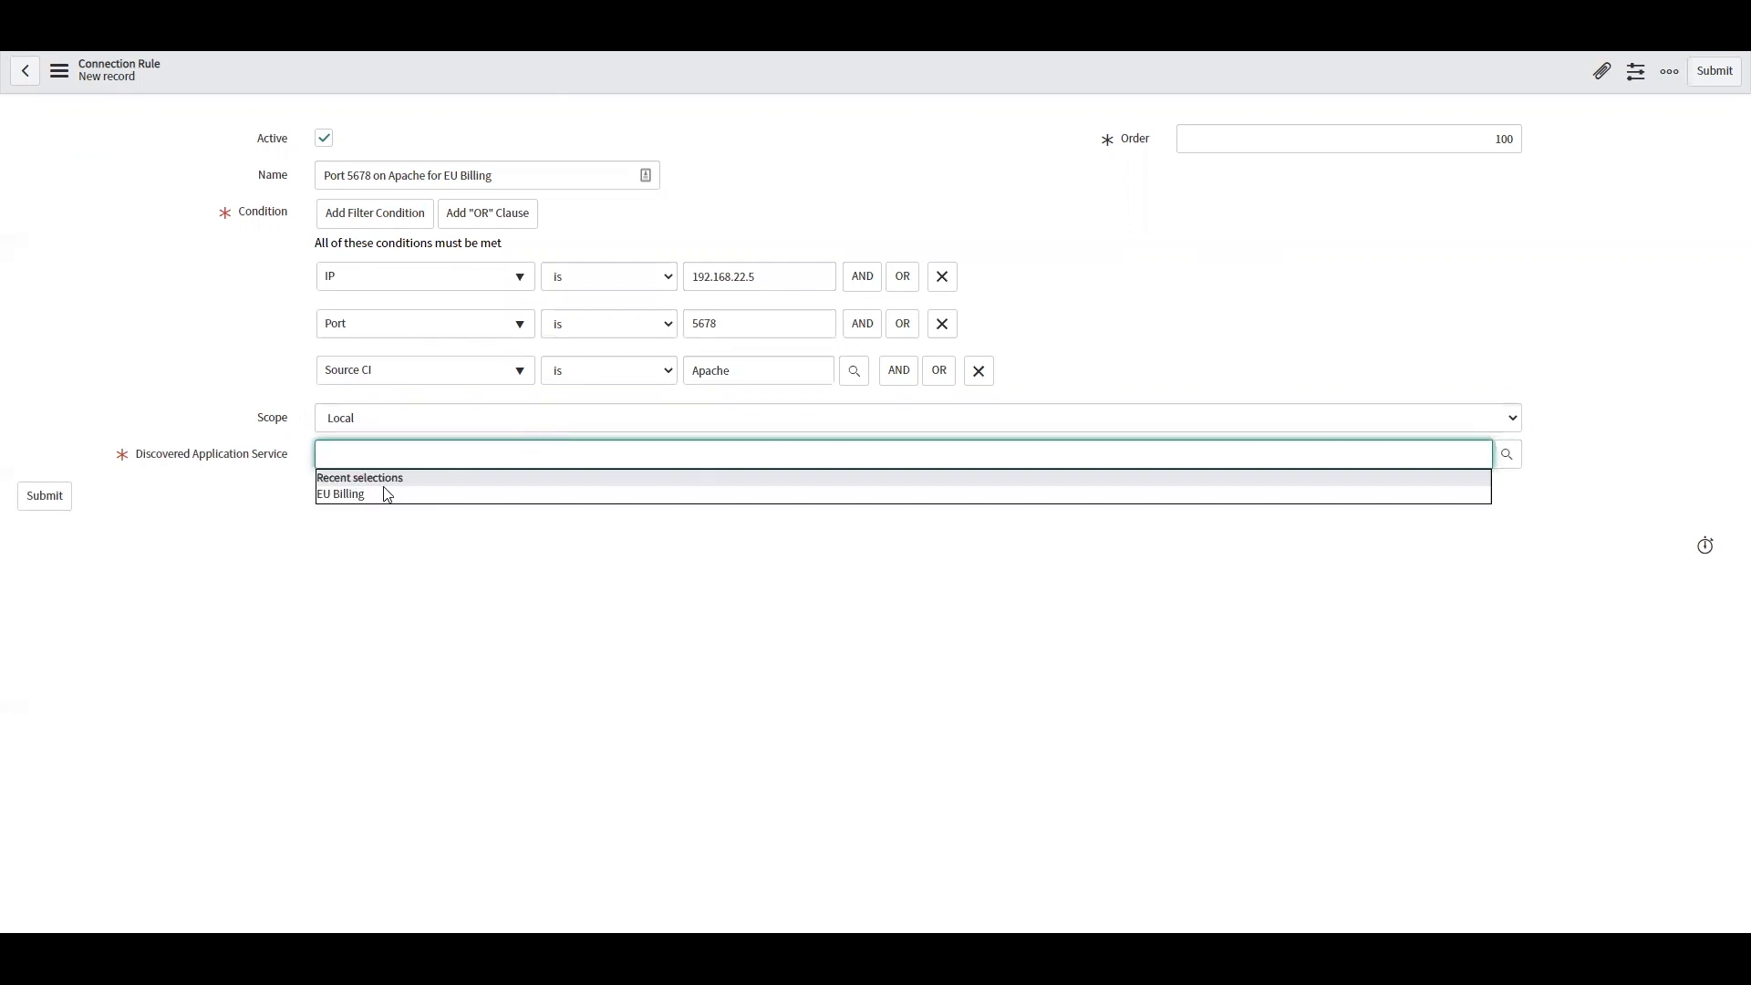
- Scope the port 5678 Apache rule Local to EU Billing and submit it
click(339, 492)
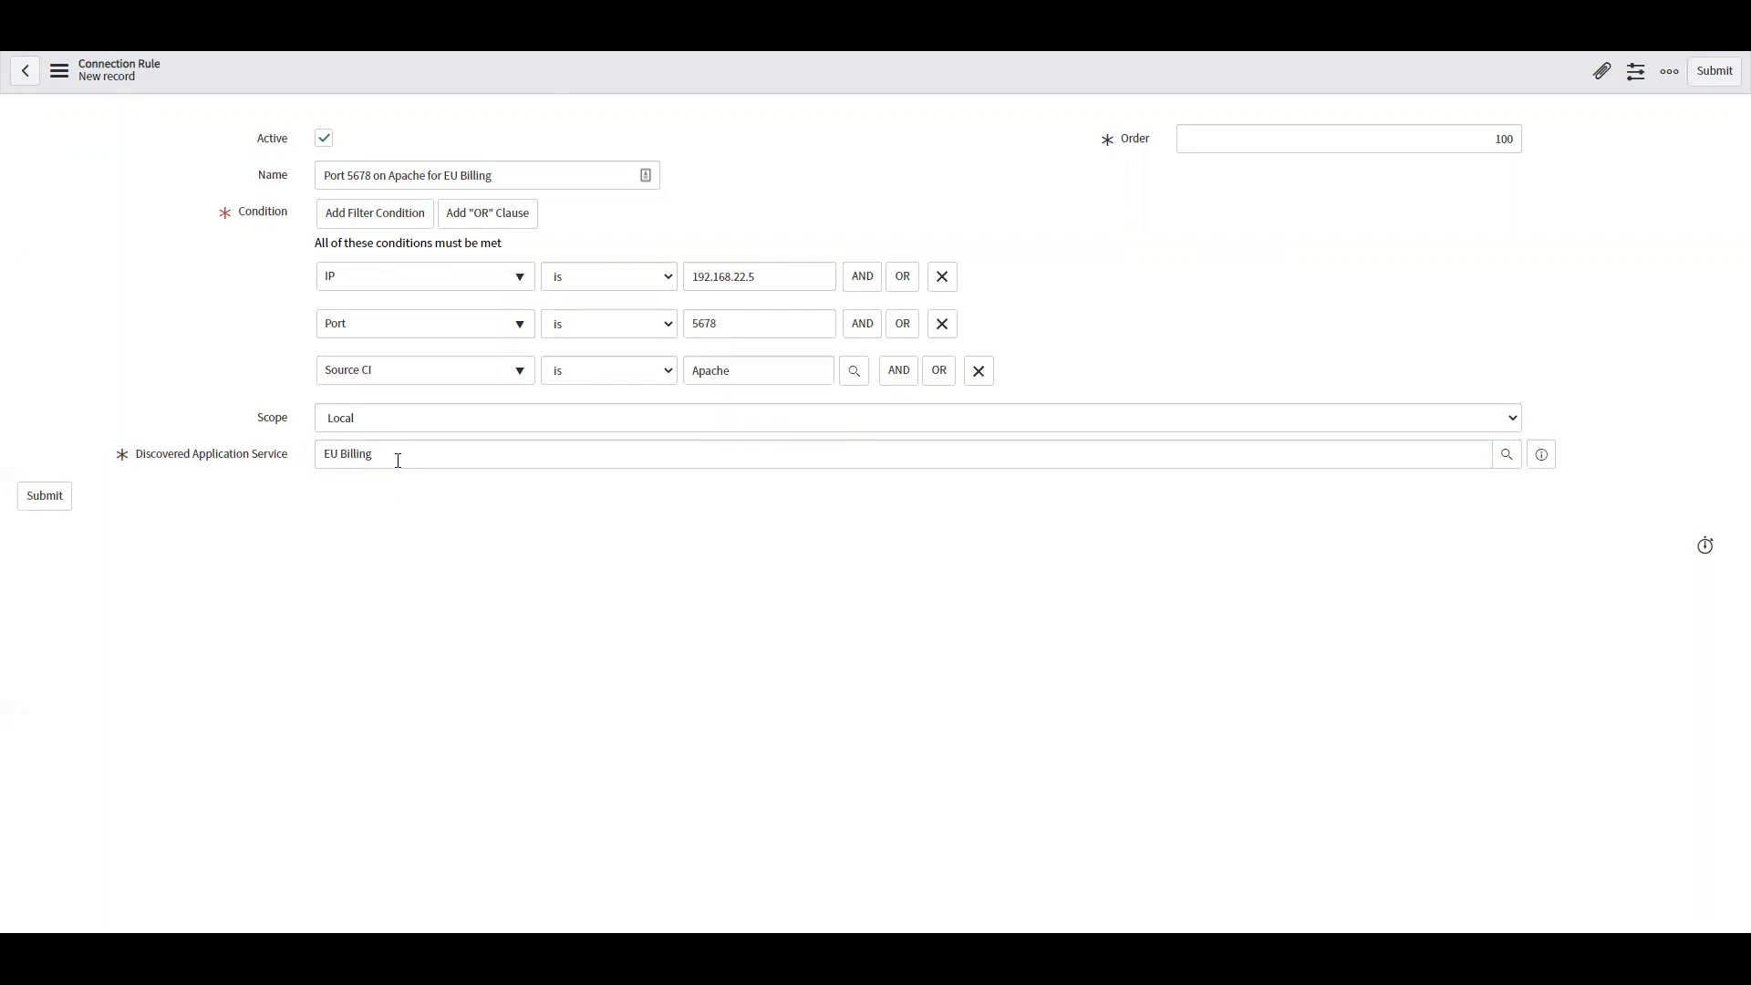
mouse_move(58, 71)
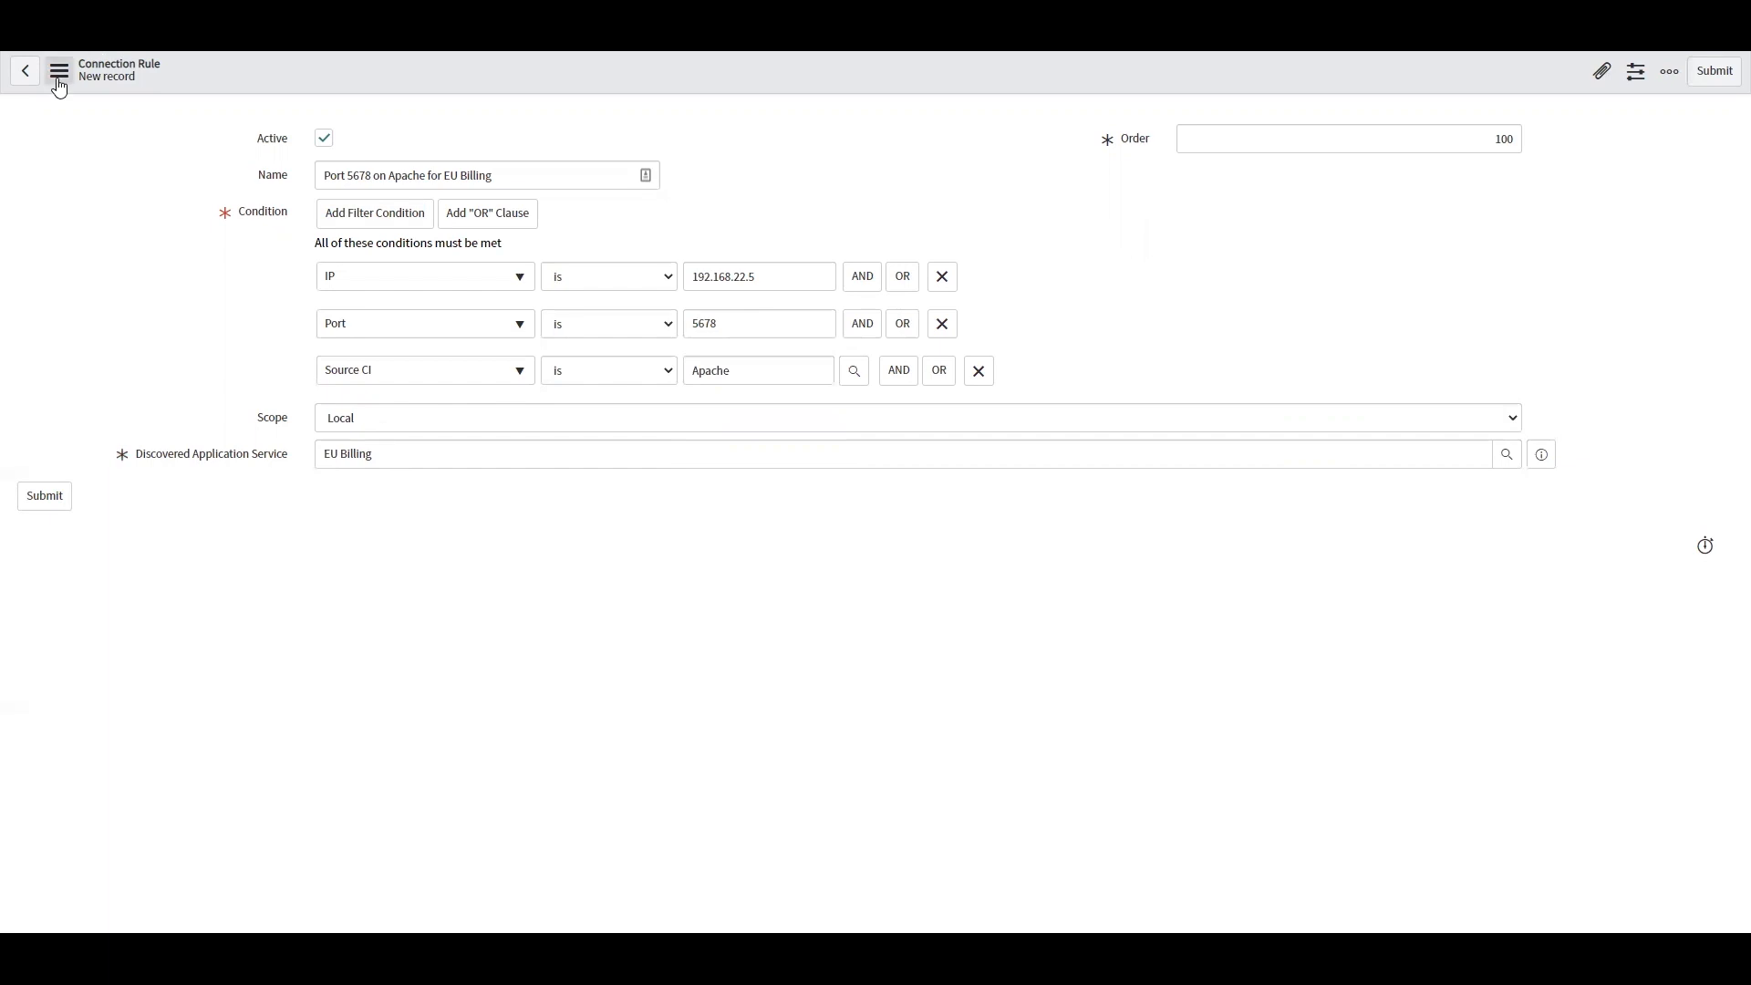
click(1713, 70)
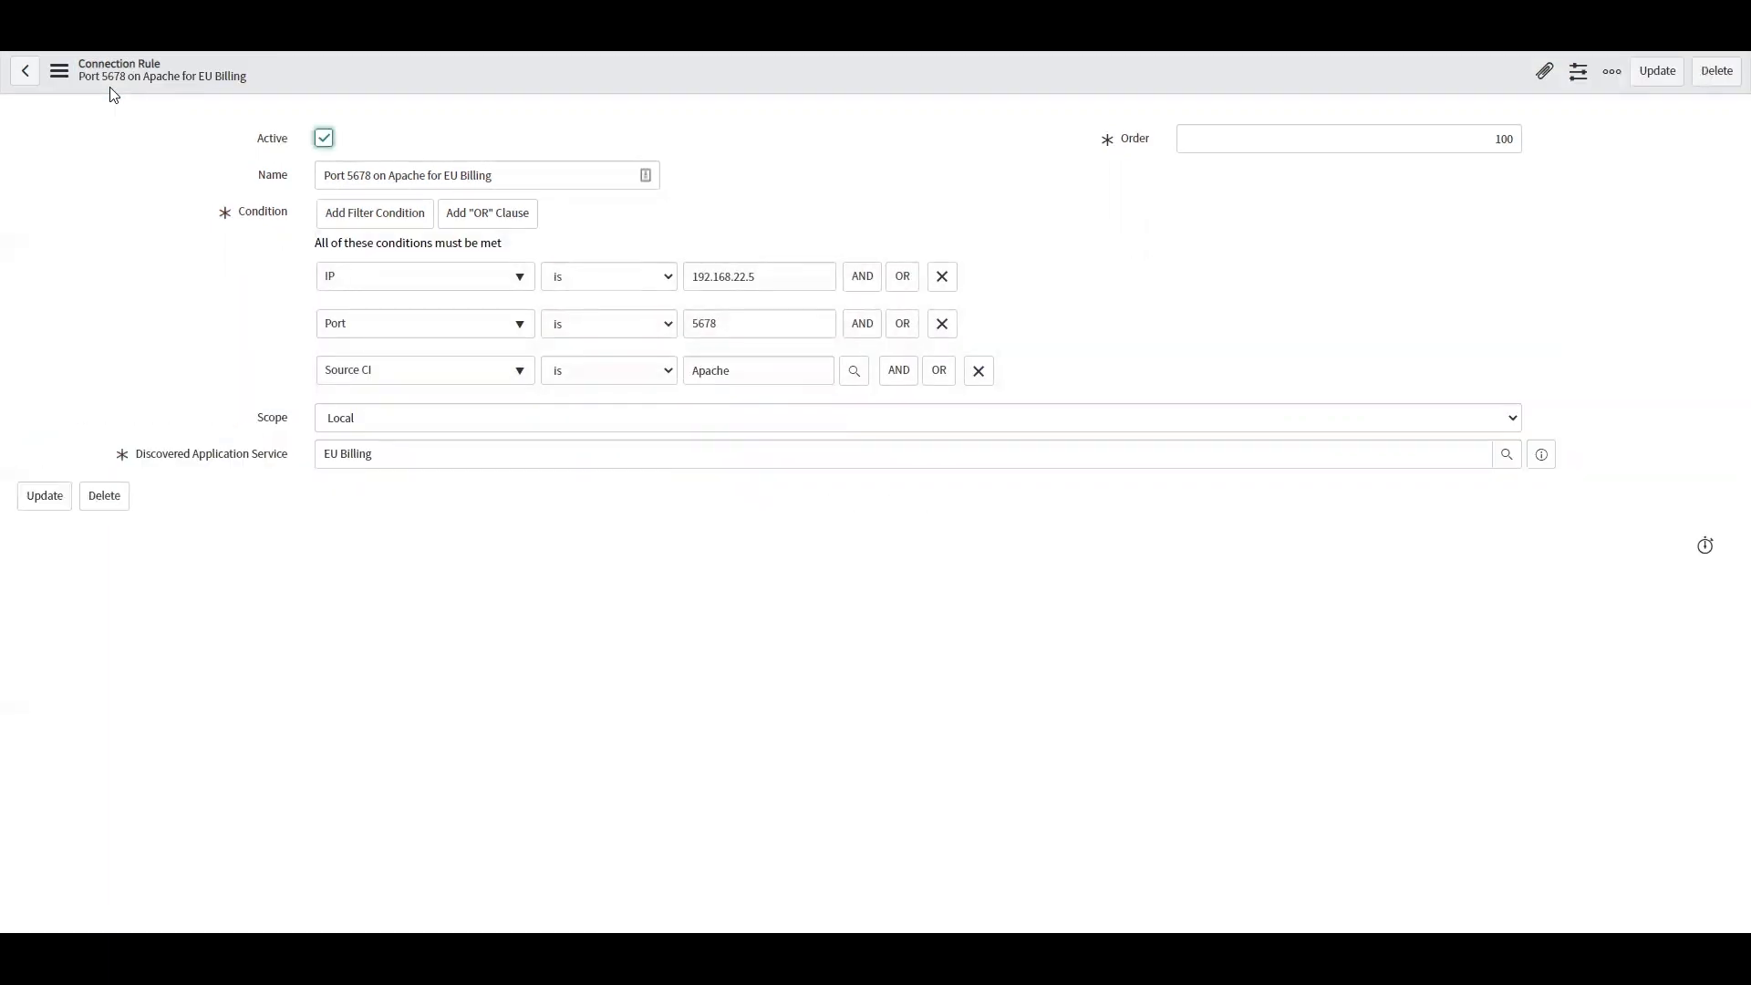
- Go back through browser history to the APAC Billing service map page
click(24, 70)
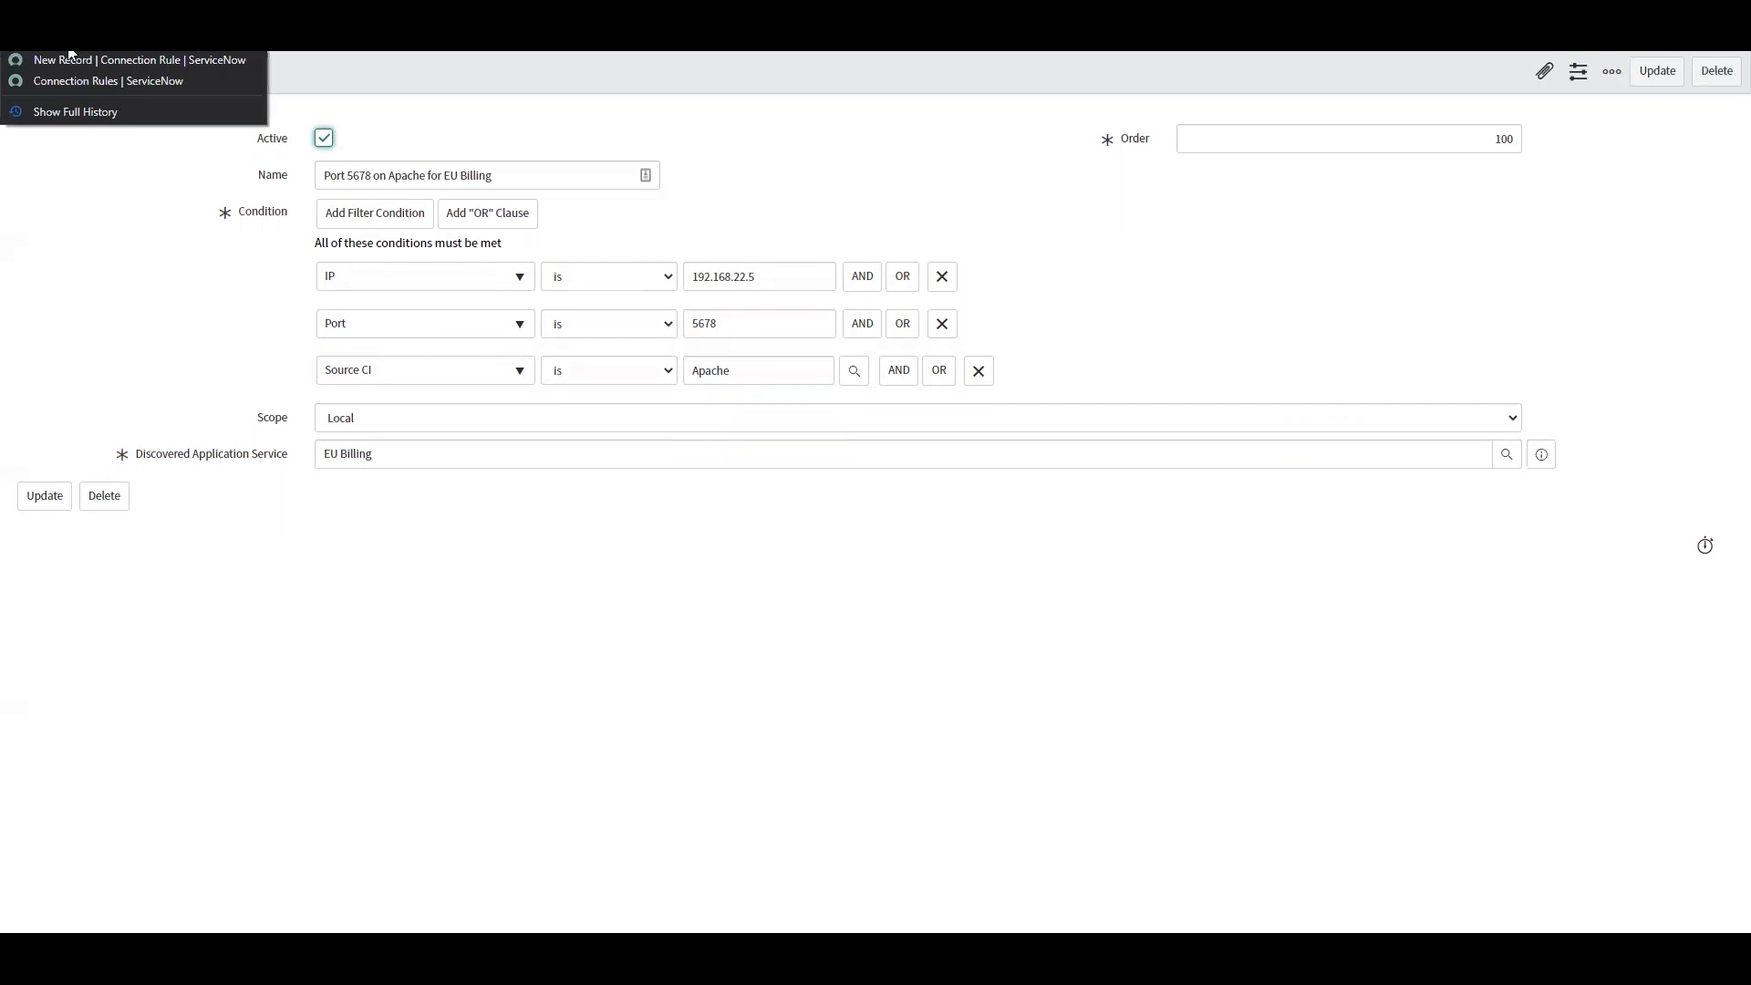
click(108, 80)
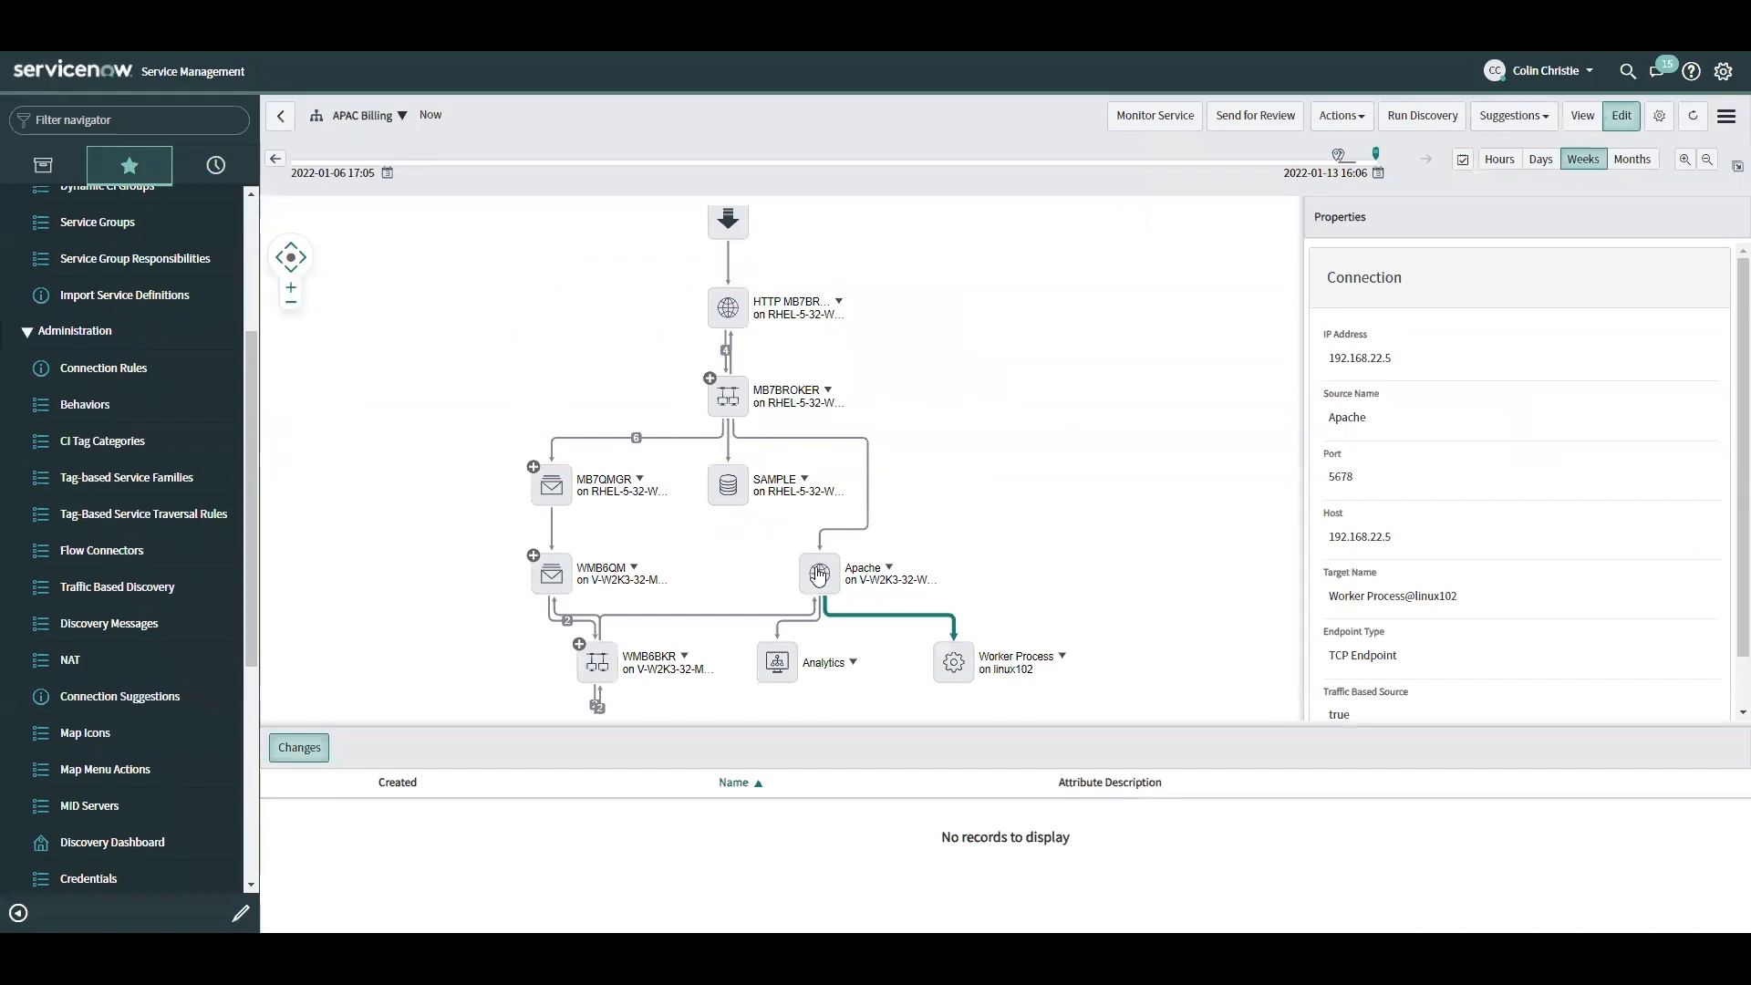
- Reset Apache's 192.168.22.5:5678 connection suggestion to Undecided and close the suggestions view
click(1513, 115)
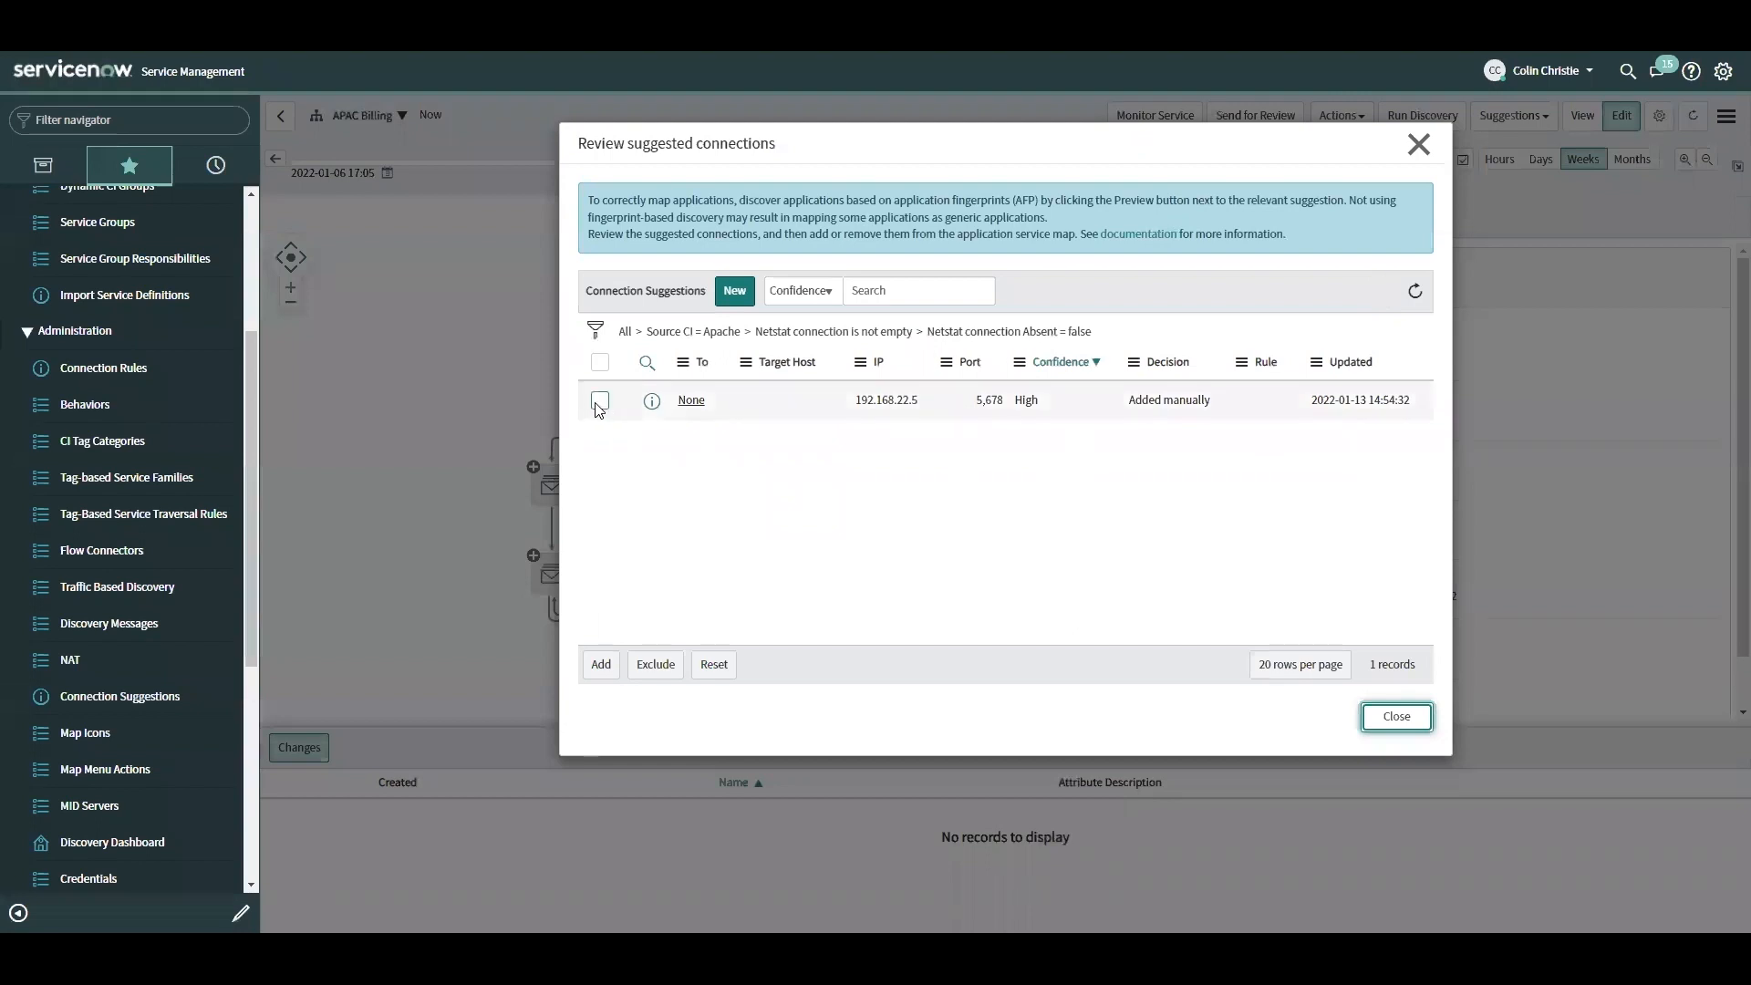
click(713, 663)
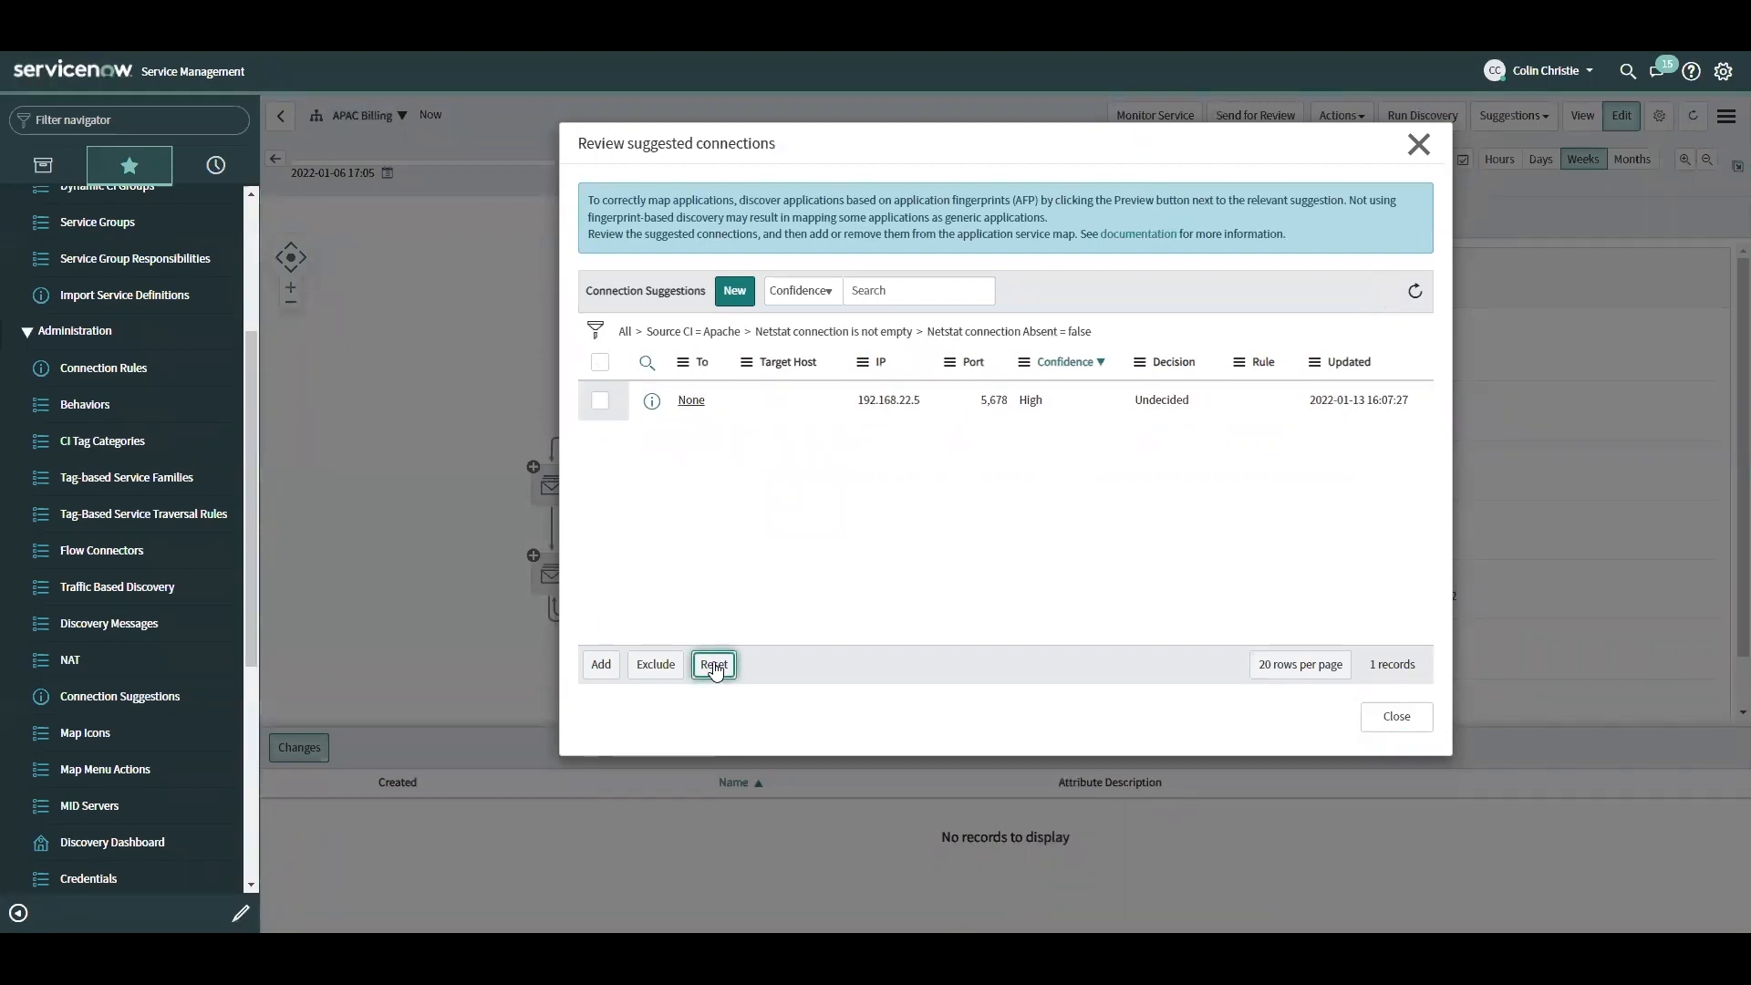
mouse_move(1397, 717)
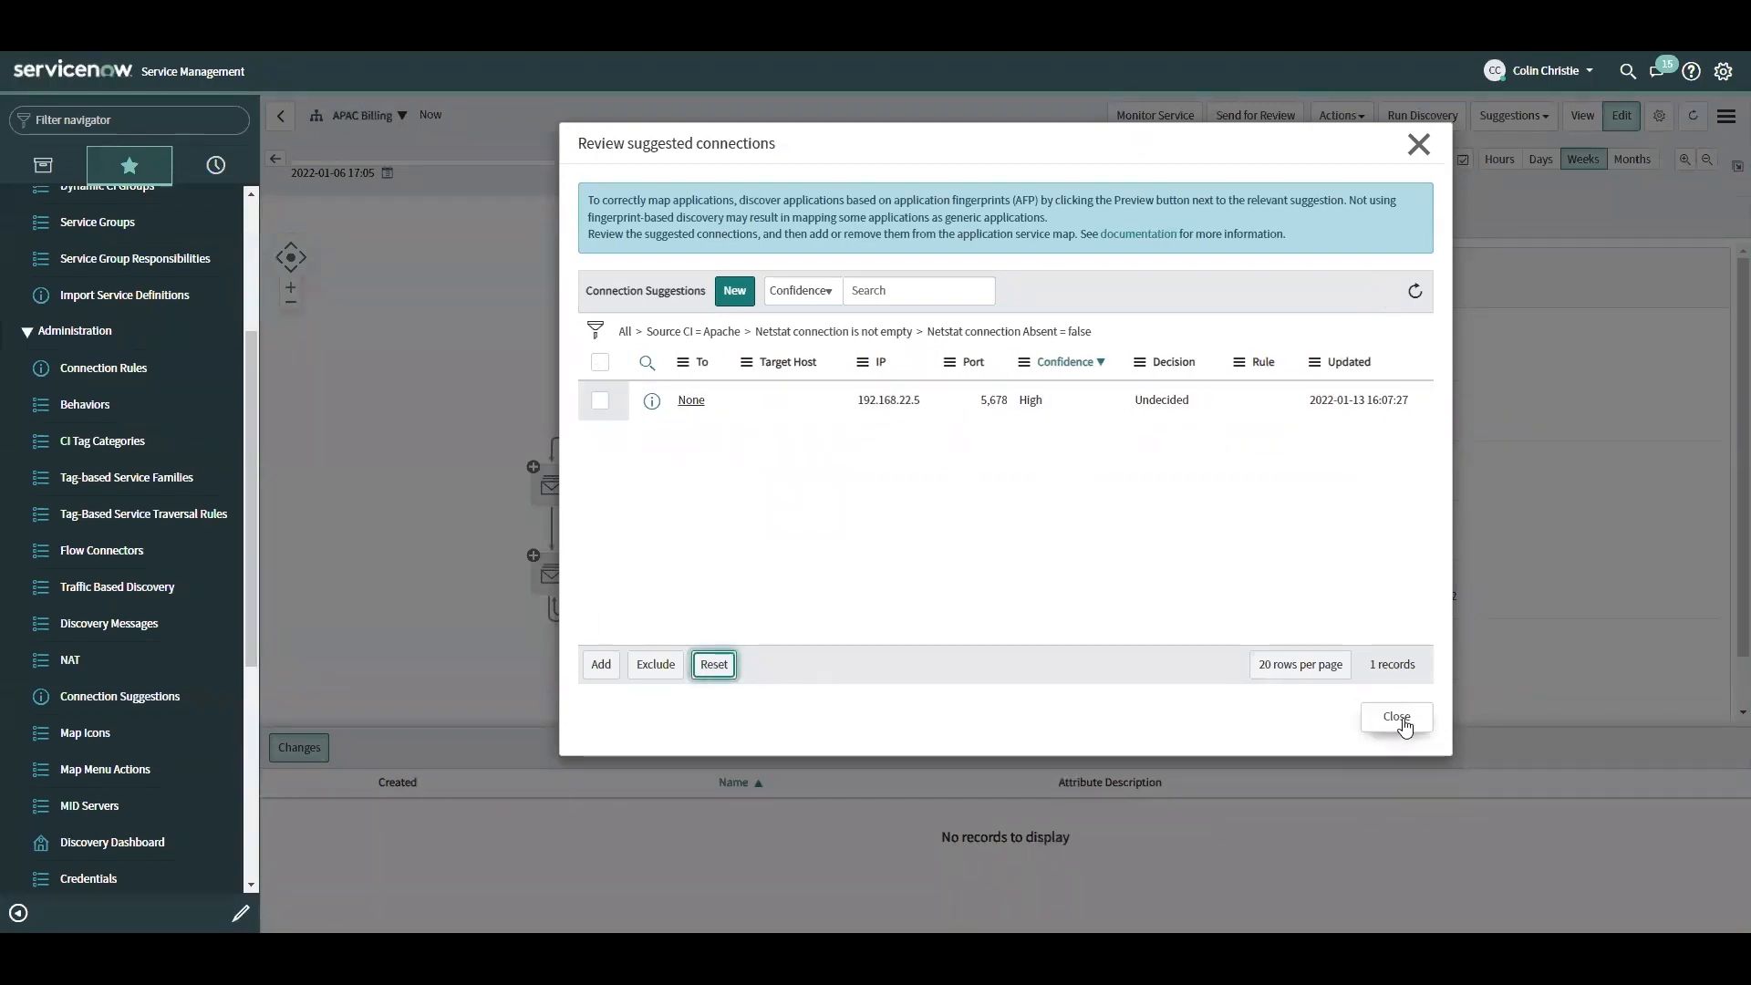
click(1395, 716)
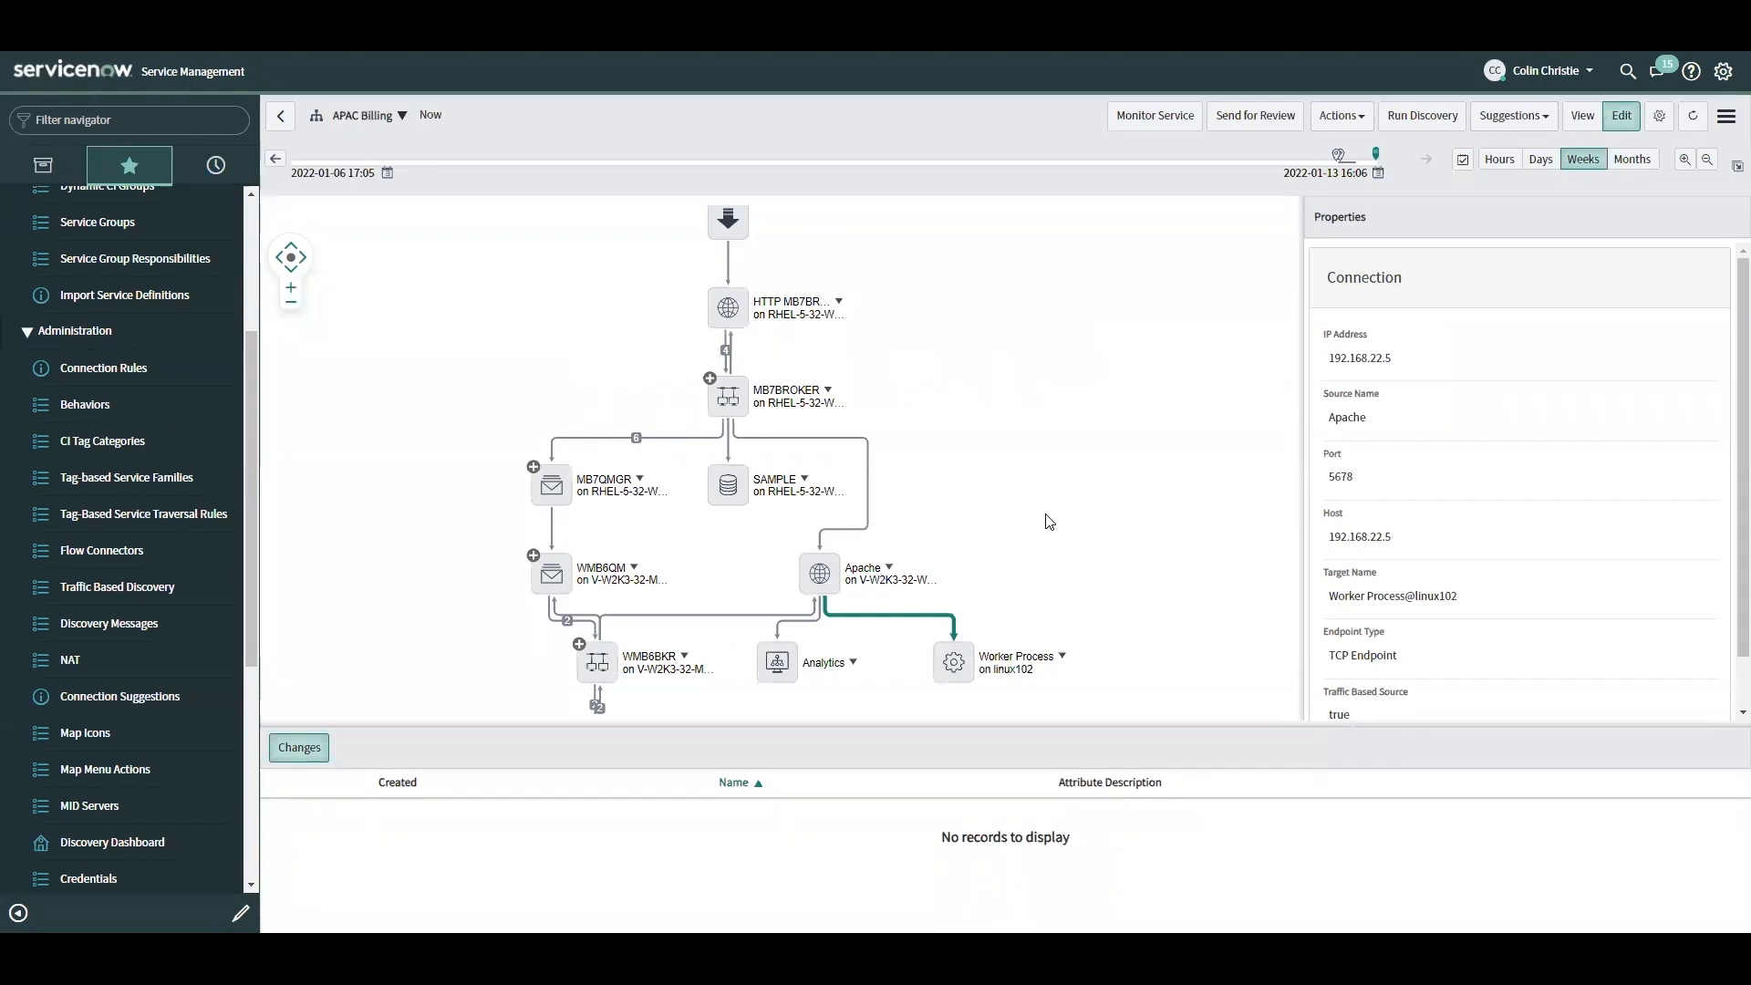
mouse_move(1124, 647)
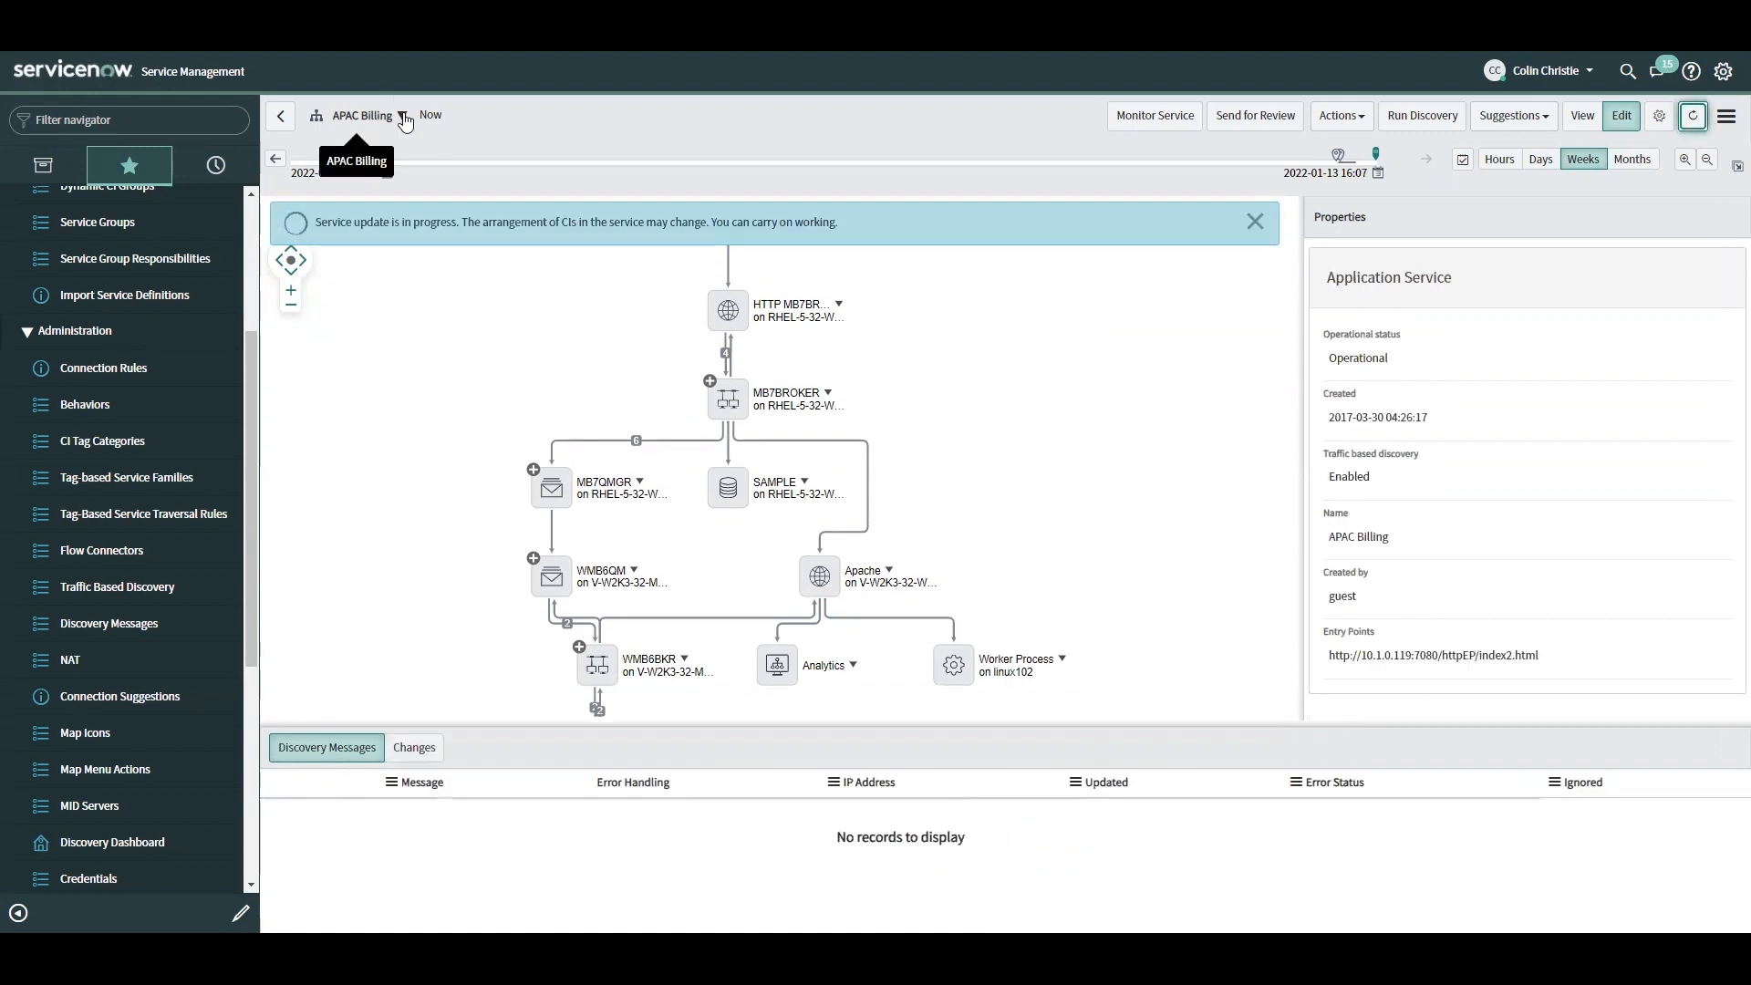
mouse_move(374, 443)
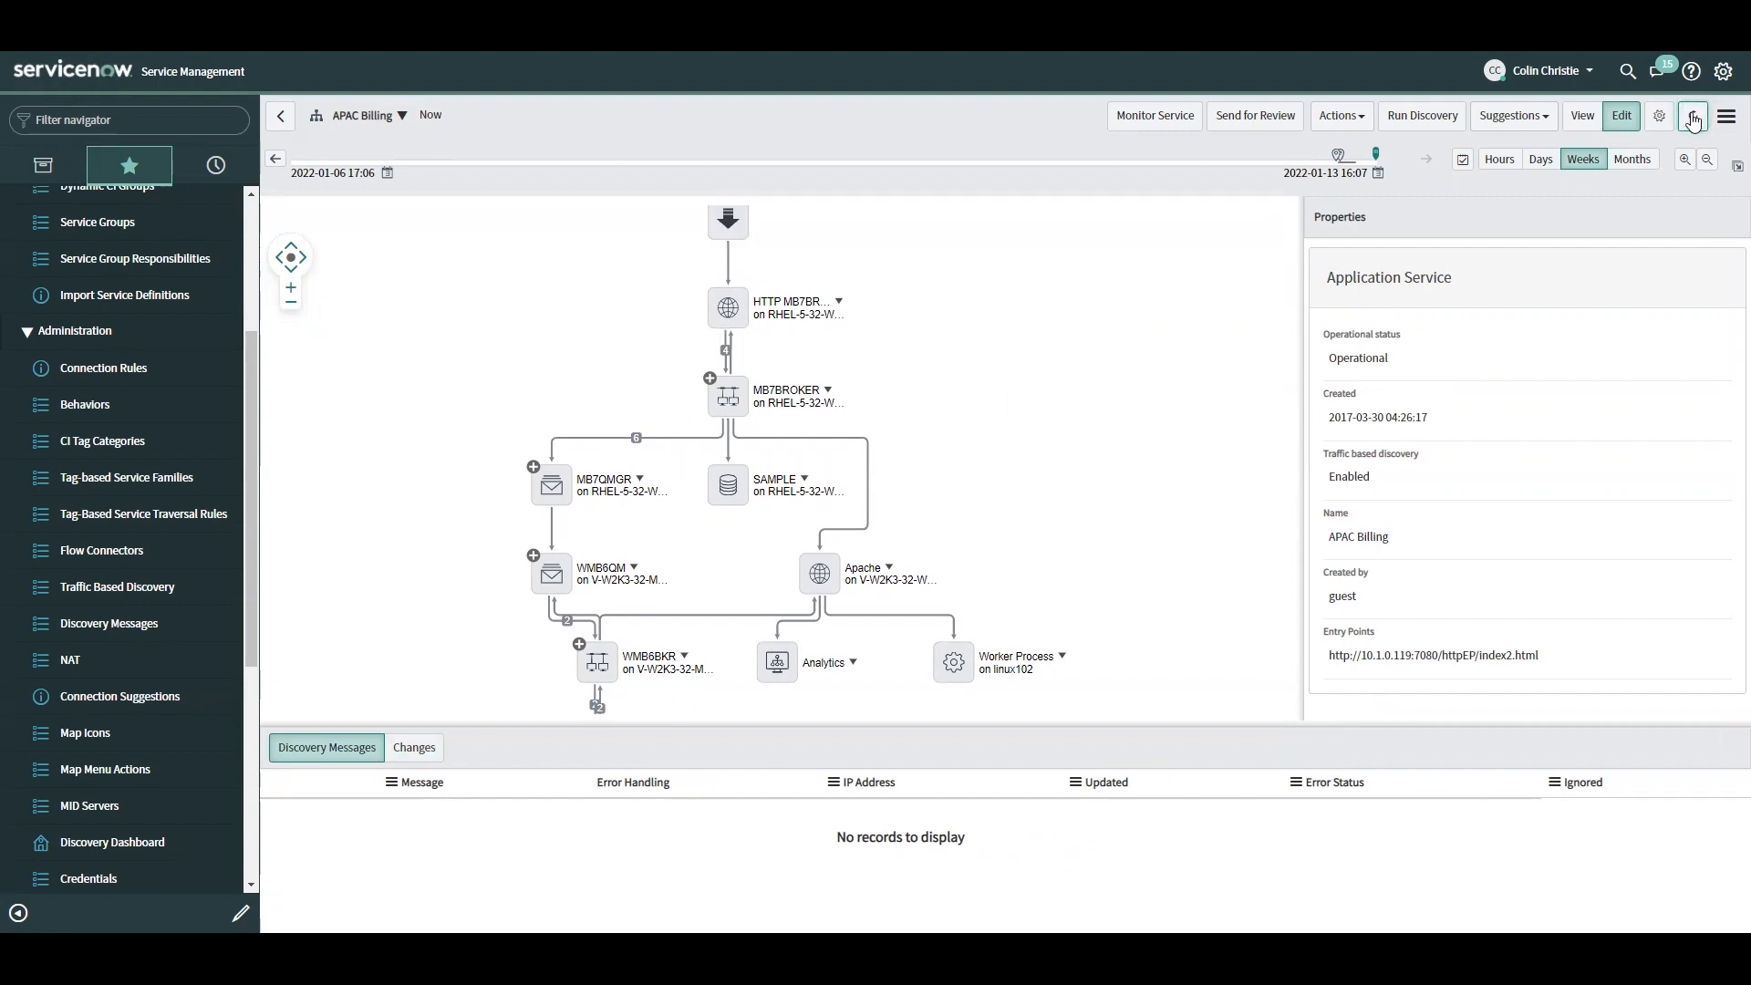
- Refresh the APAC Billing map so Worker Process on linux102 disappears from Apache's links
click(1693, 115)
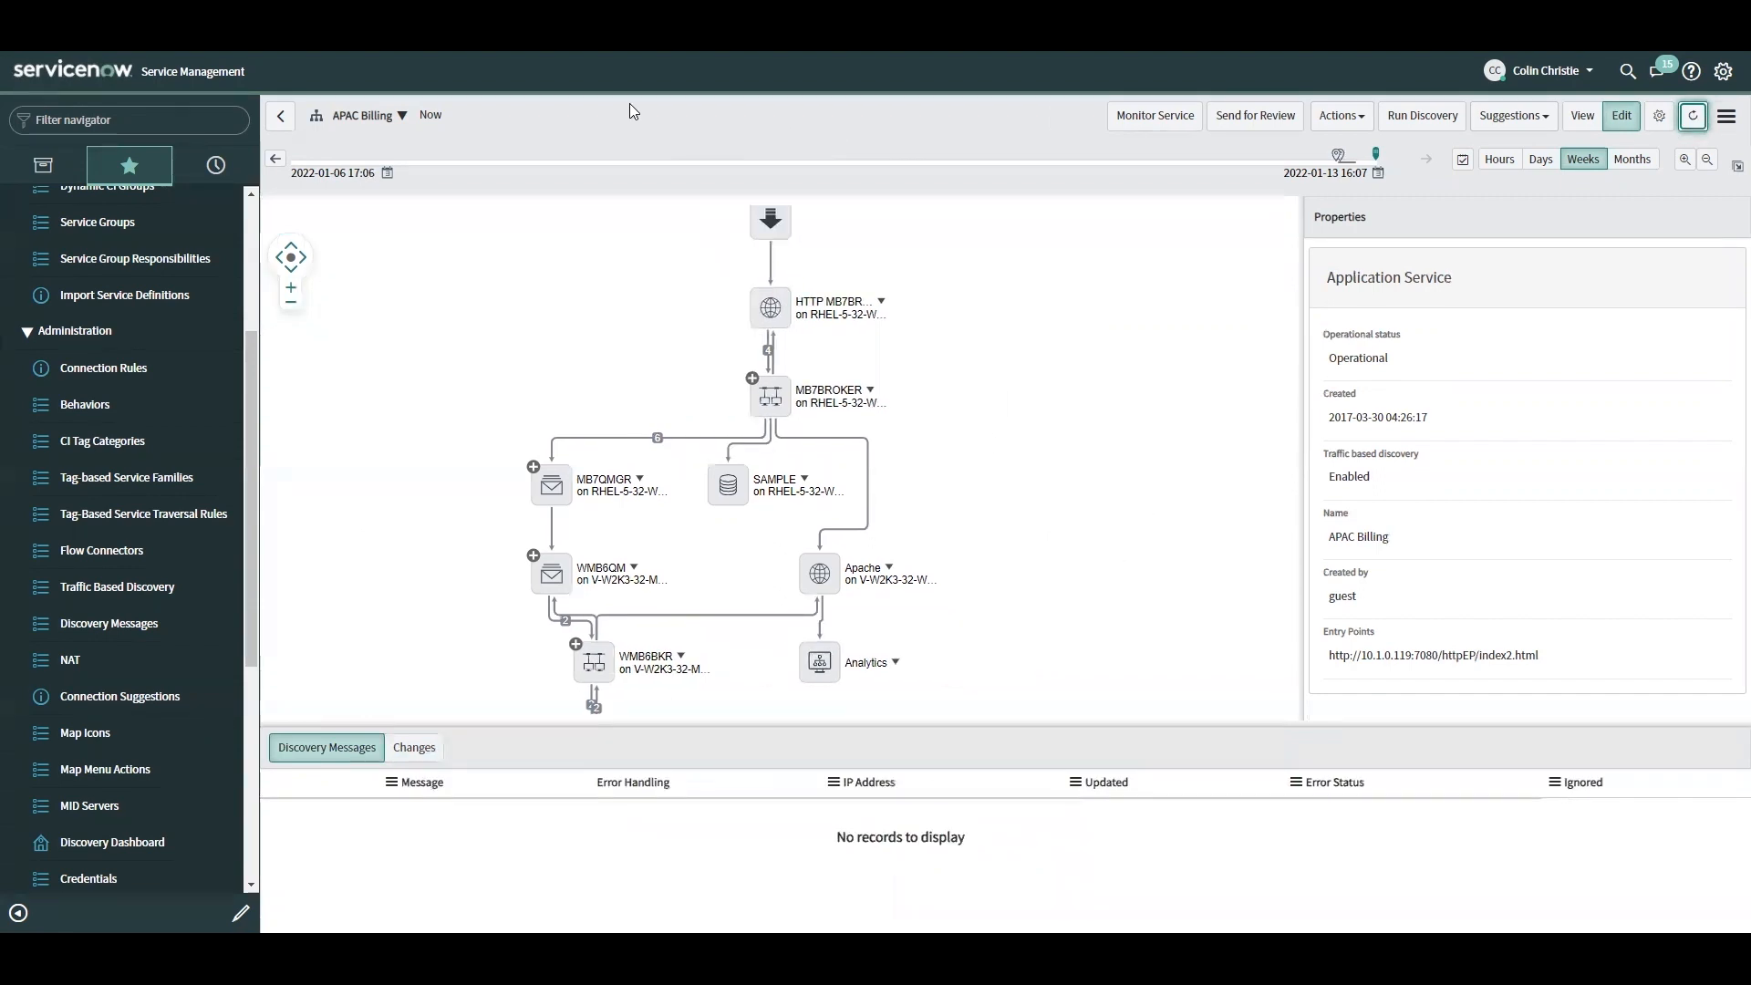
click(402, 115)
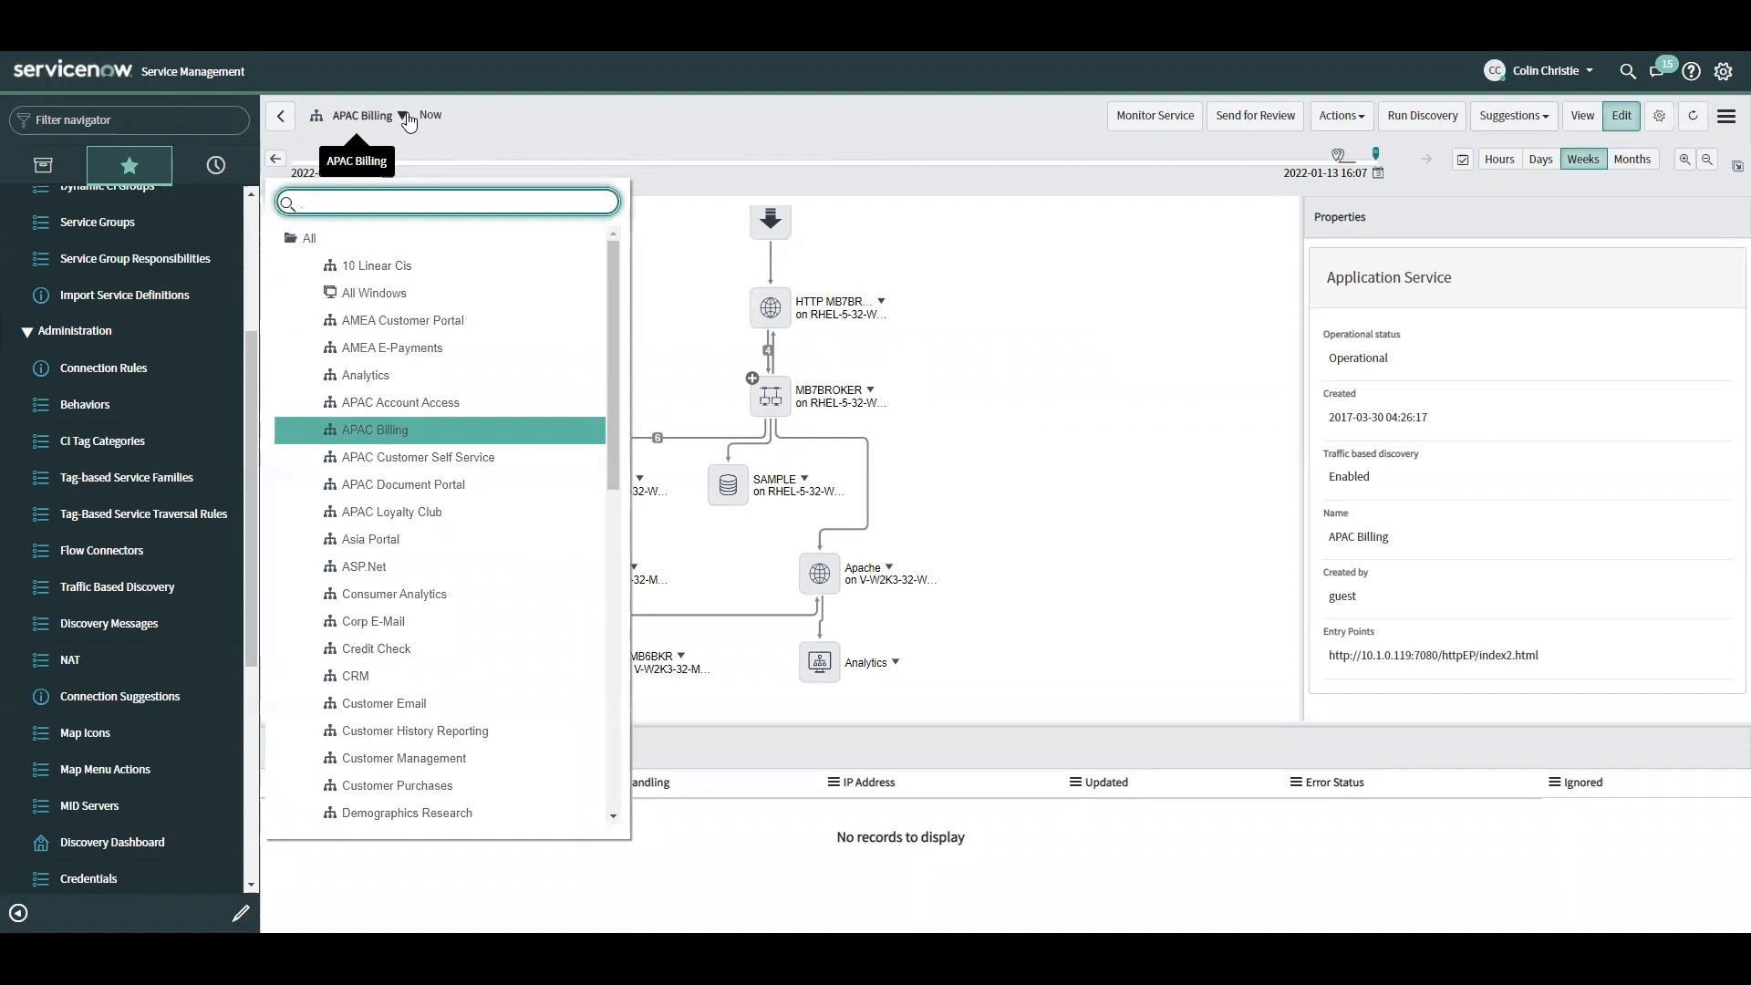
- Search 'eu', open the EU Billing map, and open the Apache node's actions menu
text(eu)
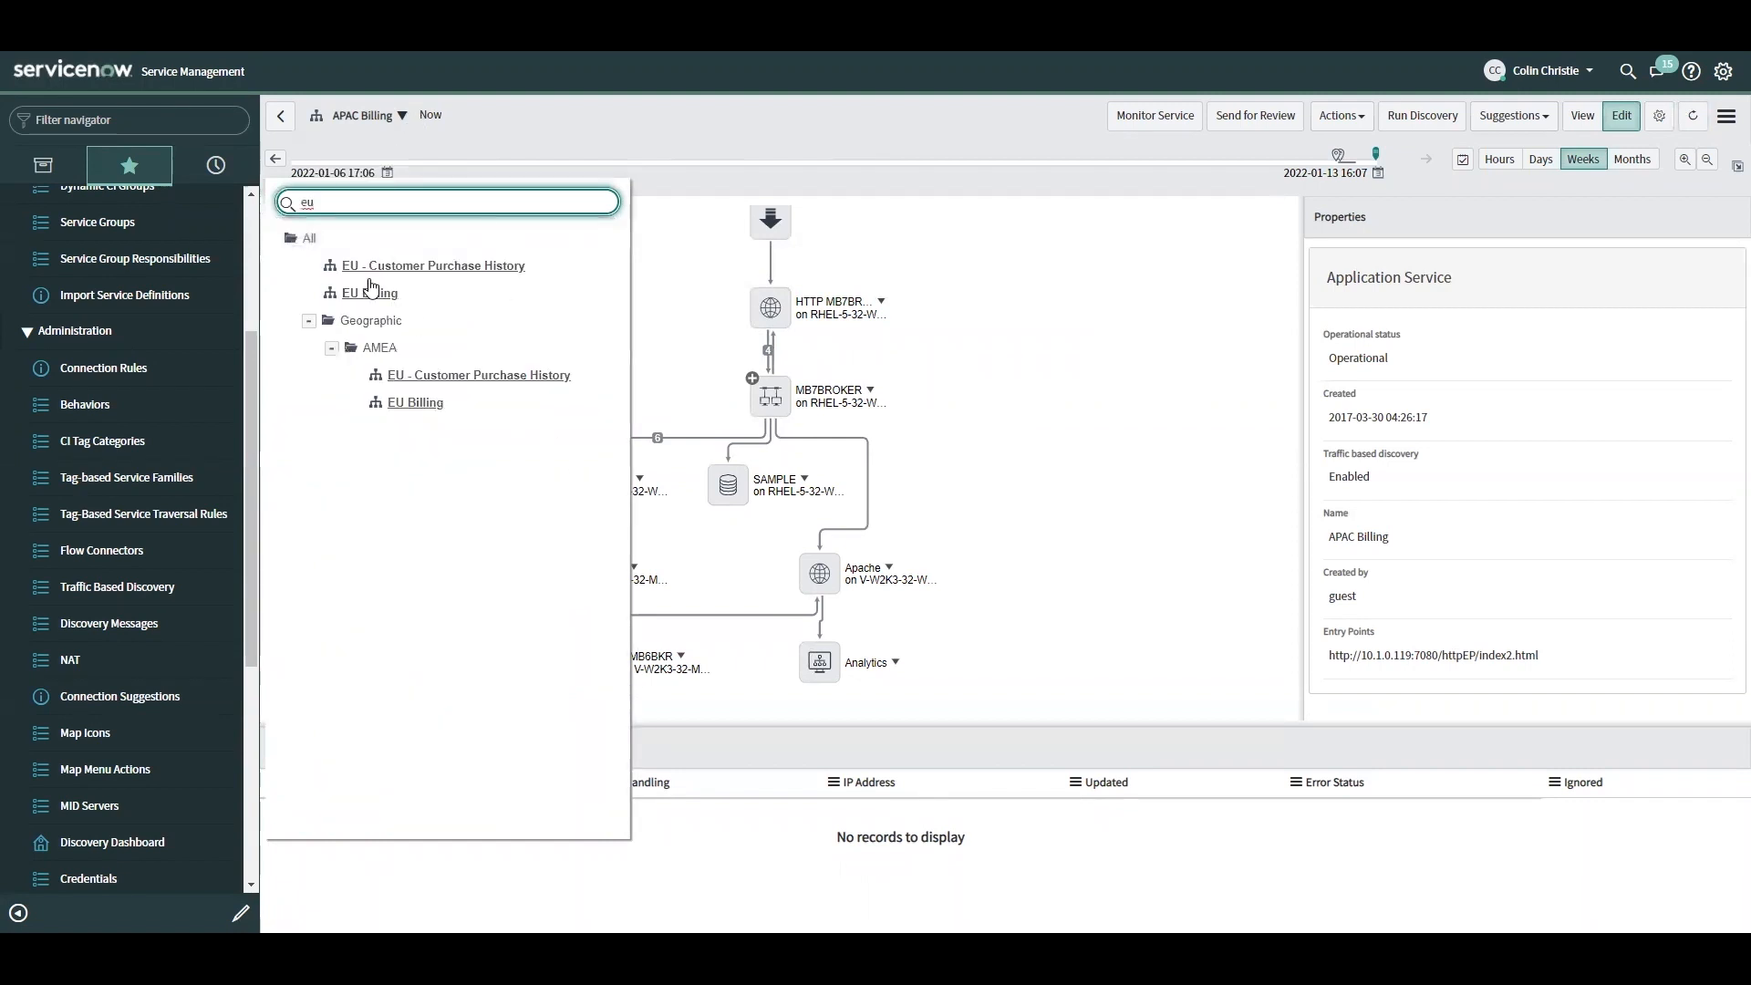
click(370, 292)
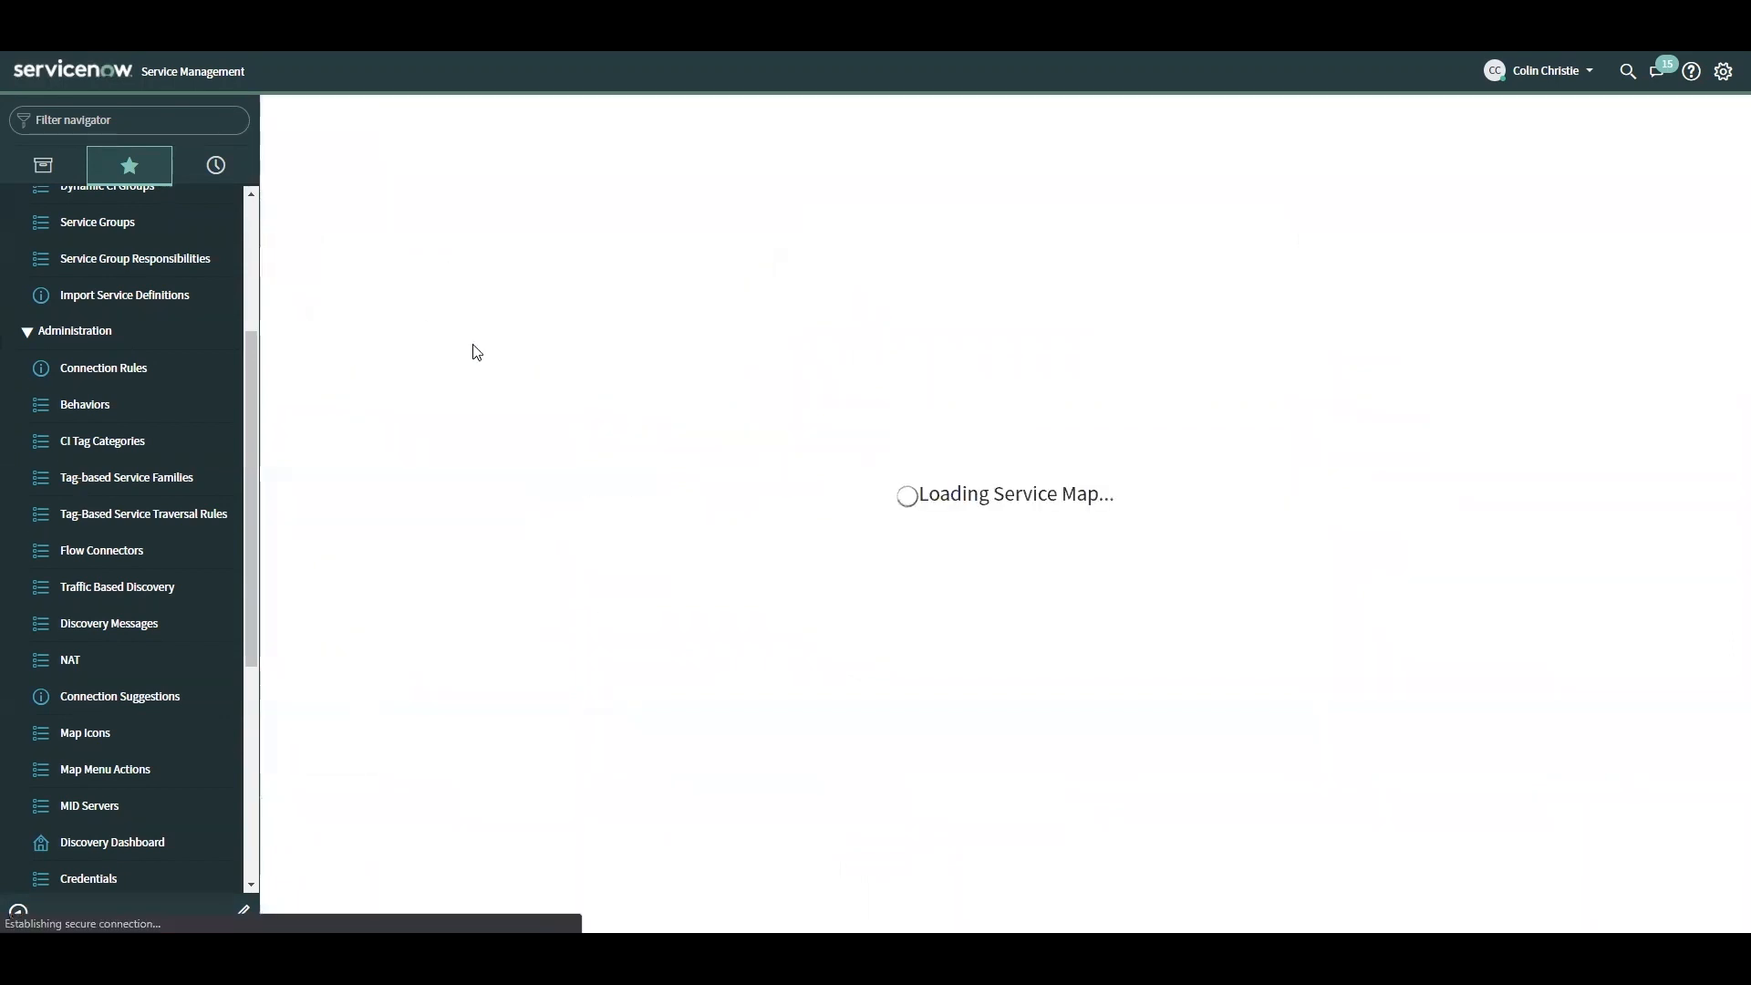
mouse_move(946, 552)
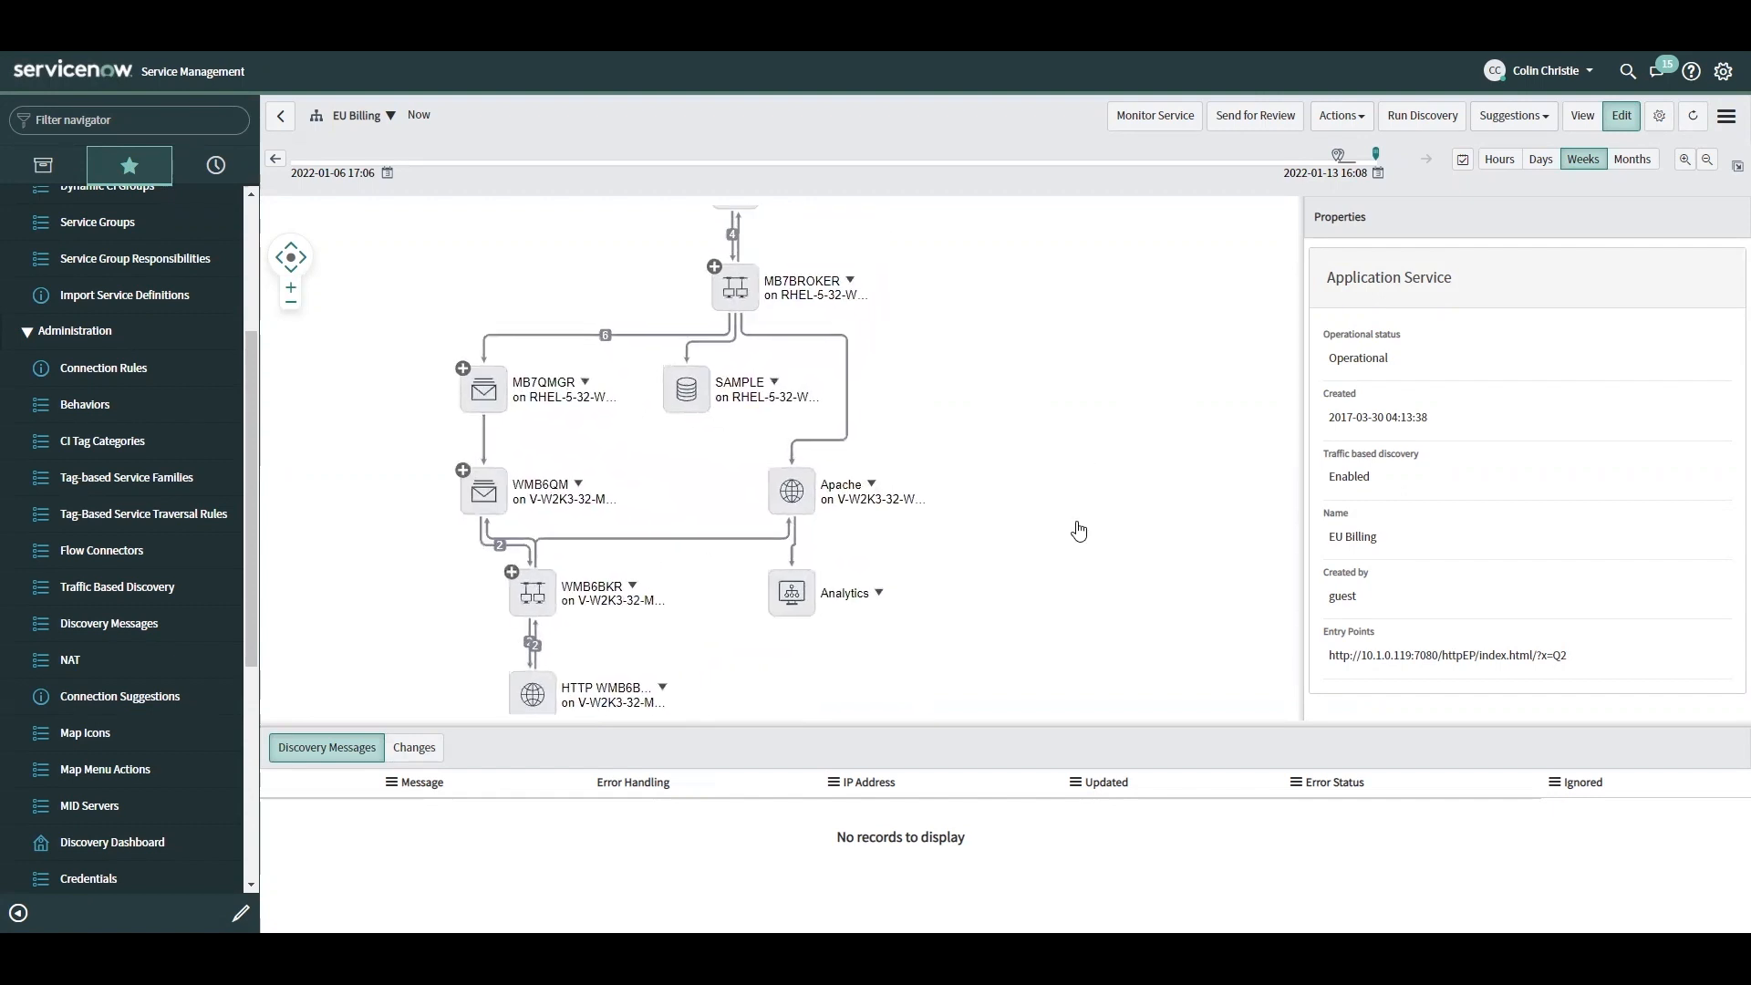
click(791, 536)
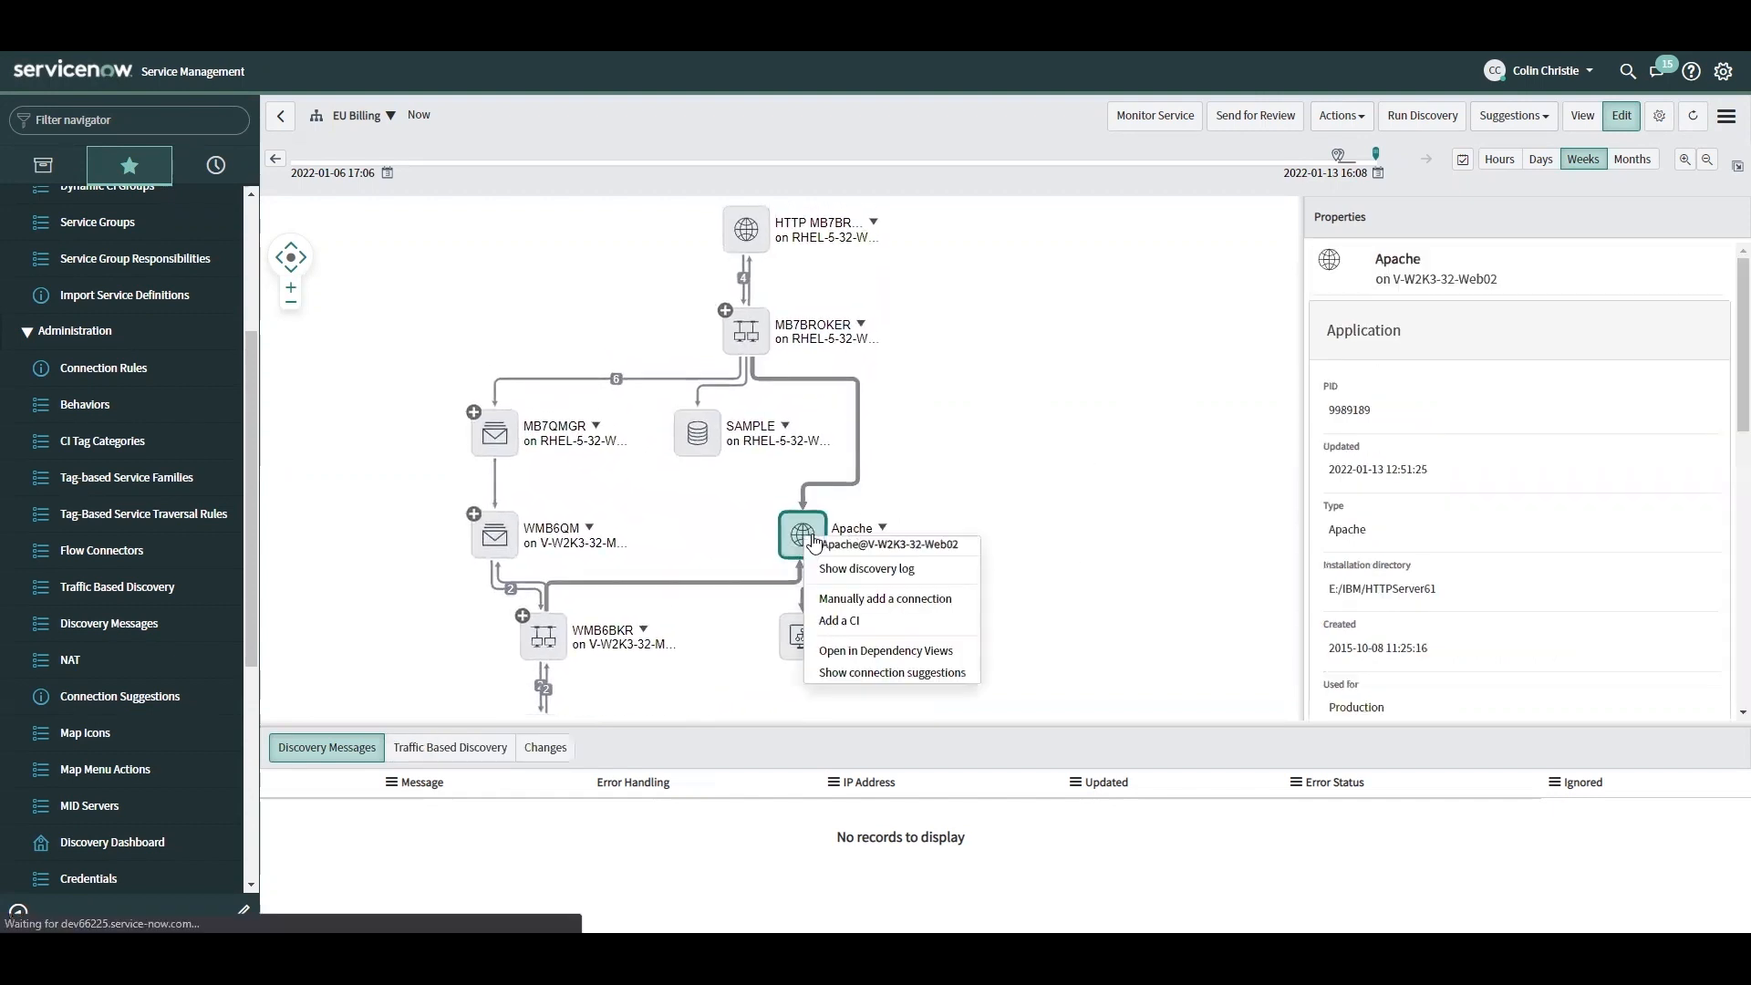
- Check Apache's port 5678 suggestion on EU Billing, then open the Connection Rules list
click(891, 671)
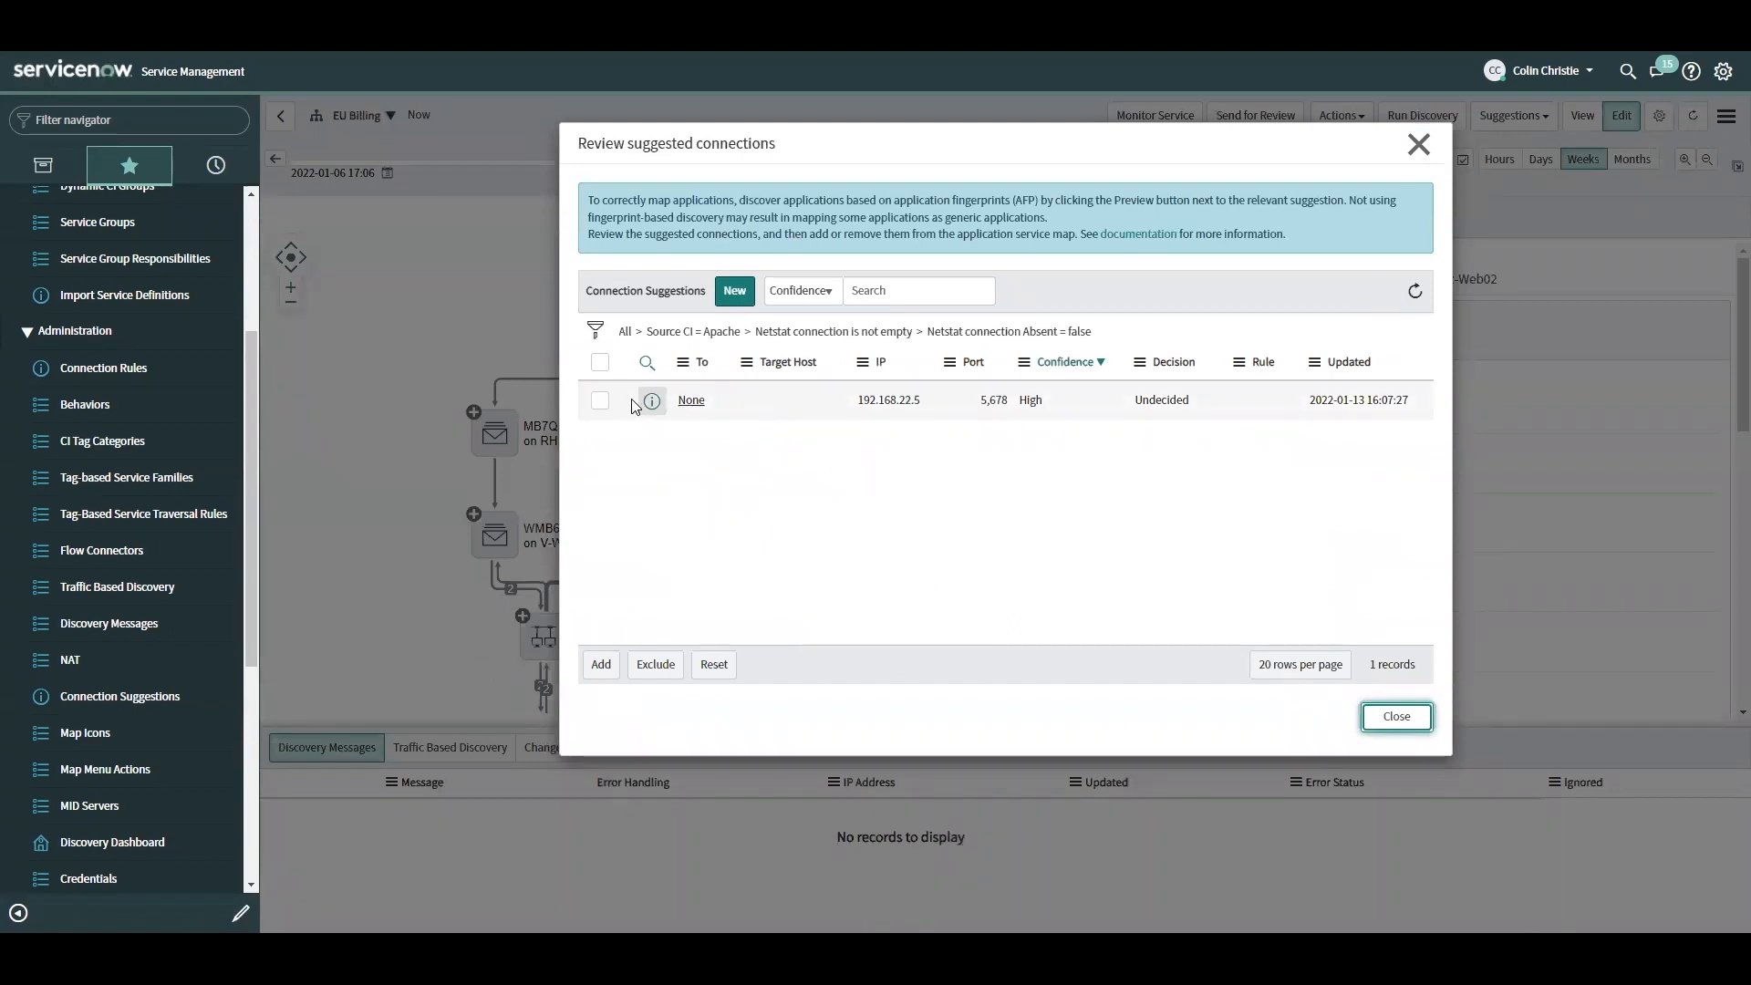
click(600, 361)
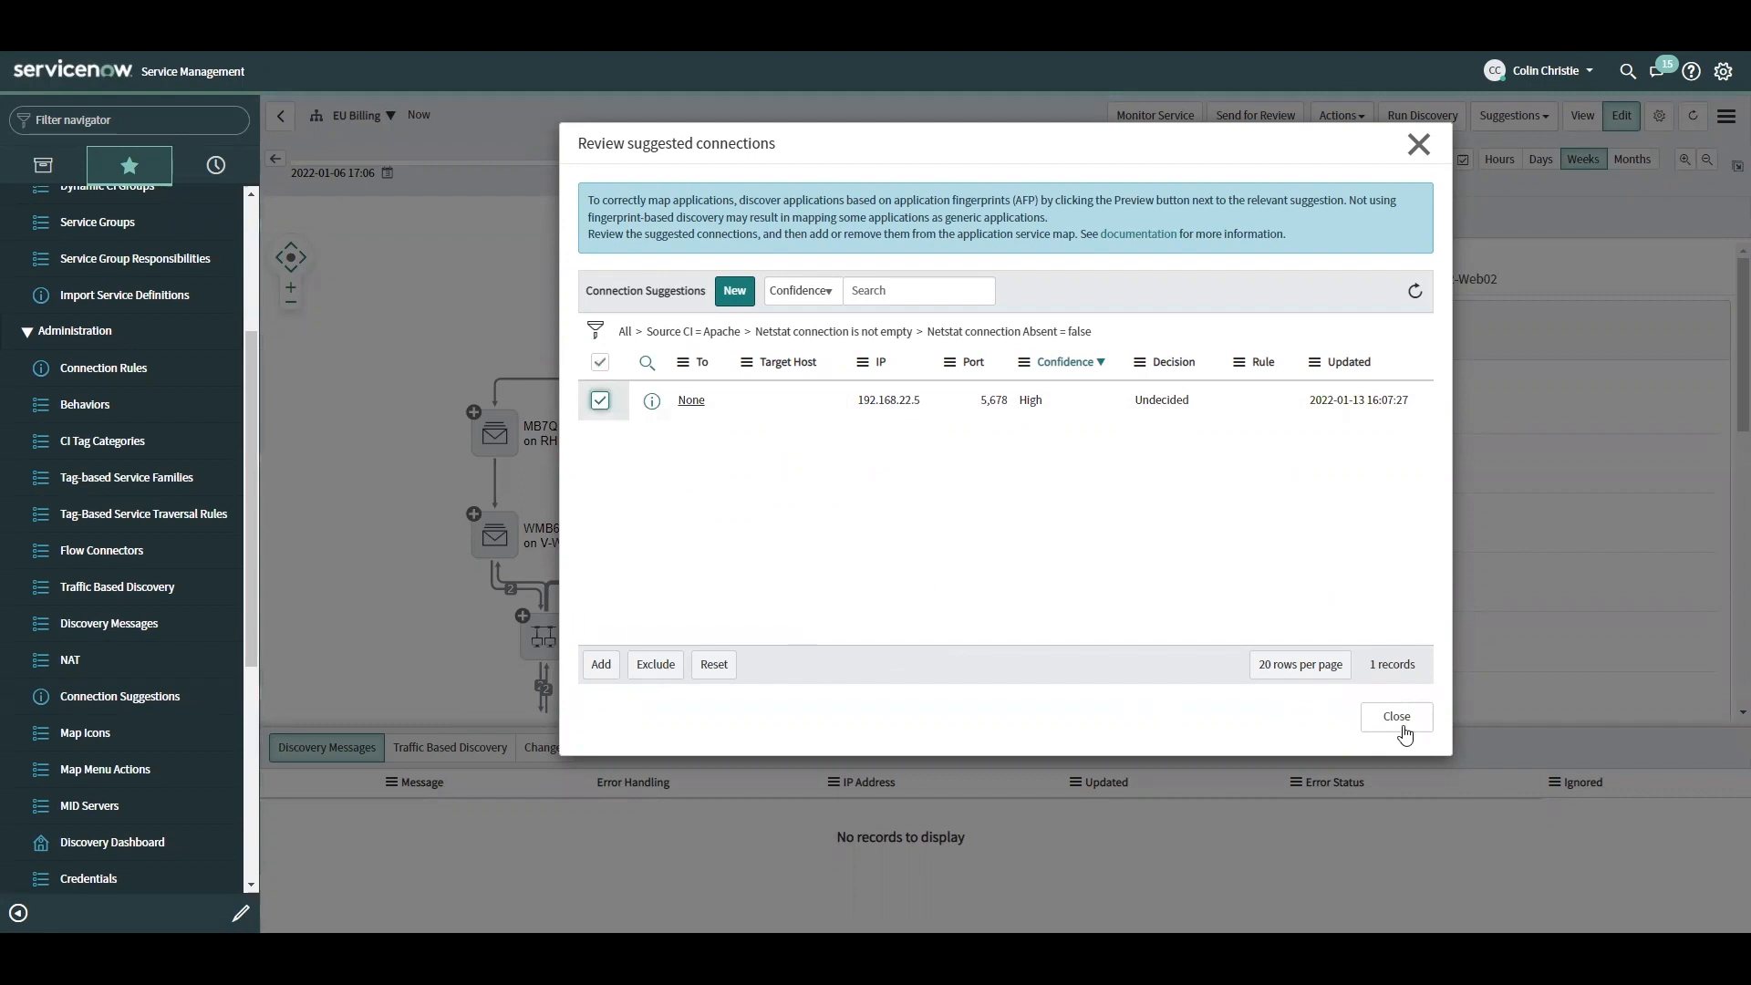
click(1395, 716)
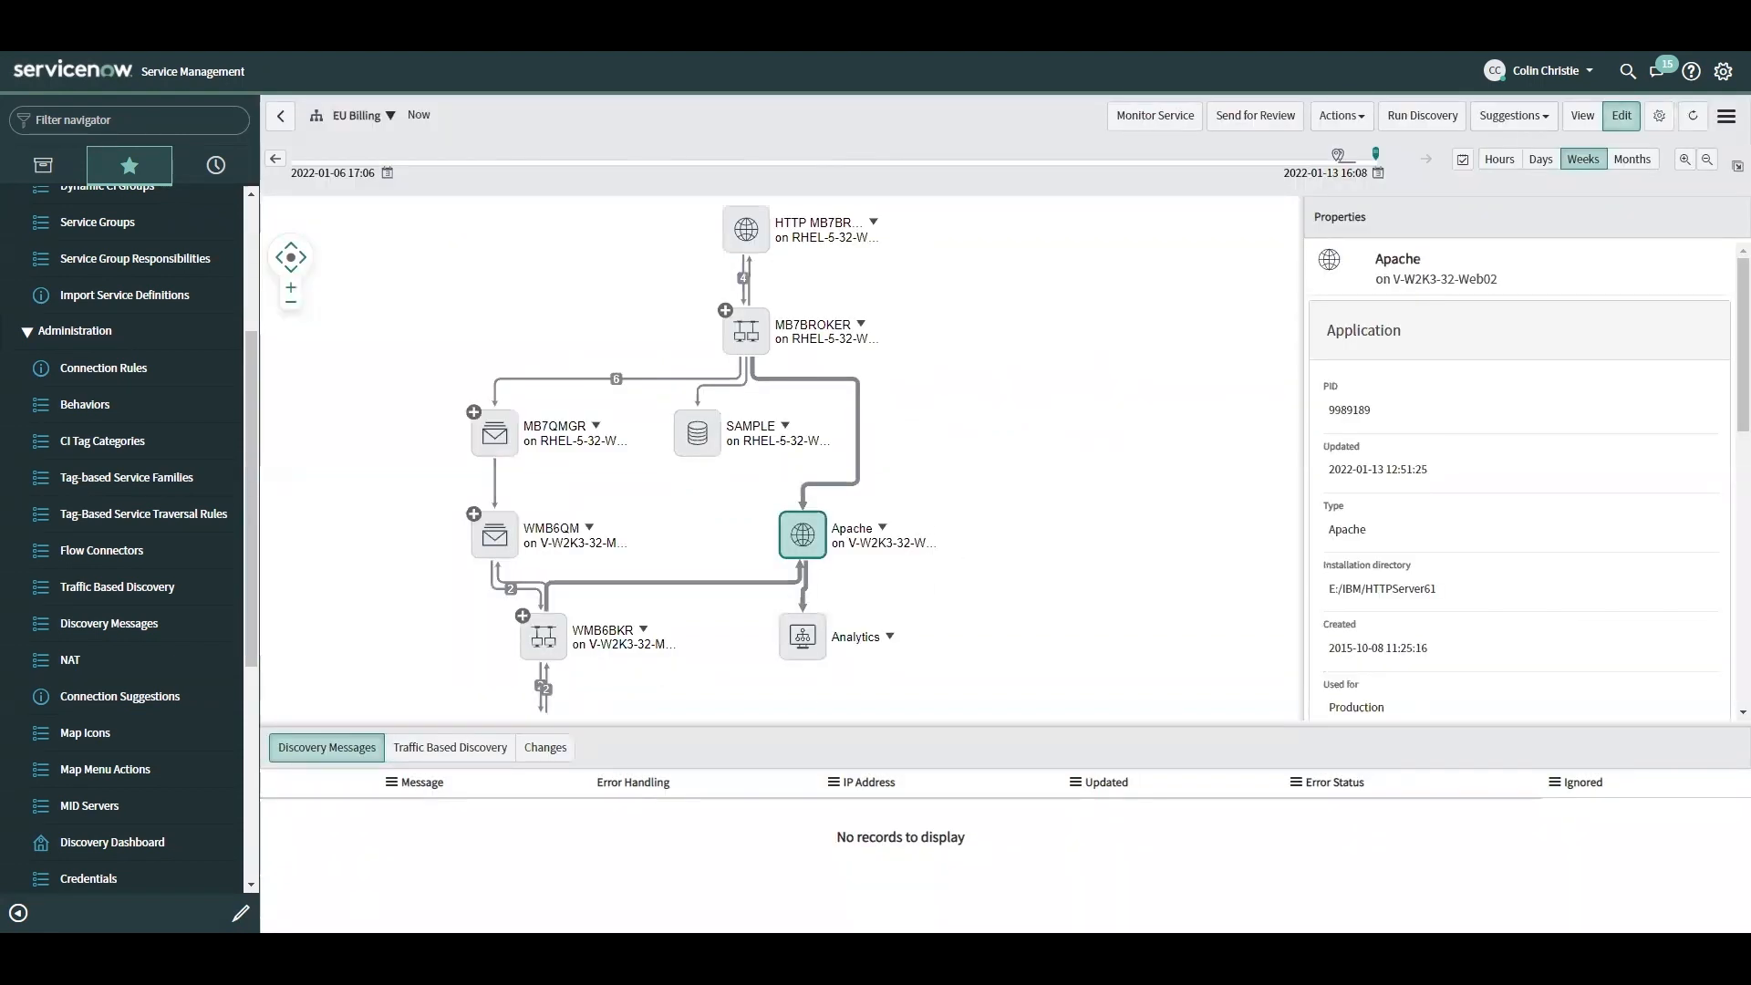
click(103, 368)
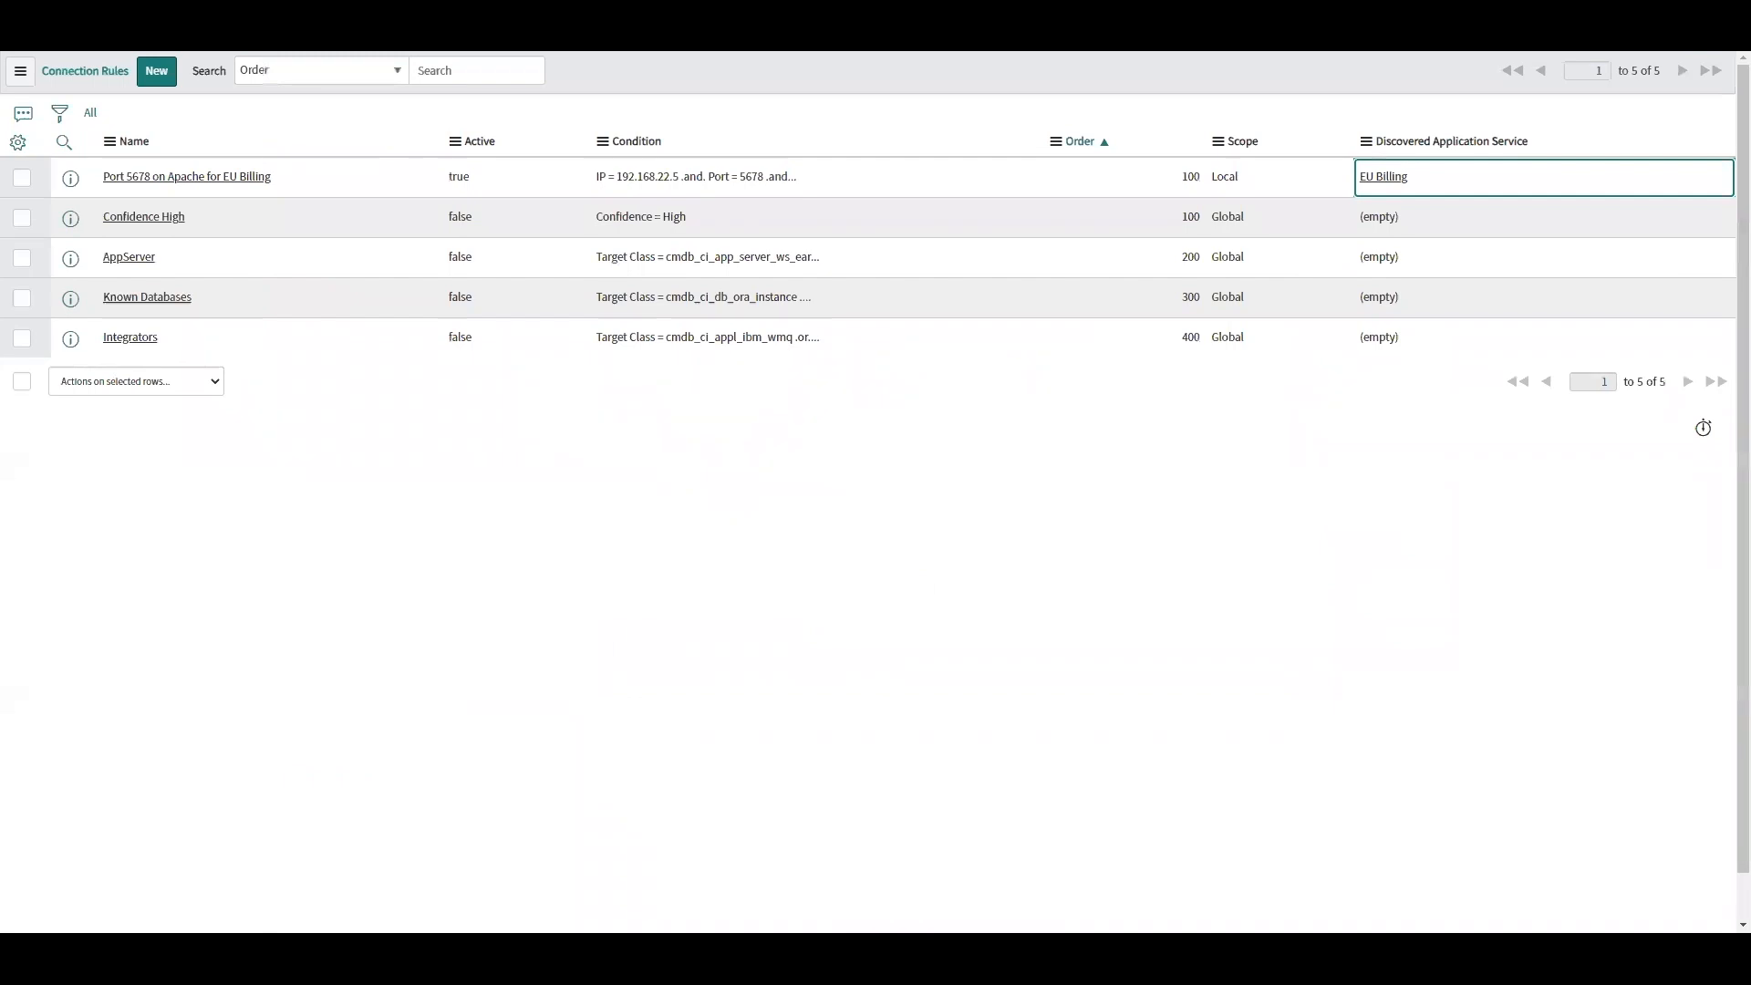